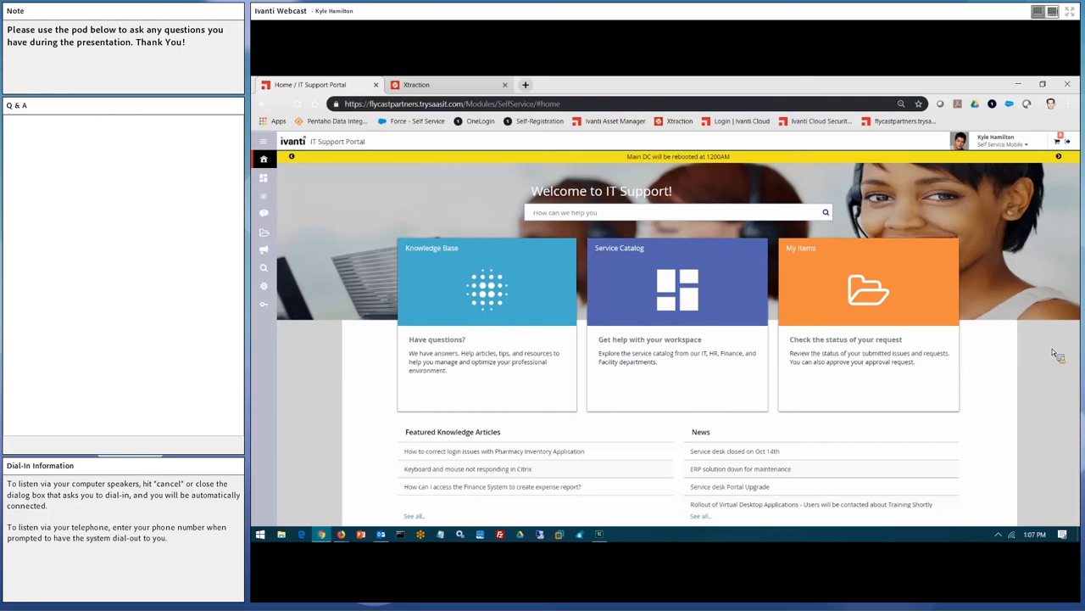
# Search the portal for 'email' and open 'How do I access my email via the web?'.
pyautogui.write('i')
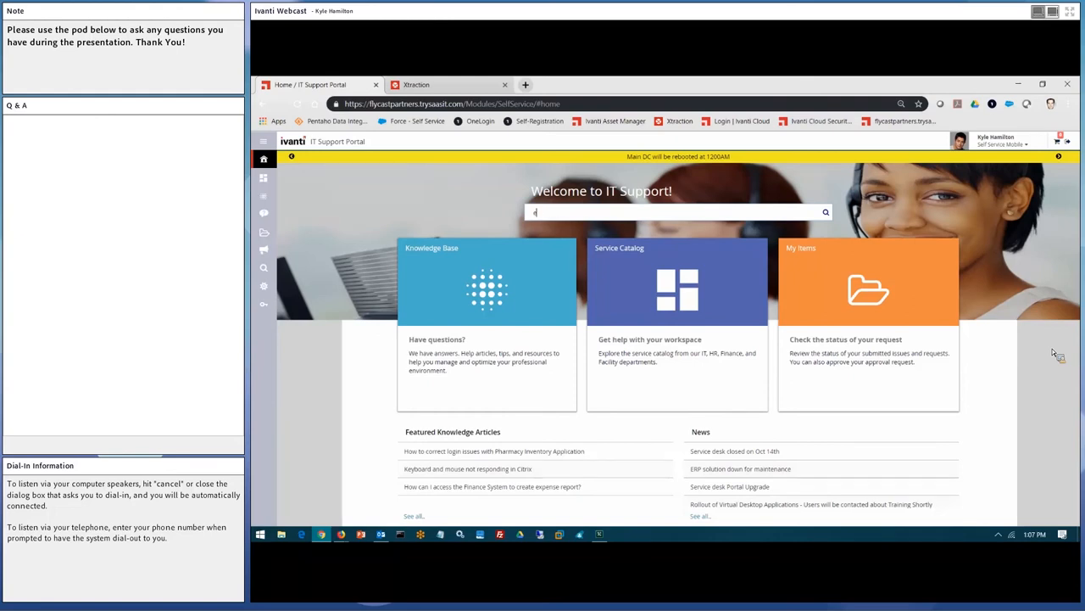
pyautogui.write('email')
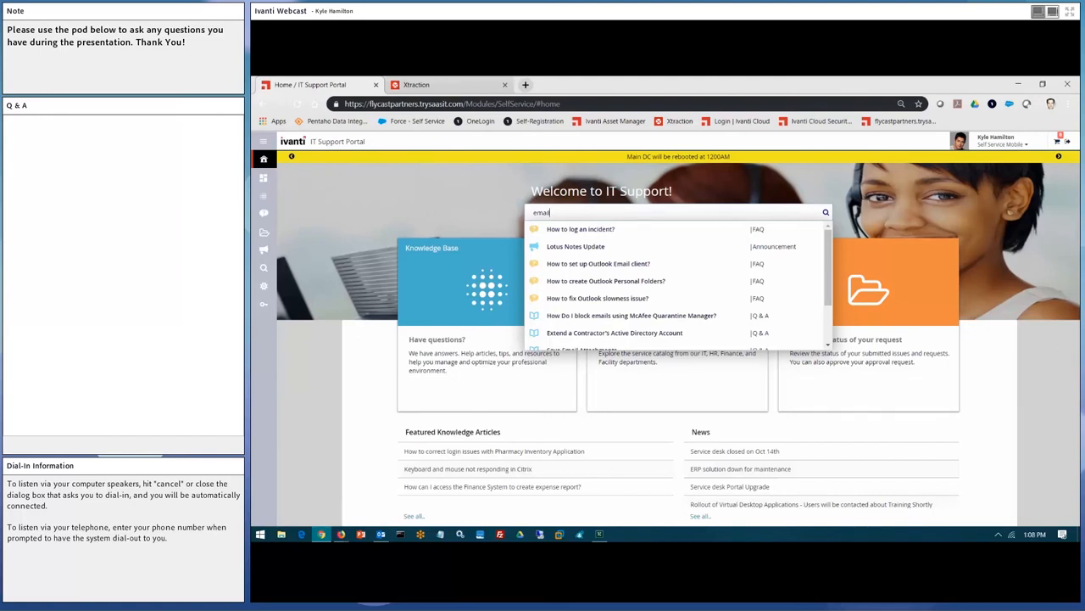
pyautogui.moveTo(829, 276)
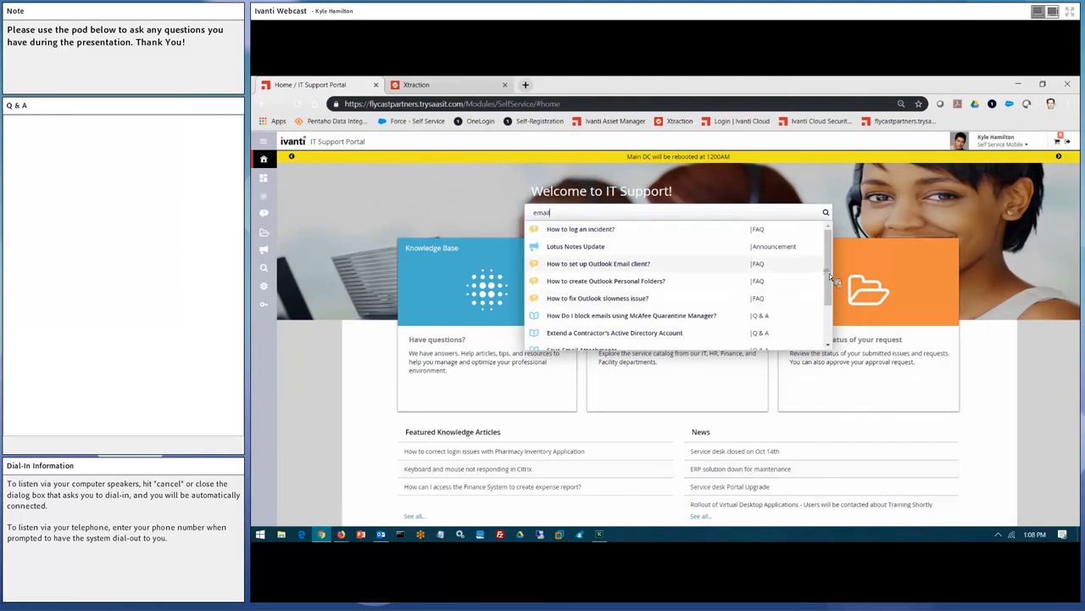
pyautogui.scroll(-3)
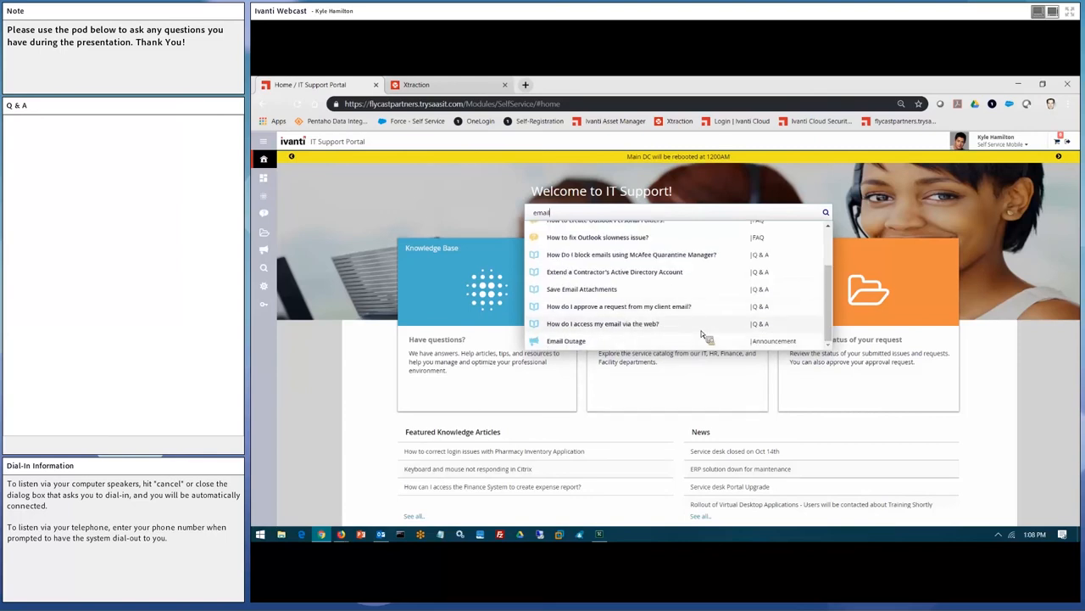
pyautogui.moveTo(645, 331)
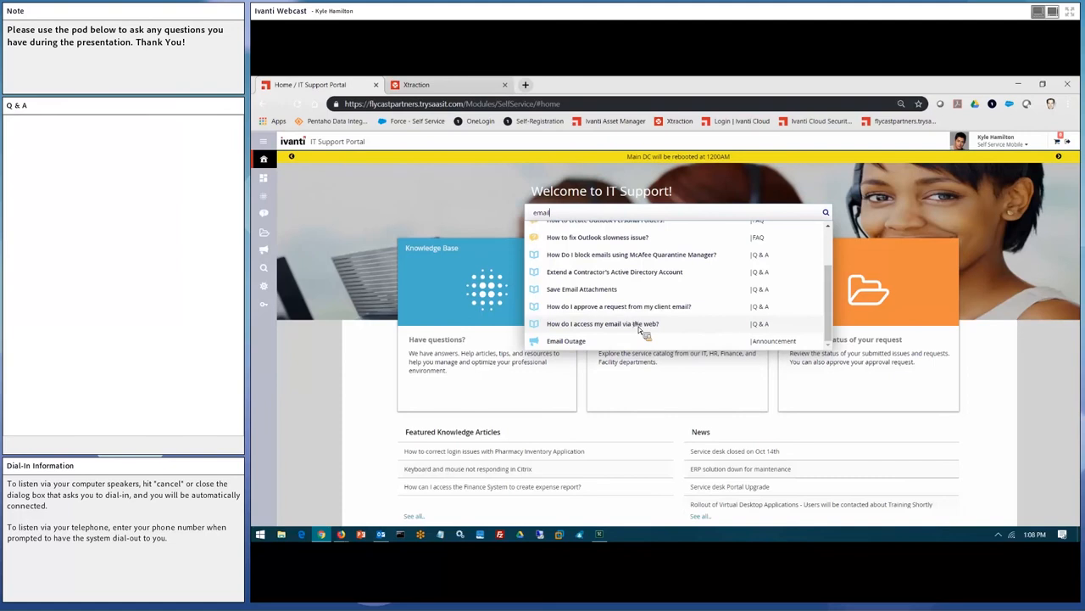
pyautogui.click(603, 323)
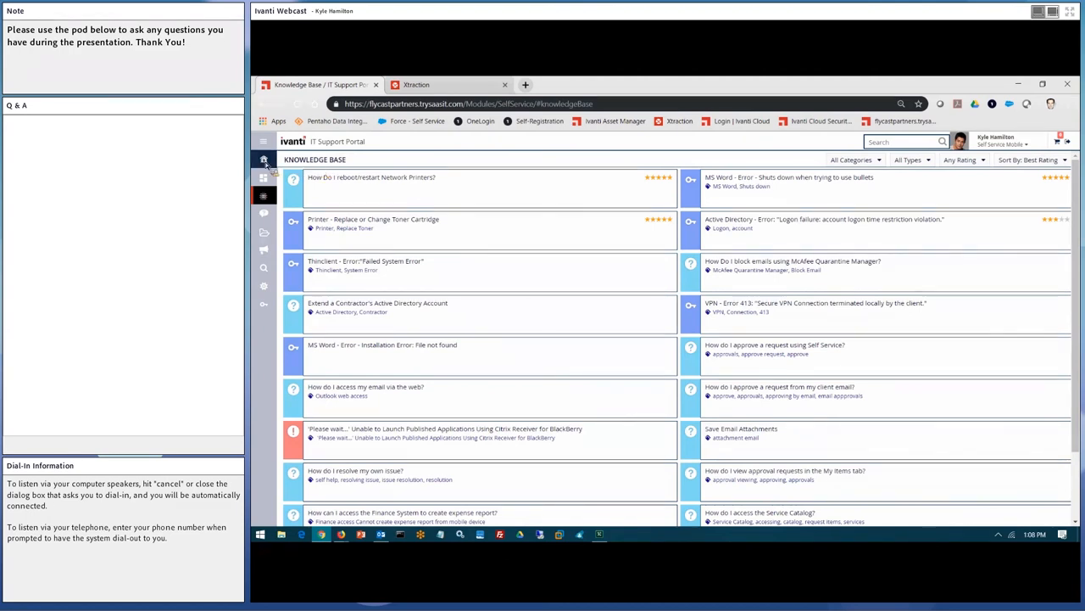
# Go back to the IT Support Portal home page via the Home icon.
pyautogui.click(263, 161)
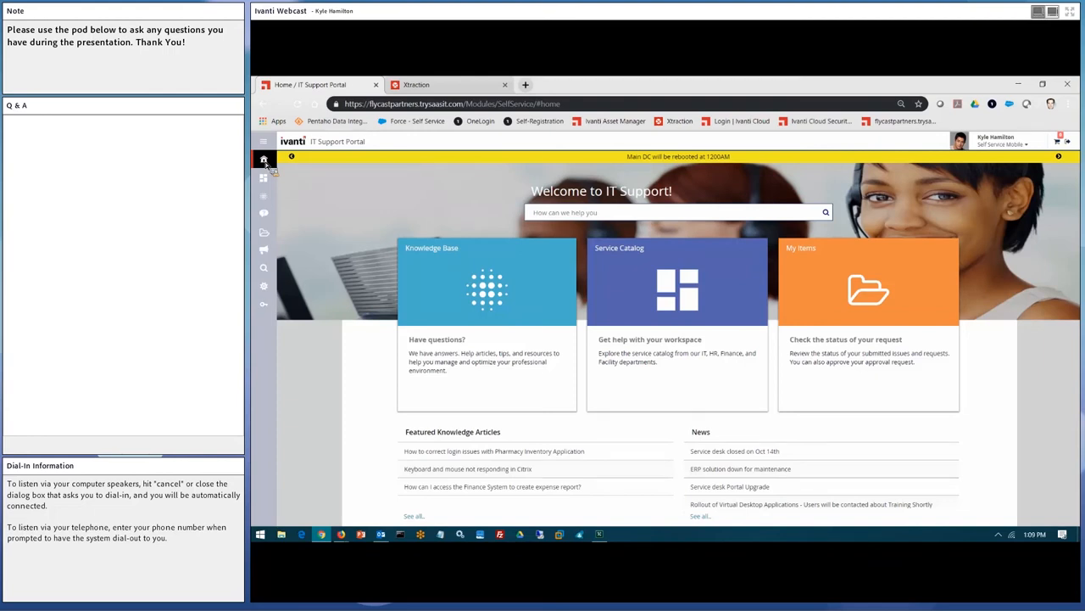
pyautogui.moveTo(456, 225)
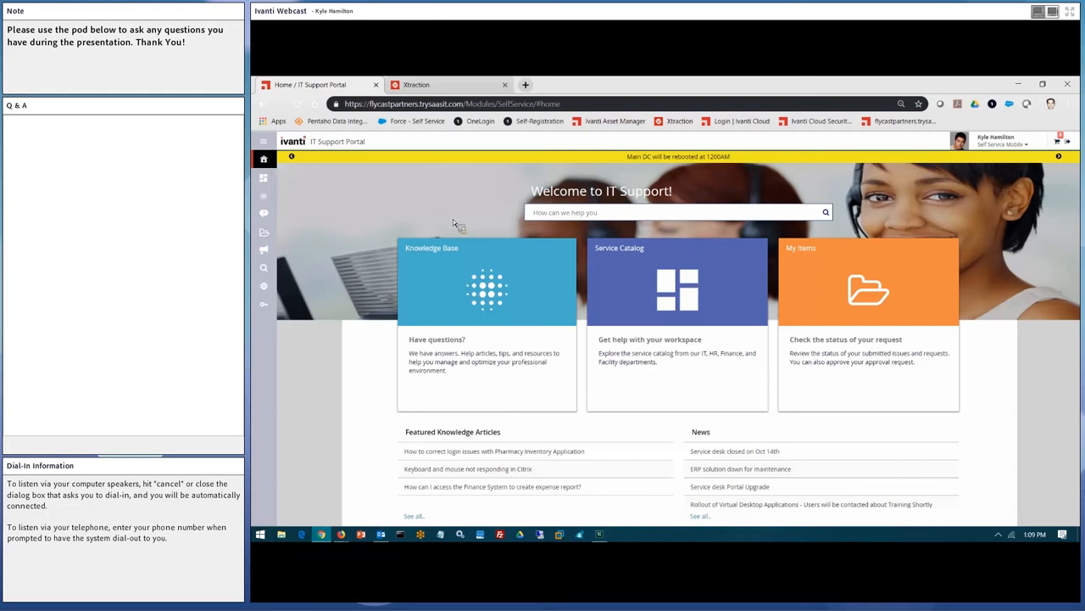
# Open the Service Catalog filtered to Report New Incident offerings.
pyautogui.click(677, 280)
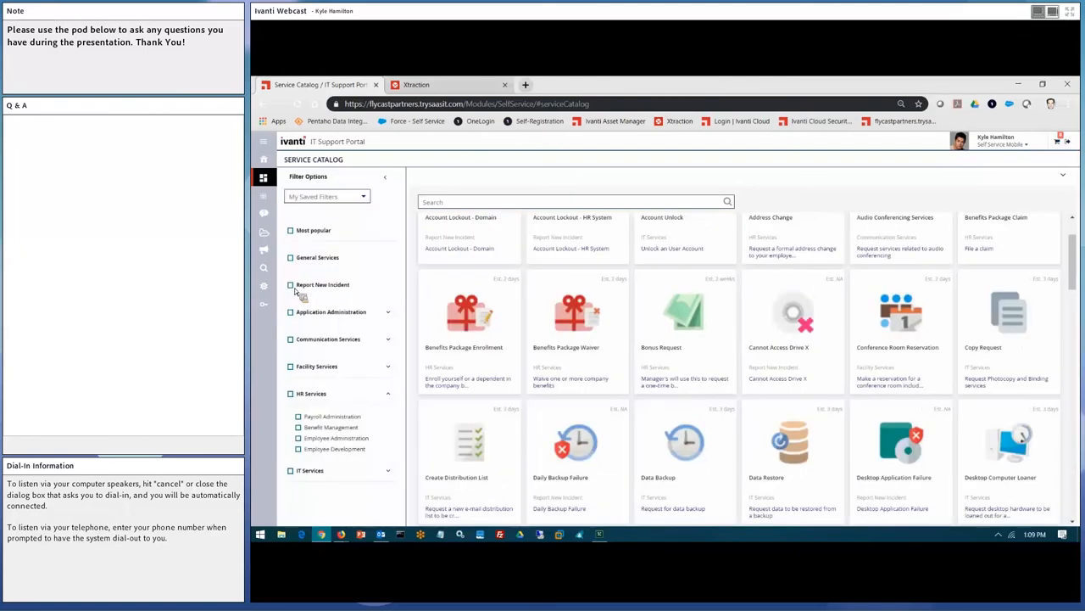
pyautogui.click(291, 285)
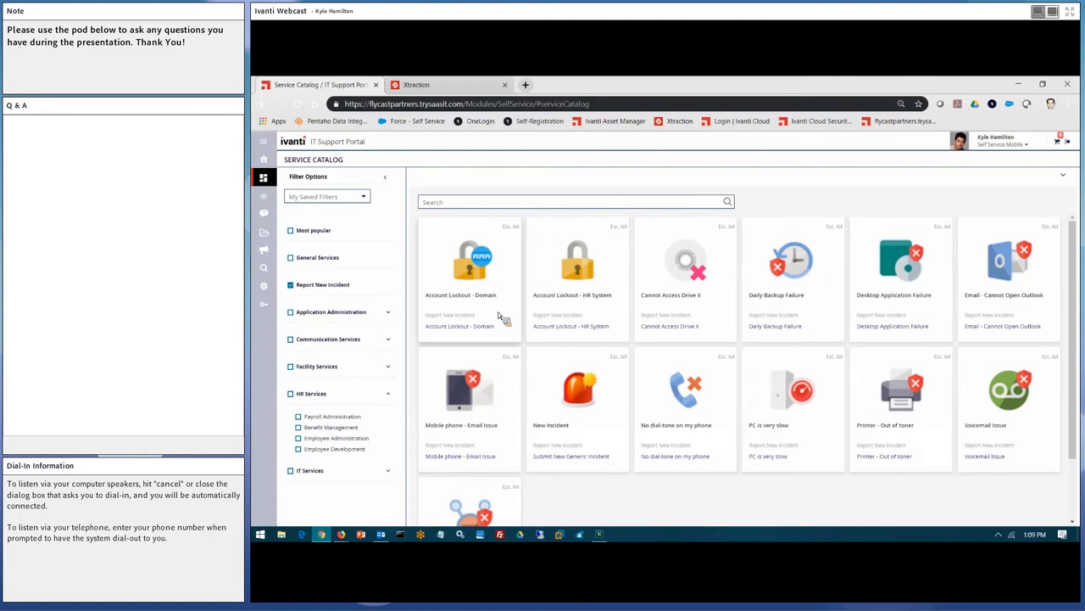
pyautogui.moveTo(1005, 298)
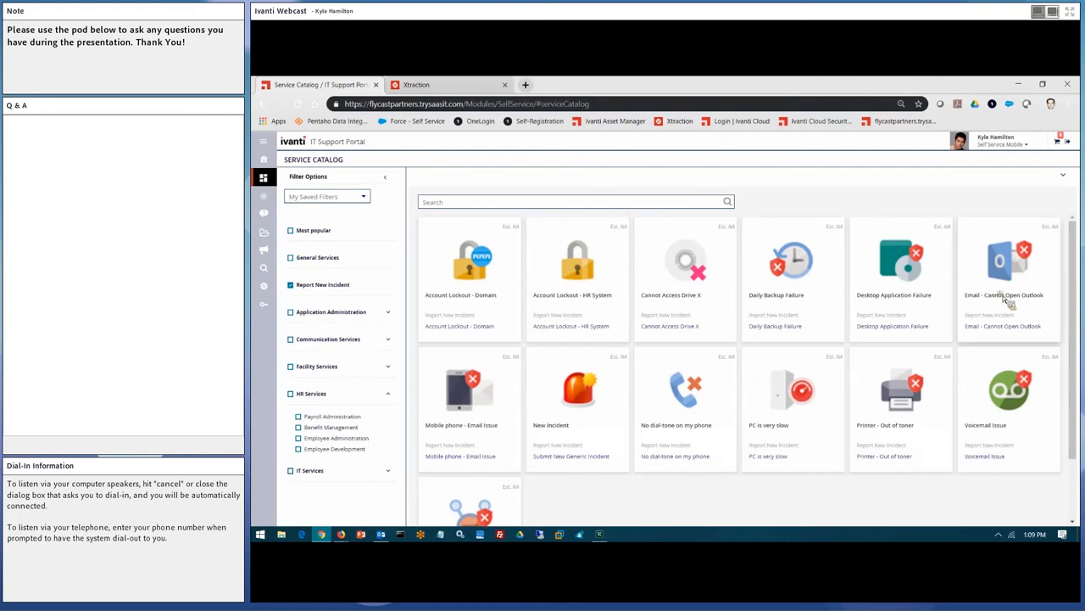
# Submit an Email Down incident from the 'Email - Cannot Open Outlook' offering and view My Items.
pyautogui.click(1008, 263)
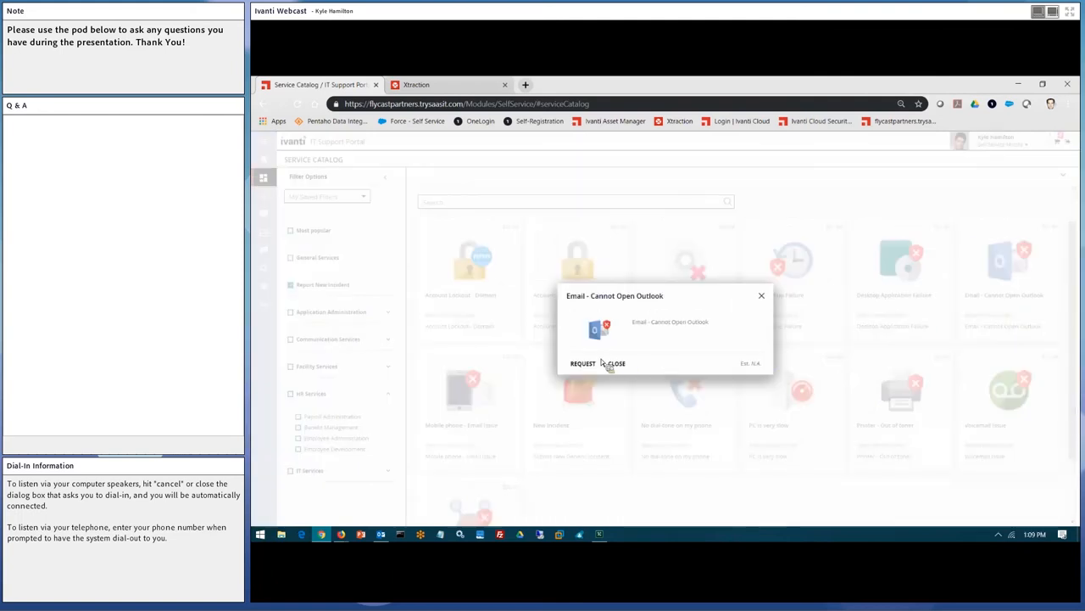
pyautogui.click(582, 363)
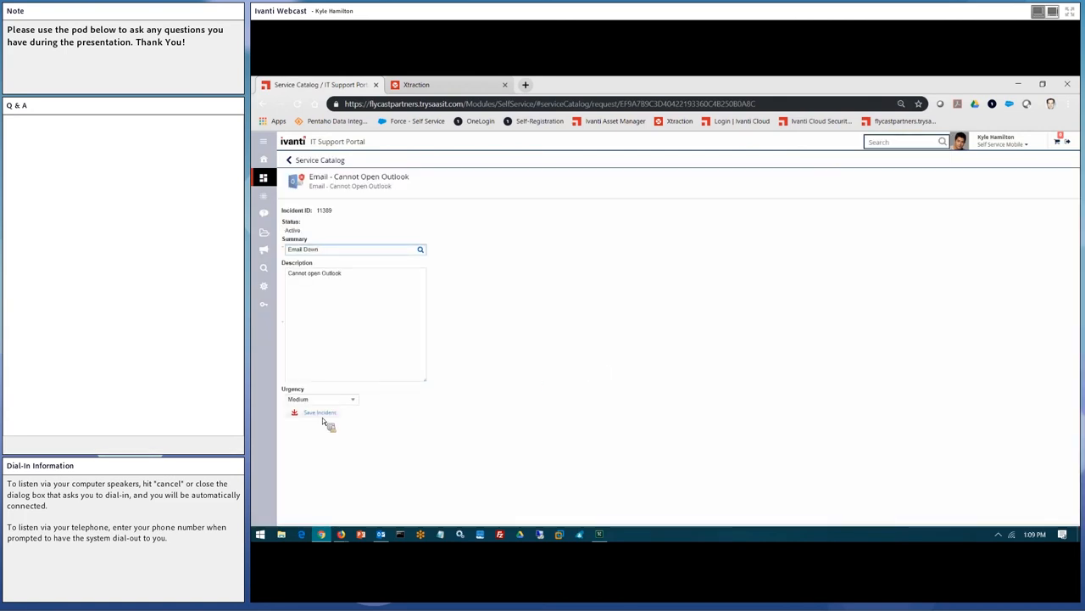
pyautogui.click(320, 413)
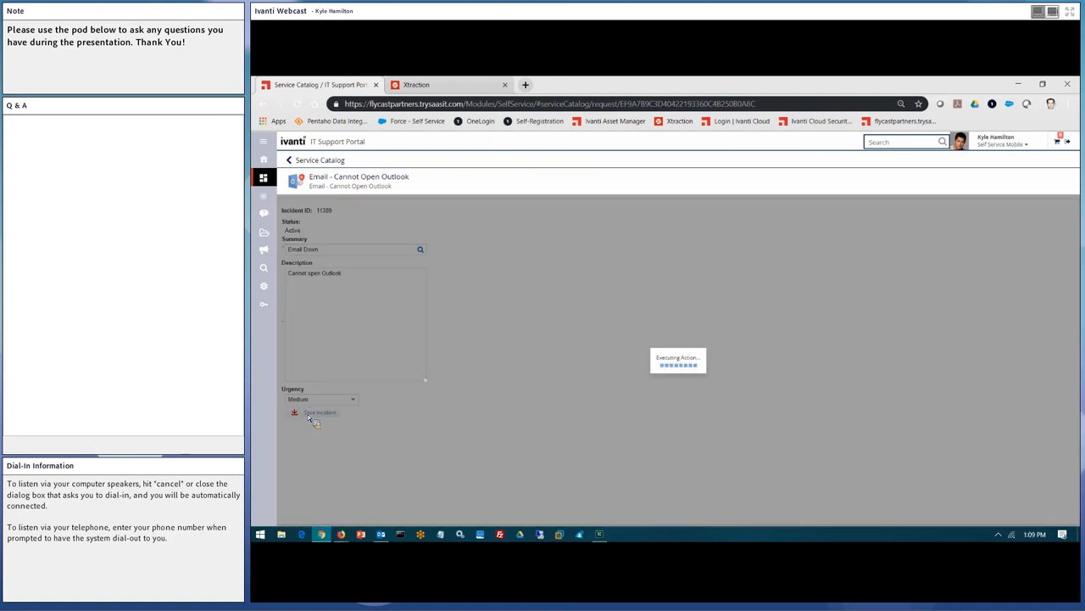
pyautogui.click(320, 413)
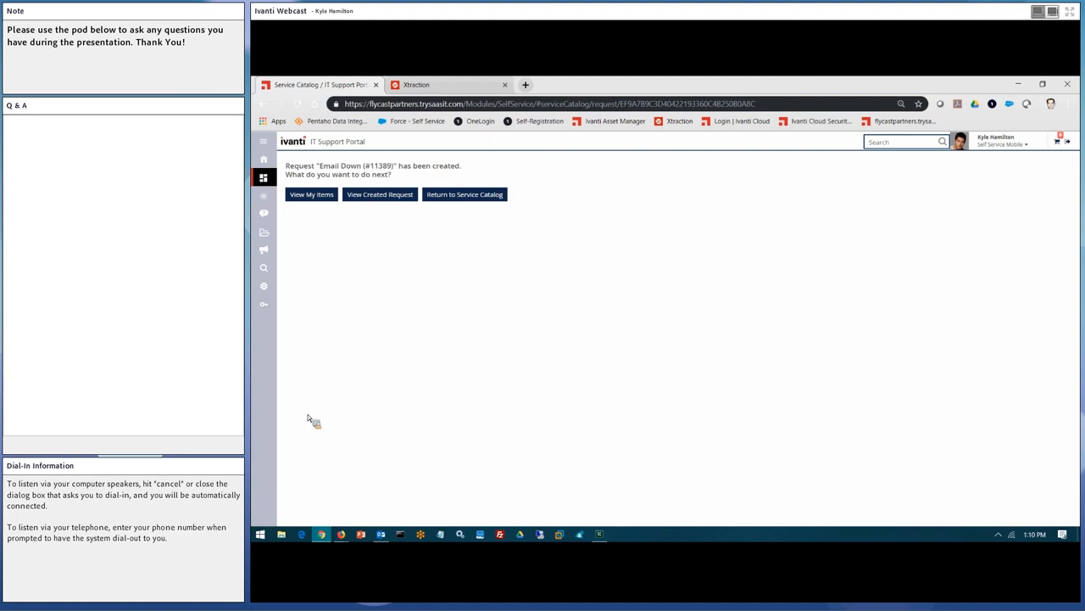
pyautogui.moveTo(318, 213)
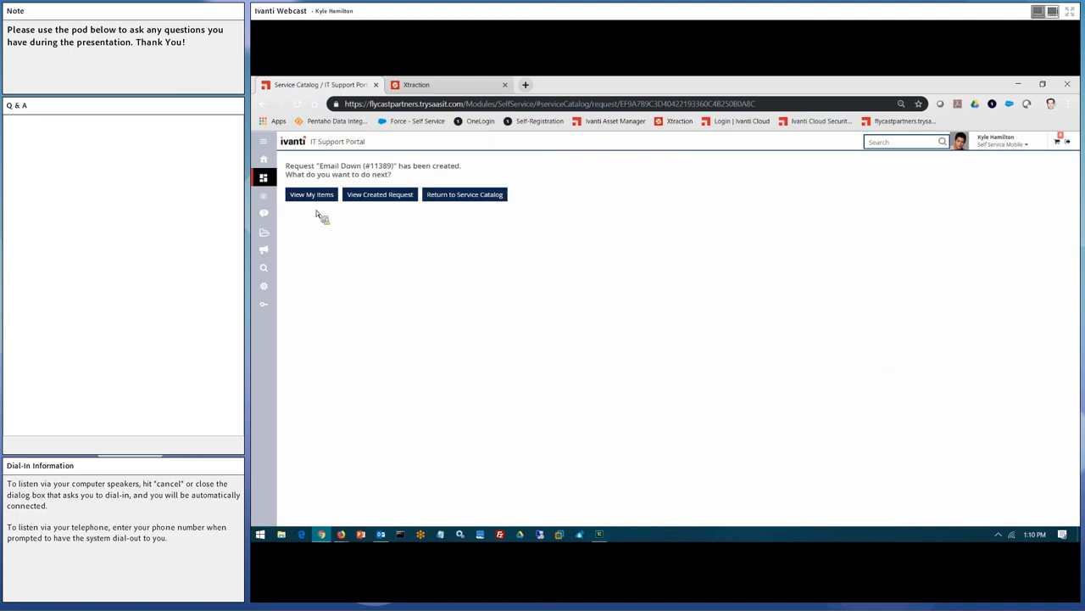
pyautogui.click(311, 194)
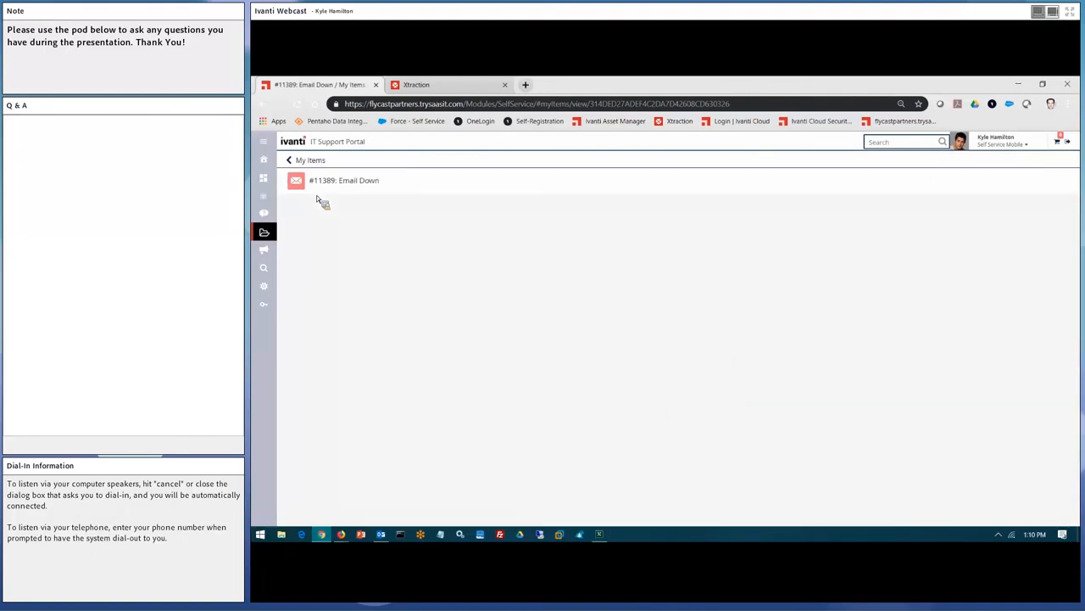
# Review incident #11389 and the My Items list, then reopen the Service Catalog.
pyautogui.click(344, 180)
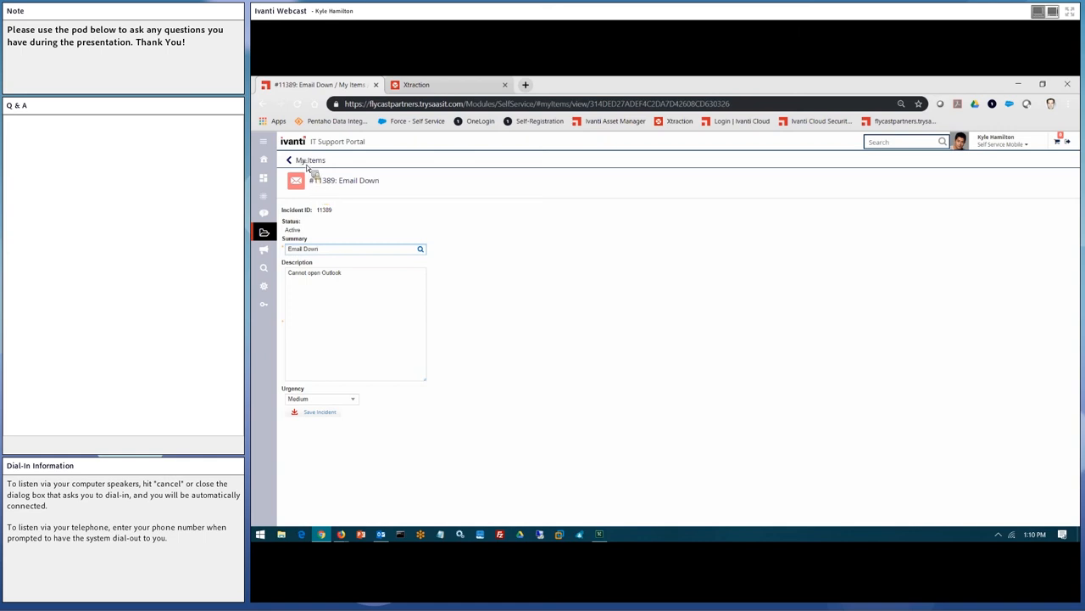
pyautogui.click(288, 160)
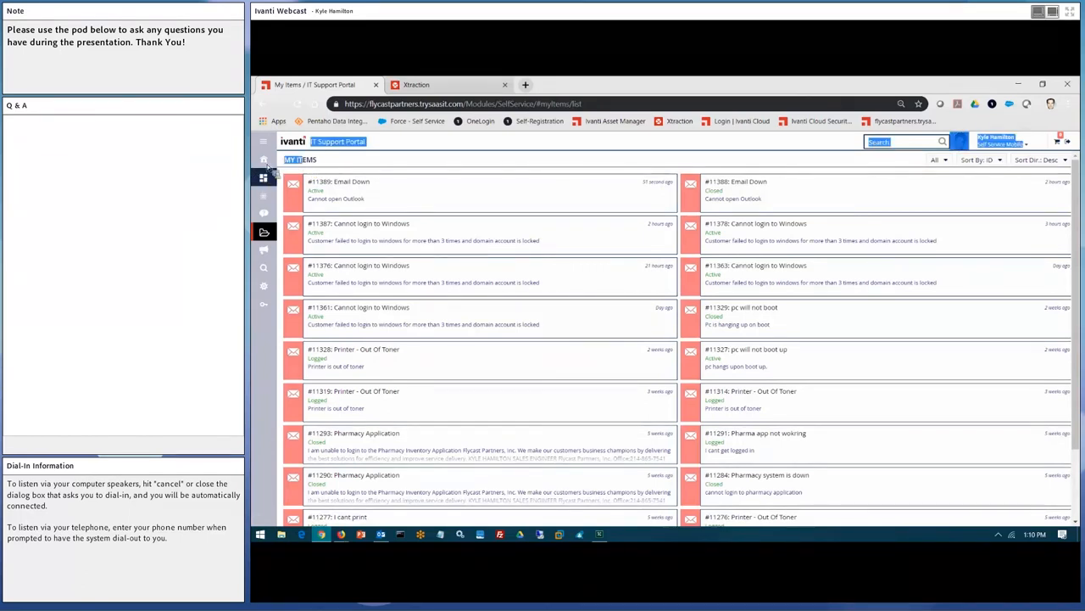
pyautogui.click(264, 159)
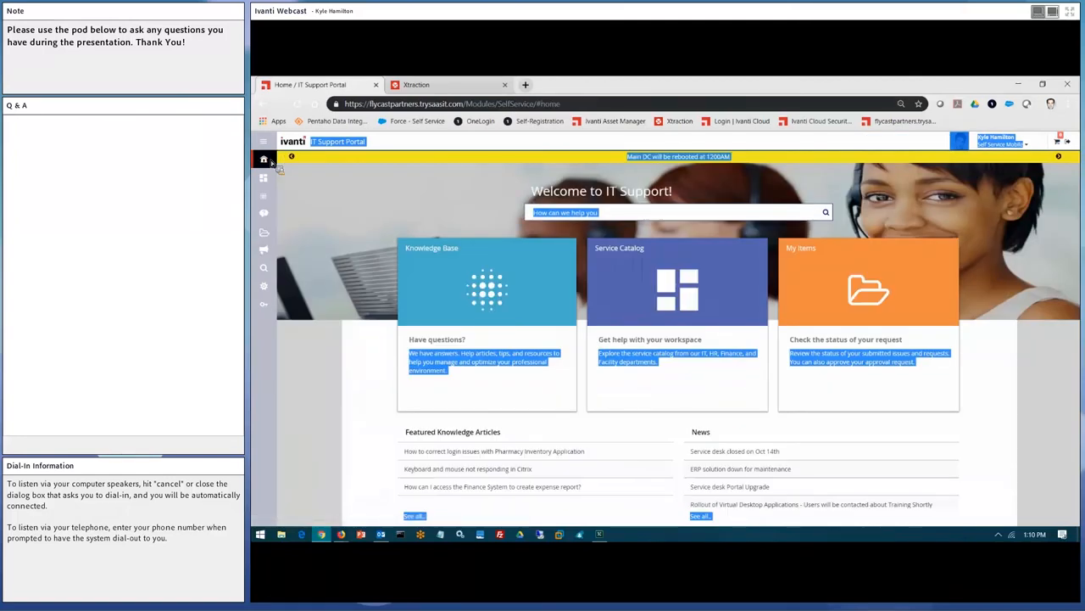
pyautogui.click(677, 280)
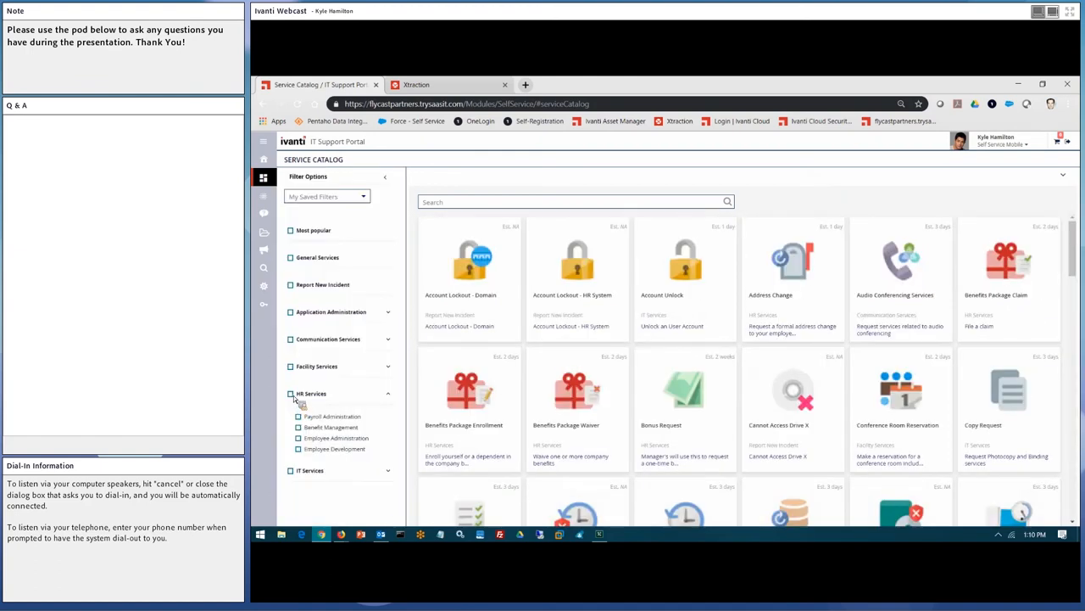
# Filter the catalog to HR Services and request Employee Onboarding Request.
pyautogui.click(298, 394)
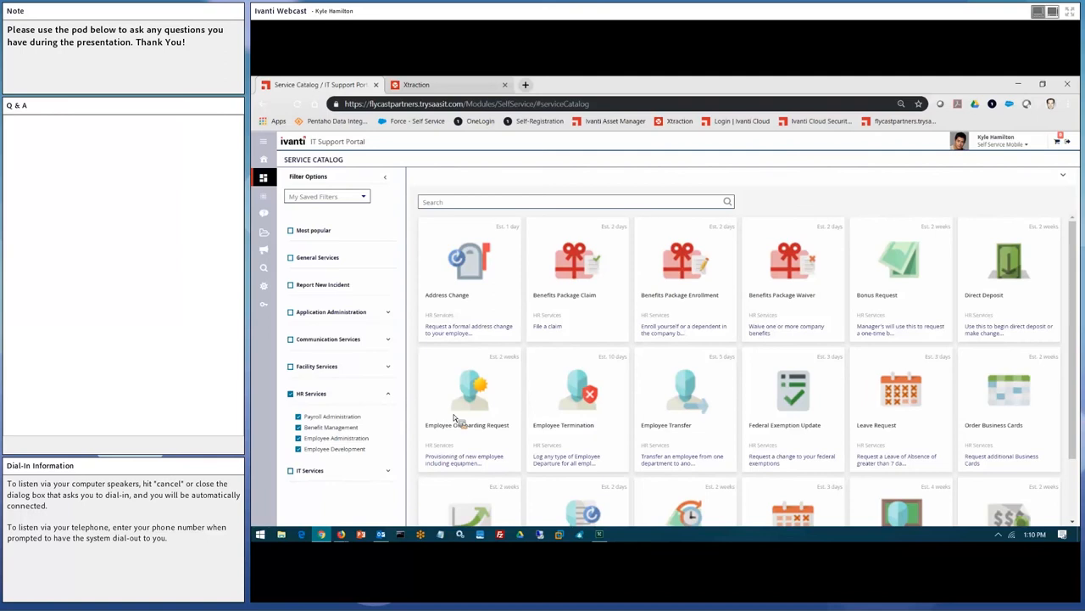
pyautogui.click(467, 390)
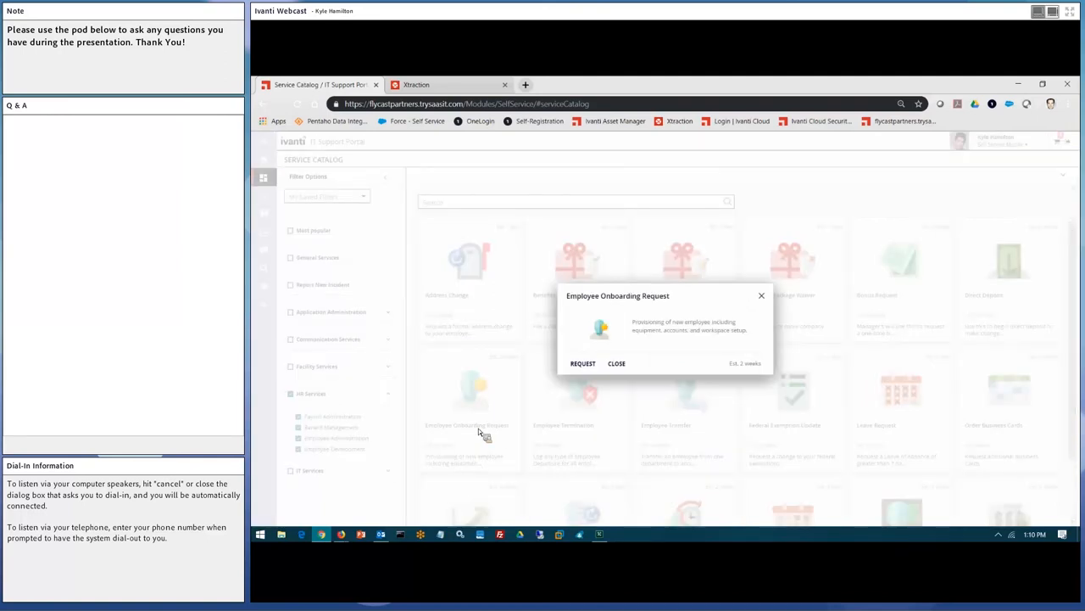
pyautogui.click(583, 363)
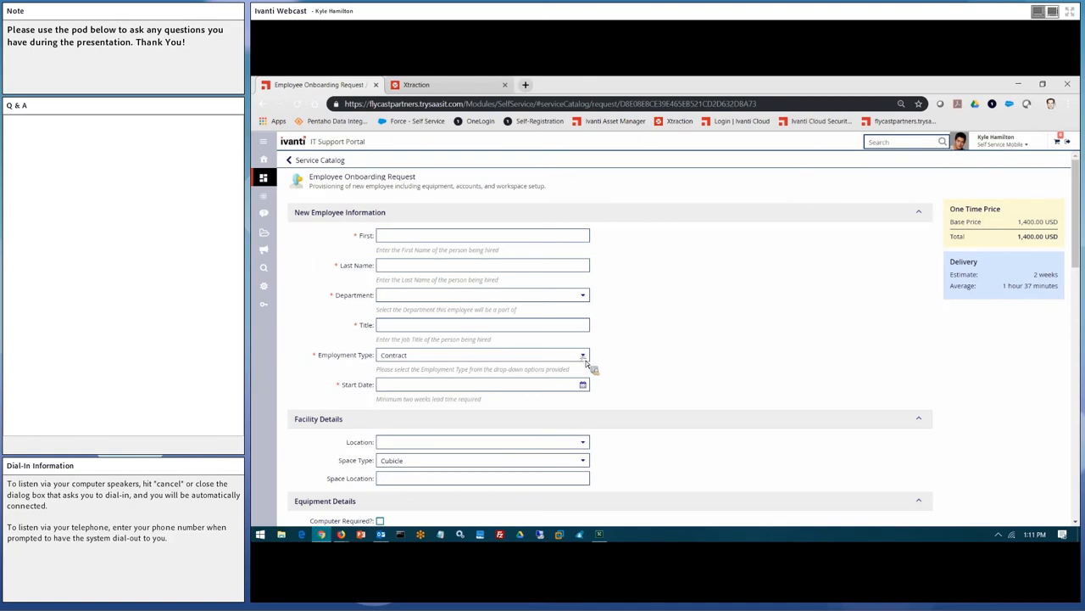
# Browse the onboarding form's Start Date calendar and remaining fields.
pyautogui.click(583, 354)
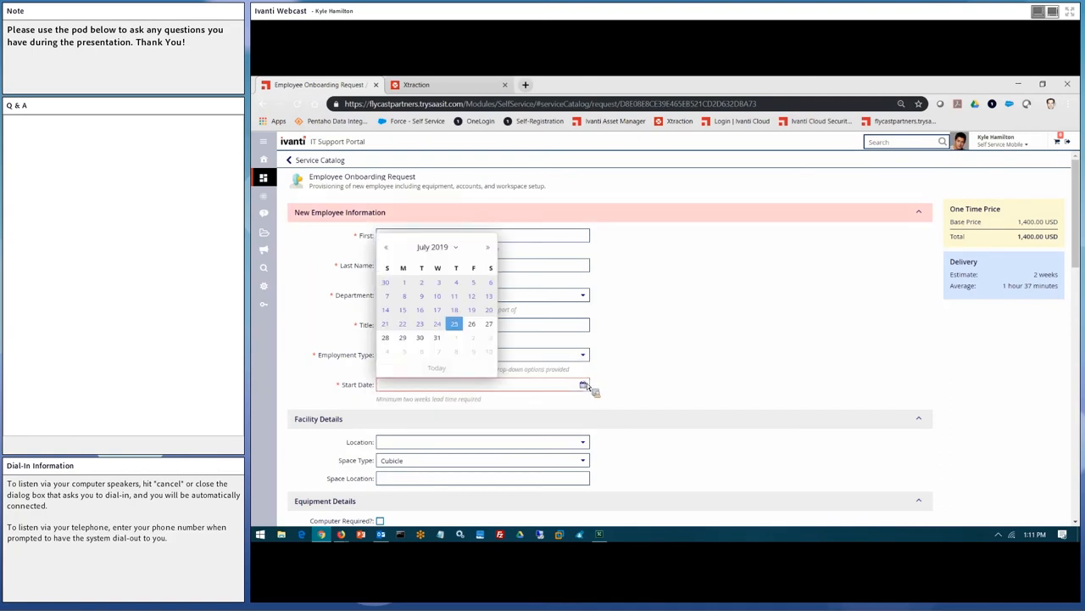
pyautogui.moveTo(615, 386)
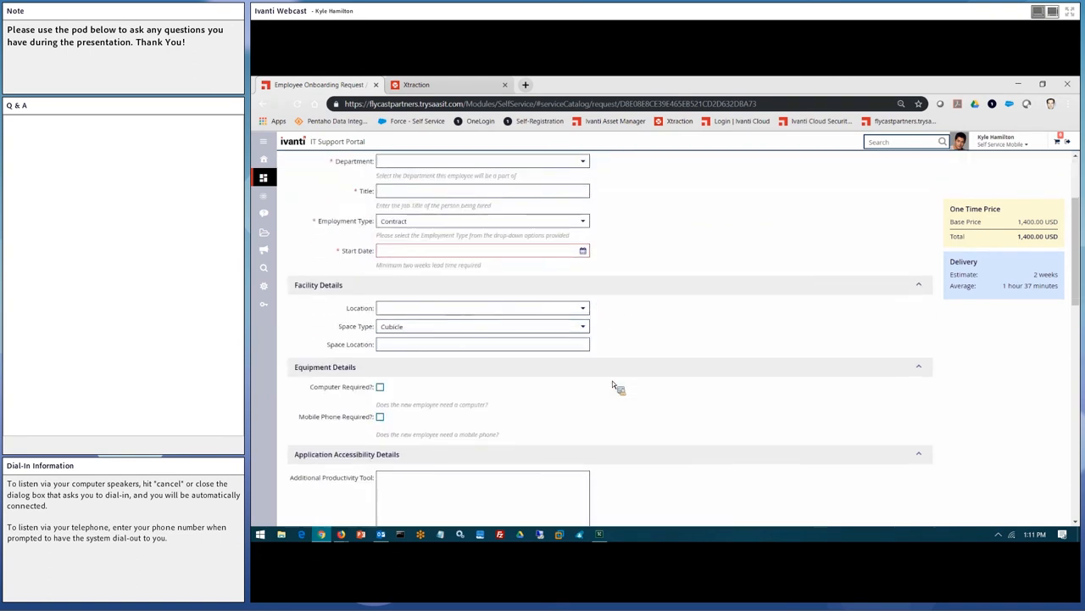
pyautogui.scroll(-3)
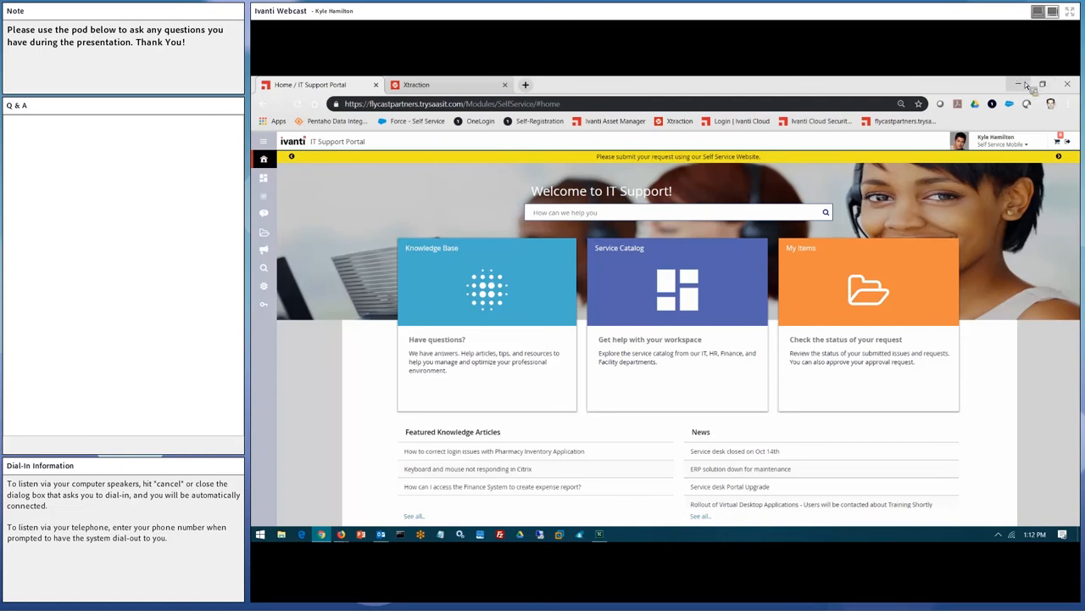
pyautogui.moveTo(1018, 84)
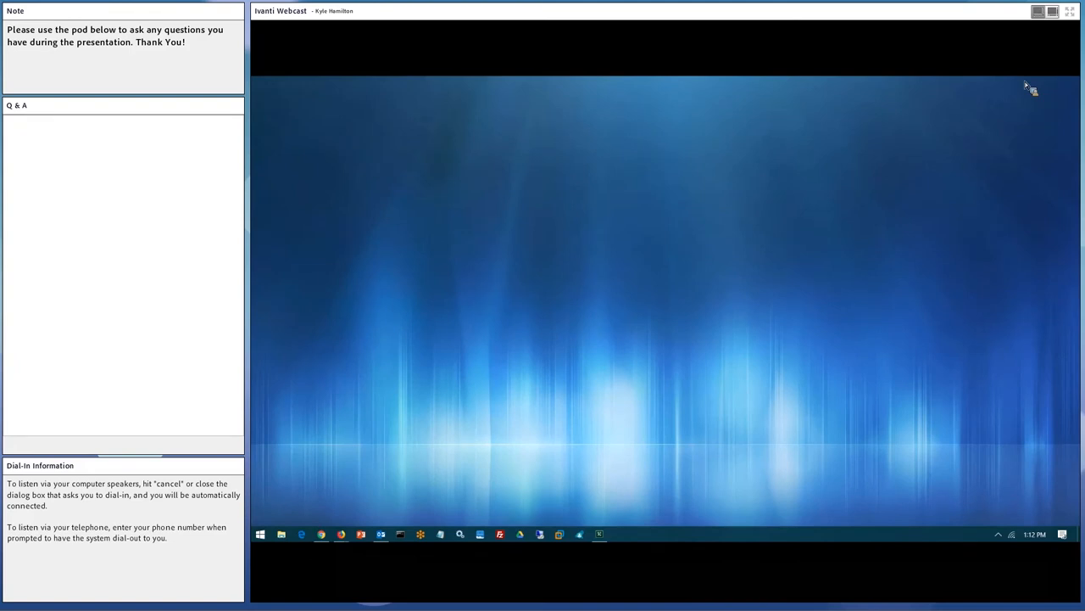
pyautogui.moveTo(1012, 514)
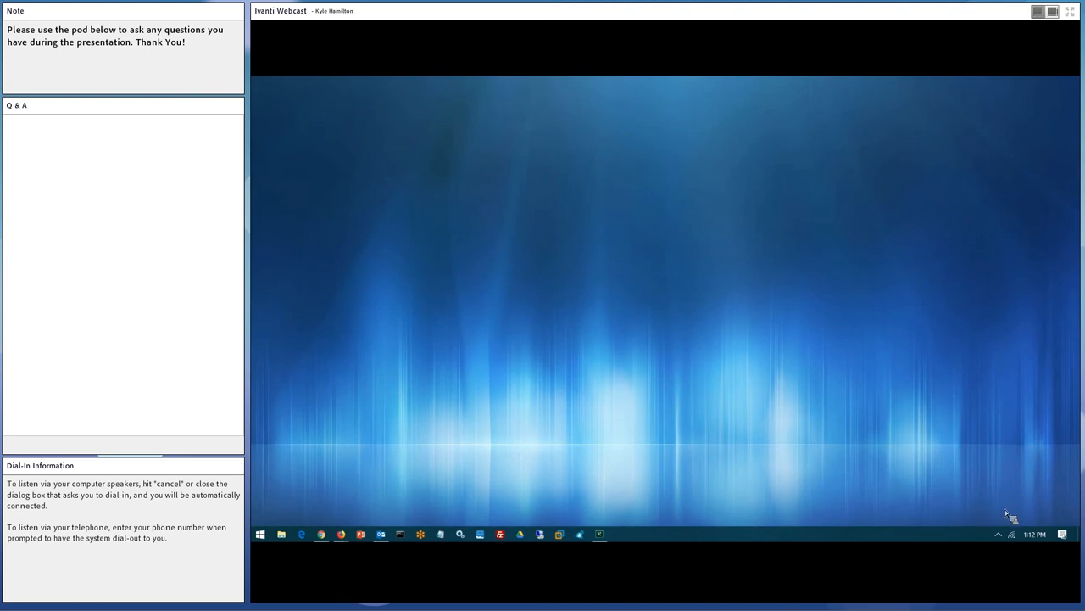
# Launch the Ivanti Hub app from the desktop.
pyautogui.click(999, 534)
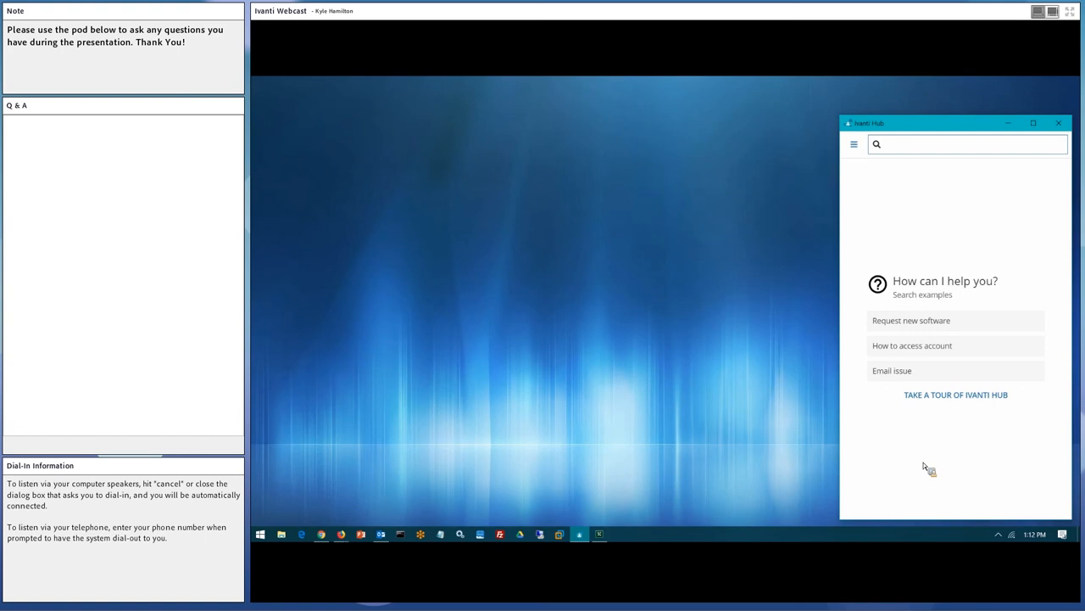
pyautogui.moveTo(873, 210)
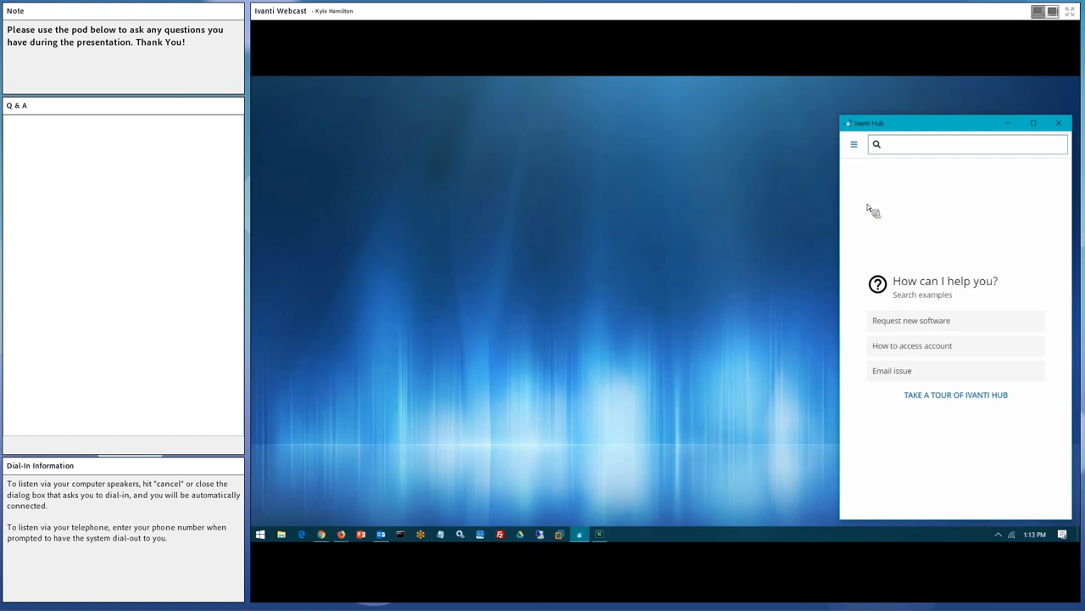
# Switch Ivanti Hub to My Feed to find approval request #1723.
pyautogui.click(854, 144)
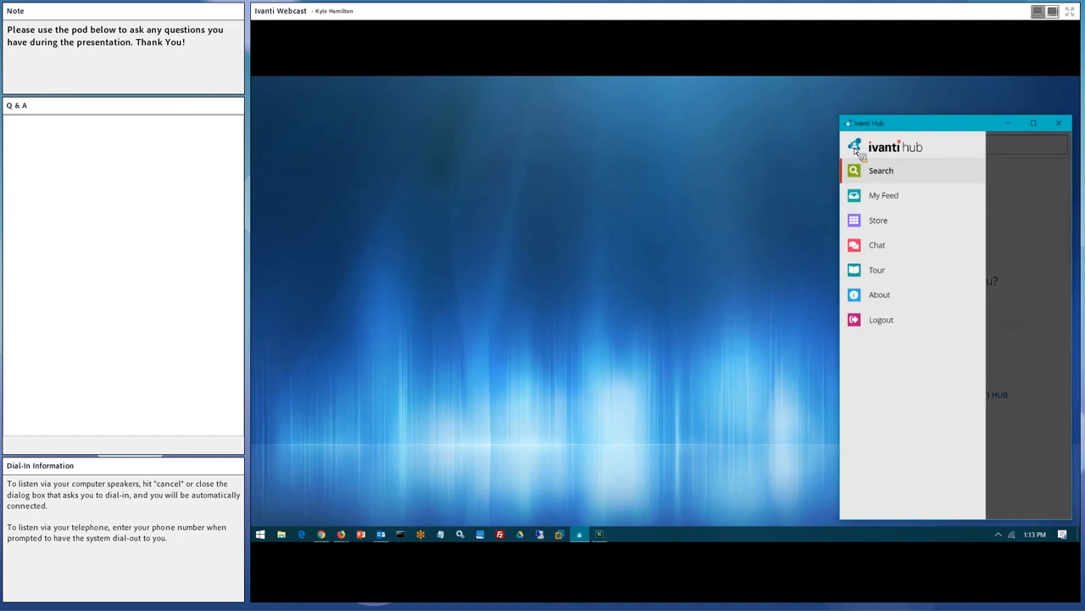
pyautogui.moveTo(887, 206)
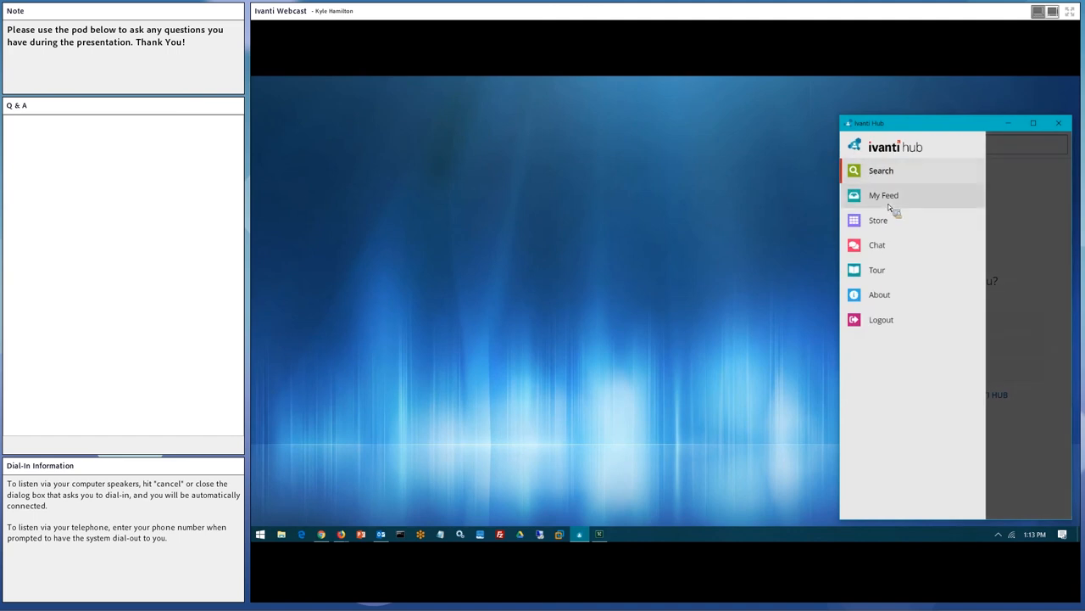
pyautogui.click(884, 195)
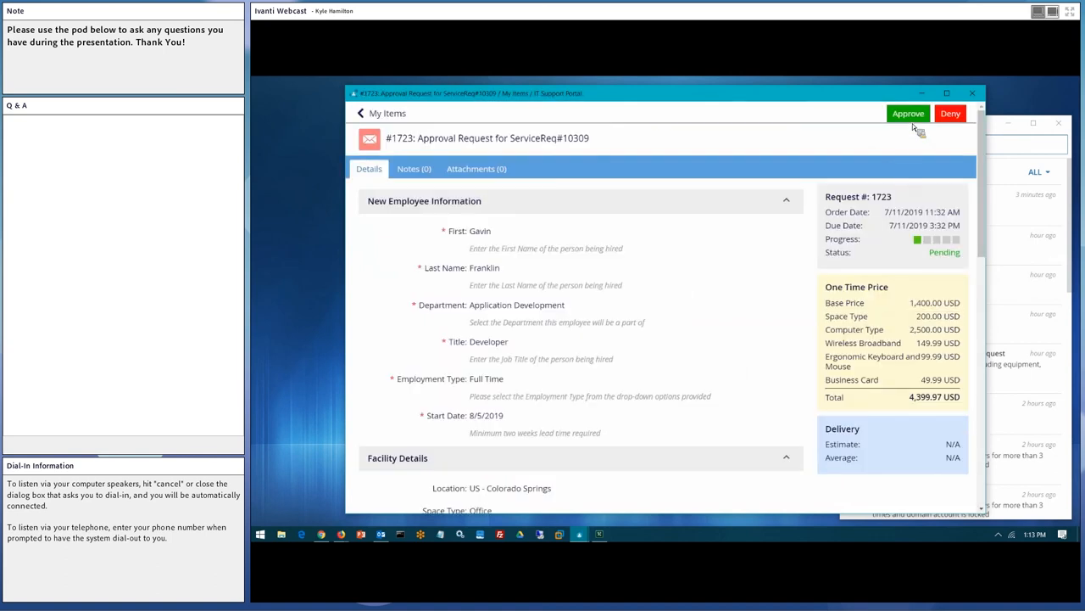
# Approve request #1723, submit the reason form, and dismiss the success dialog.
pyautogui.click(908, 112)
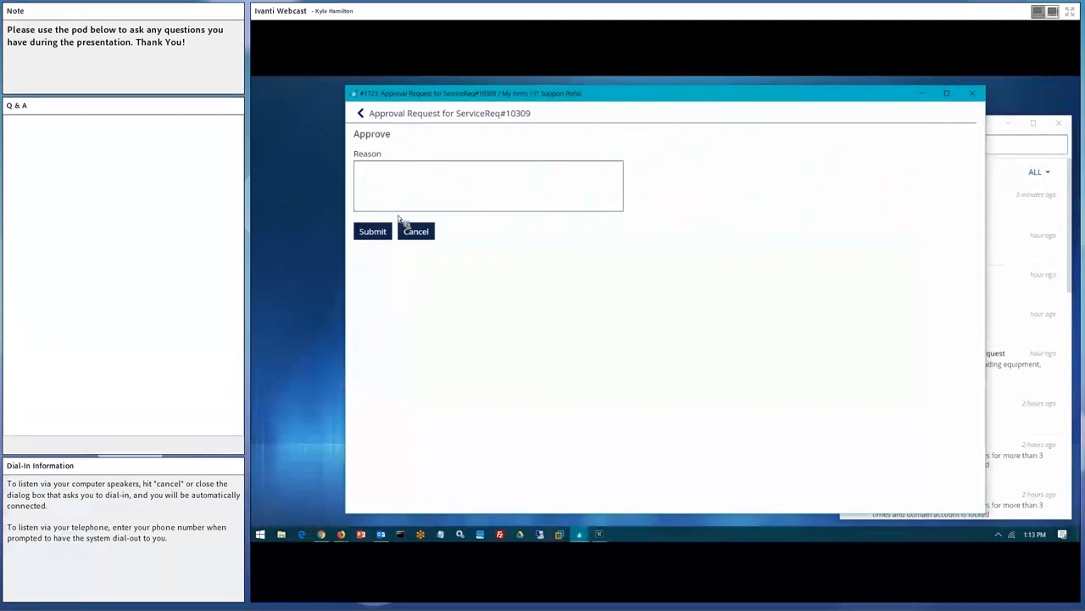
pyautogui.click(372, 231)
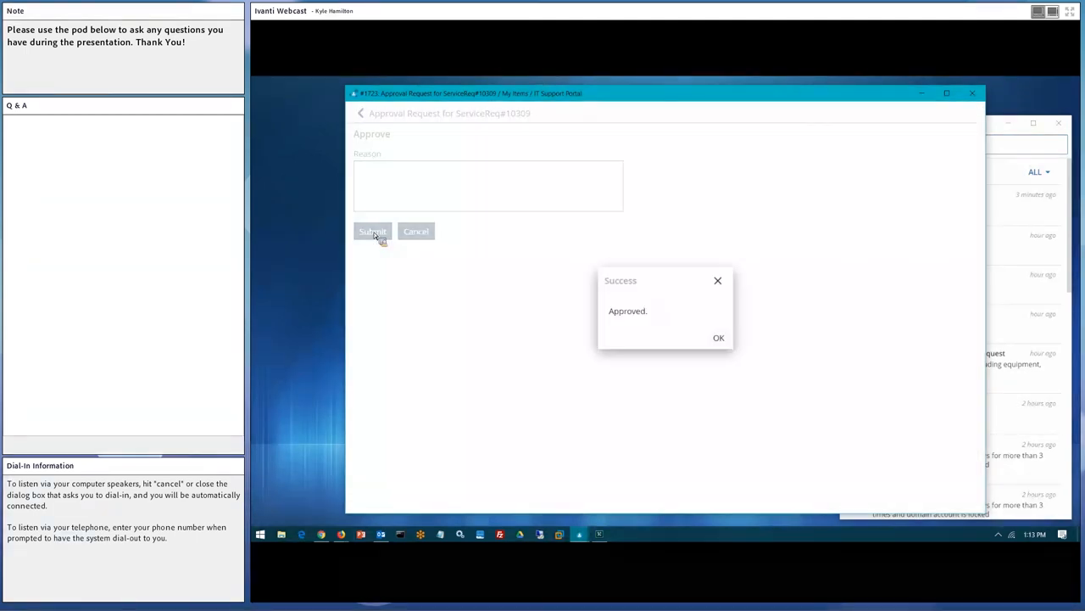
pyautogui.moveTo(718, 337)
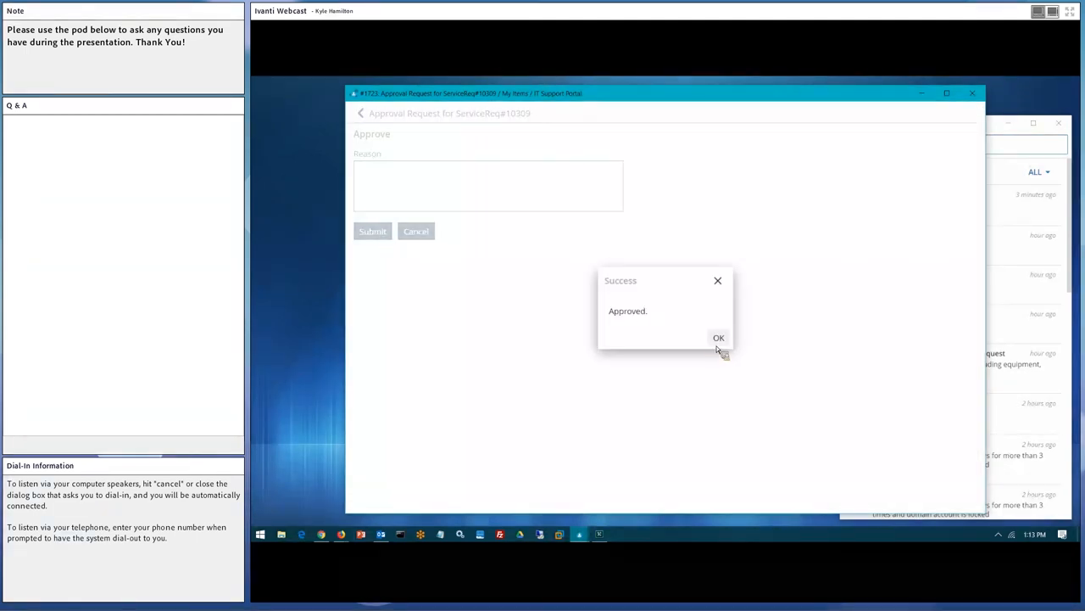
pyautogui.click(718, 338)
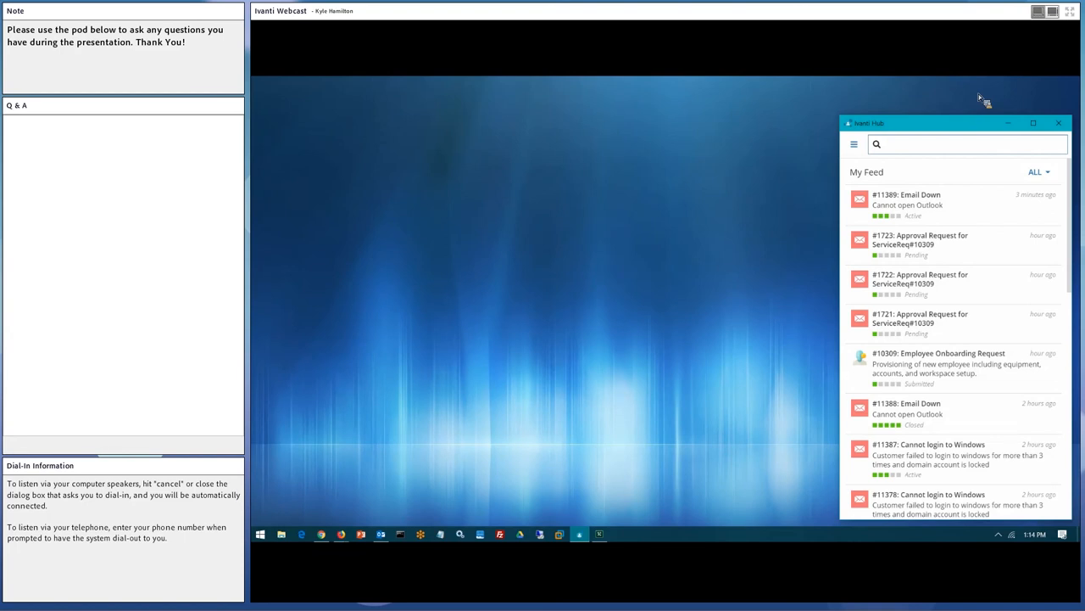
pyautogui.moveTo(861, 165)
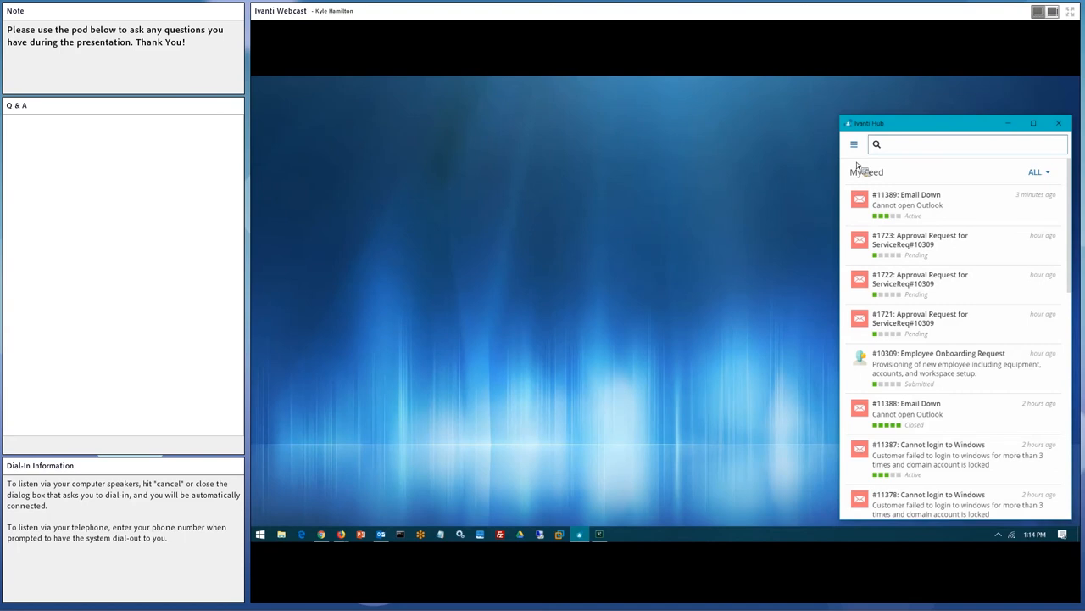
# Go to the Hub Store's list of popular services.
pyautogui.click(854, 143)
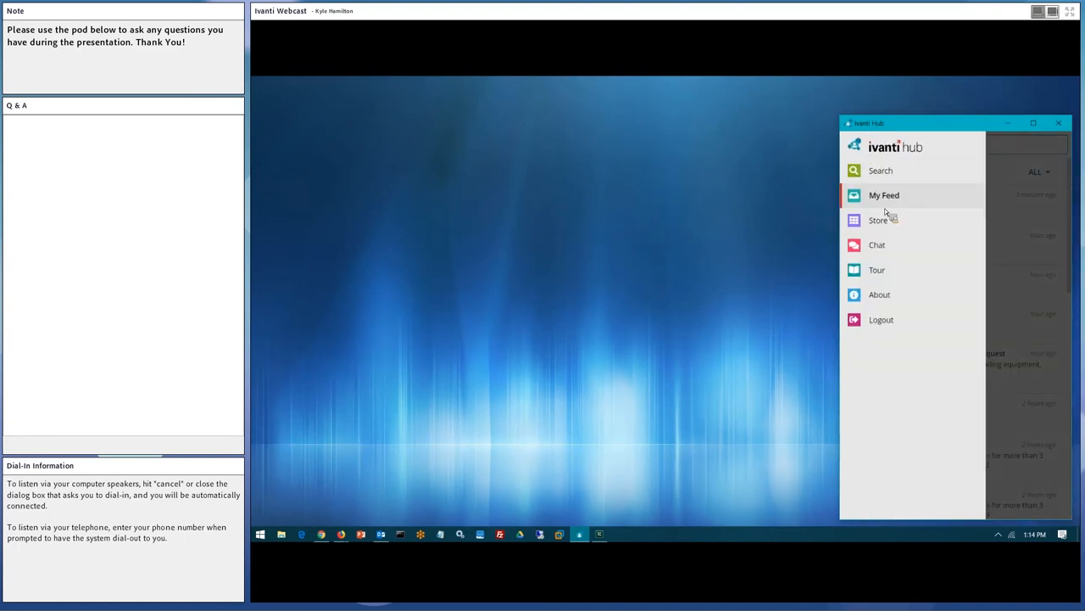
pyautogui.click(879, 220)
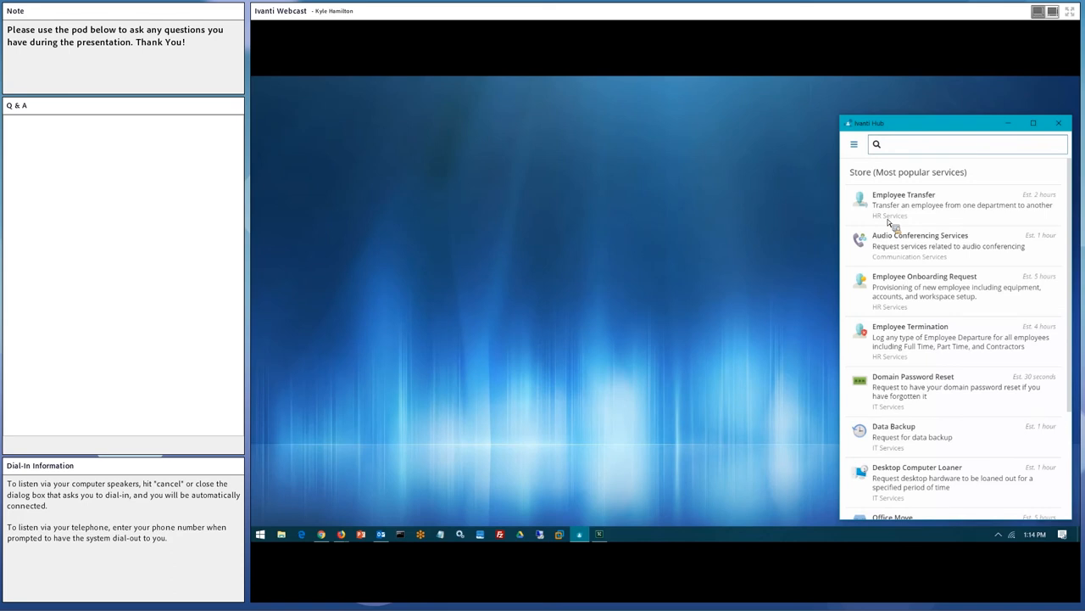
pyautogui.moveTo(971, 292)
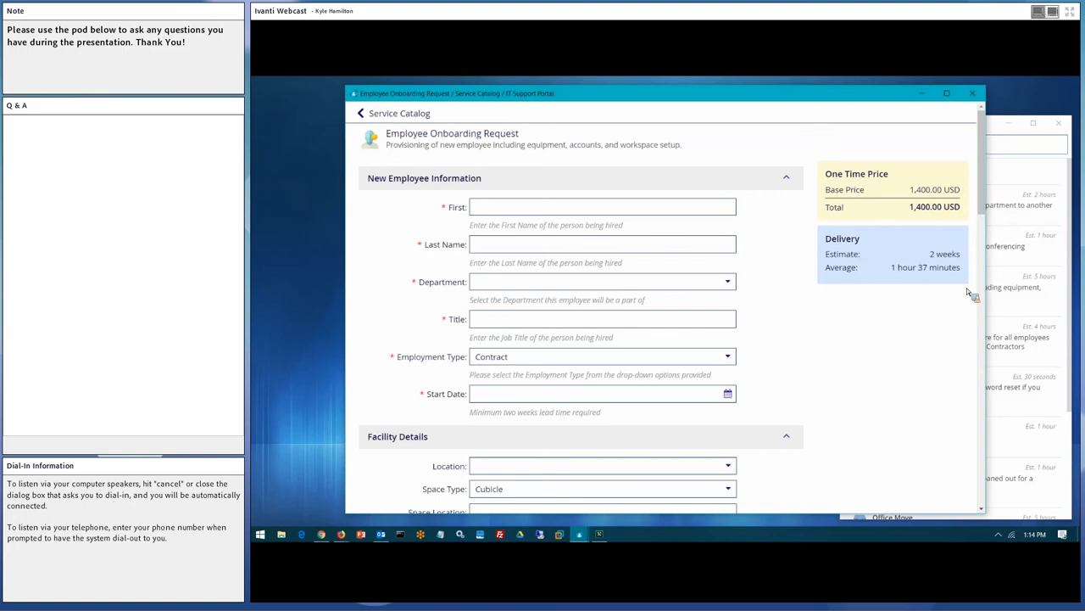
pyautogui.moveTo(976, 183)
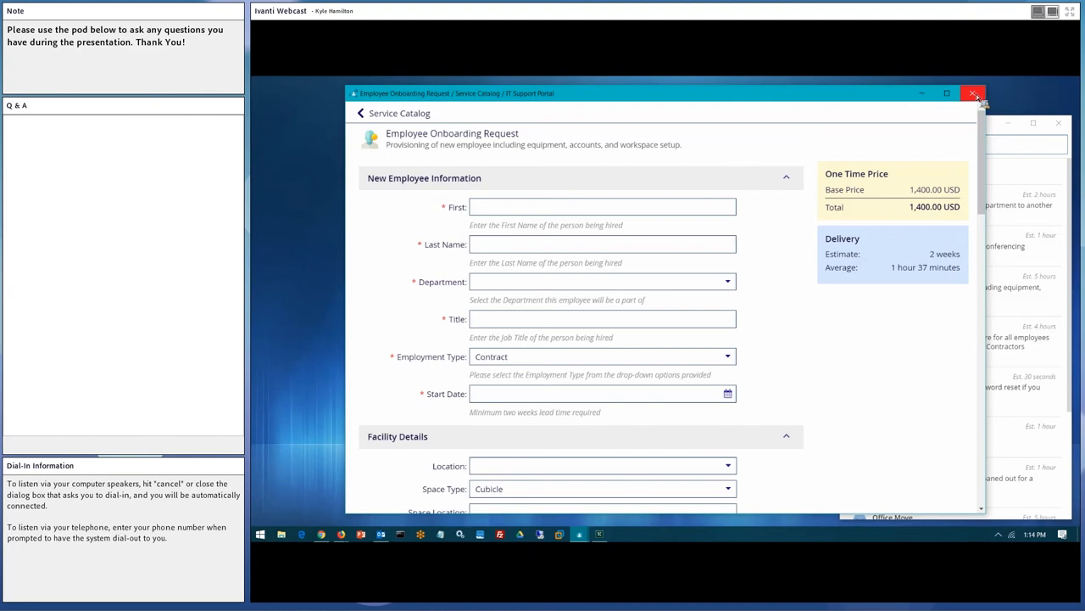
# Close the onboarding form, open Chat, and send 'help' to the ChatBot.
pyautogui.click(973, 93)
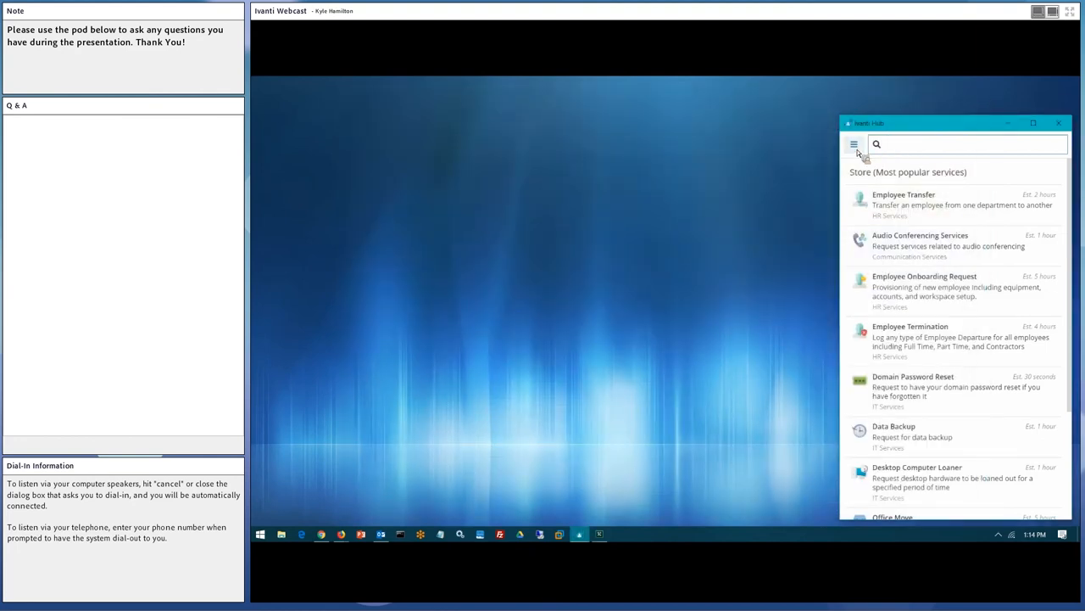
pyautogui.click(854, 144)
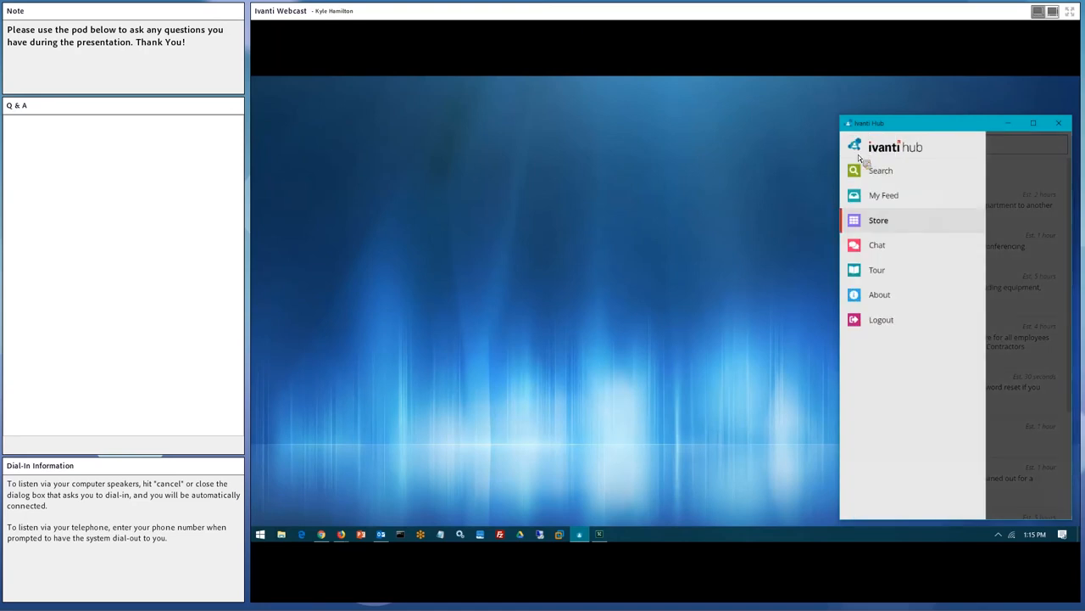
pyautogui.click(877, 244)
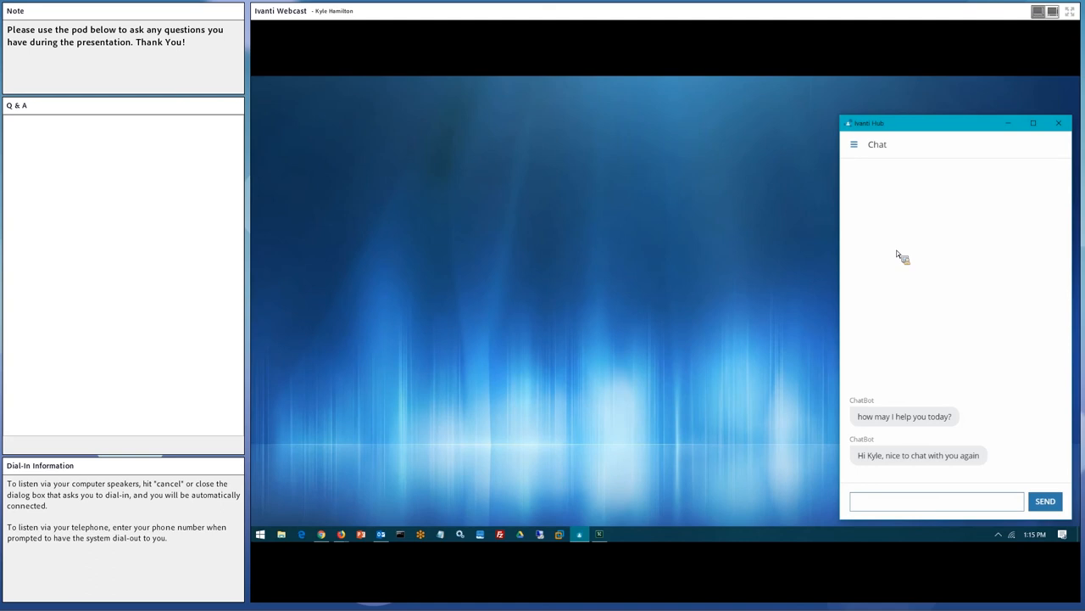
pyautogui.moveTo(894, 549)
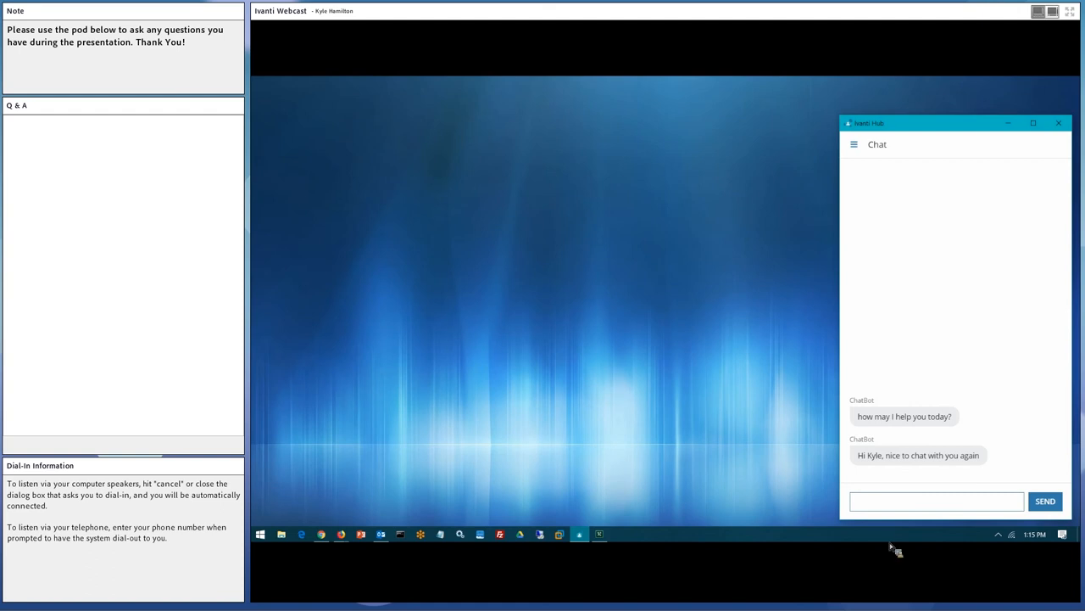
pyautogui.click(935, 501)
pyautogui.write('help')
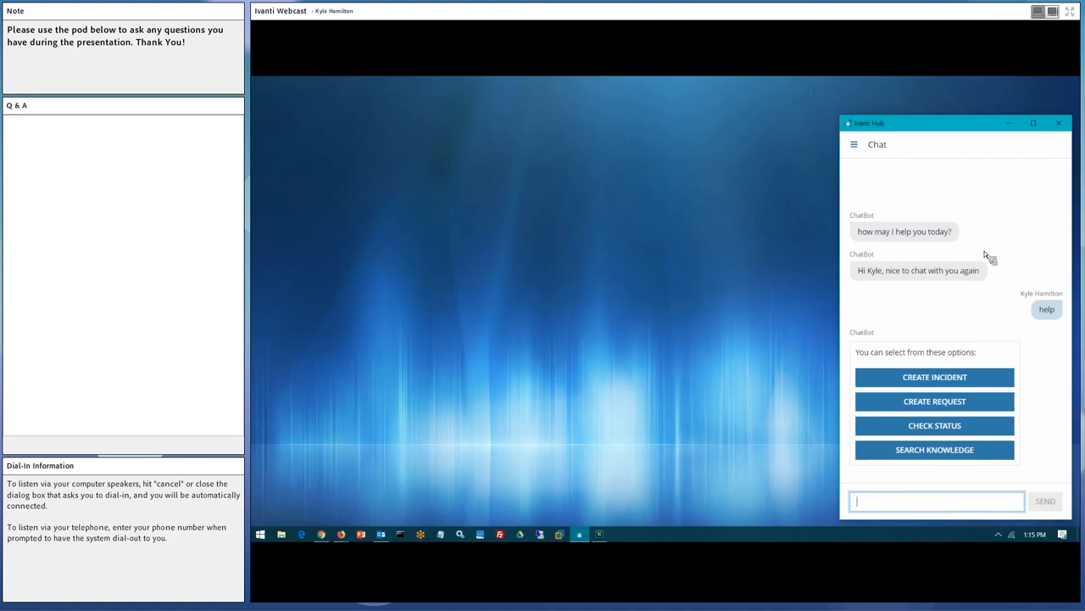
# Hide the Ivanti Hub window and exit Hub from the system tray.
pyautogui.click(1058, 123)
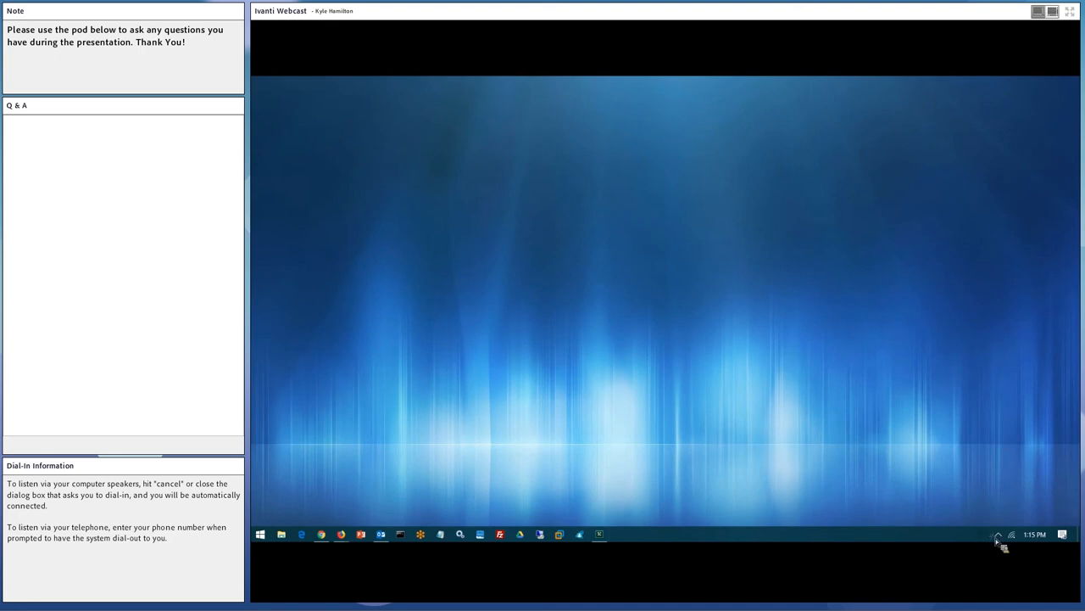
pyautogui.click(579, 534)
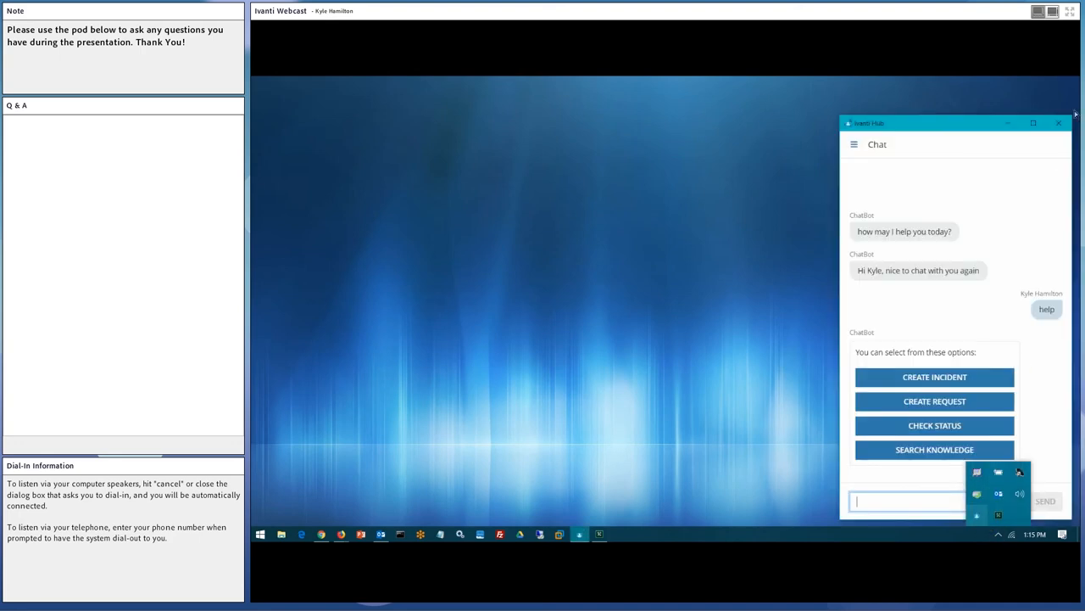
pyautogui.click(1058, 122)
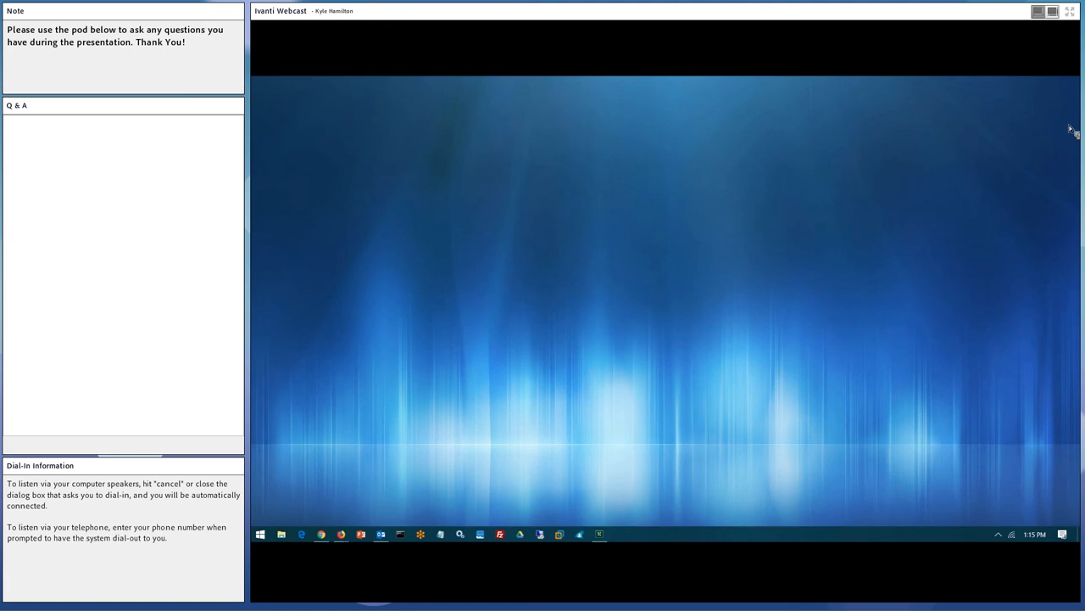
pyautogui.moveTo(1061, 135)
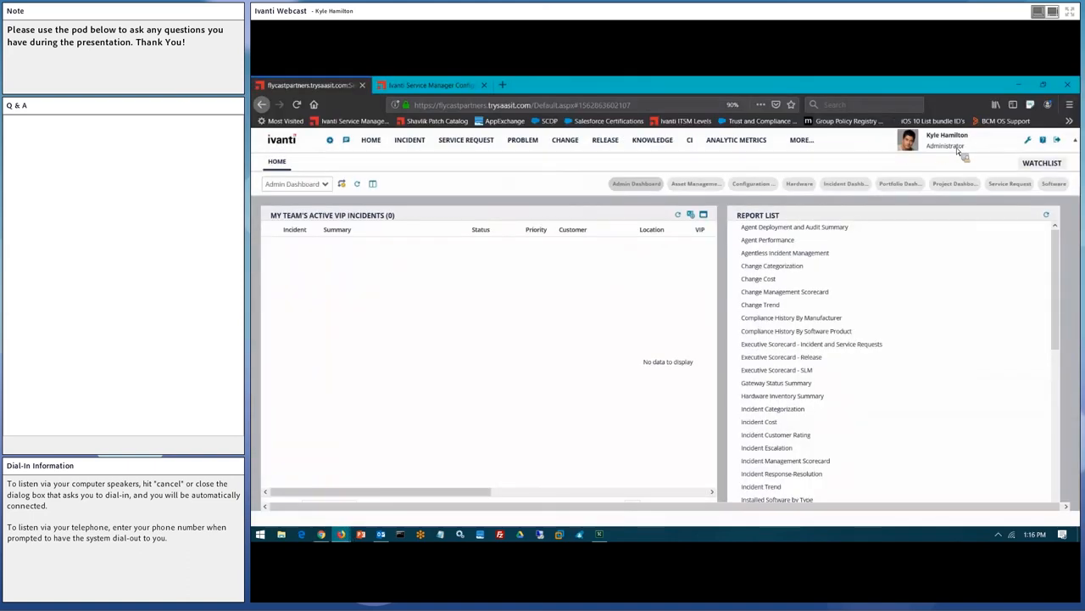
# Open the profile dropdown listing roles to switch into.
pyautogui.click(946, 145)
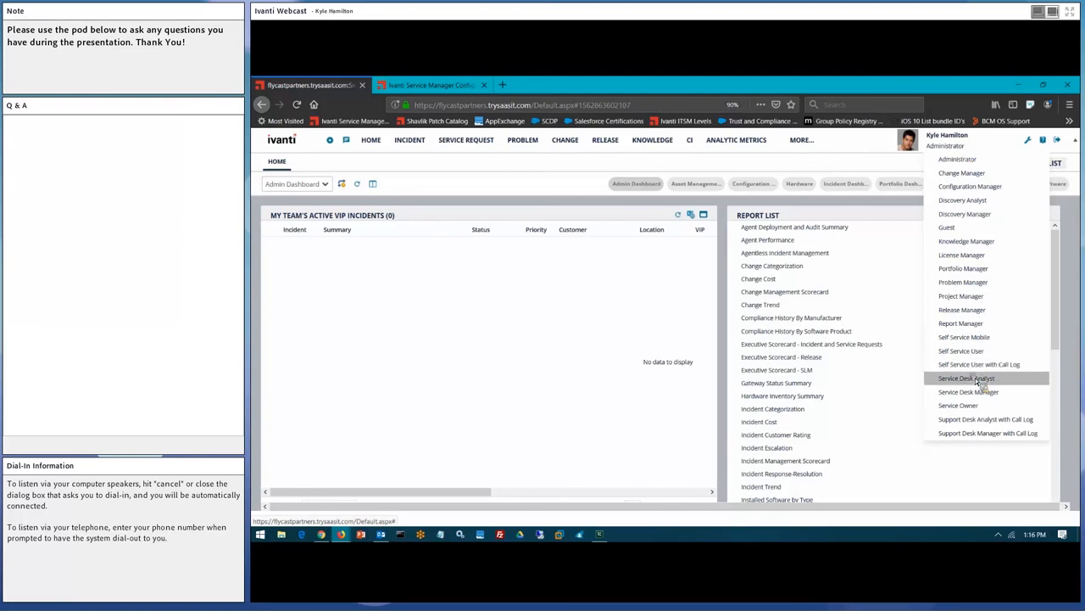
# Switch into the Service Desk Analyst role.
pyautogui.click(966, 377)
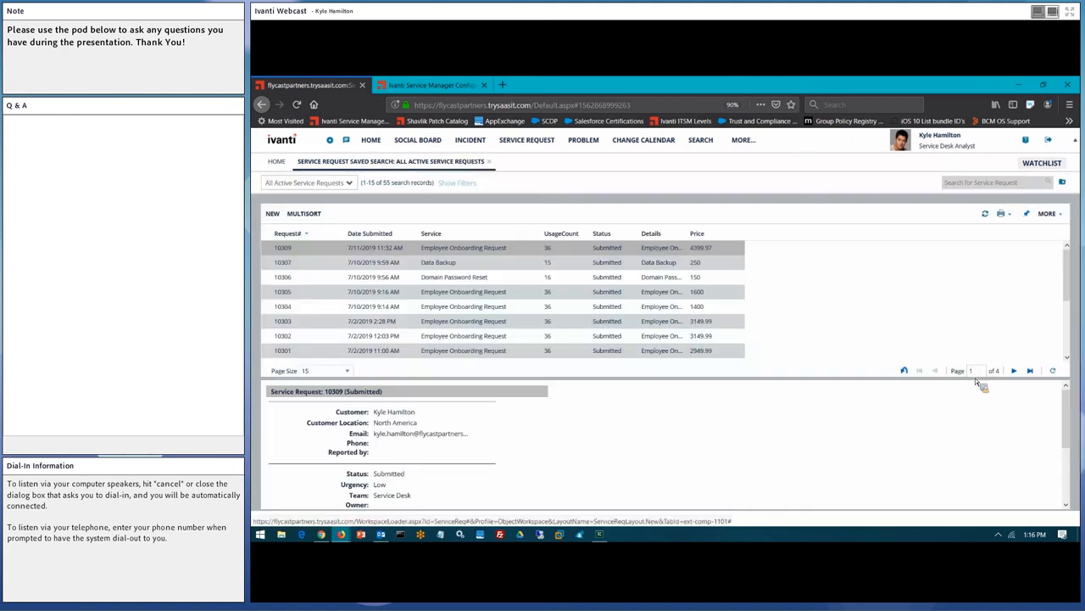
pyautogui.moveTo(496, 170)
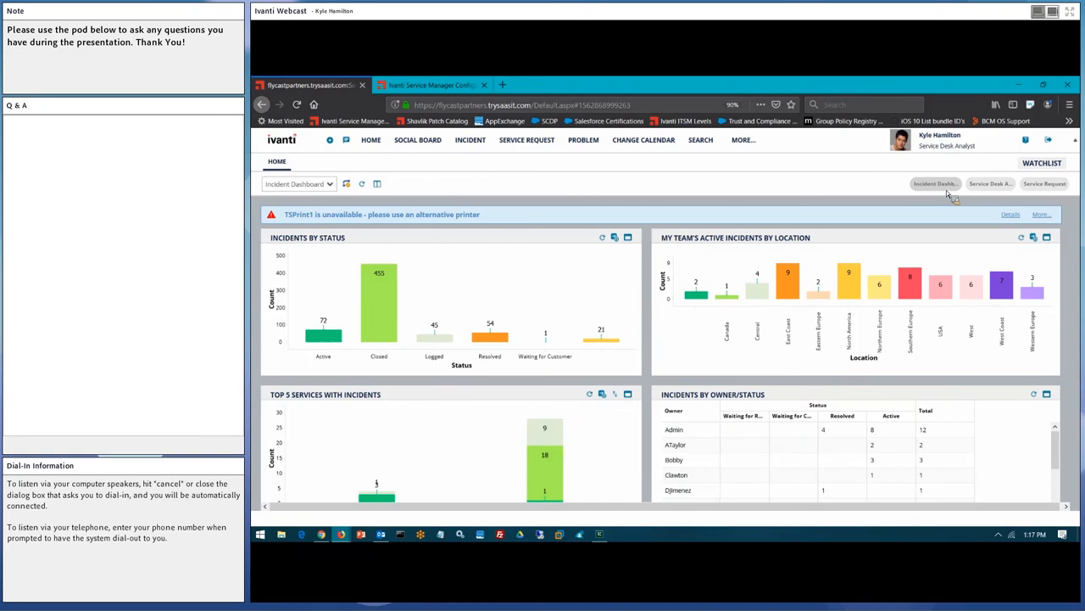
pyautogui.moveTo(323, 339)
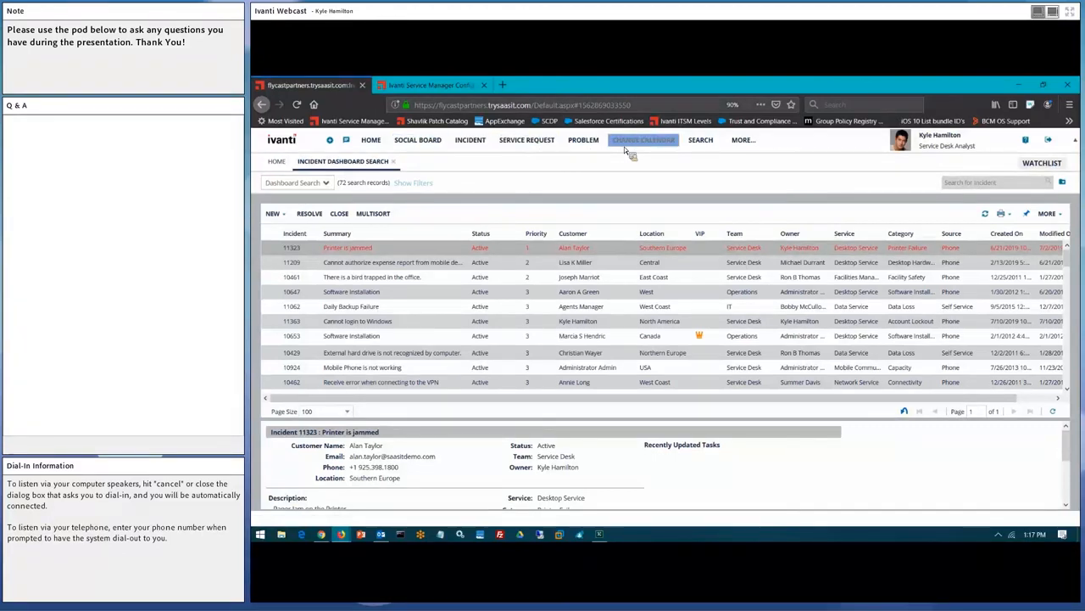
pyautogui.moveTo(591, 153)
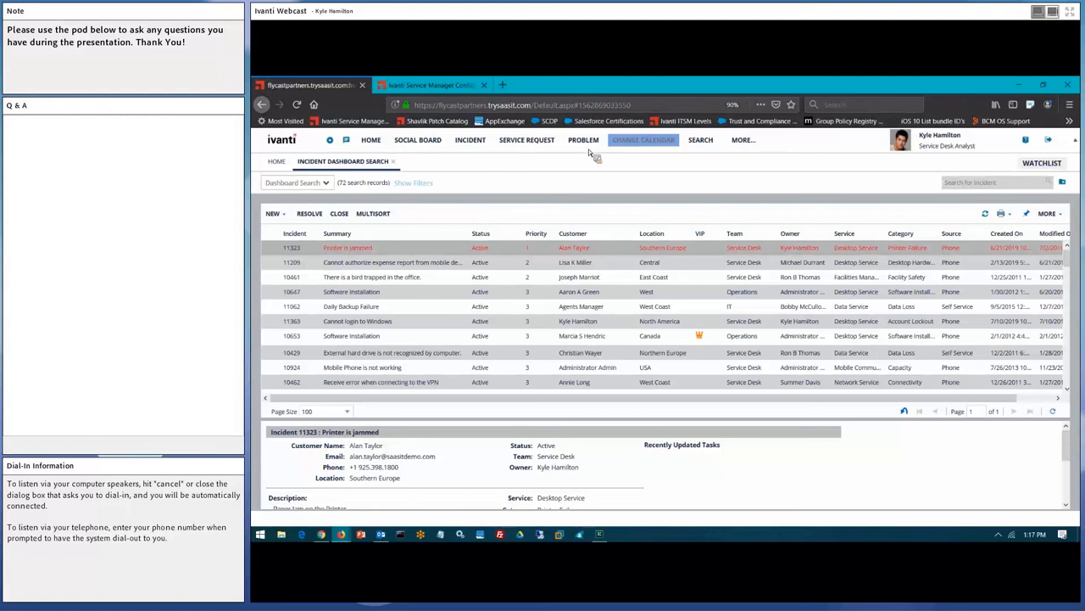
# Go Home and switch to the Service Request dashboard.
pyautogui.click(371, 140)
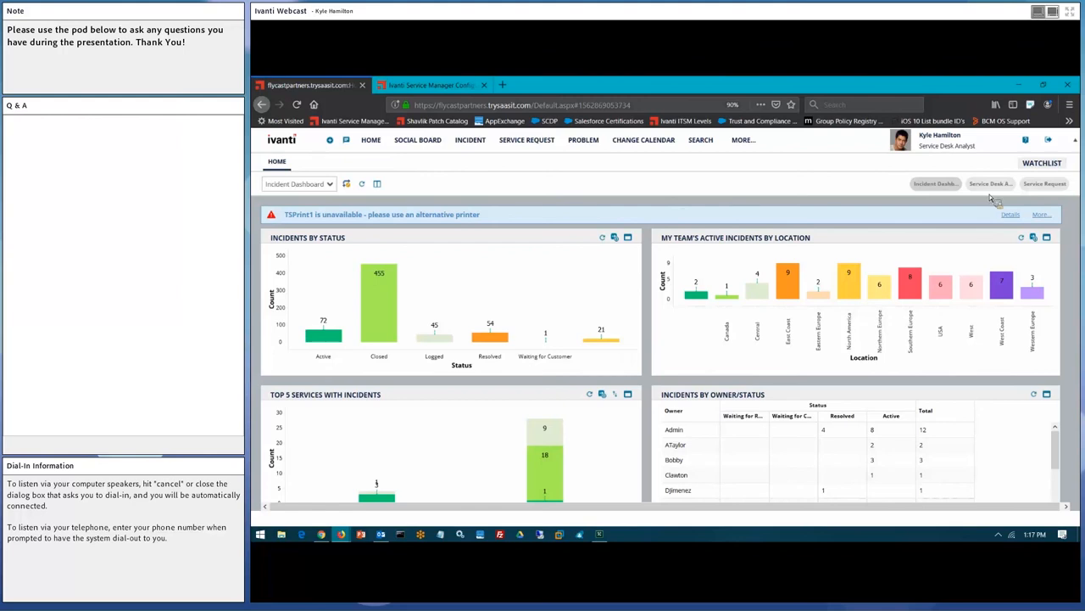
pyautogui.moveTo(999, 199)
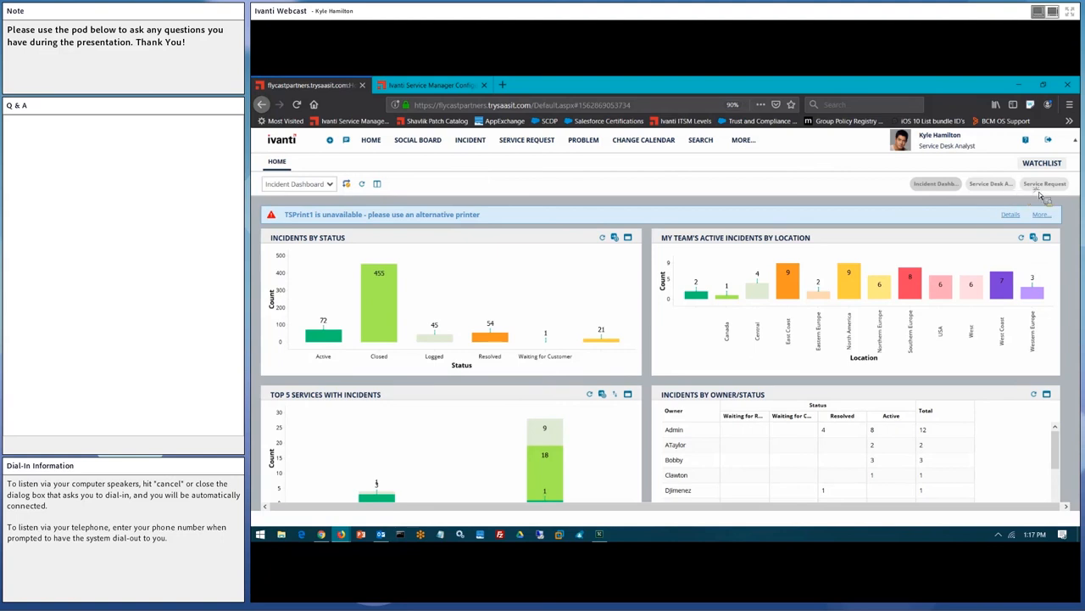
pyautogui.click(1043, 183)
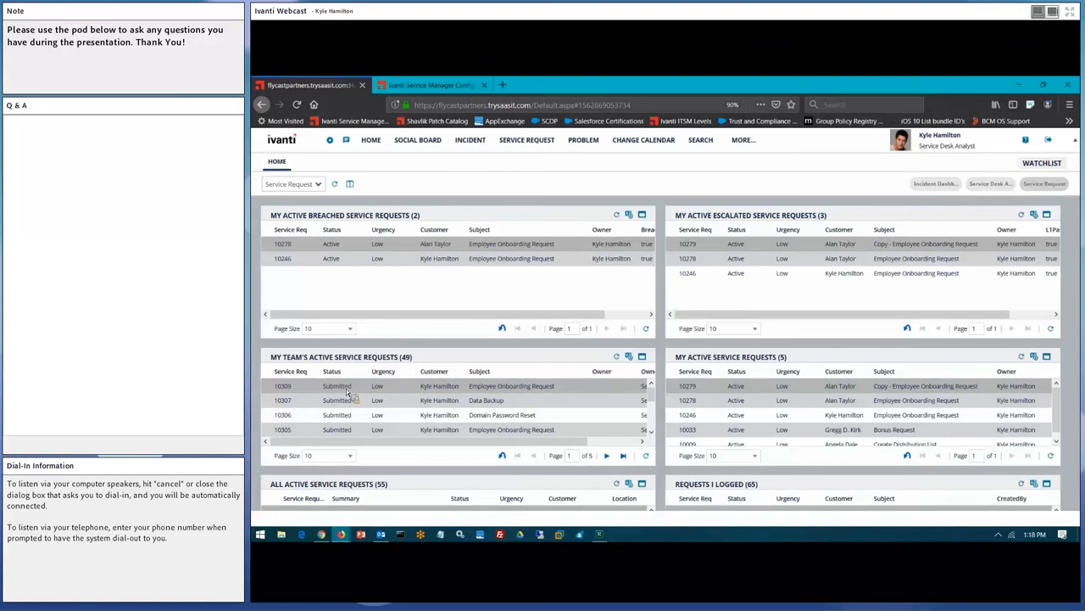
# Open onboarding request 10309, scroll its parameters, and view the Approval tab.
pyautogui.click(337, 386)
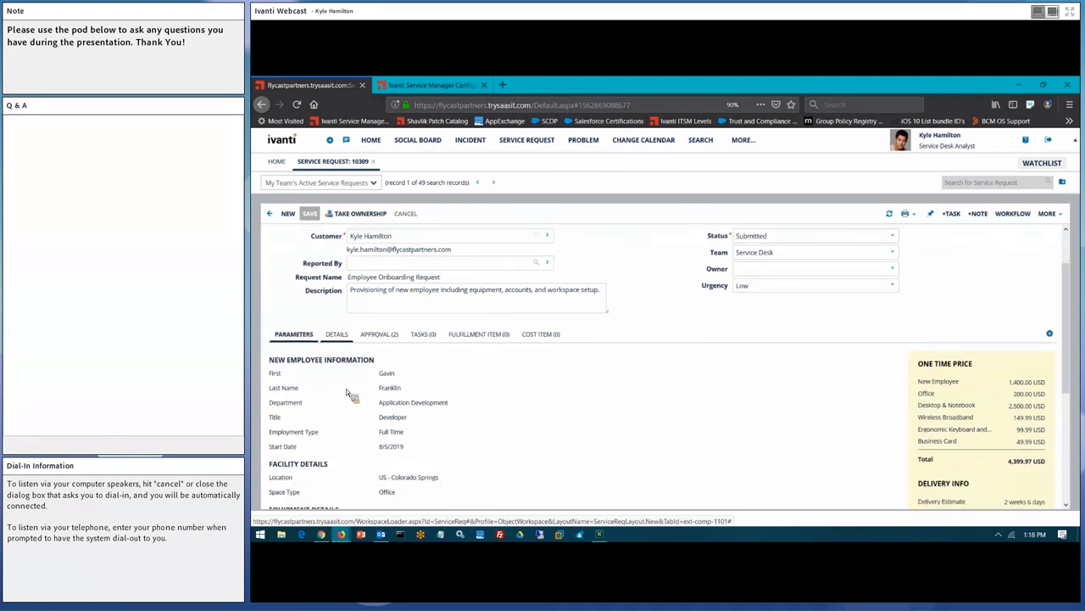
pyautogui.scroll(-3)
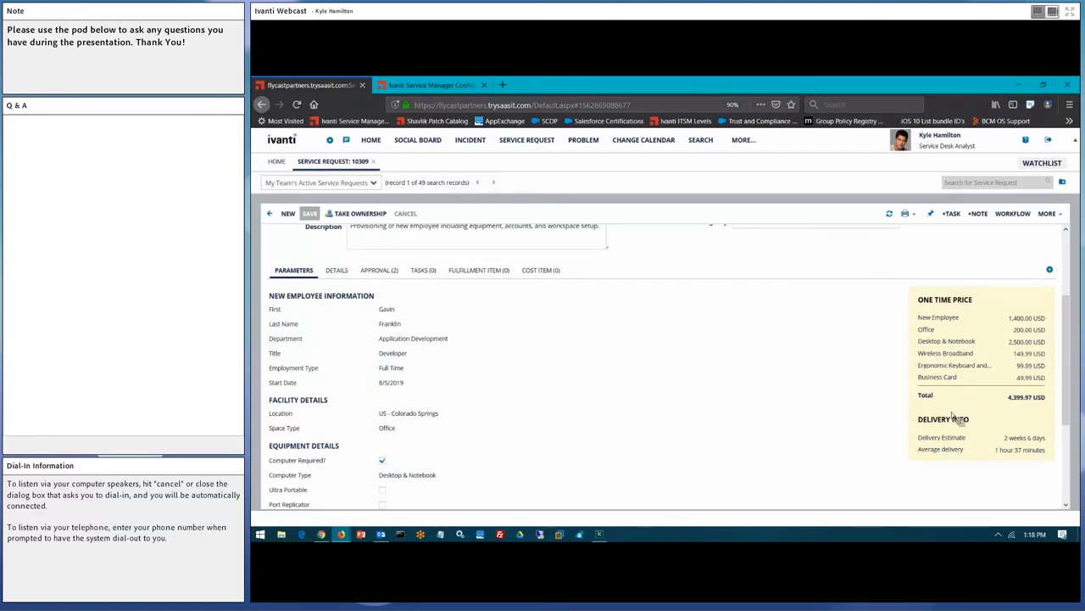
pyautogui.moveTo(939, 435)
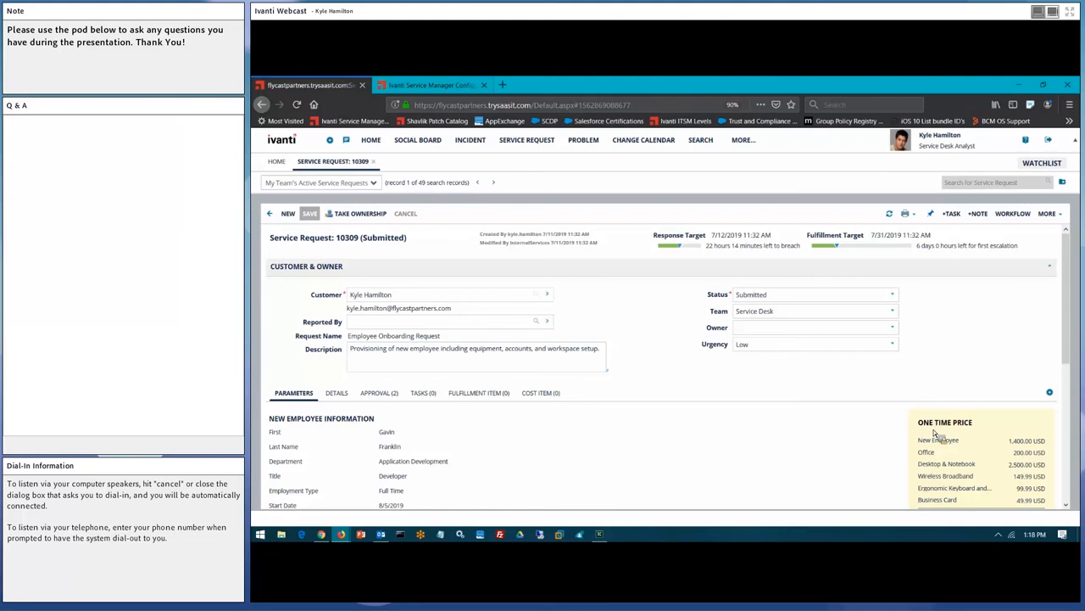
pyautogui.moveTo(707, 533)
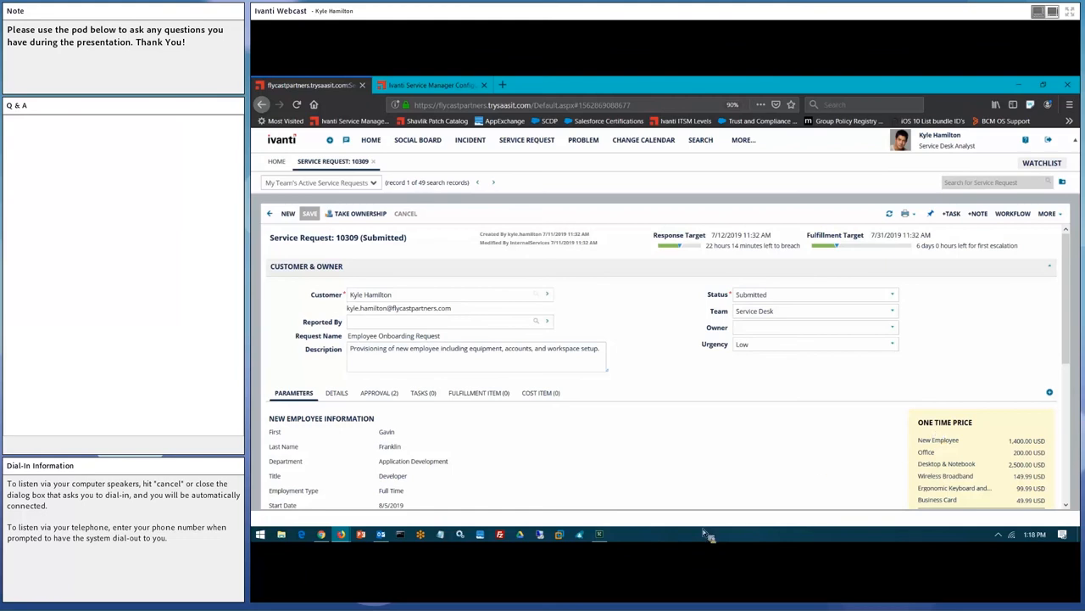
pyautogui.click(378, 393)
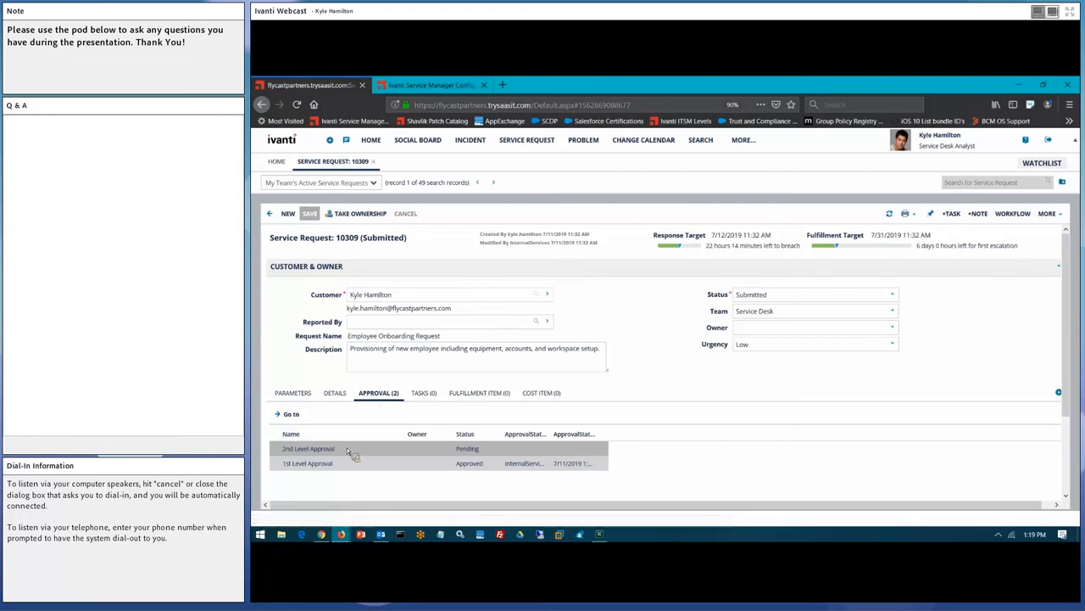
pyautogui.click(308, 448)
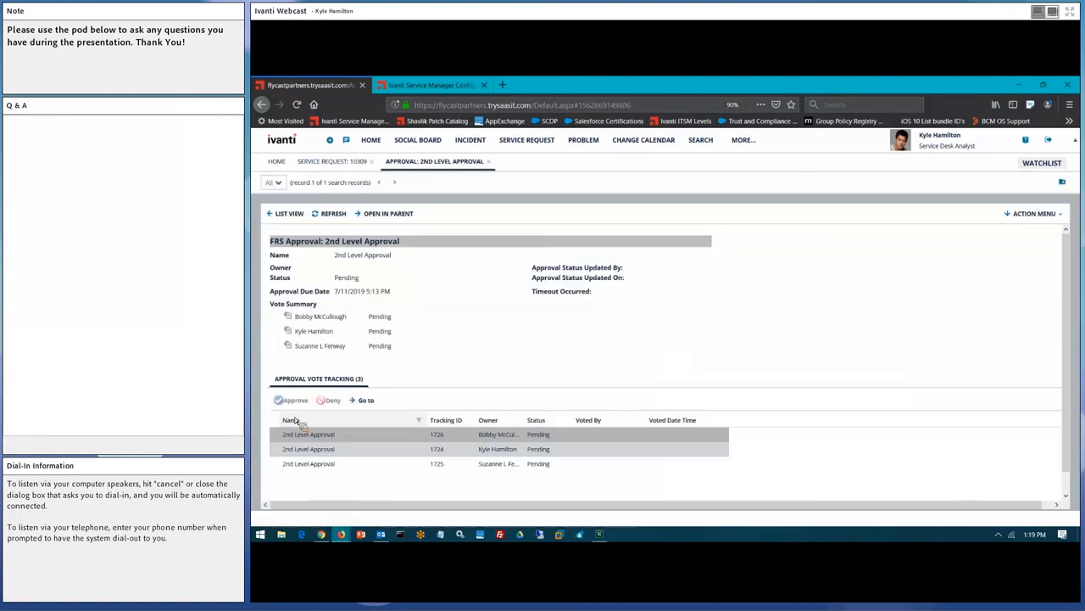
pyautogui.moveTo(360, 400)
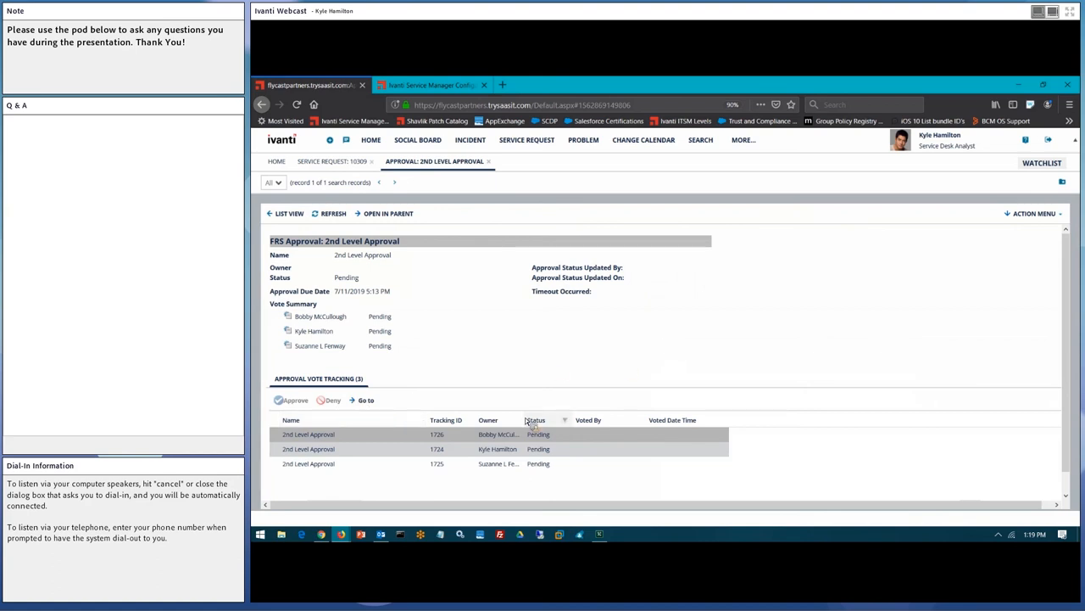
pyautogui.click(498, 449)
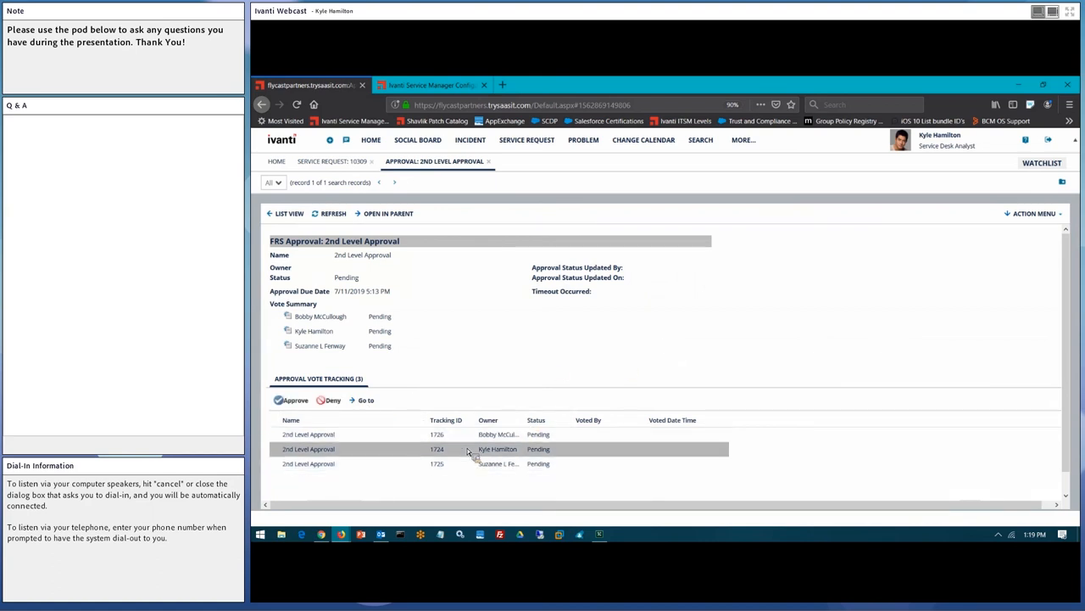
pyautogui.click(291, 400)
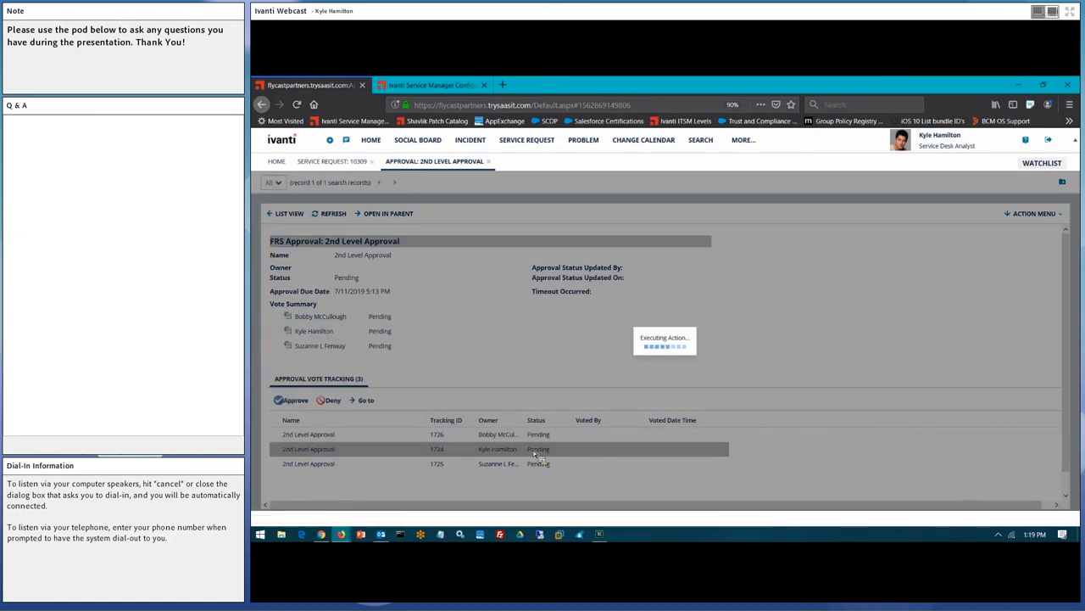
pyautogui.click(292, 400)
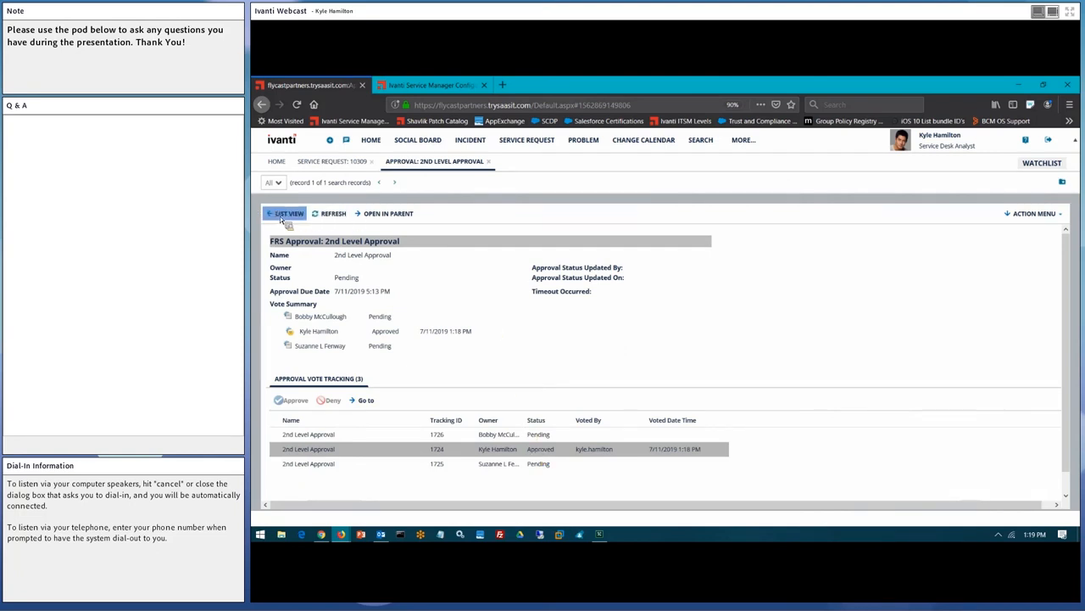
# View request 10303's tasks and show its waiting onboarding workflow instance.
pyautogui.click(288, 213)
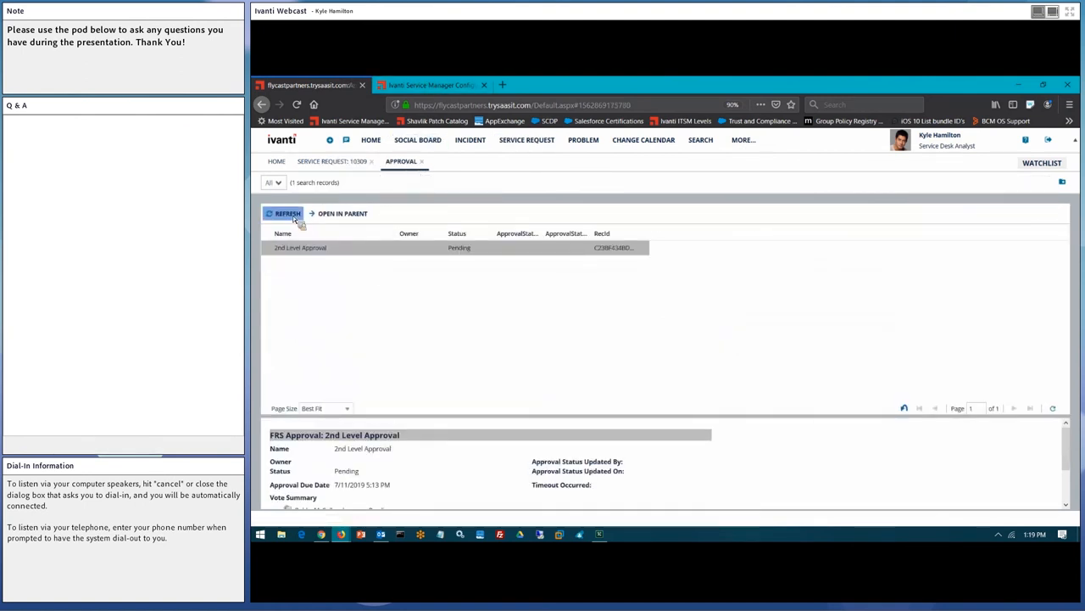
pyautogui.moveTo(424, 161)
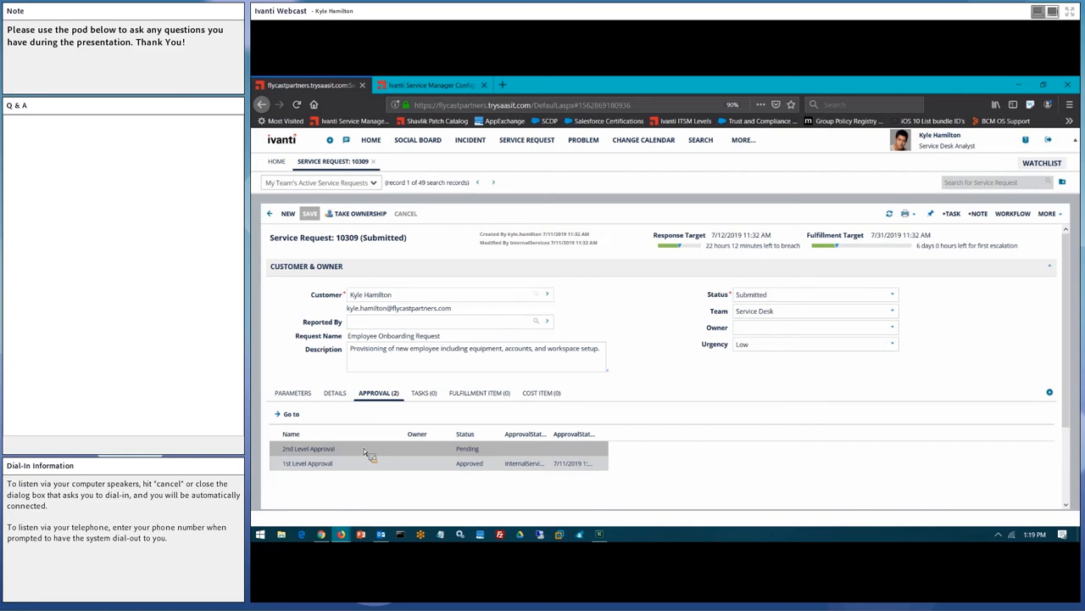
pyautogui.moveTo(472, 455)
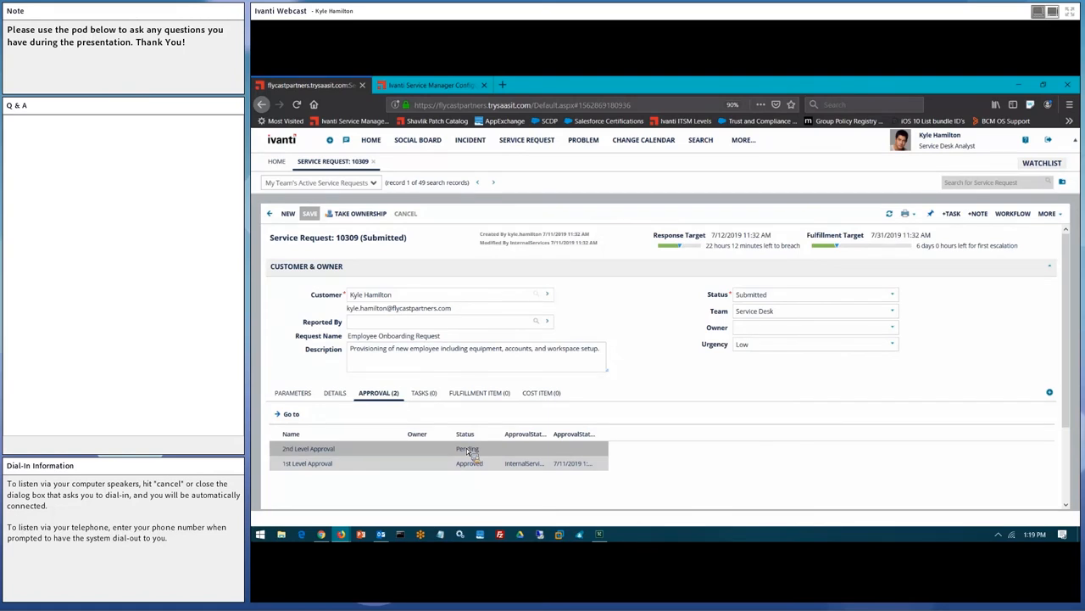
pyautogui.moveTo(276, 227)
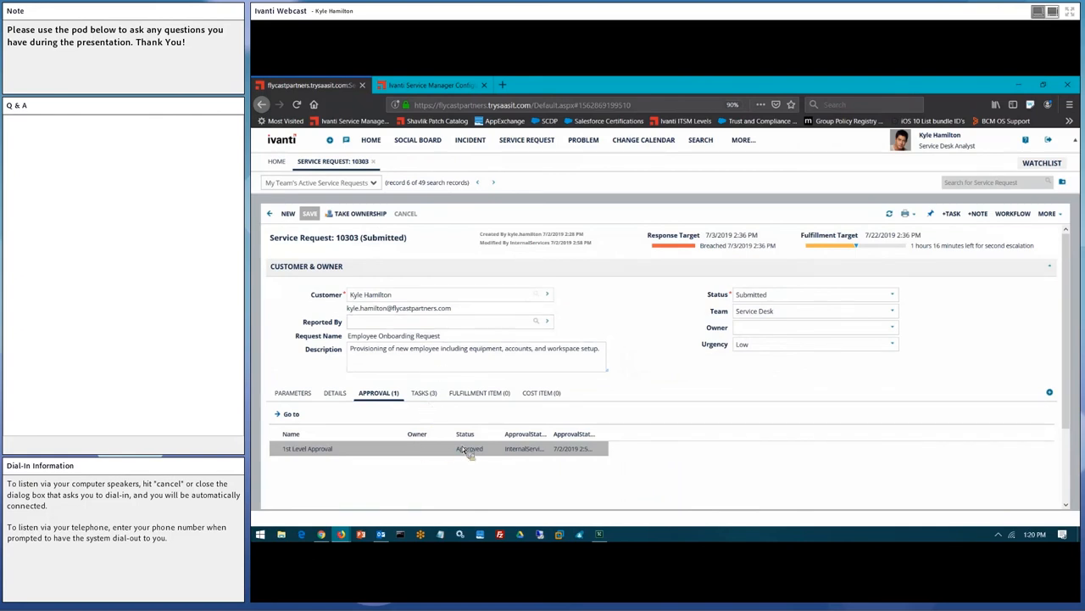
pyautogui.click(422, 393)
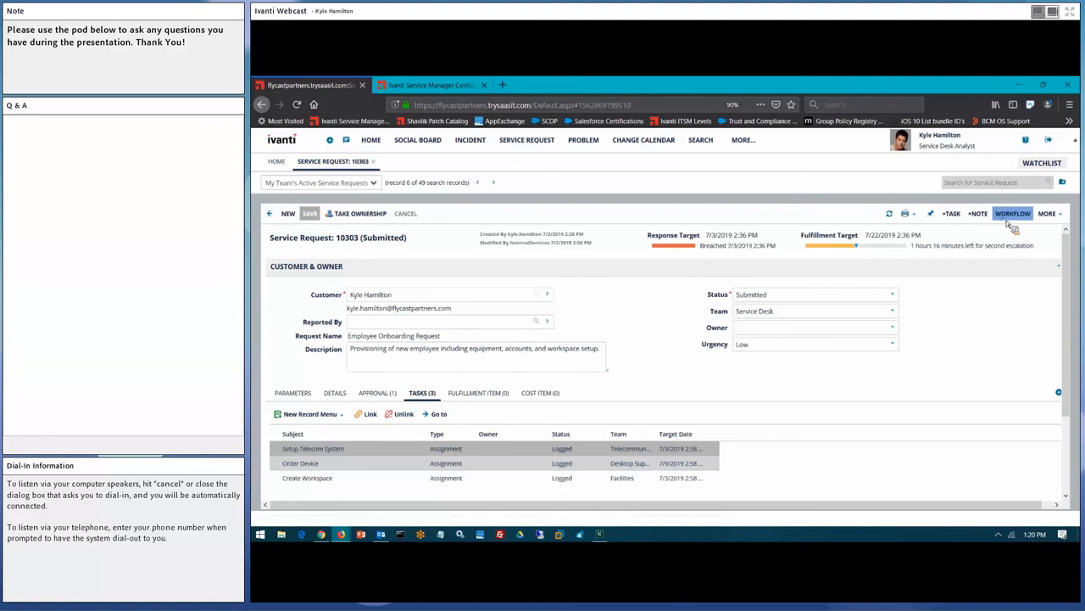
pyautogui.click(1013, 213)
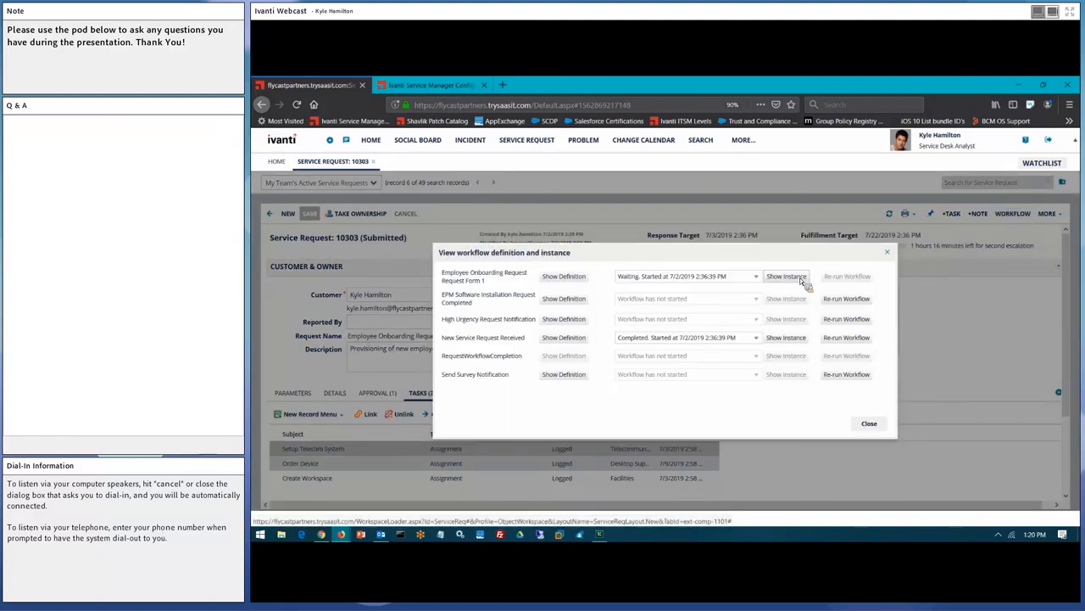
pyautogui.click(785, 276)
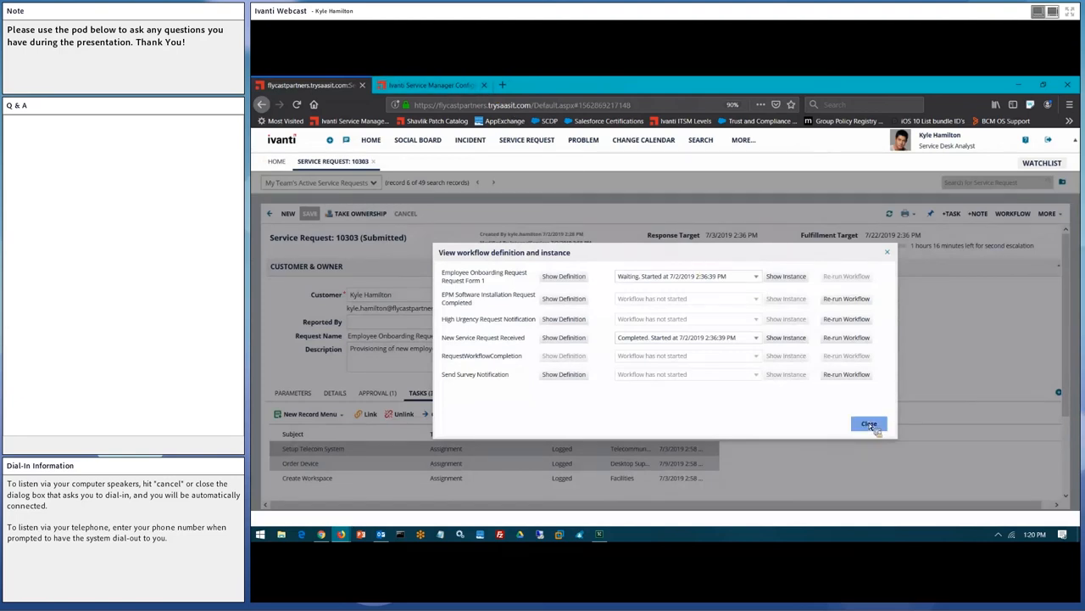
# Close the workflow overview for request 10303.
pyautogui.click(870, 423)
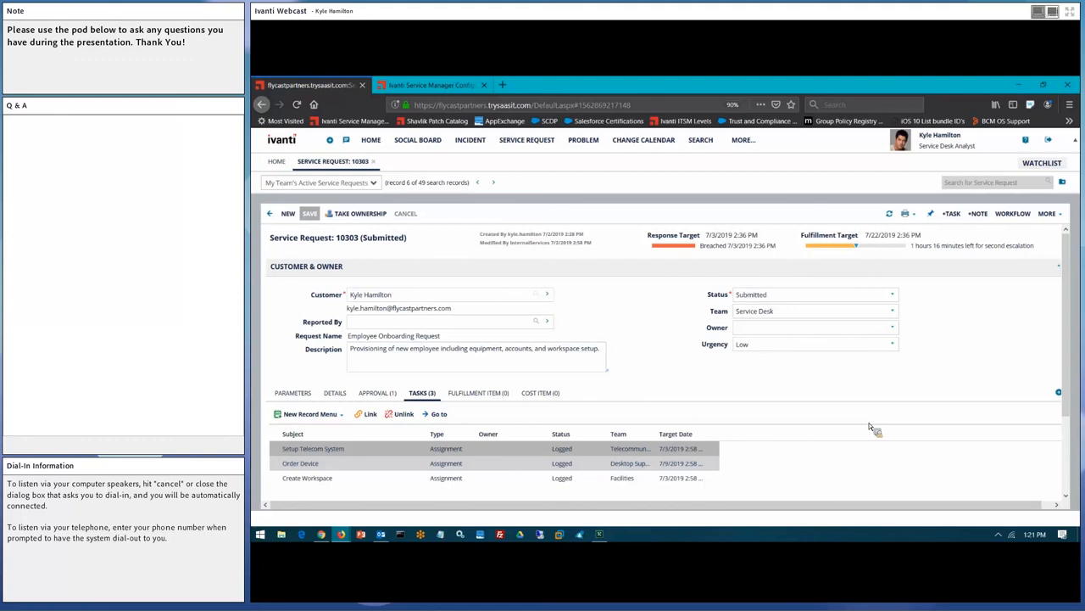
pyautogui.moveTo(558, 302)
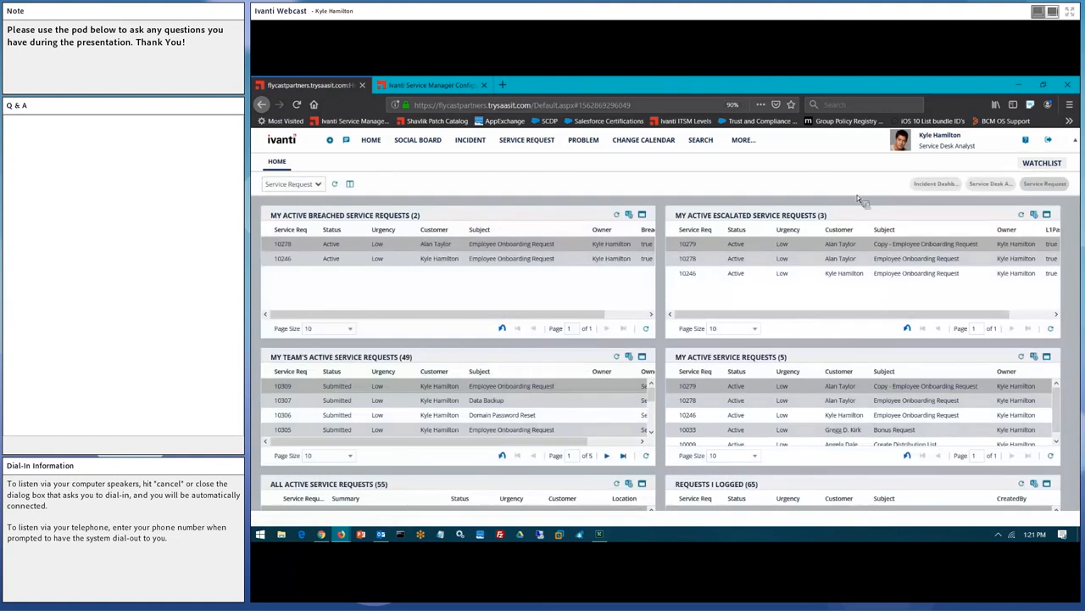
pyautogui.click(935, 183)
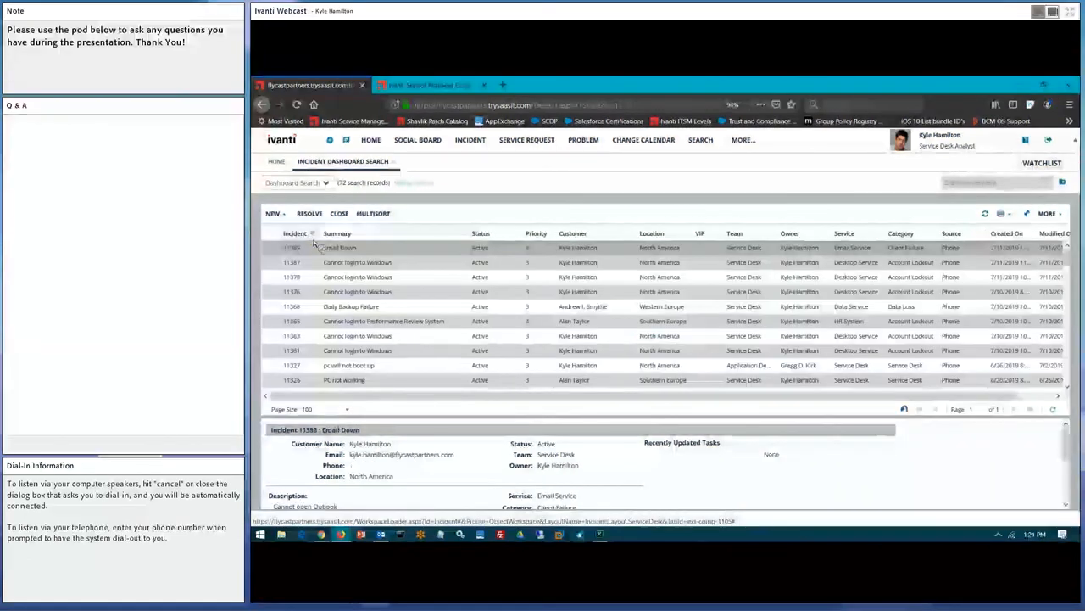
pyautogui.click(339, 247)
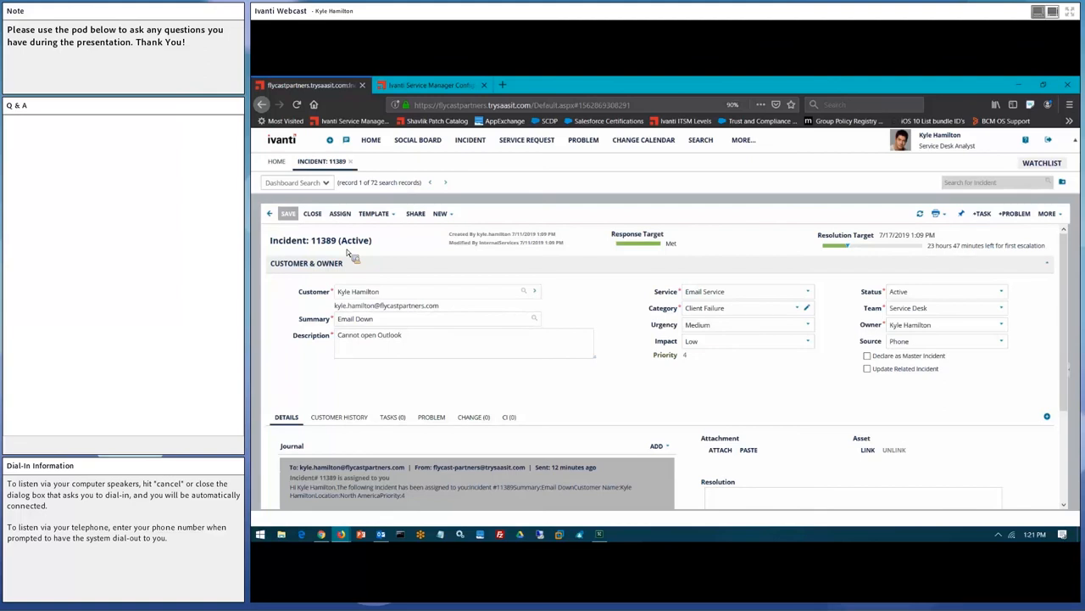
pyautogui.moveTo(653, 246)
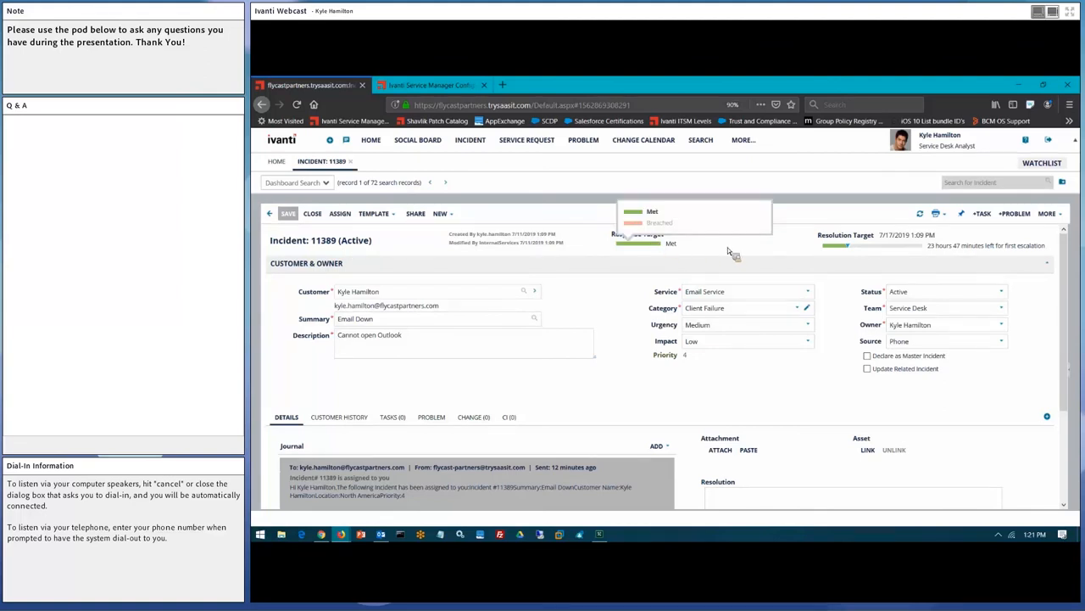
pyautogui.moveTo(843, 246)
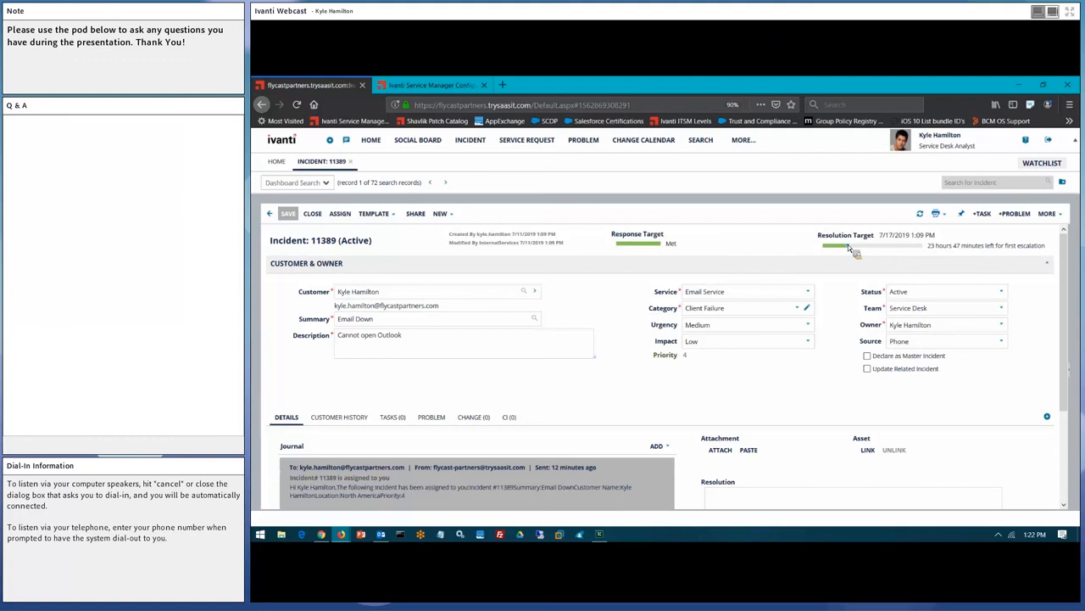
pyautogui.moveTo(852, 257)
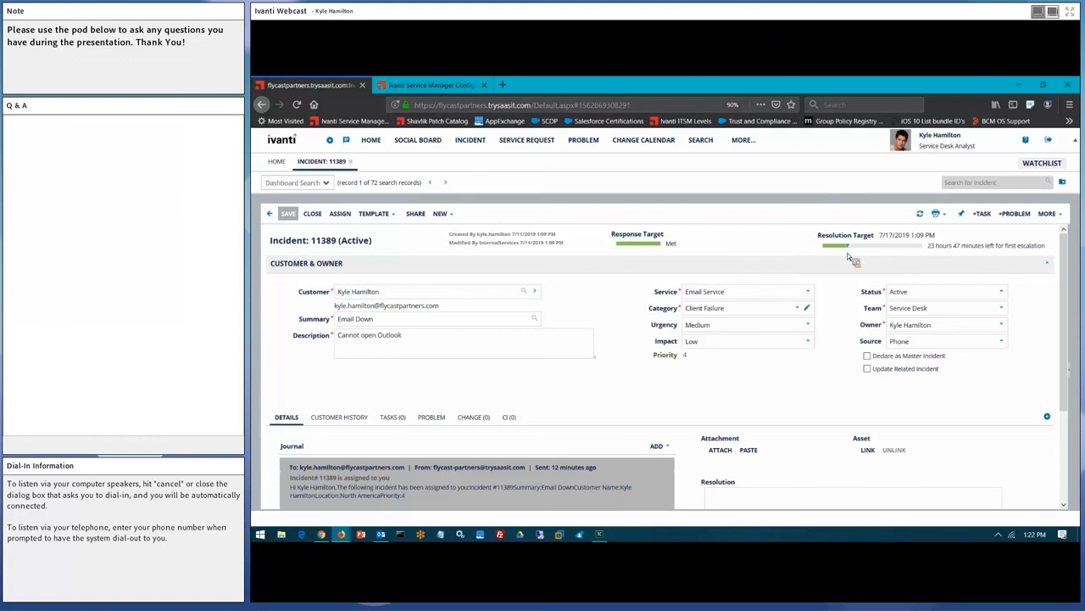
pyautogui.moveTo(852, 250)
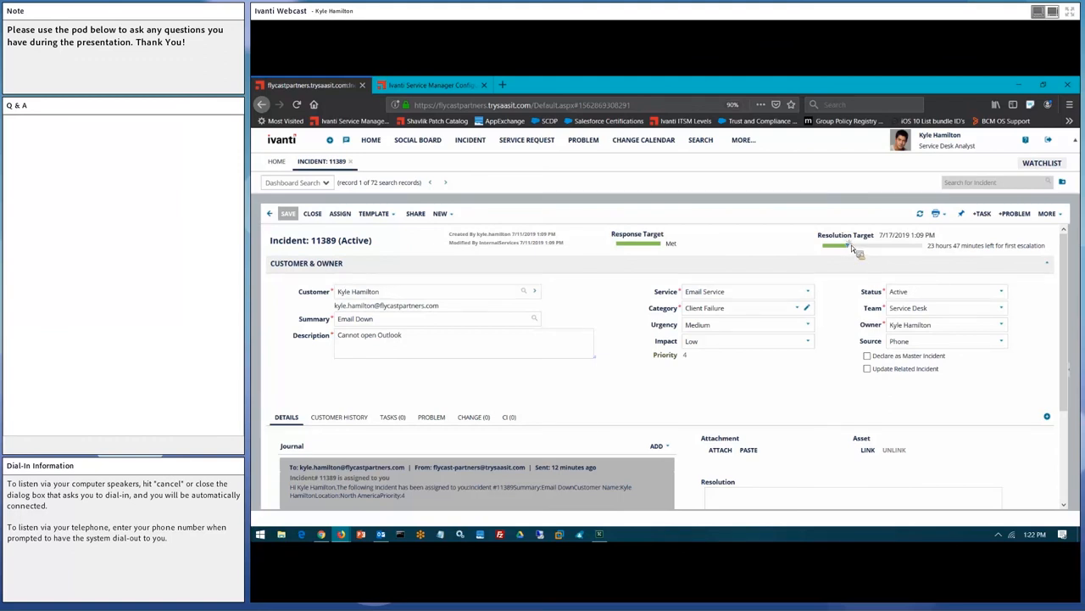
pyautogui.moveTo(846, 246)
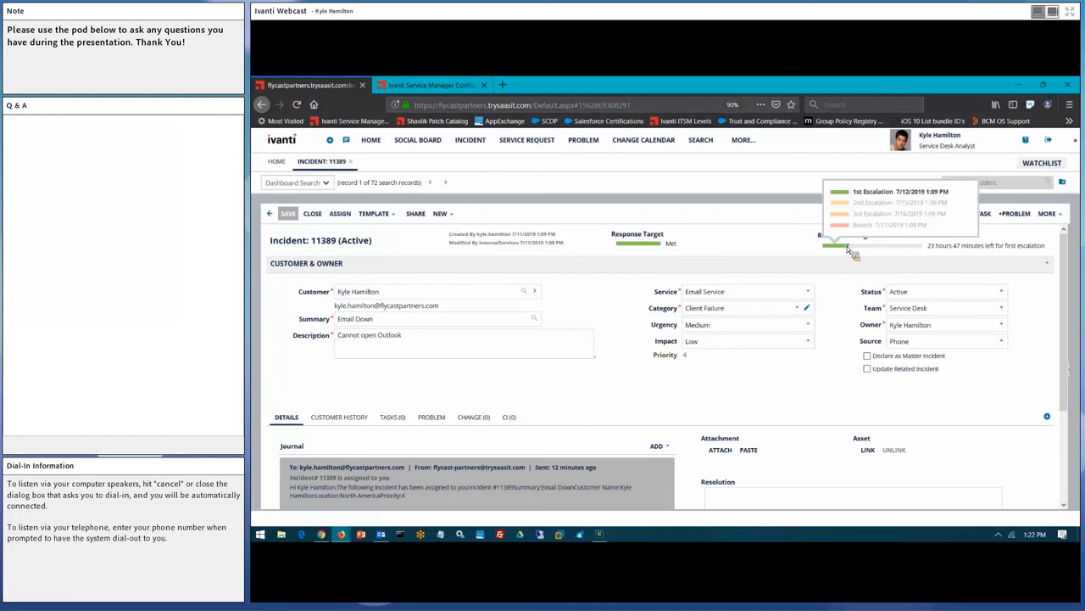
pyautogui.moveTo(645, 255)
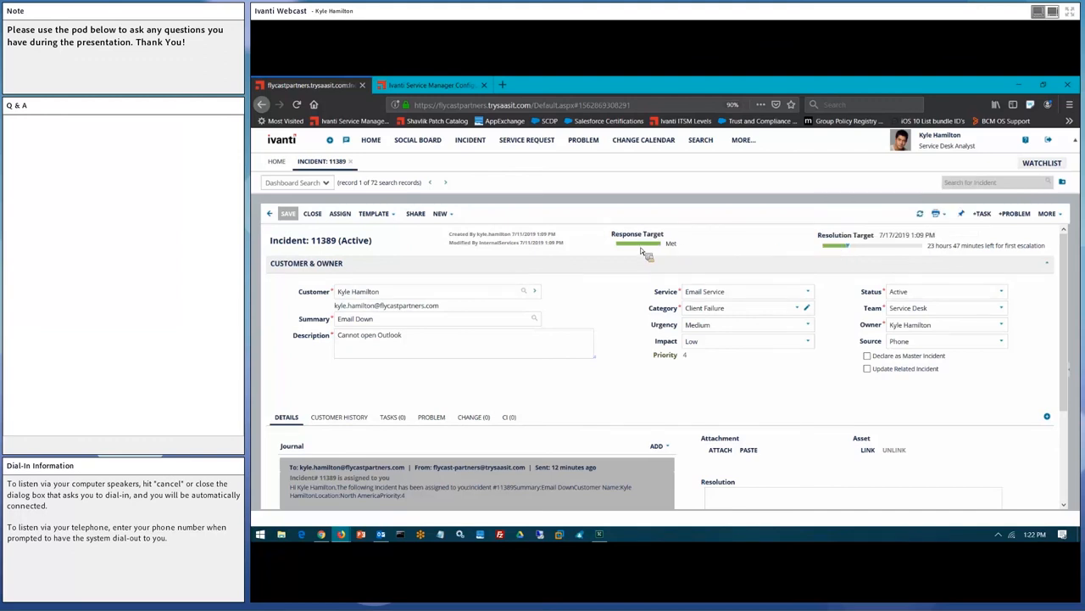
pyautogui.moveTo(643, 252)
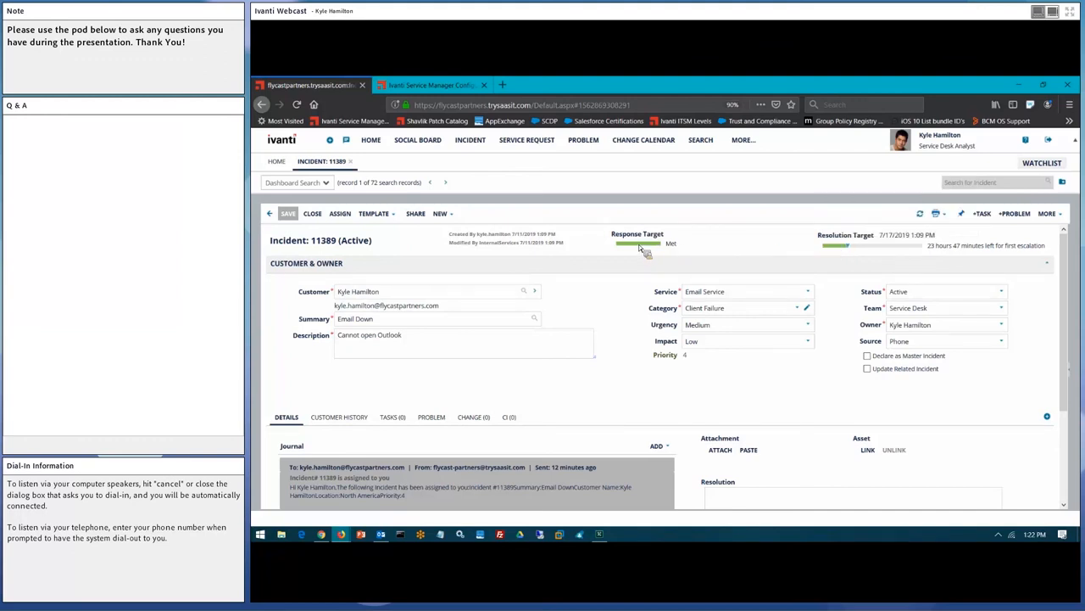
pyautogui.moveTo(632, 353)
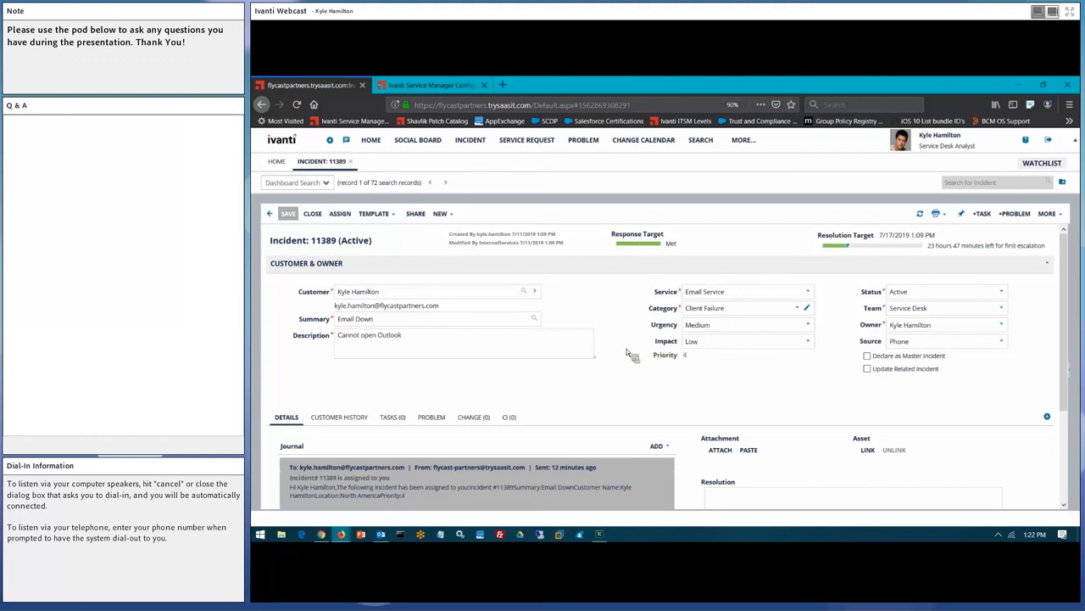
pyautogui.scroll(-3)
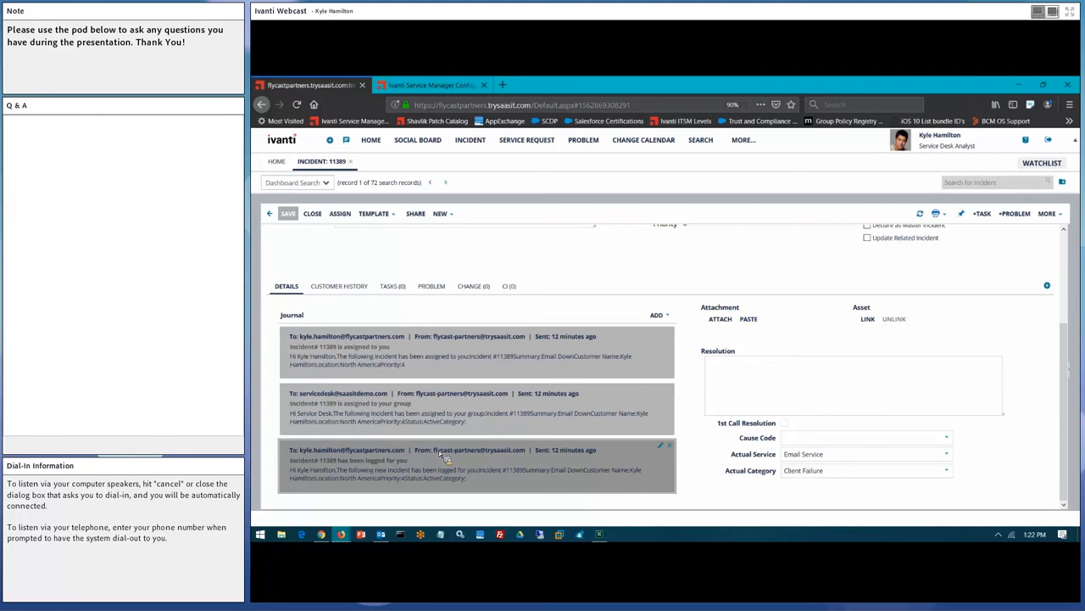
pyautogui.moveTo(441, 455)
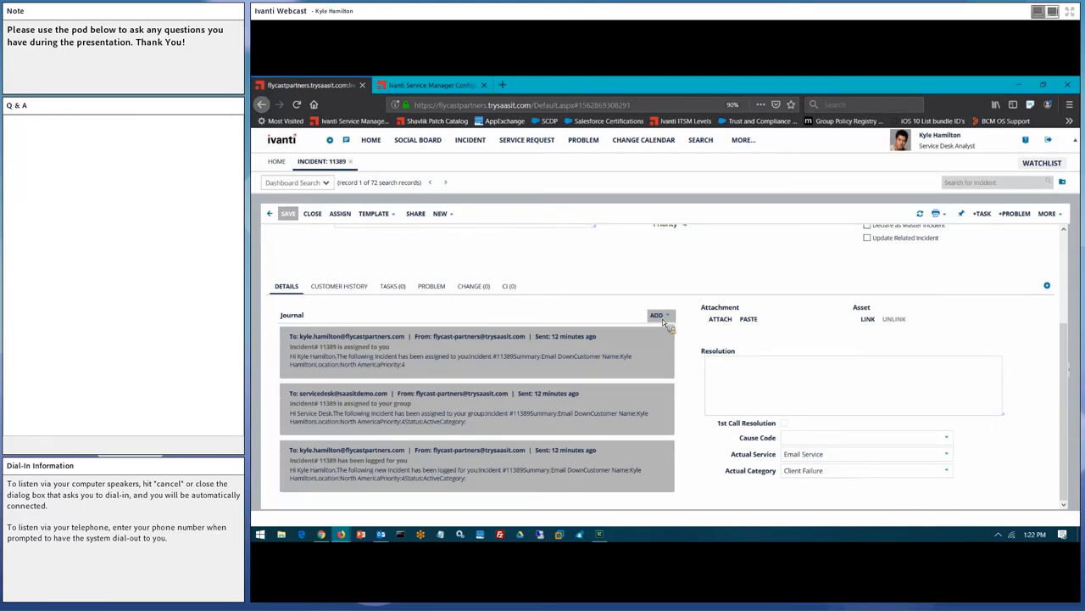
pyautogui.click(657, 315)
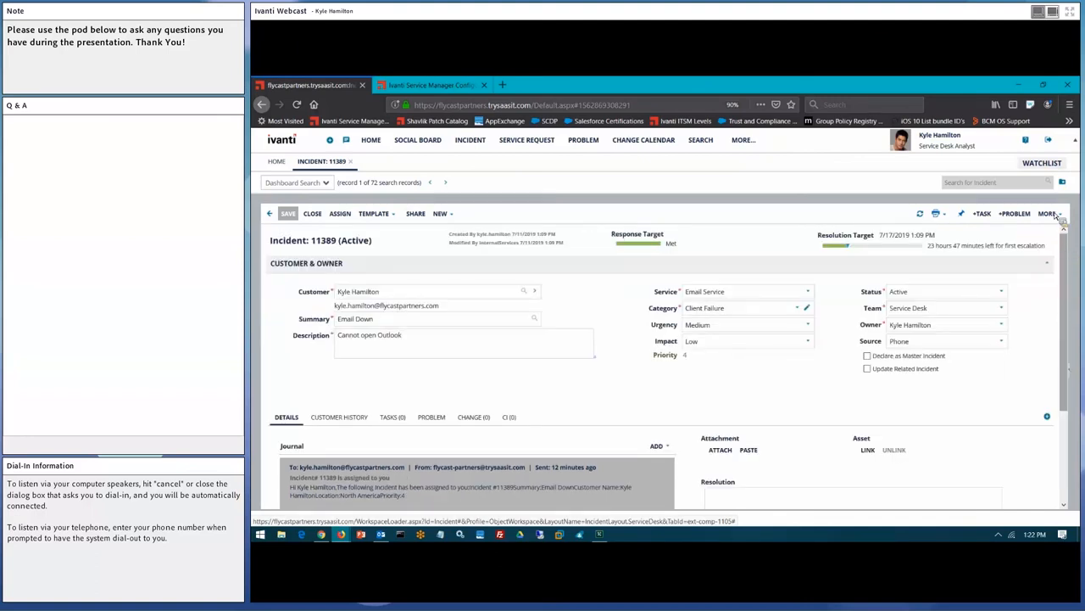
# Add a quick memo journal to incident 11389 with subject 'Update' and body 'Work performed'.
pyautogui.click(1049, 213)
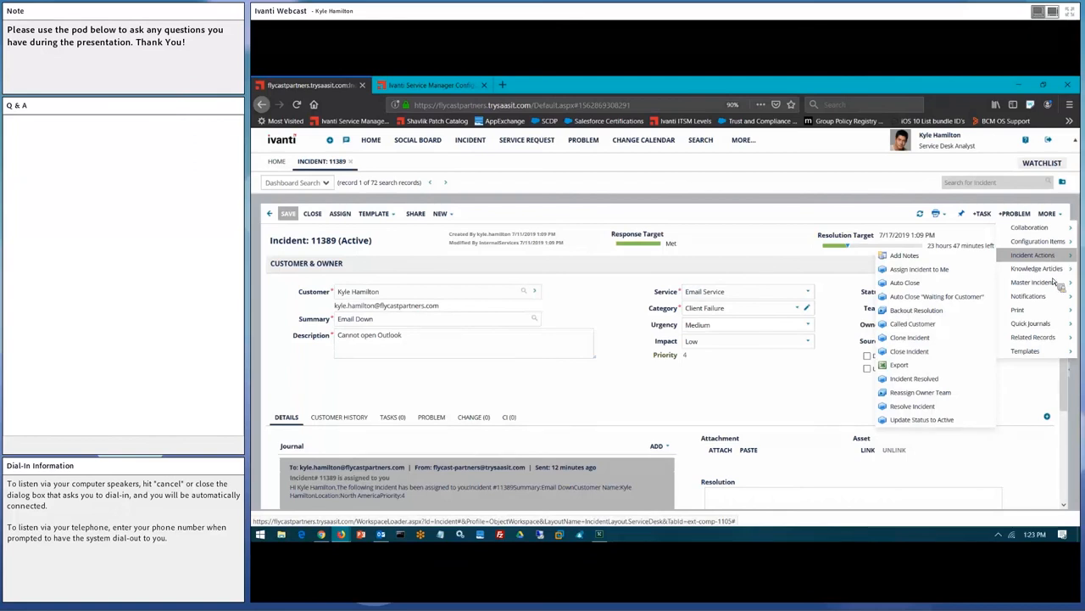
pyautogui.moveTo(1031, 323)
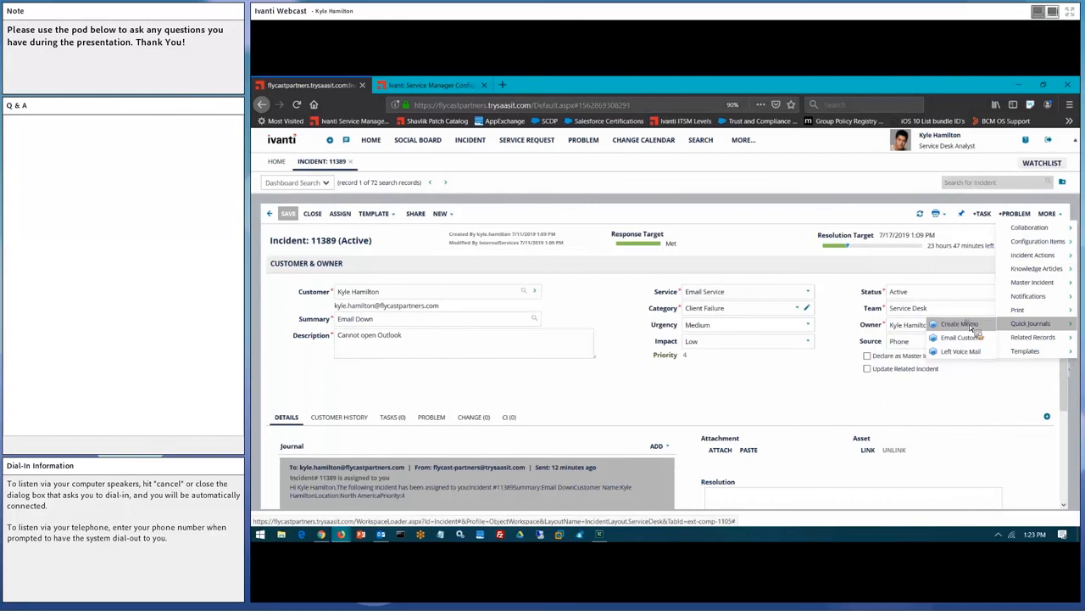
pyautogui.click(959, 323)
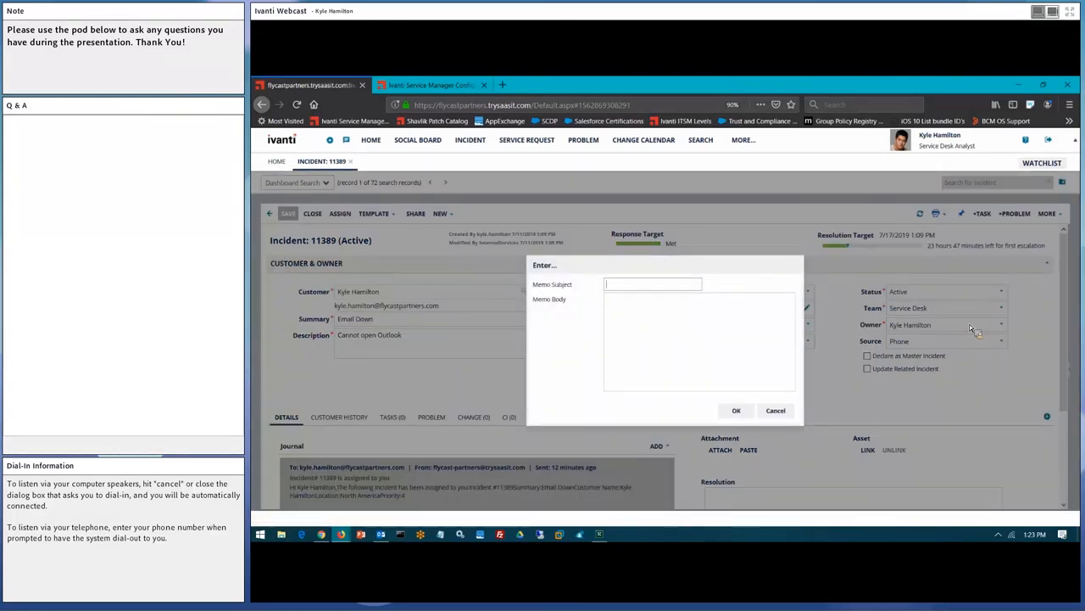
pyautogui.write('Update')
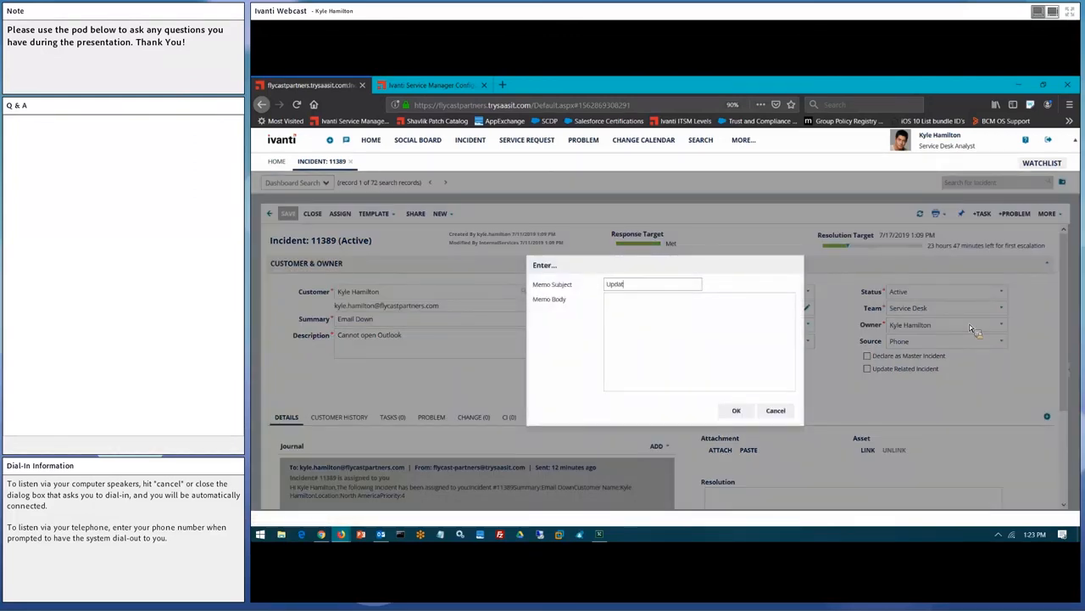
pyautogui.write('Work performed')
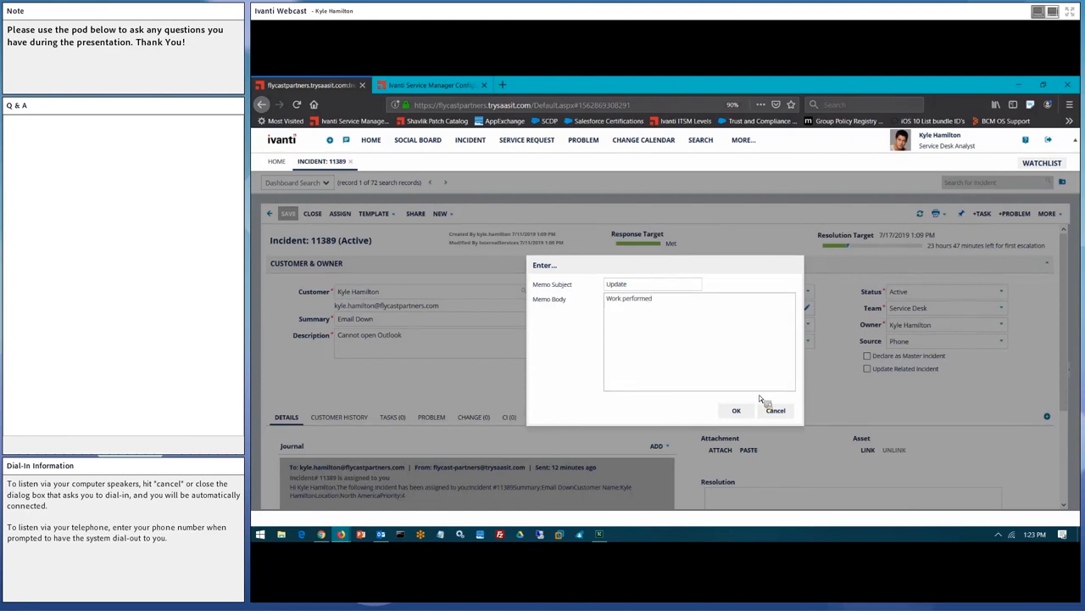
pyautogui.click(736, 410)
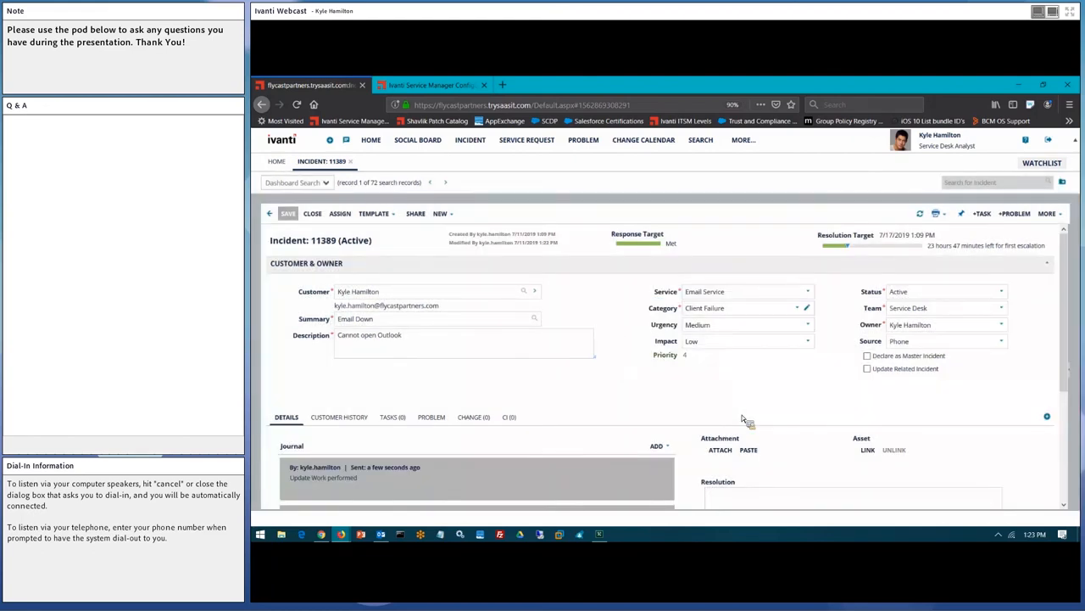
pyautogui.moveTo(944, 307)
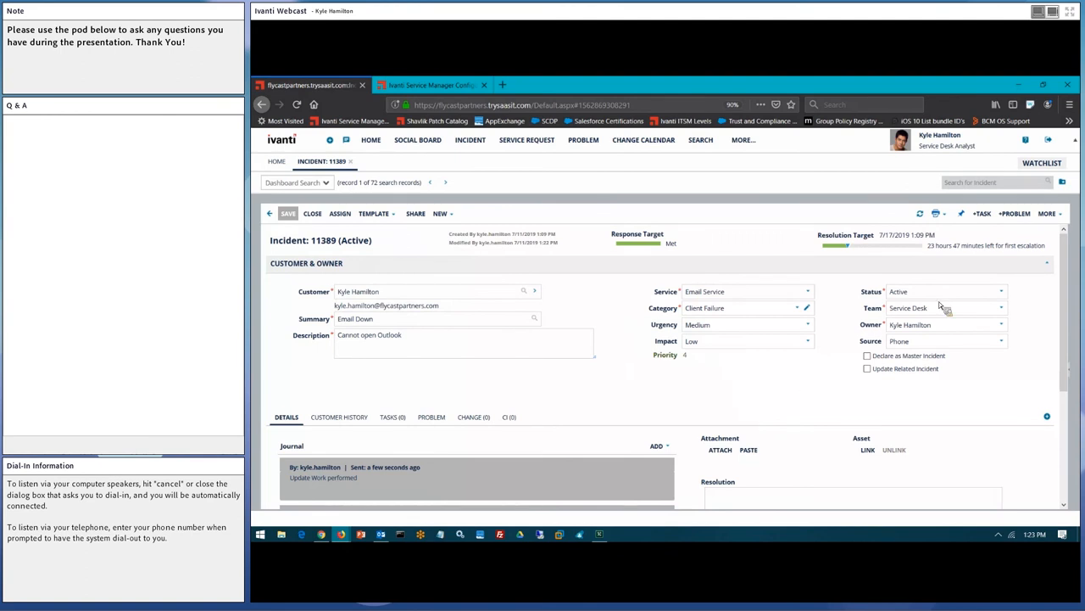
# Send the Incident Update Notification and scroll the journal to the 'Incident# 11389 is Updated' email.
pyautogui.click(1050, 213)
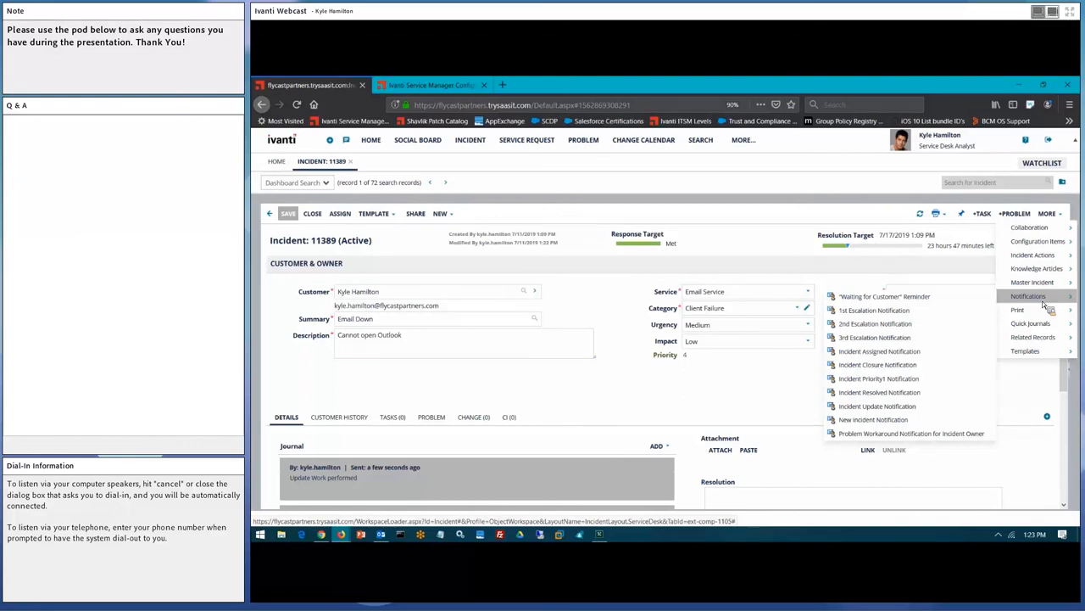
pyautogui.moveTo(1016, 329)
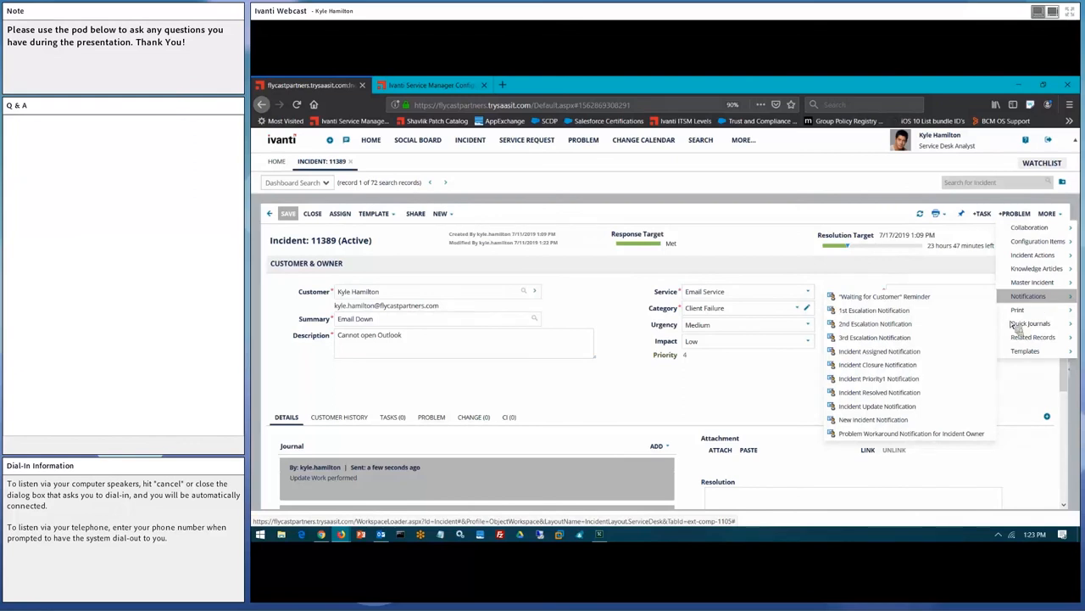
pyautogui.moveTo(877, 405)
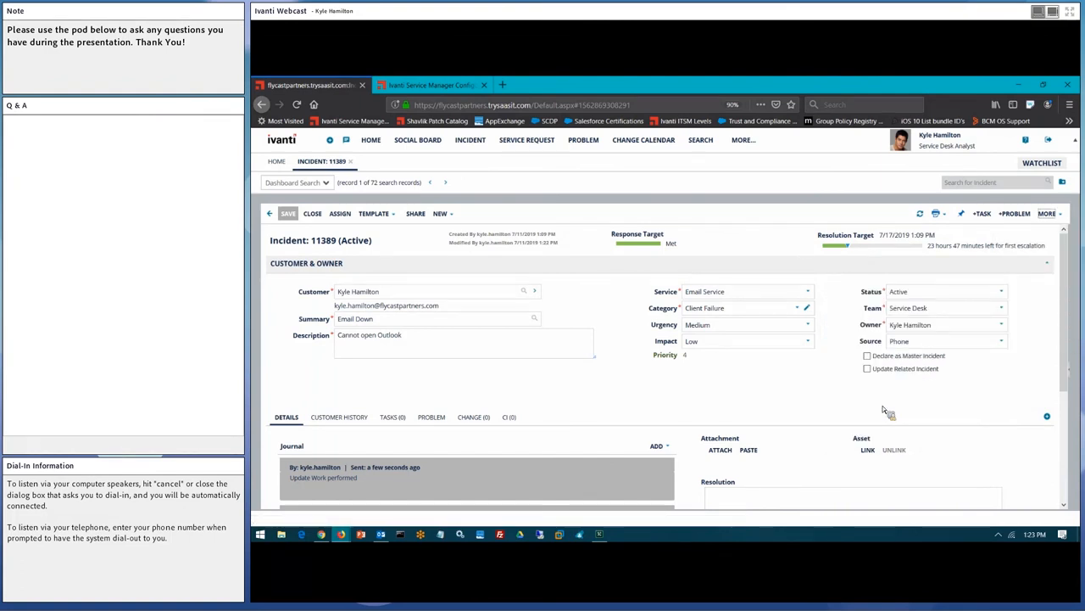
pyautogui.click(287, 213)
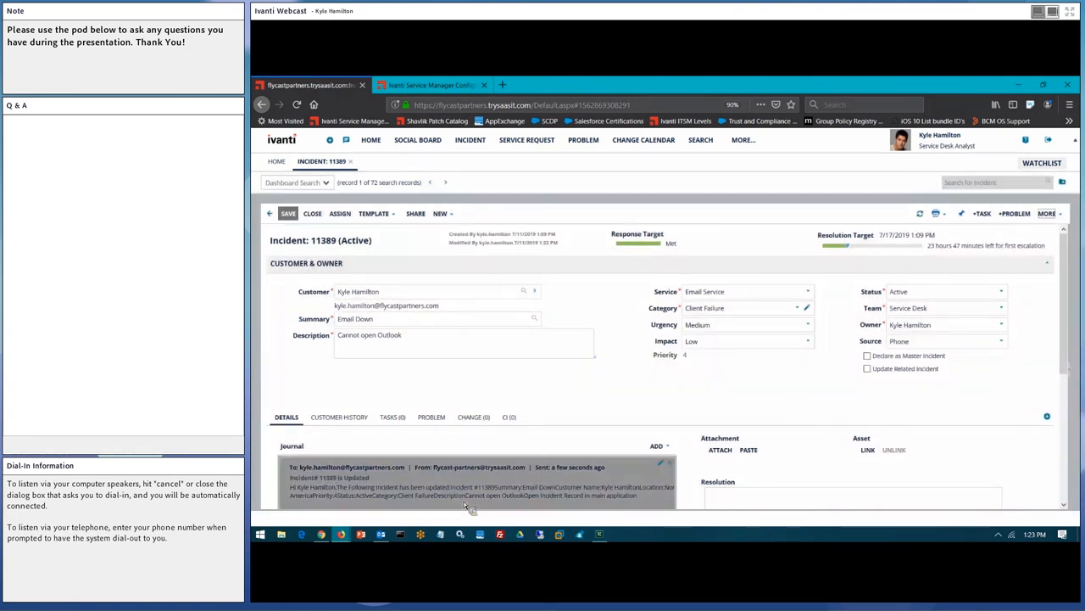
pyautogui.scroll(-3)
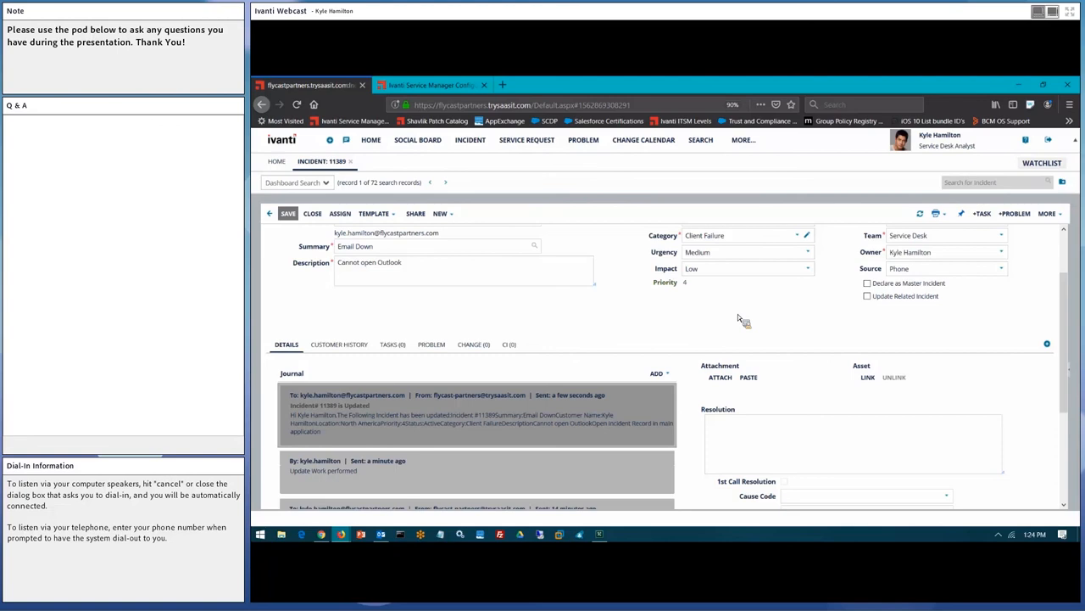
pyautogui.moveTo(1065, 251)
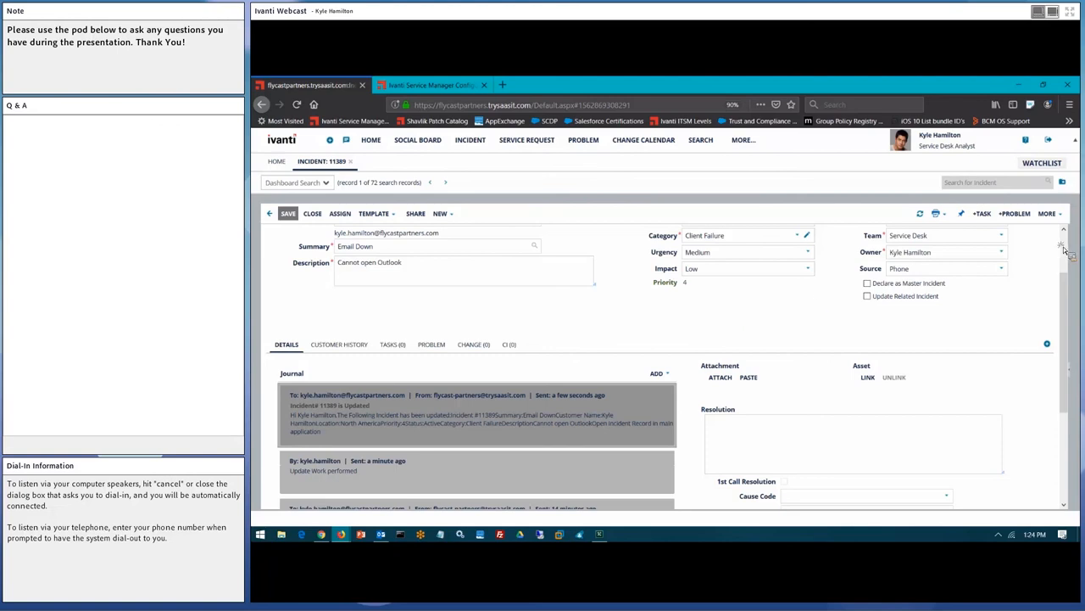
# Resolve with cause code Software, first call resolution, and resolution 'Updated software with latest patch'.
pyautogui.click(1049, 213)
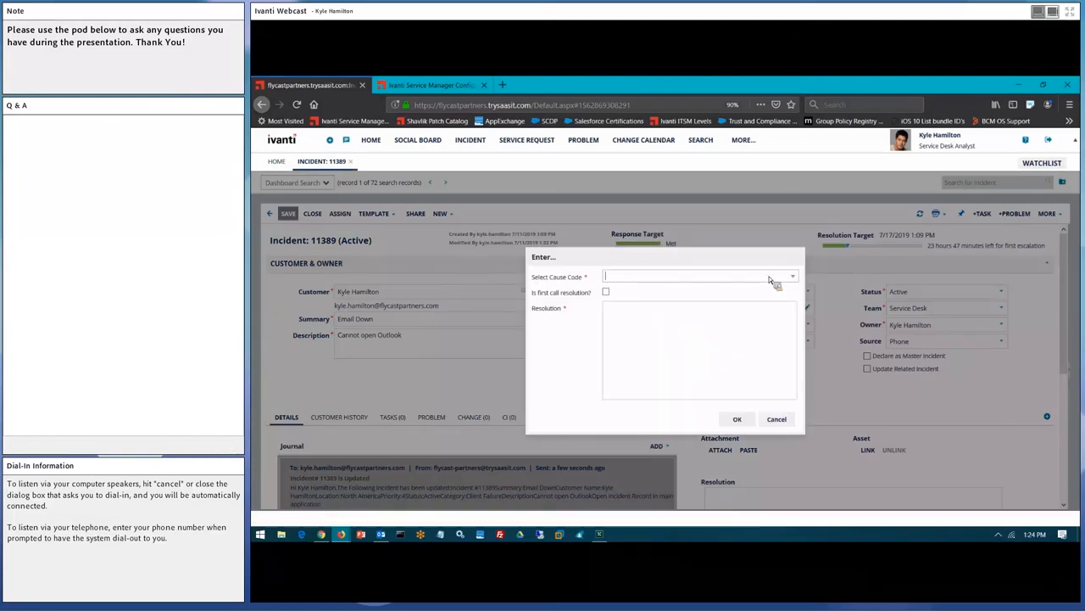
pyautogui.click(791, 276)
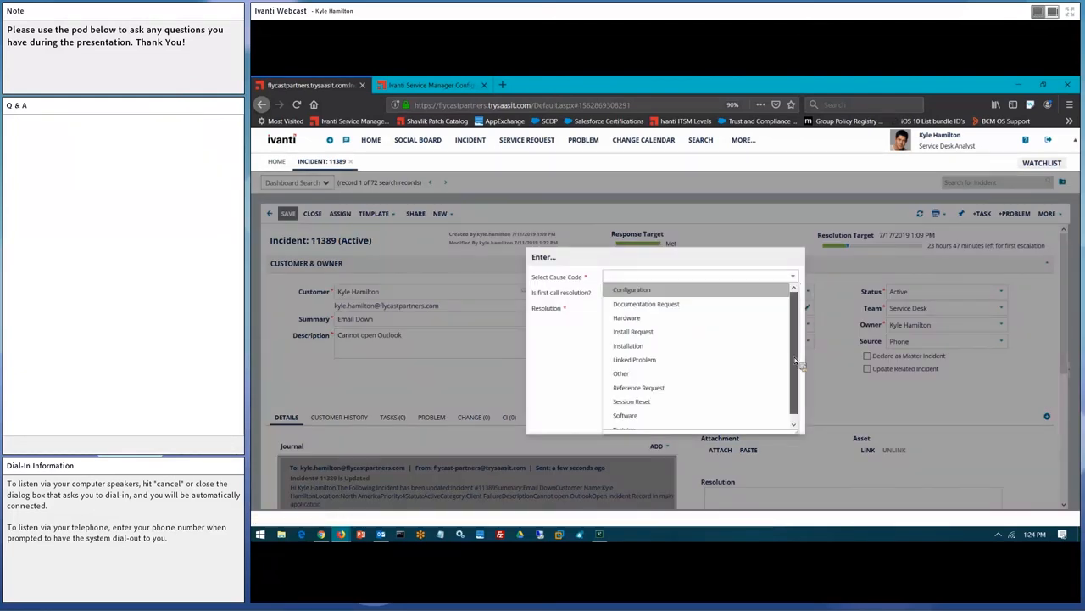
pyautogui.click(625, 415)
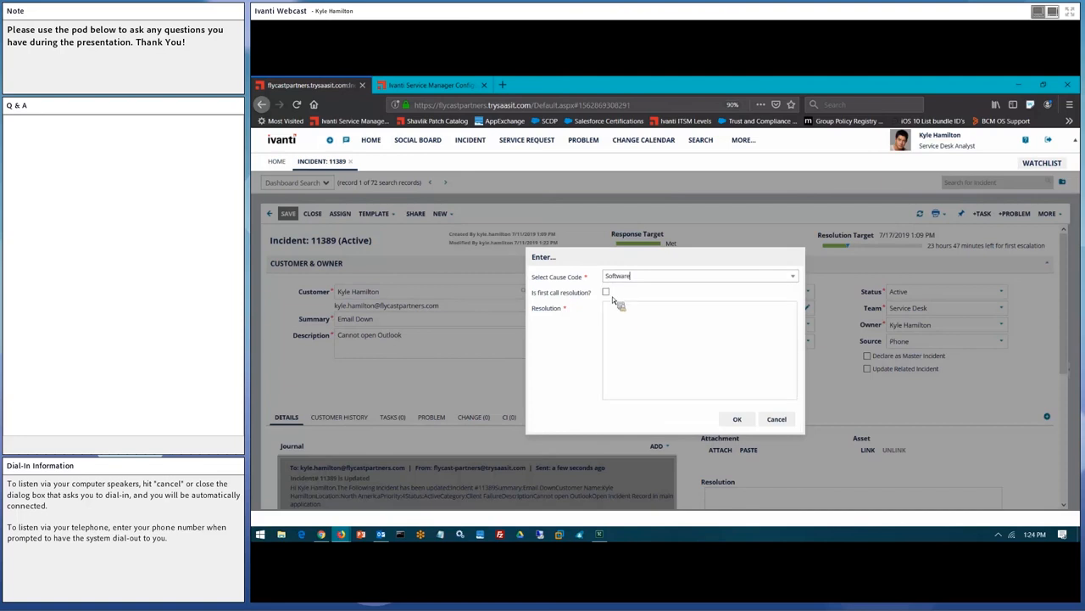
pyautogui.click(606, 291)
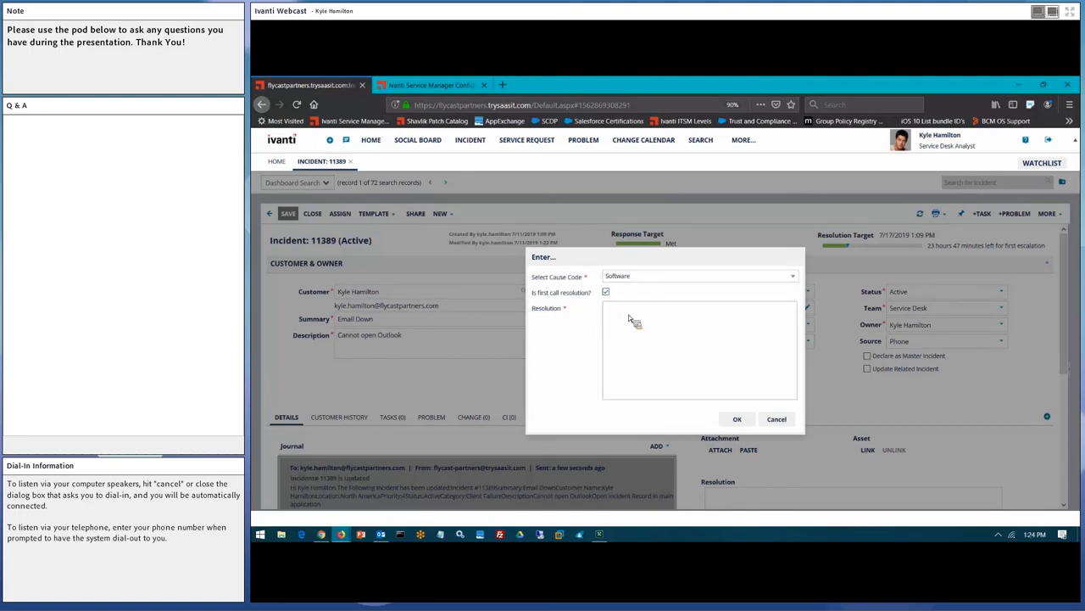
pyautogui.write('Updated software with')
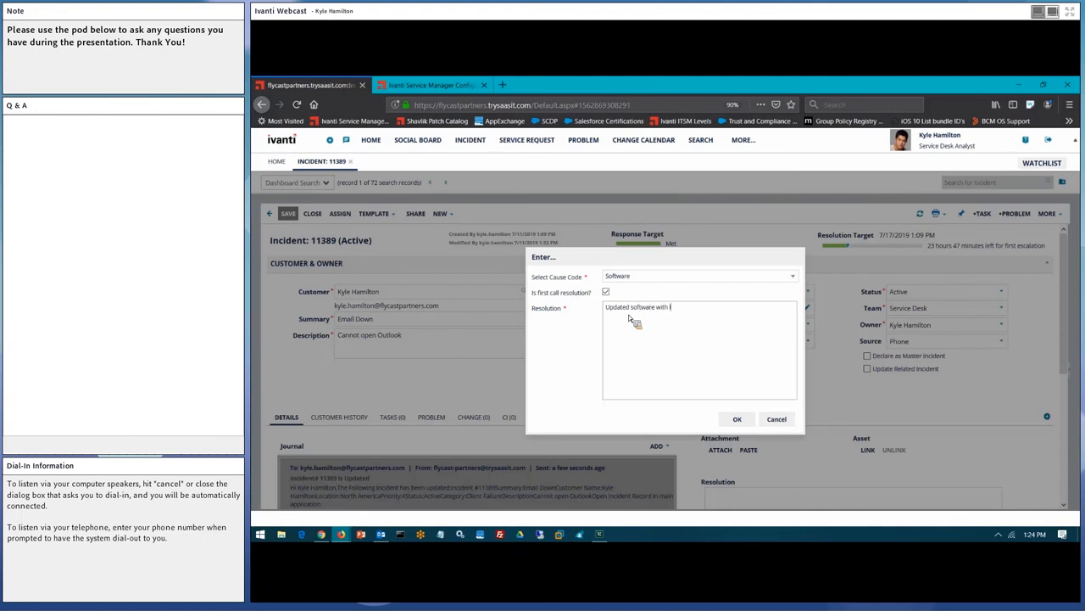
pyautogui.write('latest patch')
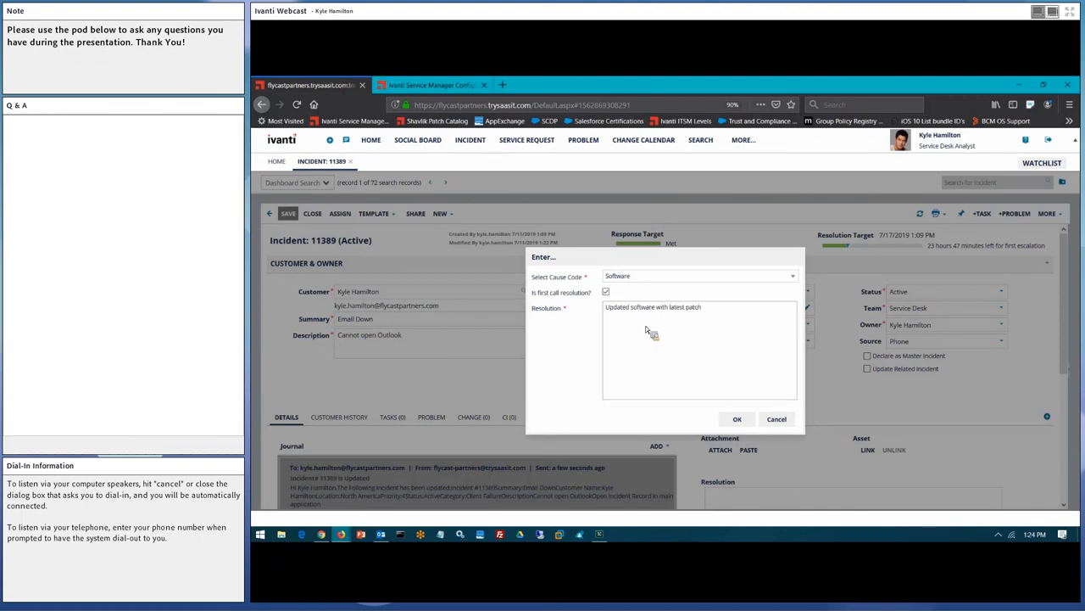
pyautogui.click(737, 418)
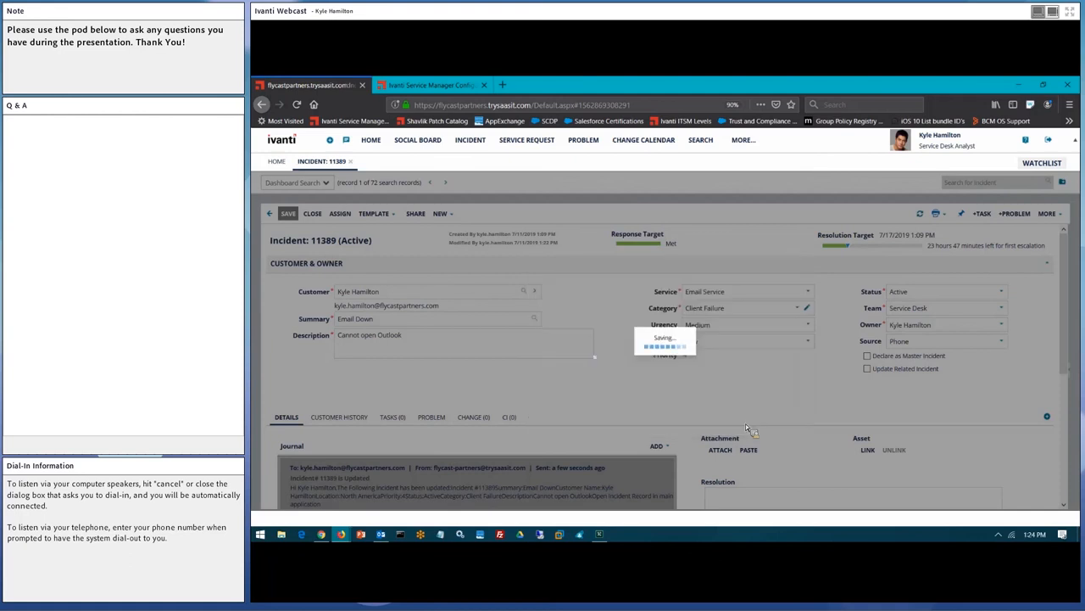
# Set the incident status to Closed and save the closed incident.
pyautogui.click(287, 213)
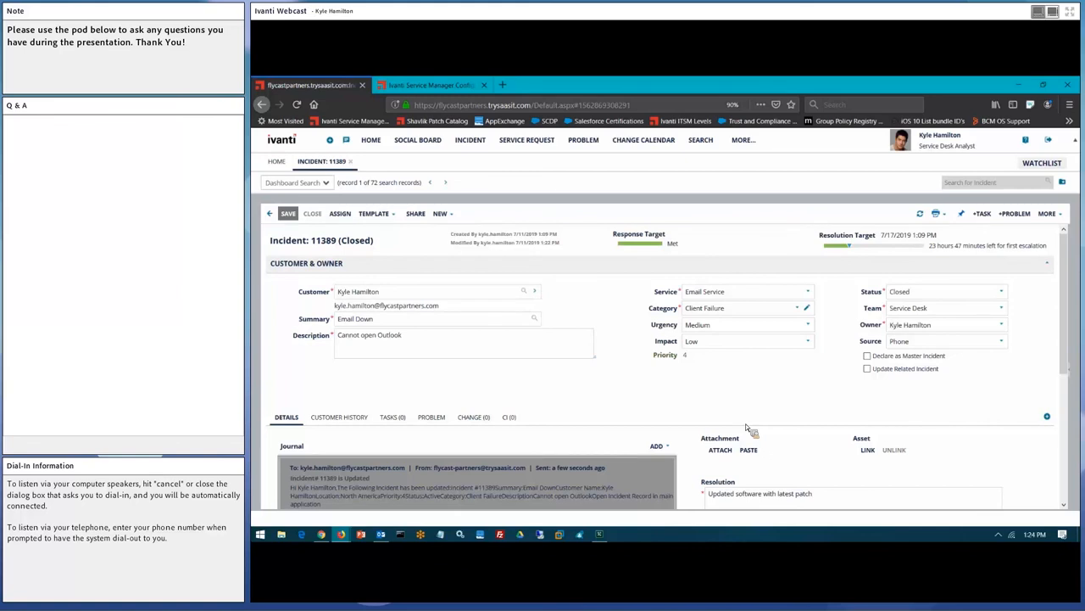
pyautogui.moveTo(727, 417)
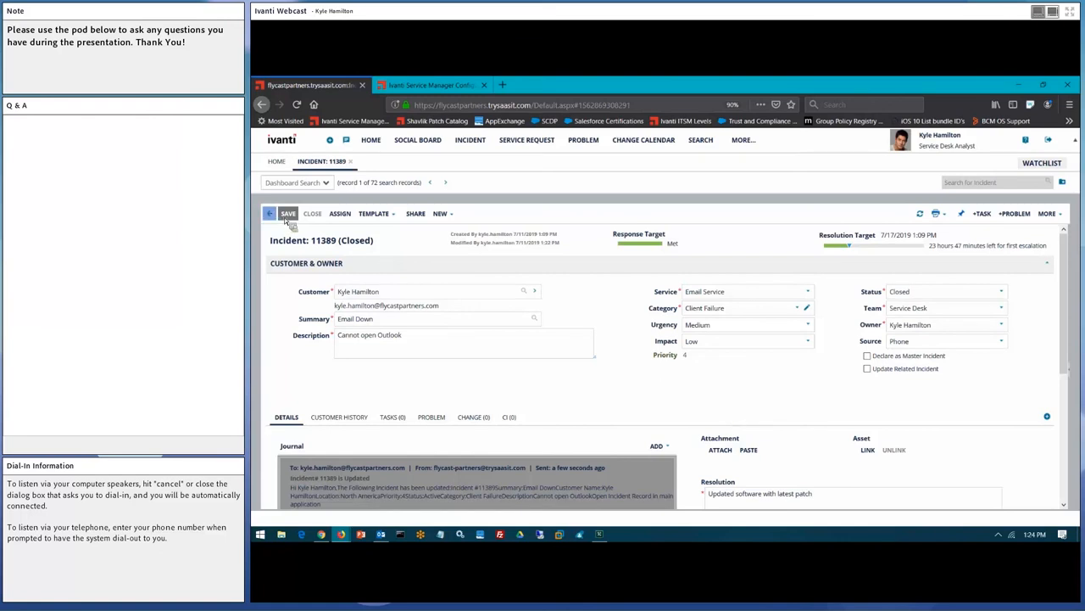
pyautogui.click(287, 213)
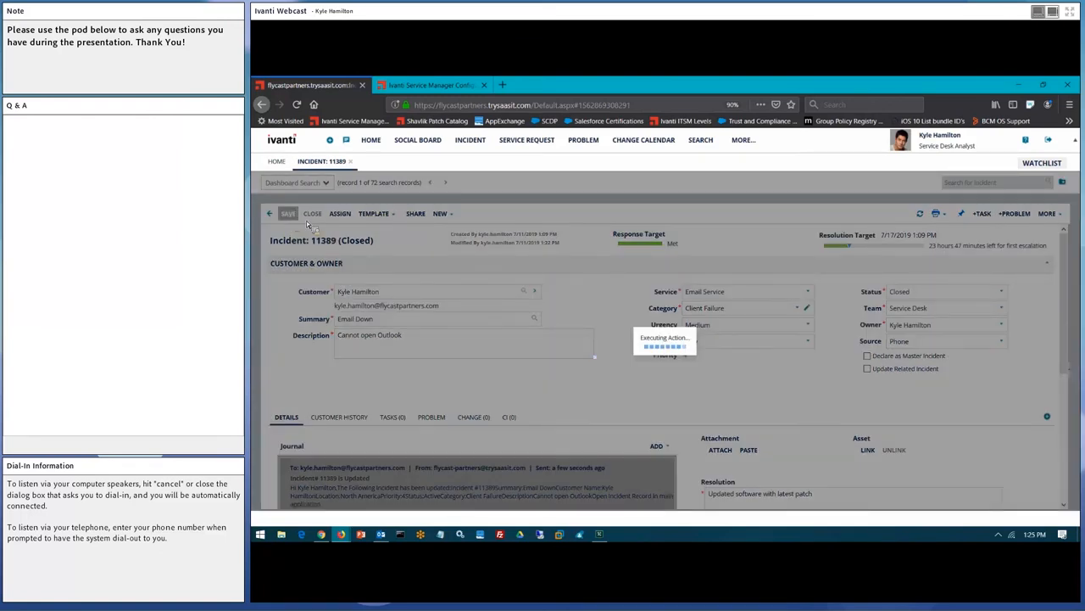
pyautogui.click(288, 213)
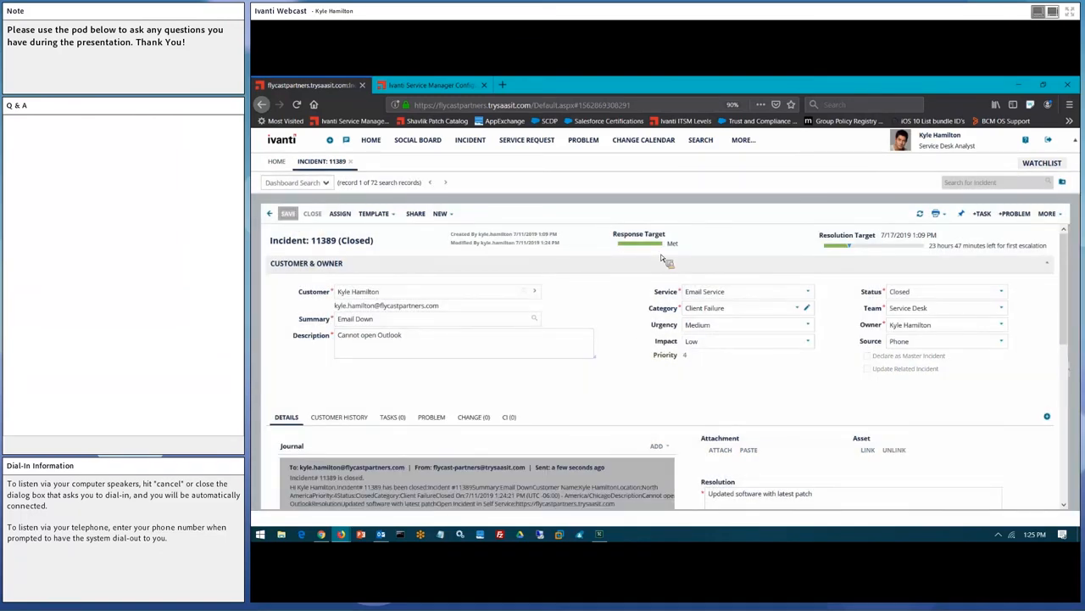
pyautogui.moveTo(625, 320)
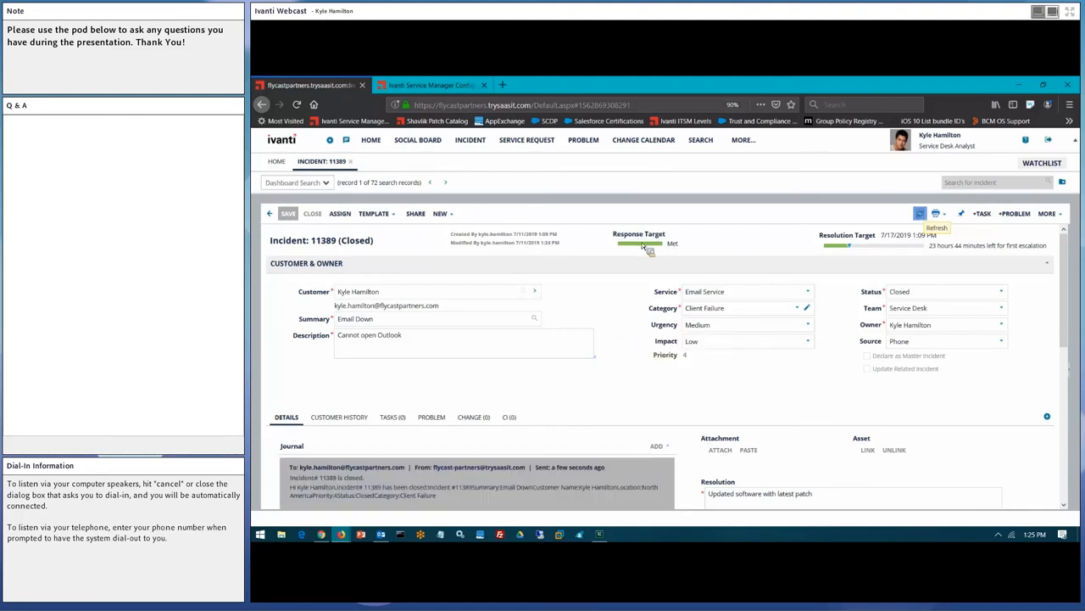
pyautogui.moveTo(644, 245)
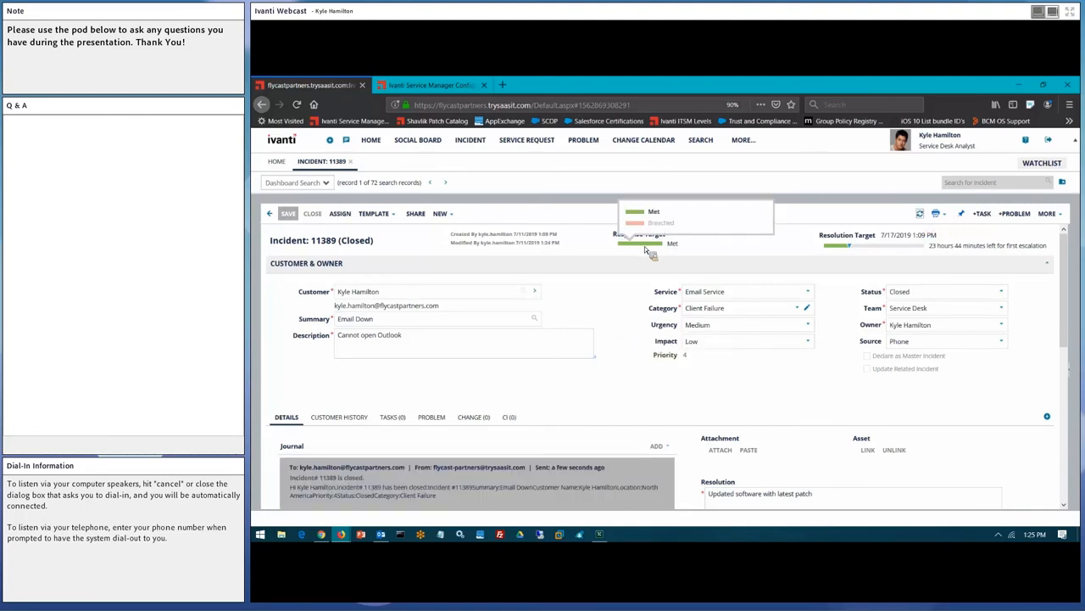
pyautogui.moveTo(652, 250)
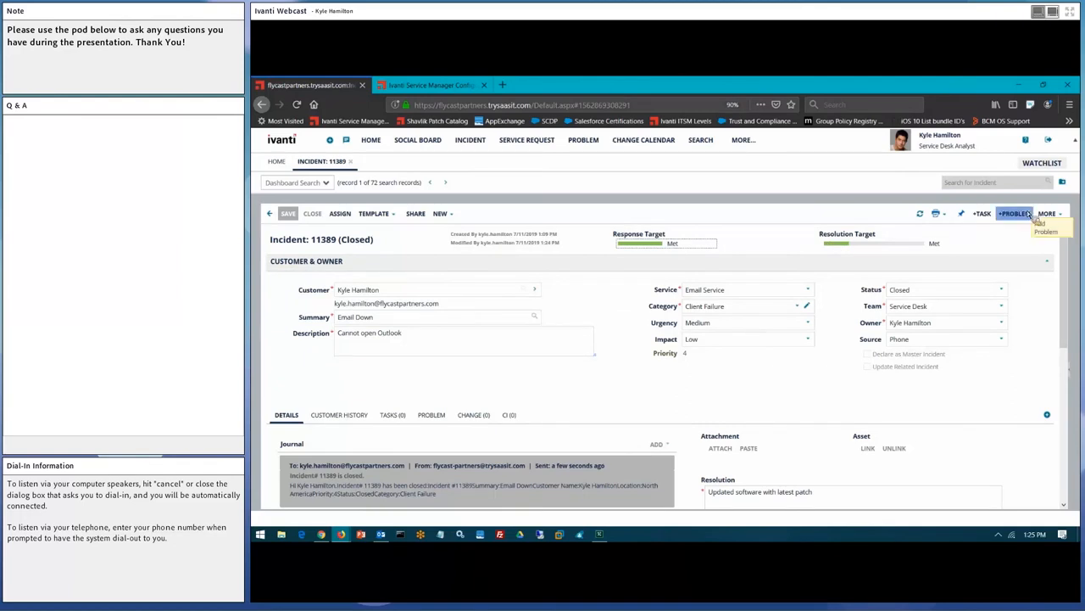
# Review the incident's additional actions, then close the Incident 11389 tab to return Home.
pyautogui.click(1050, 213)
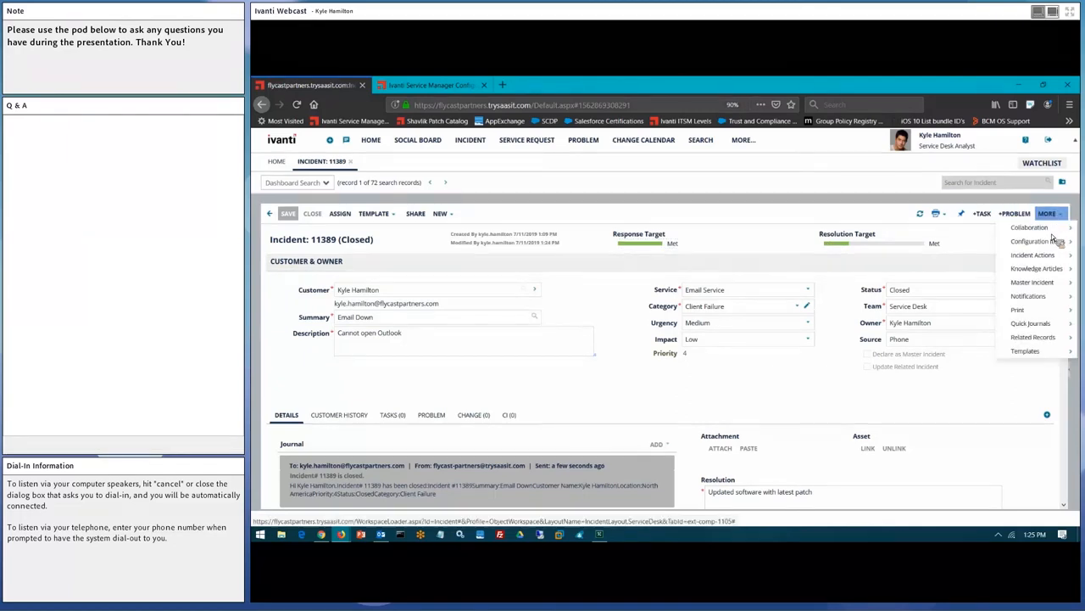
pyautogui.moveTo(1036, 268)
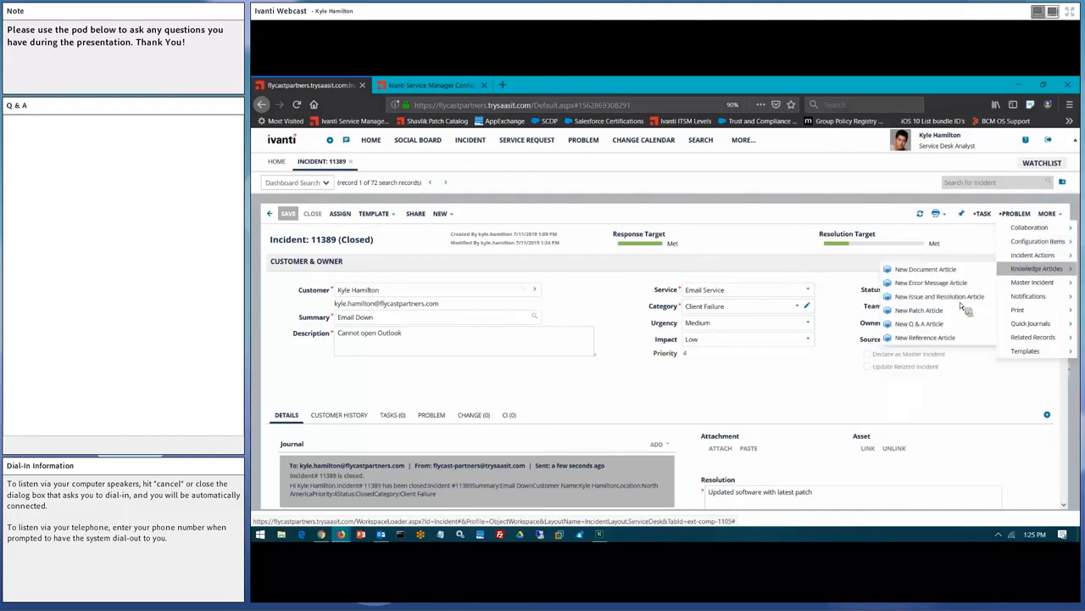
pyautogui.moveTo(940, 296)
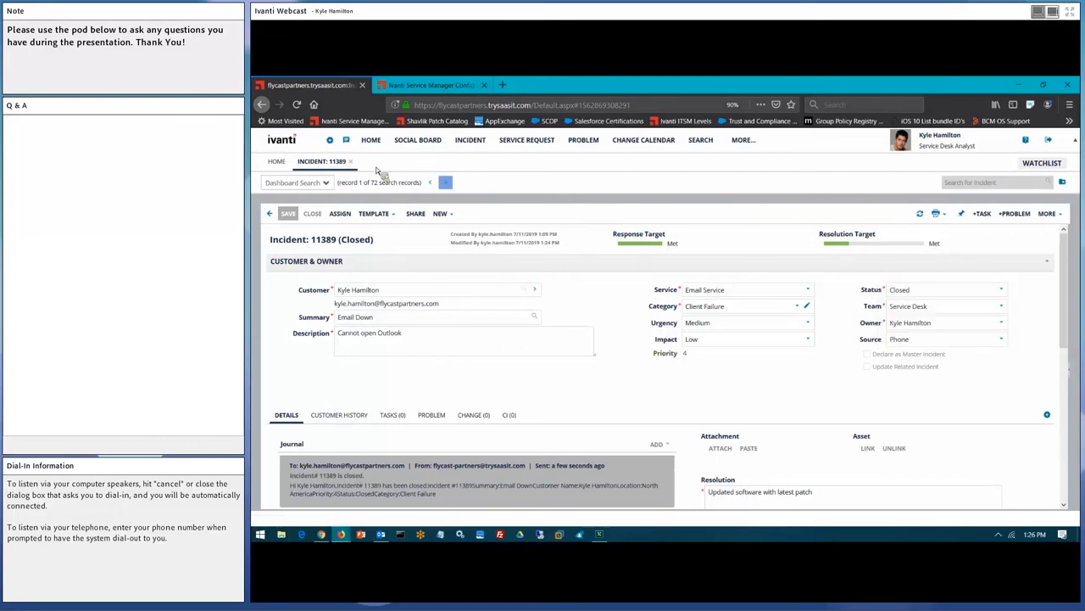
pyautogui.click(277, 161)
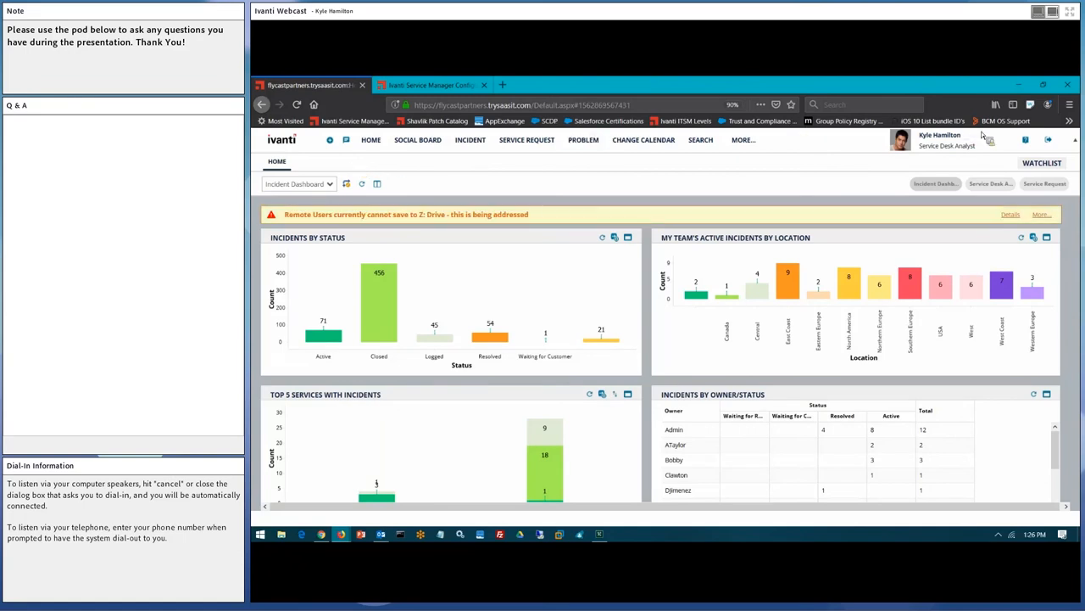
# Switch the session role to Administrator from the user name role list.
pyautogui.click(947, 145)
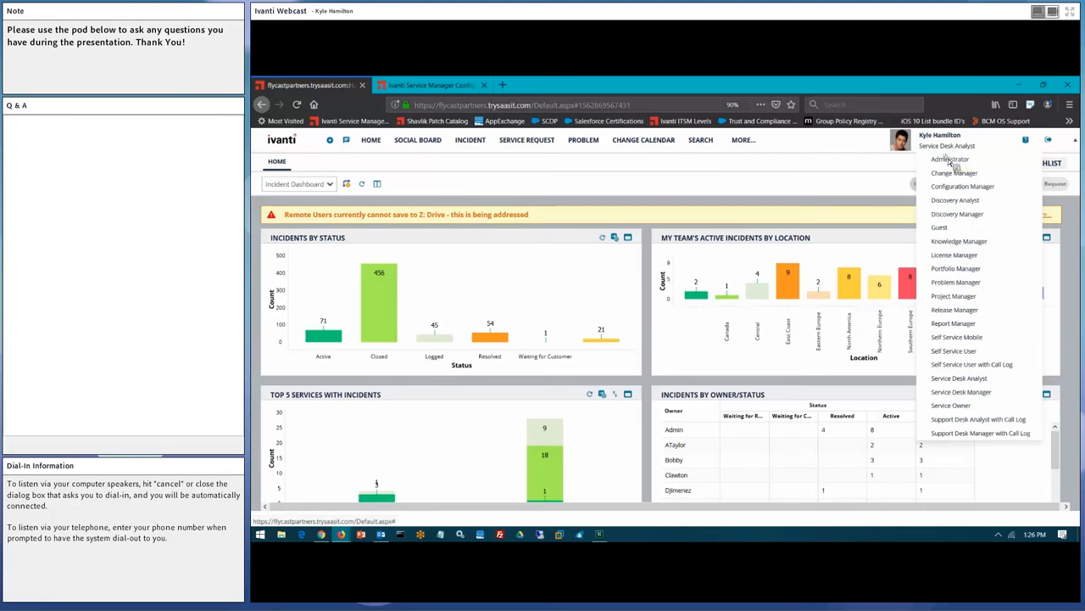
pyautogui.click(951, 158)
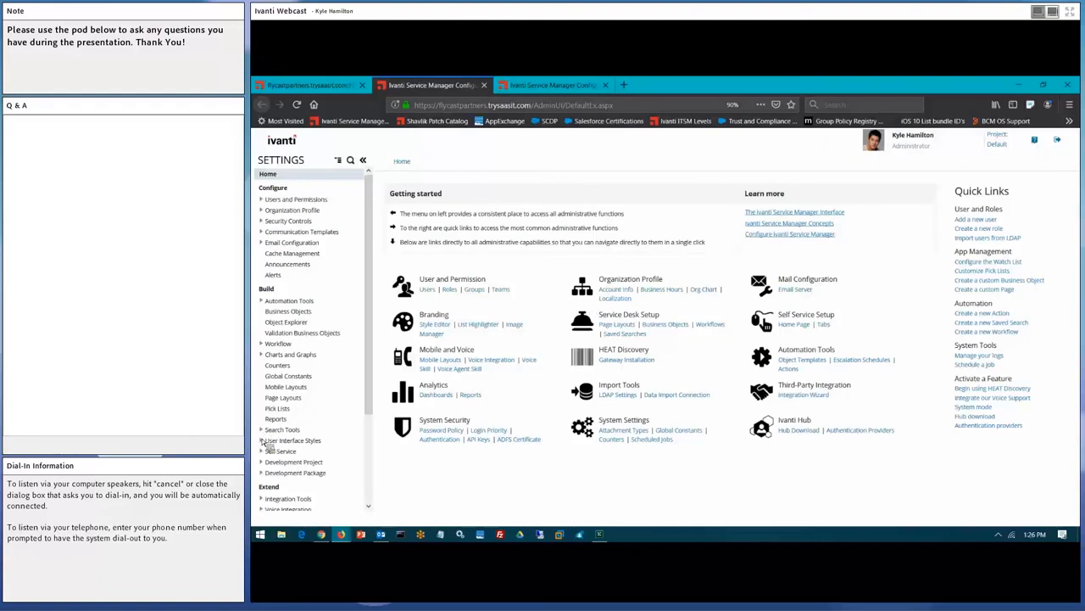
# Open the Style Editor under User Interface Styles and review its themes and Self Service settings.
pyautogui.click(289, 472)
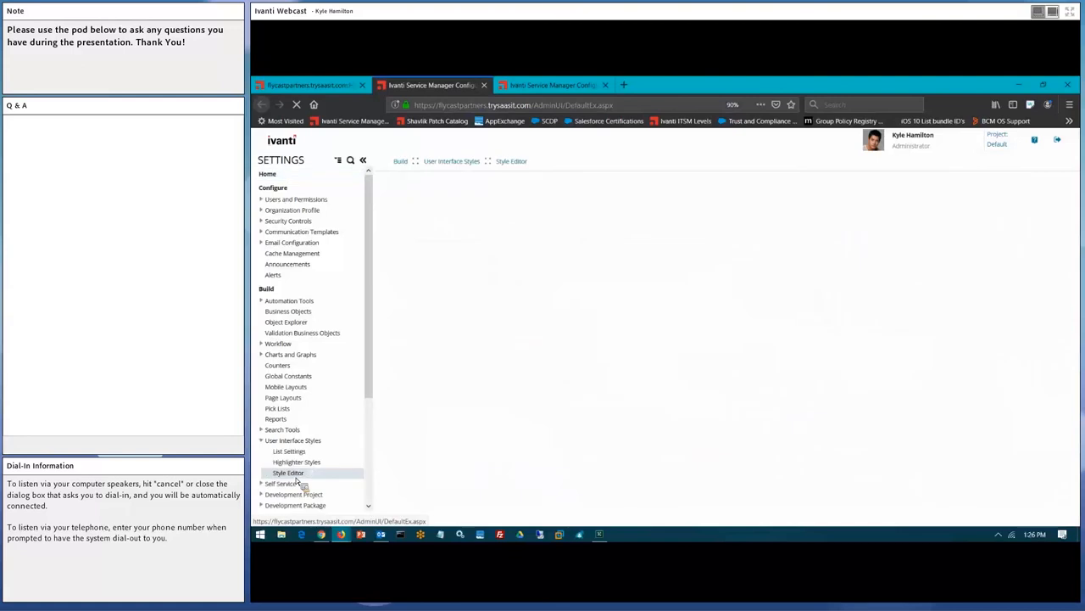
pyautogui.click(288, 473)
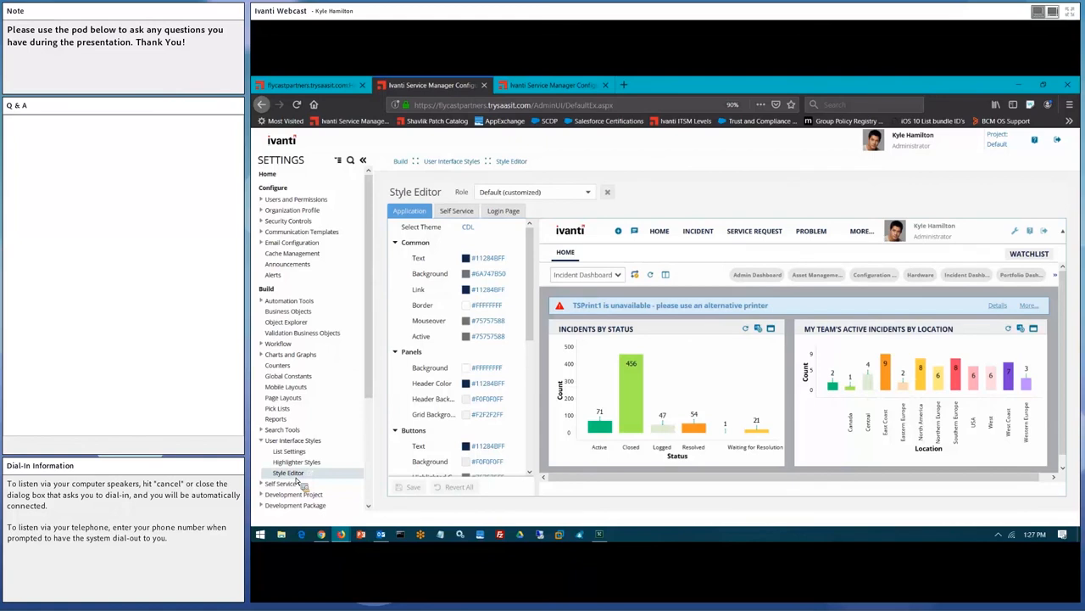
pyautogui.moveTo(298, 481)
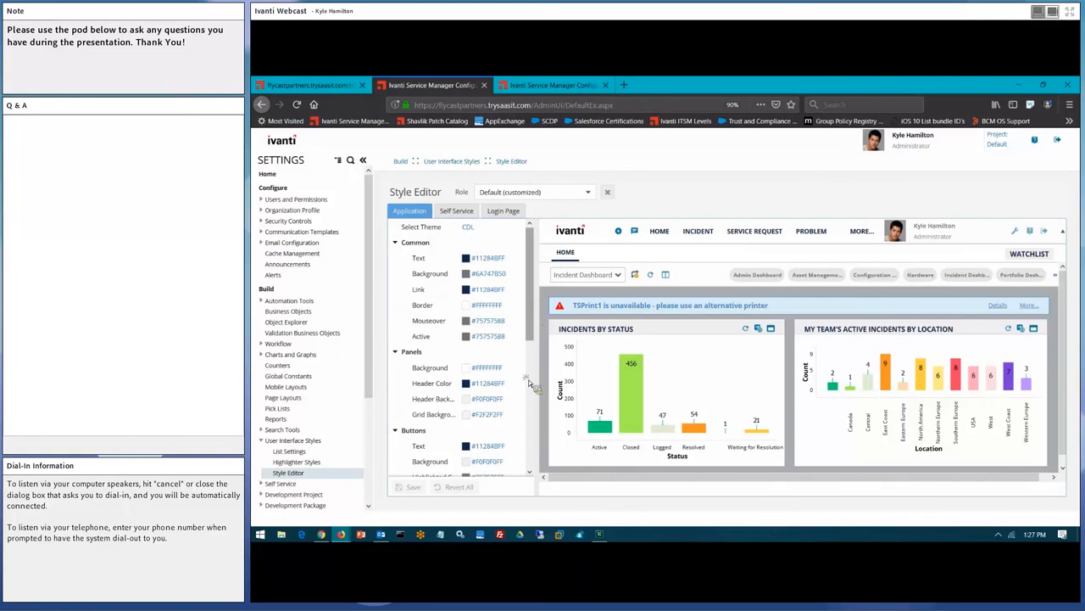
pyautogui.scroll(-3)
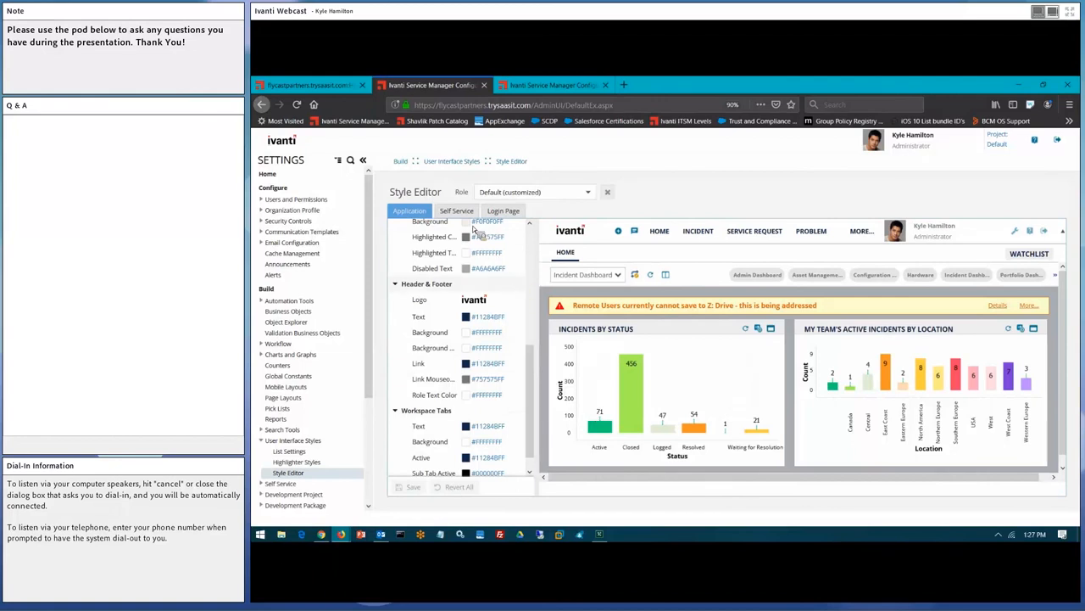
pyautogui.click(456, 210)
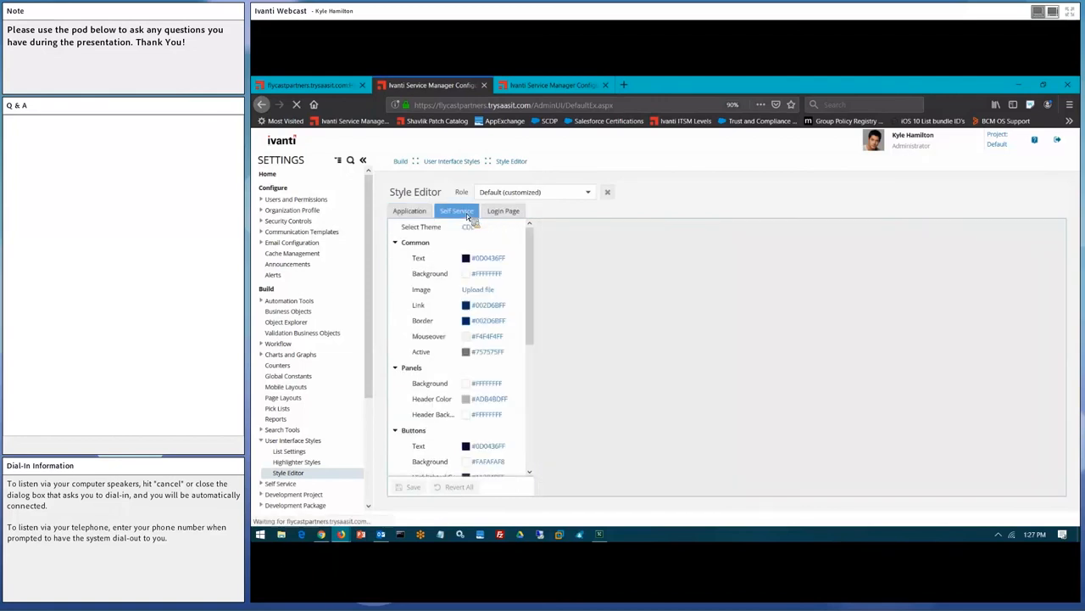
pyautogui.click(457, 210)
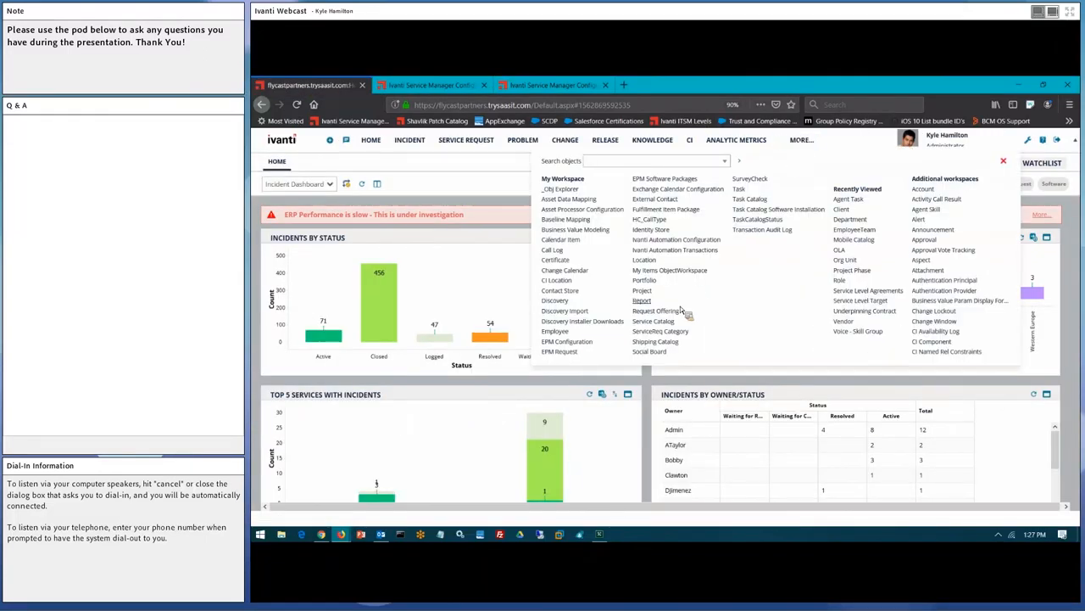
# Search request offerings for 'new', open Employee Onboarding Request, and scroll its request form design.
pyautogui.click(656, 311)
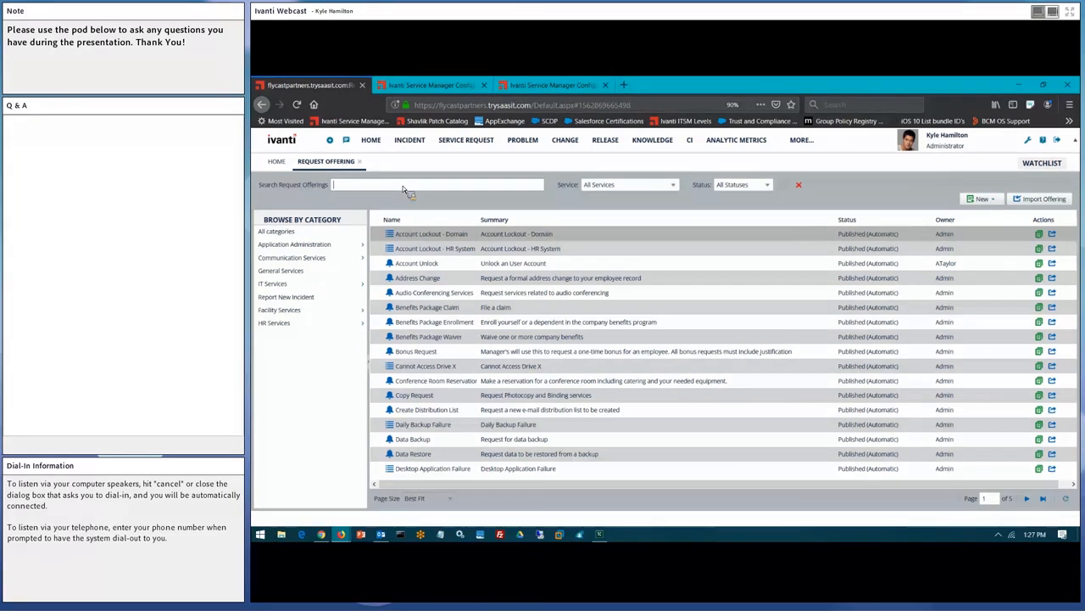
pyautogui.write('new')
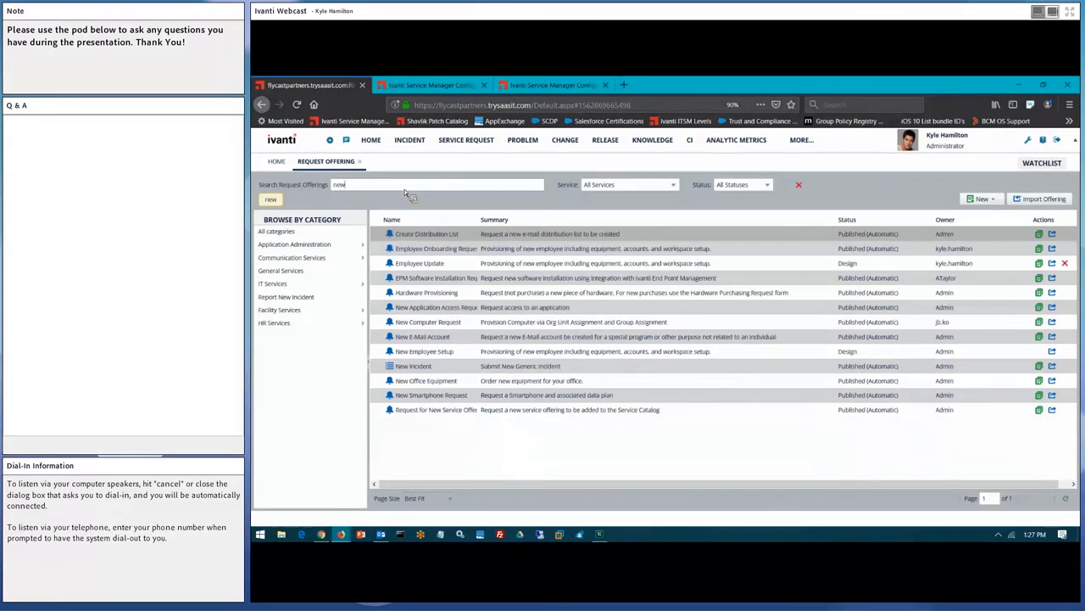
pyautogui.click(435, 248)
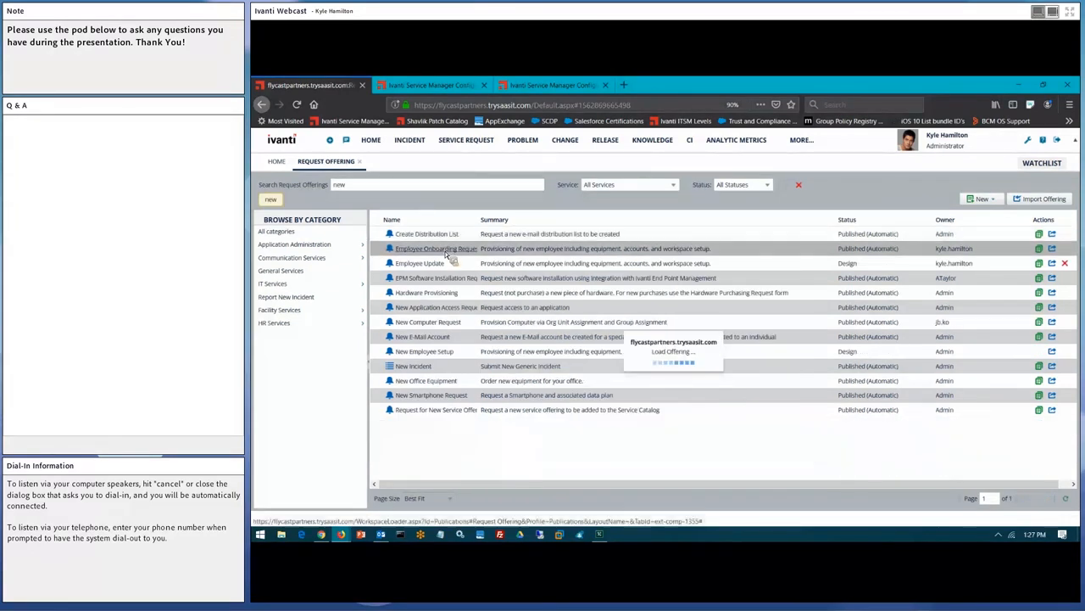
pyautogui.click(436, 248)
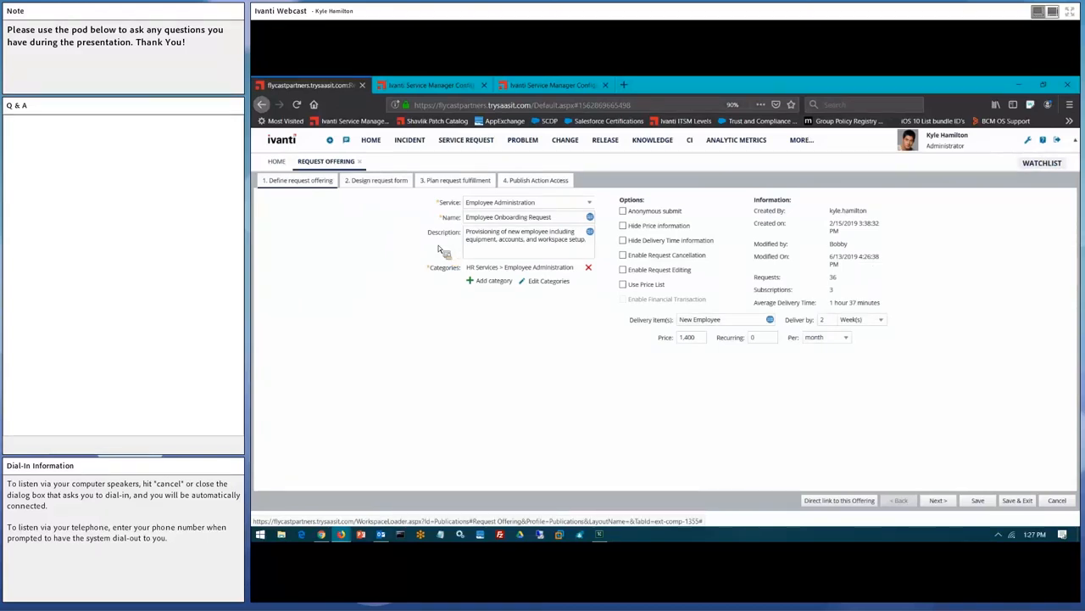
pyautogui.click(377, 180)
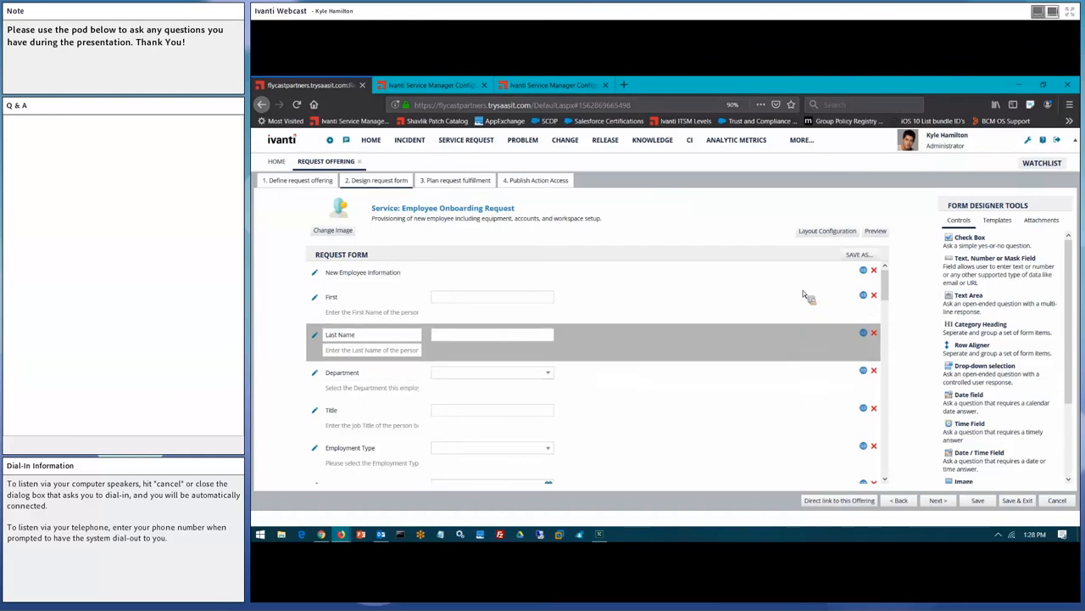
pyautogui.scroll(-3)
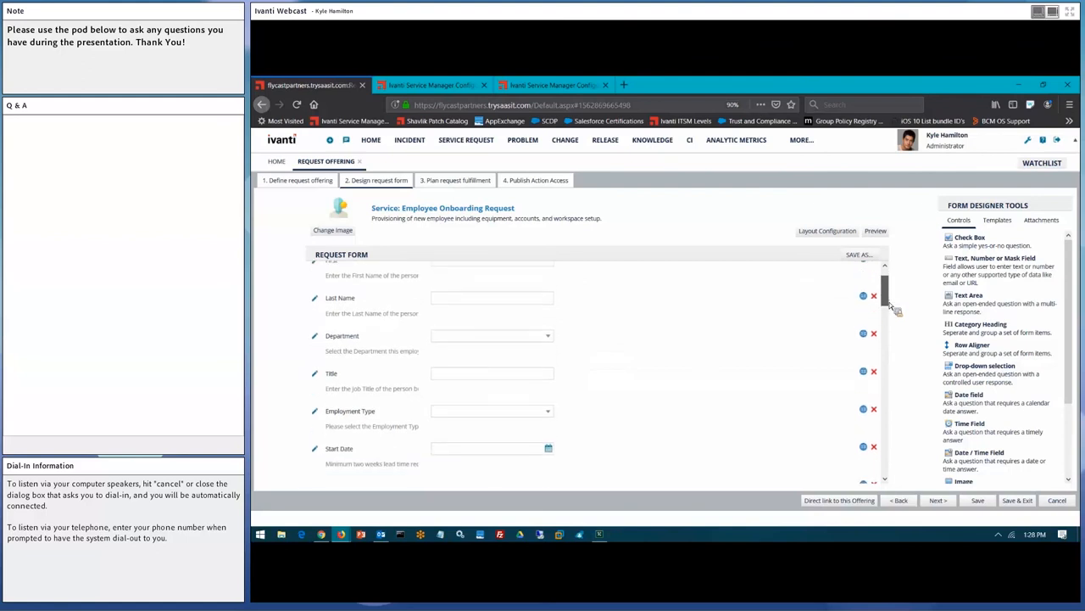
pyautogui.scroll(-3)
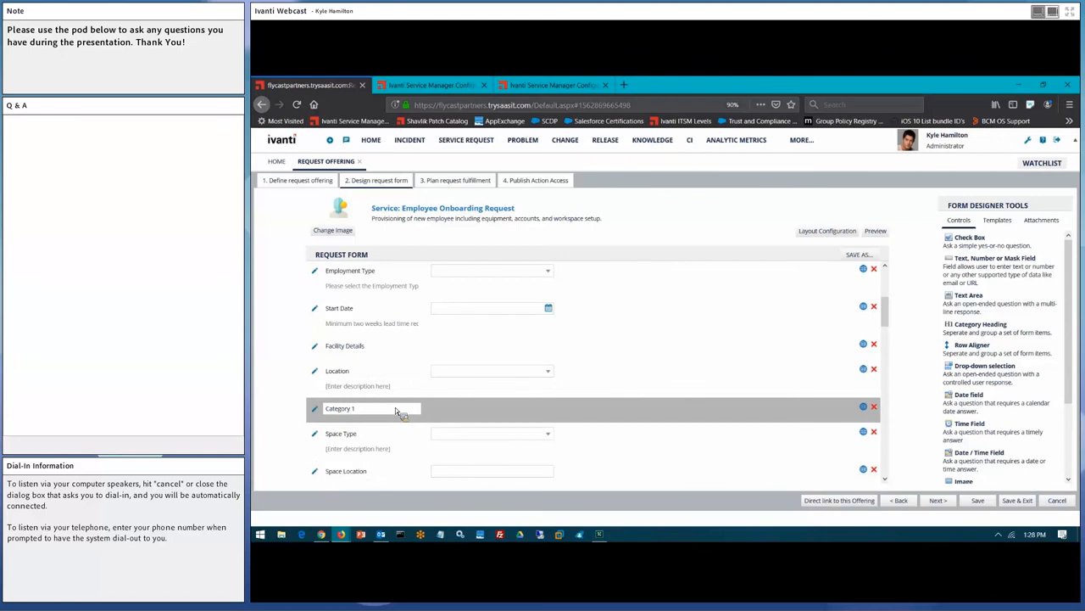
pyautogui.moveTo(400, 412)
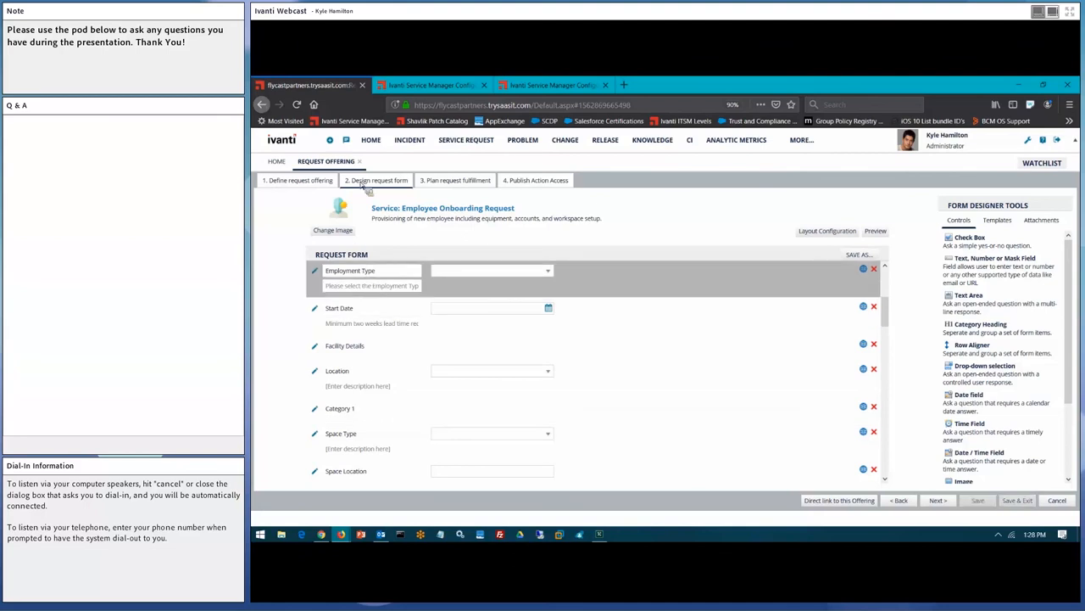
# Open the offering's fulfillment step and scroll through its approvals and tasks workflow diagram.
pyautogui.click(456, 180)
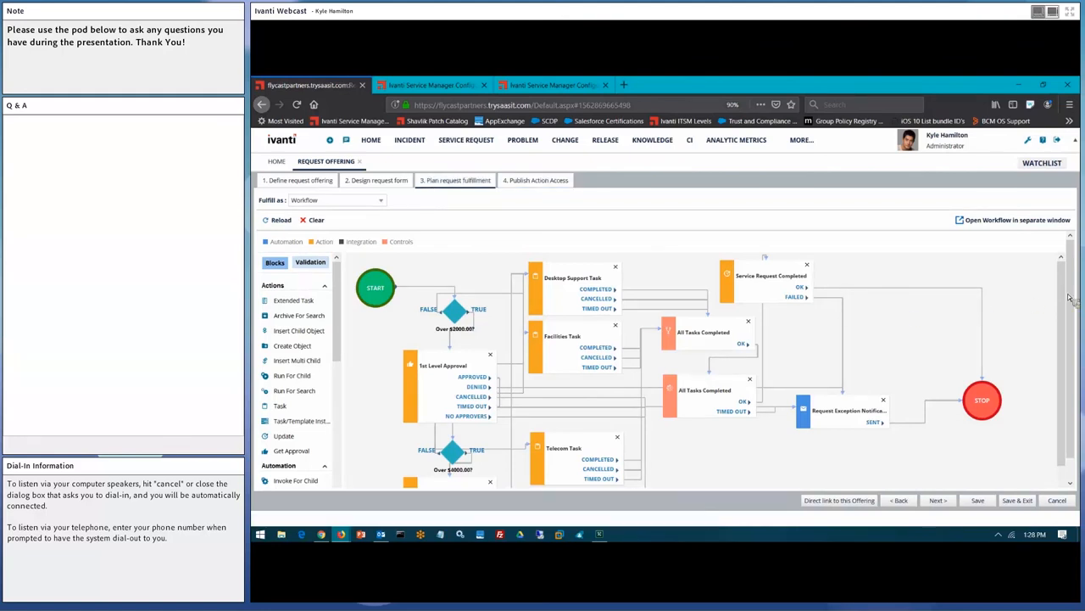
pyautogui.scroll(-3)
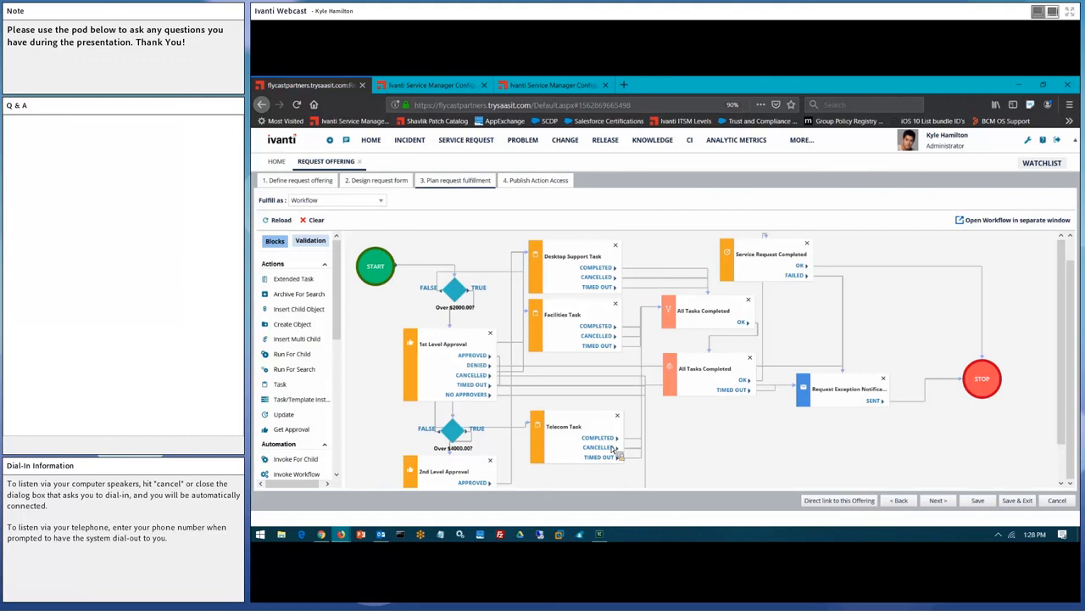
pyautogui.moveTo(615, 451)
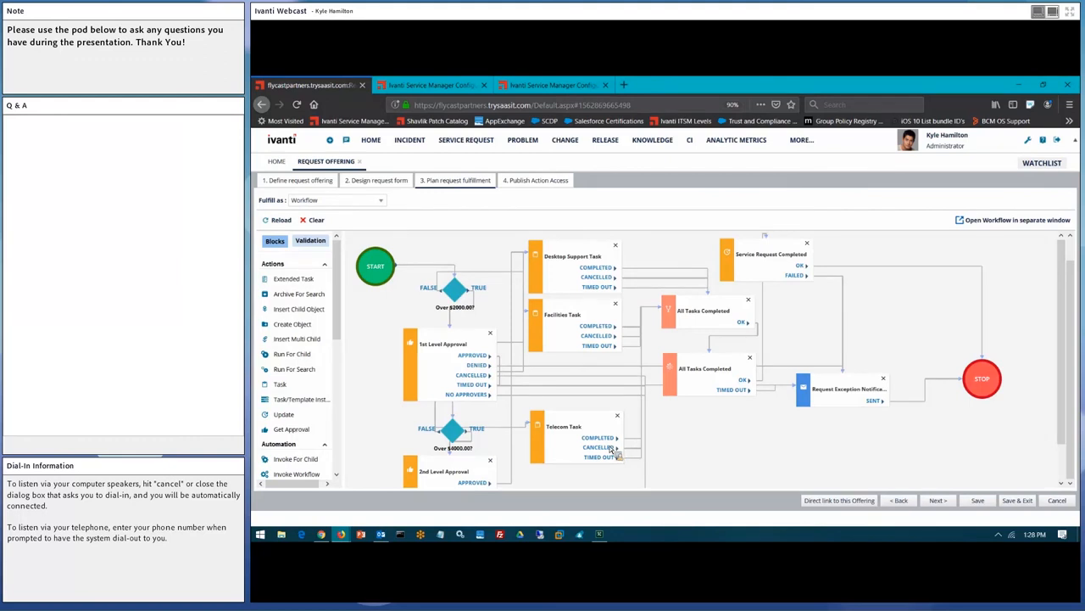
pyautogui.moveTo(377, 504)
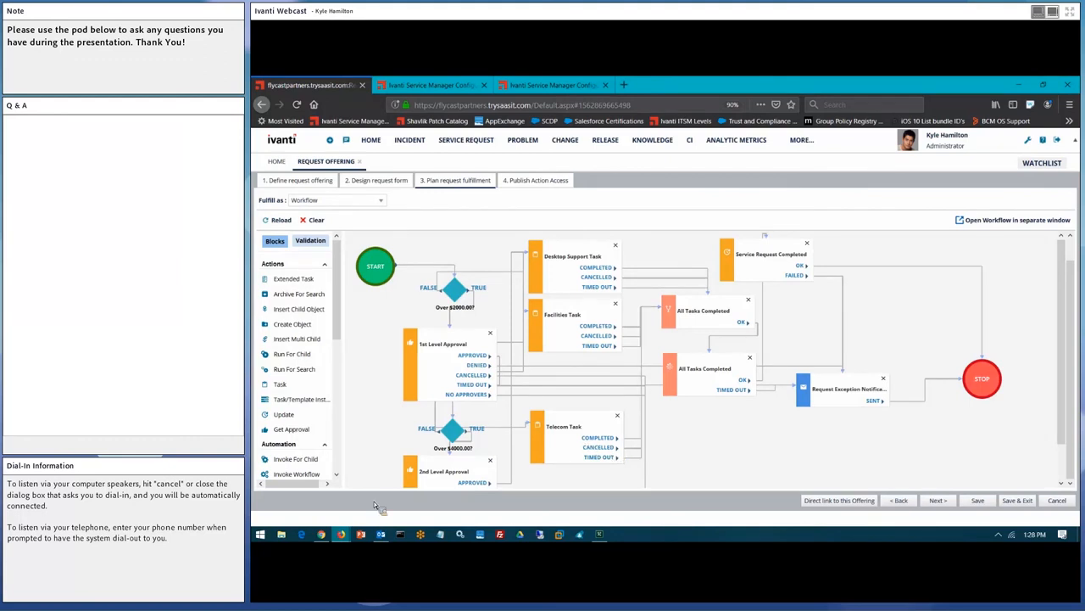
pyautogui.moveTo(297, 424)
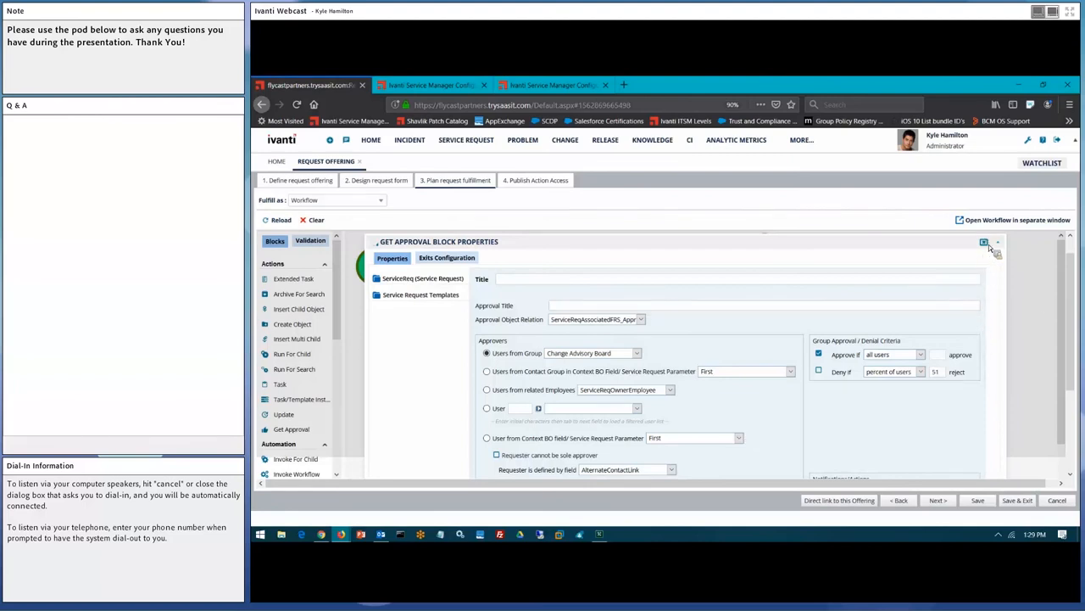
# Dismiss the new Get Approval block's properties and scroll the workflow canvas.
pyautogui.click(984, 243)
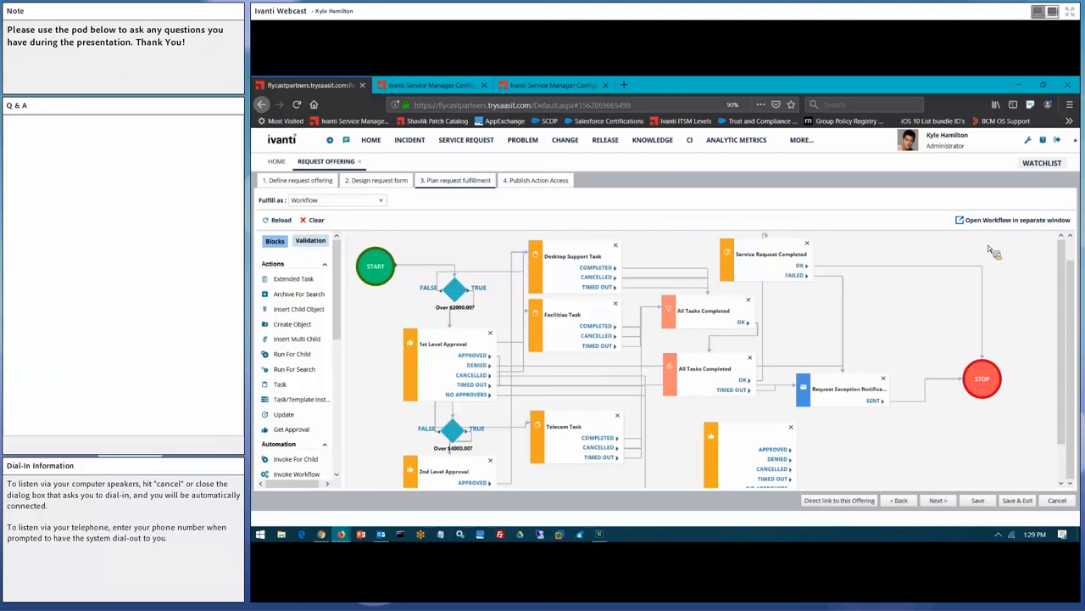
pyautogui.moveTo(791, 436)
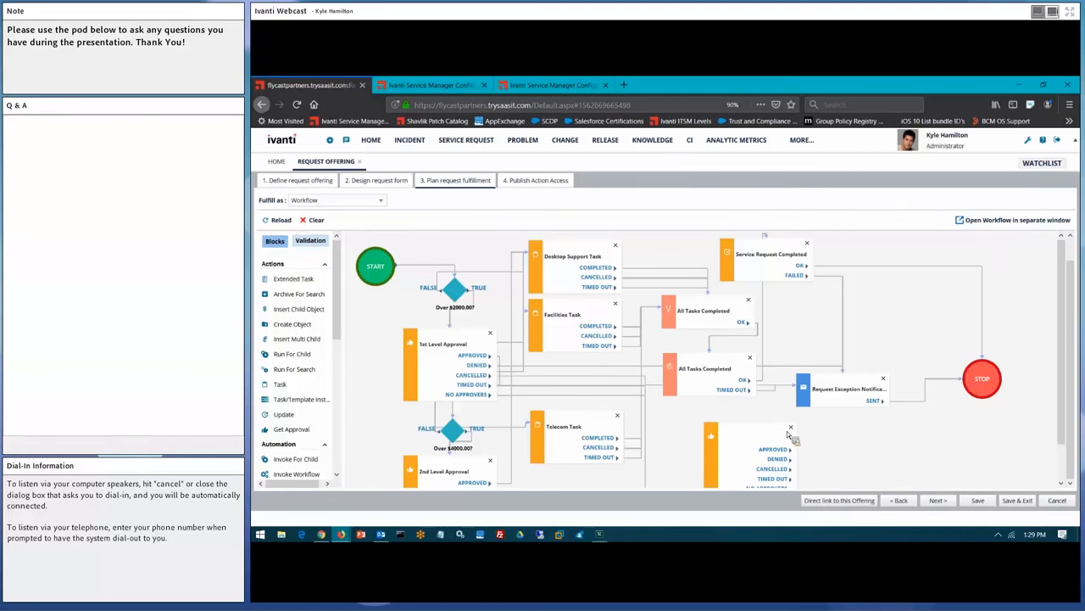
pyautogui.moveTo(487, 472)
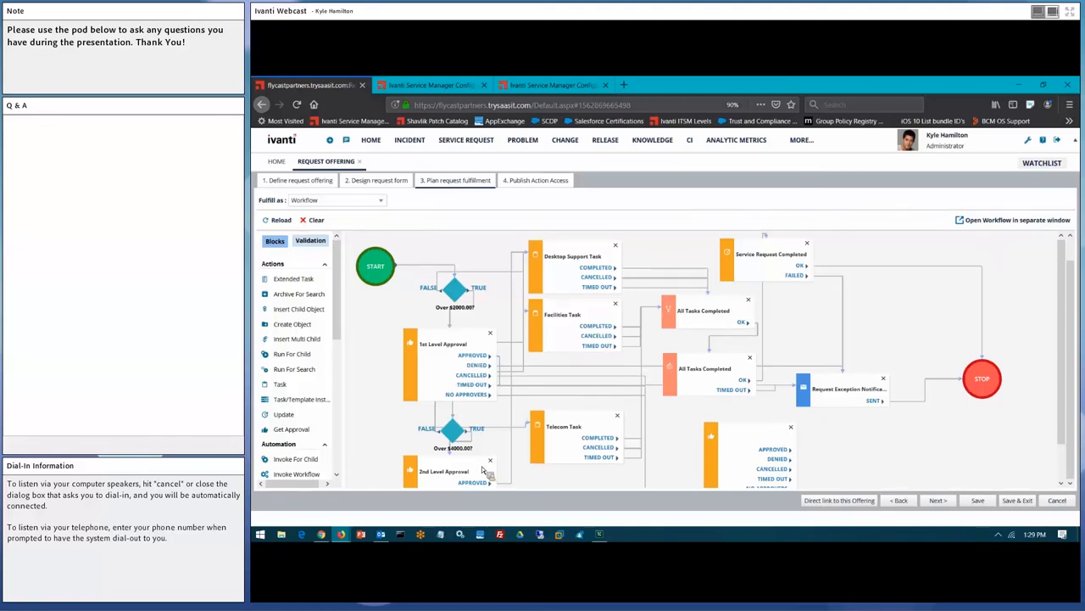
pyautogui.scroll(-3)
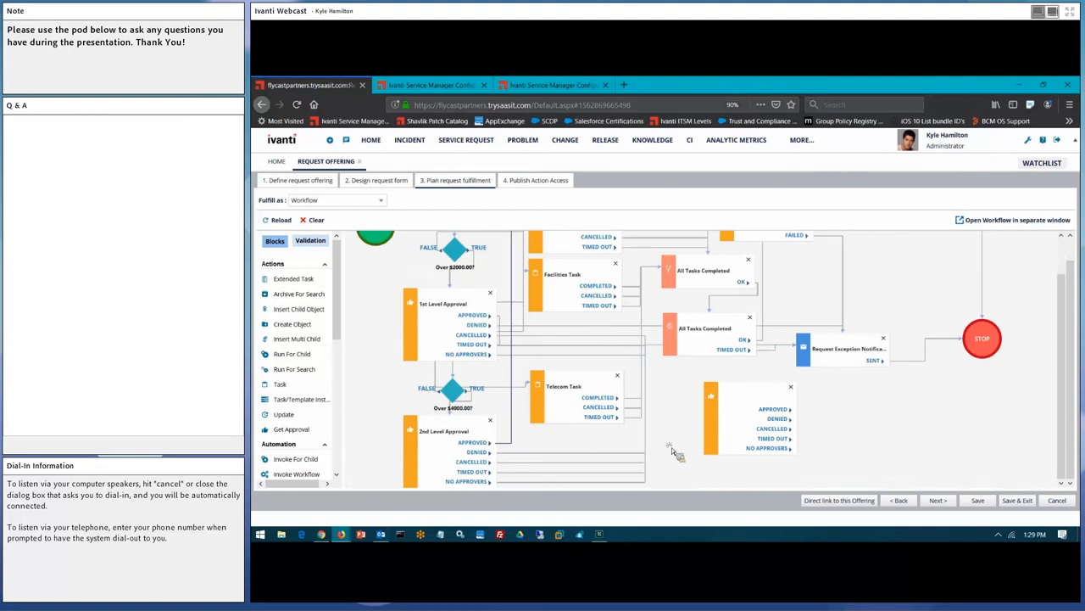
pyautogui.moveTo(775, 395)
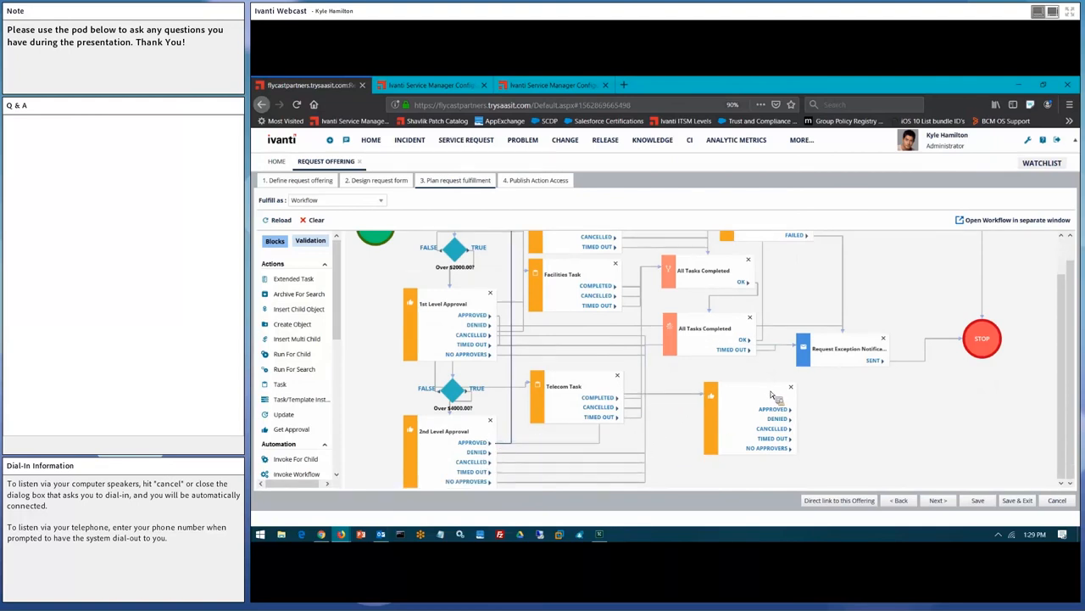
pyautogui.moveTo(796, 417)
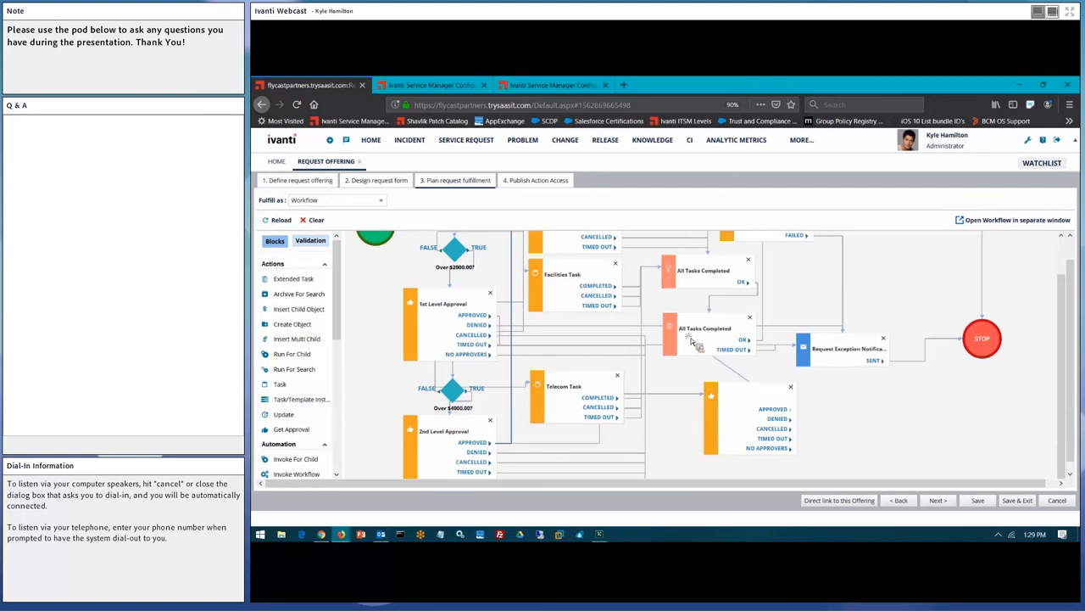
pyautogui.moveTo(706, 333)
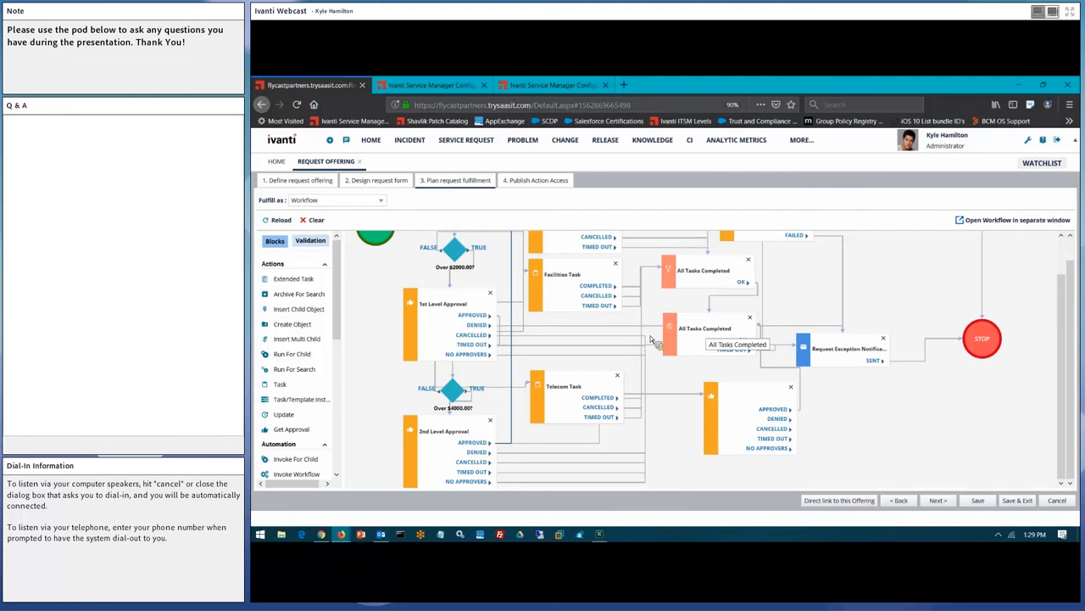
pyautogui.moveTo(339, 276)
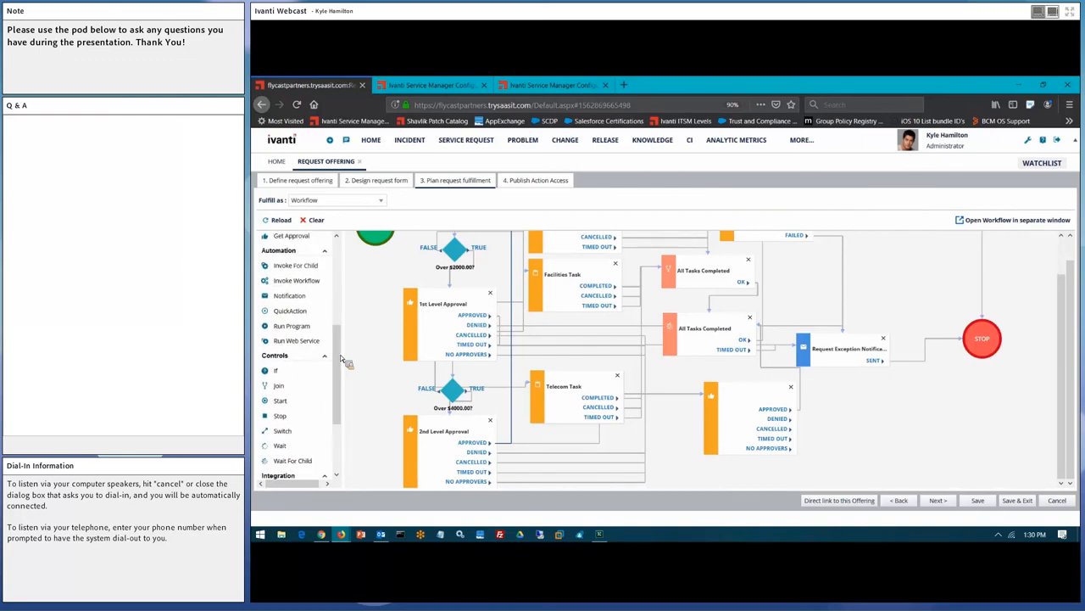
pyautogui.moveTo(303, 347)
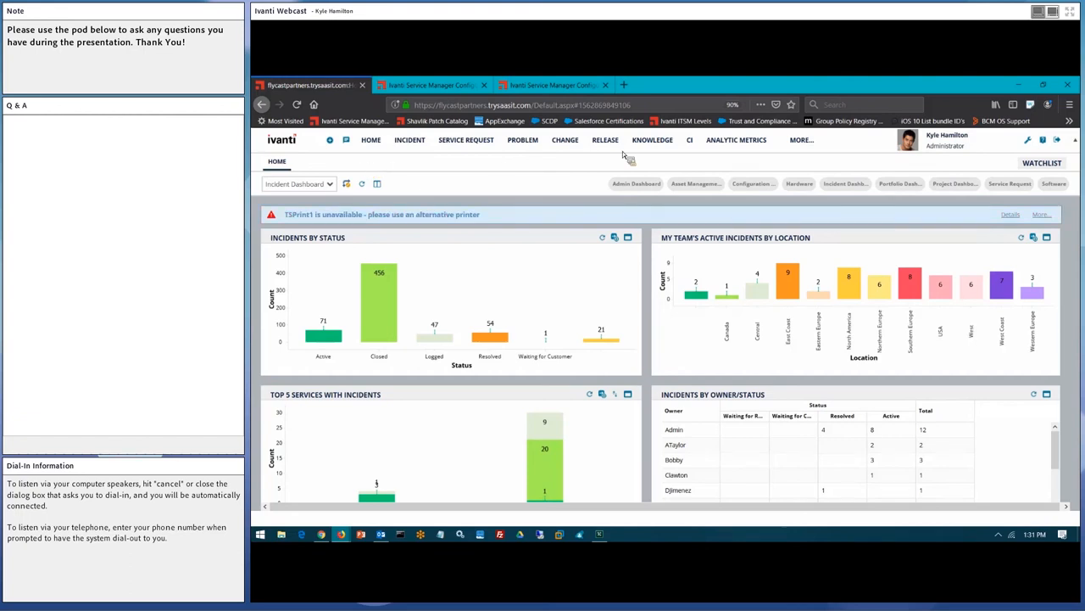
# From the Admin Dashboard report list, open and scroll Executive Scorecard - Incident and Service Requests.
pyautogui.click(636, 183)
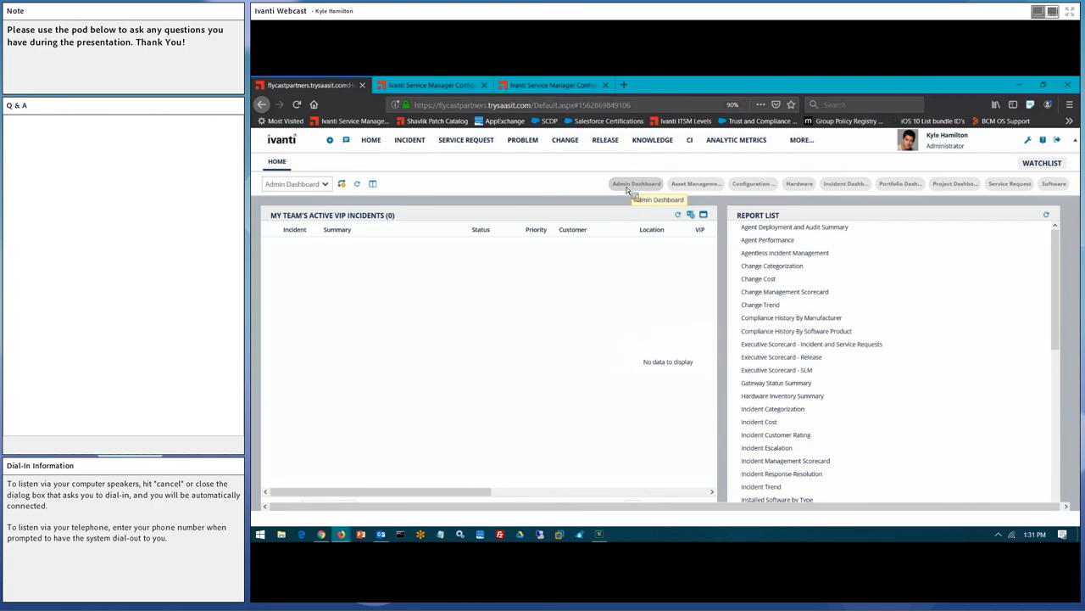
pyautogui.moveTo(636, 184)
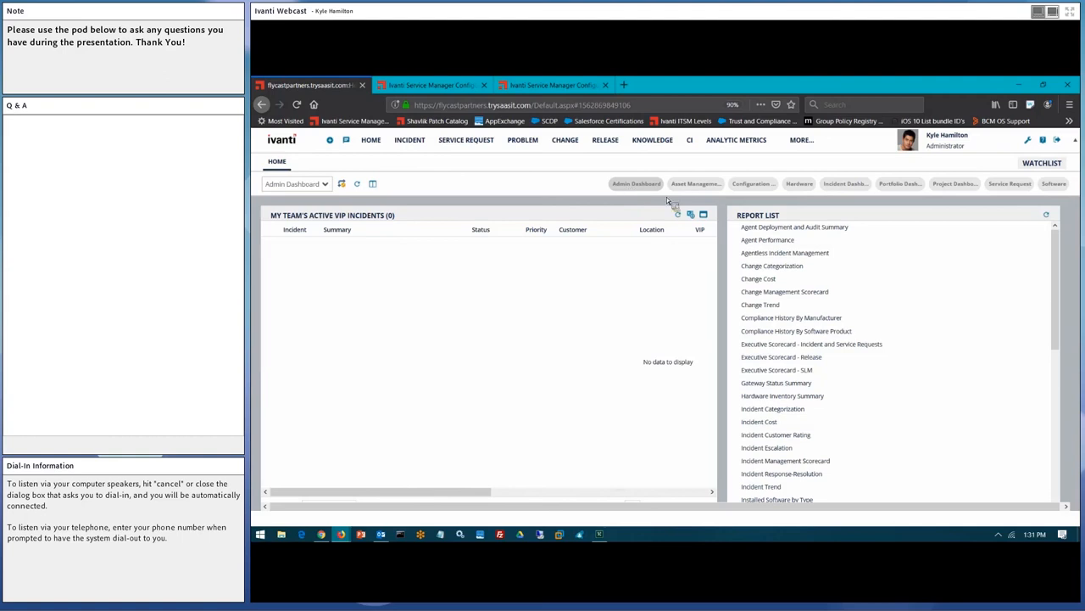
pyautogui.moveTo(784, 290)
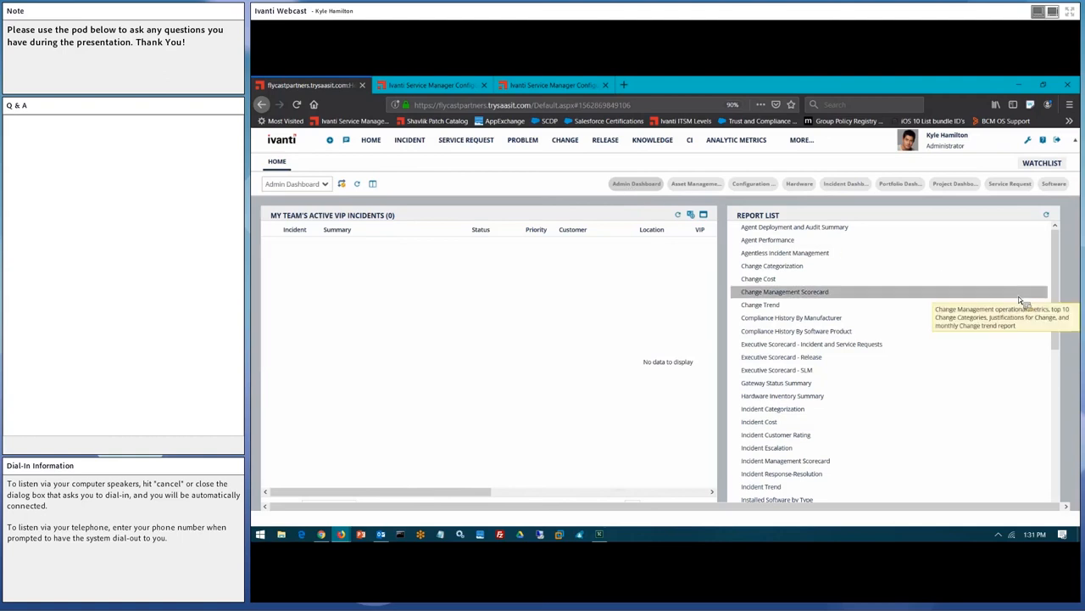
pyautogui.moveTo(777, 369)
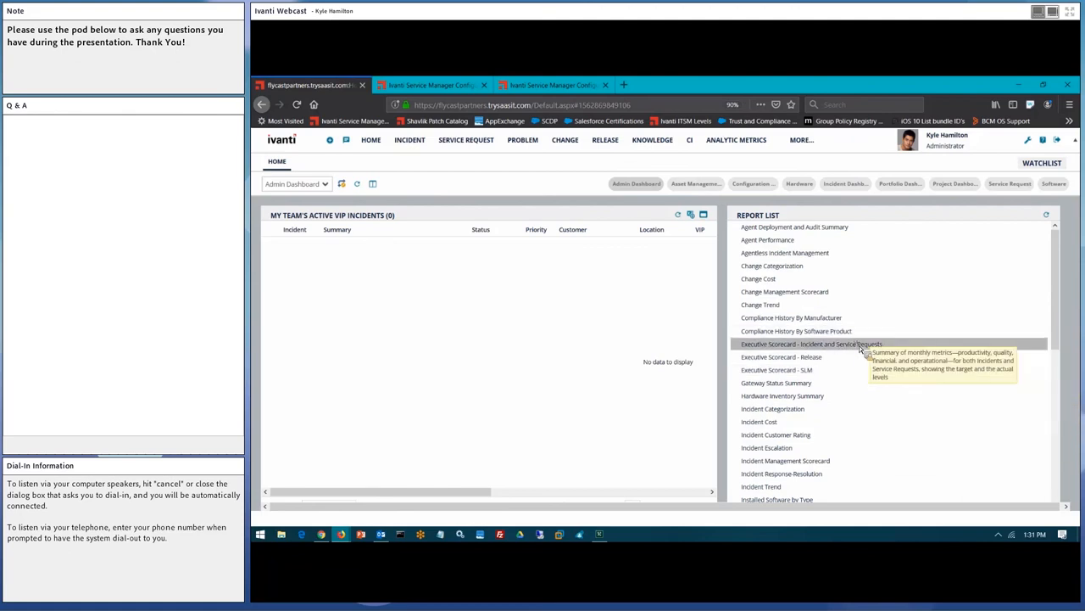
pyautogui.click(811, 344)
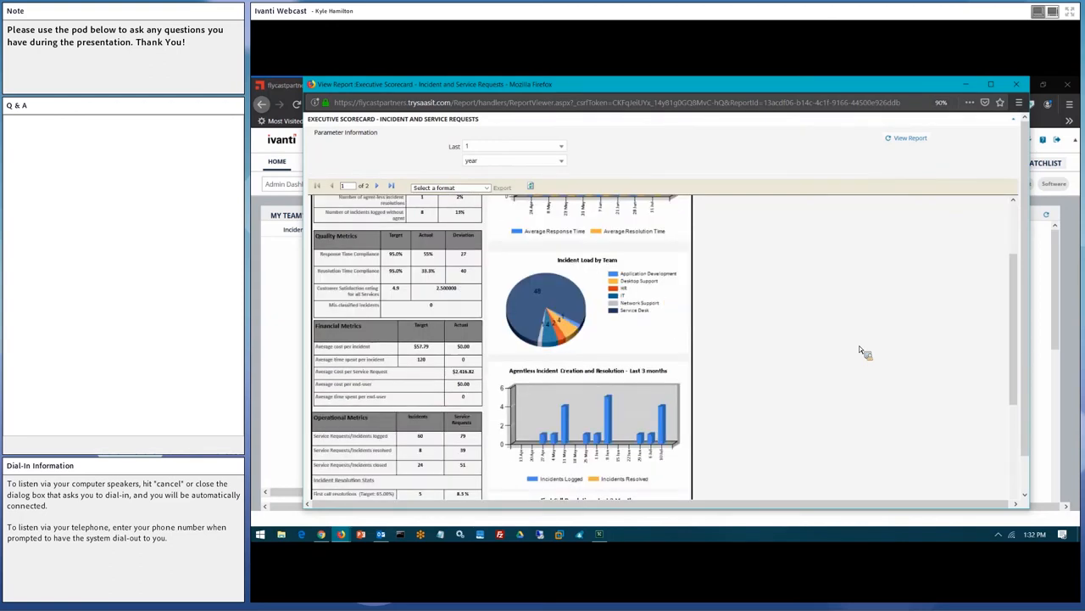
pyautogui.scroll(-3)
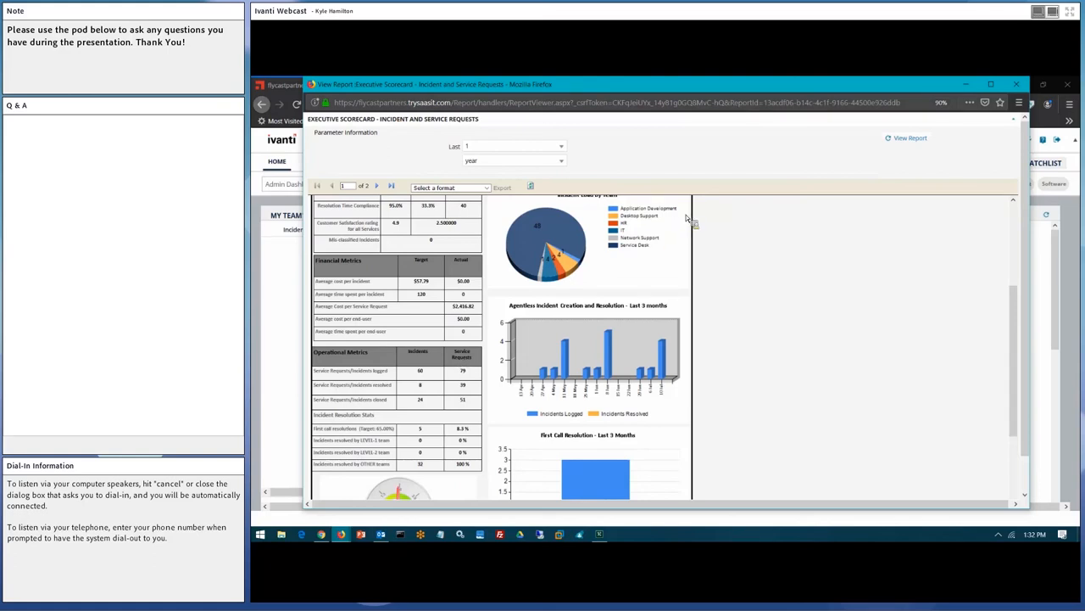
pyautogui.moveTo(1035, 100)
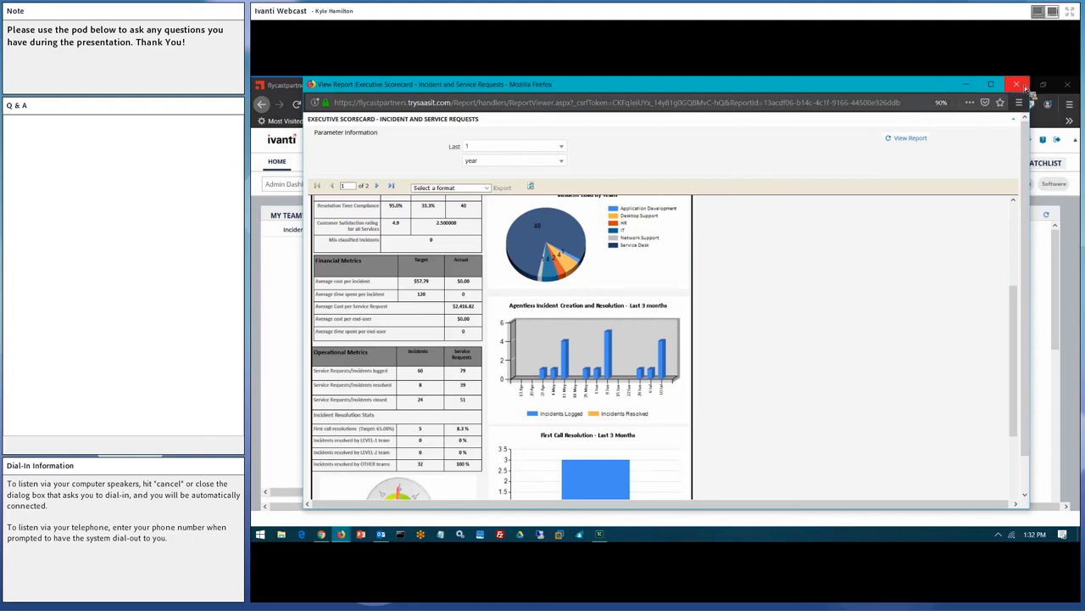
# Close the scorecard report and expand the Ivanti Service Manager (powered by HEAT) dashboard folders.
pyautogui.click(1017, 84)
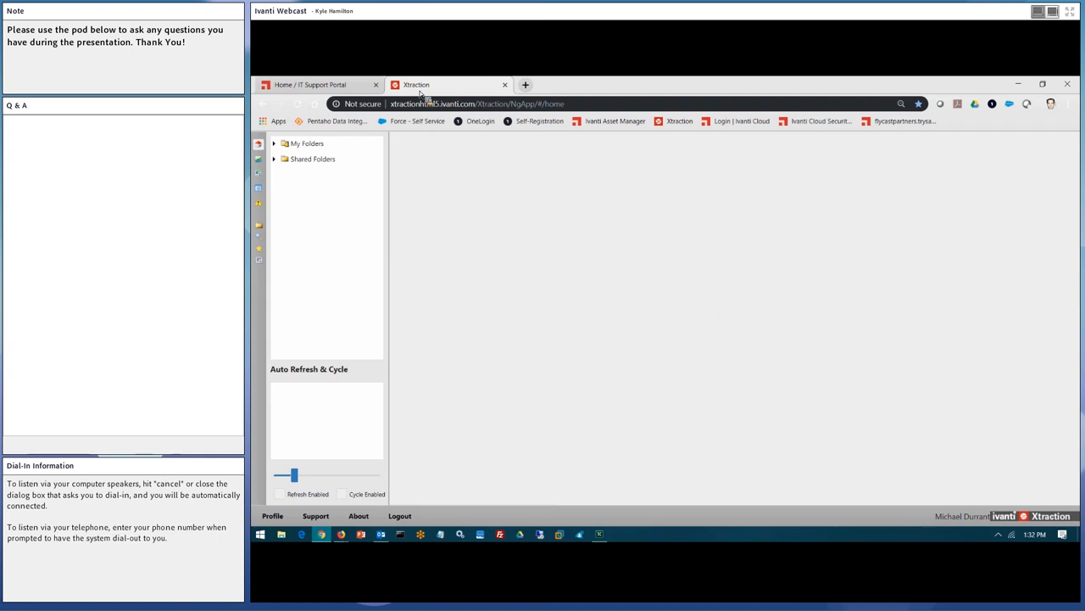
pyautogui.moveTo(281, 148)
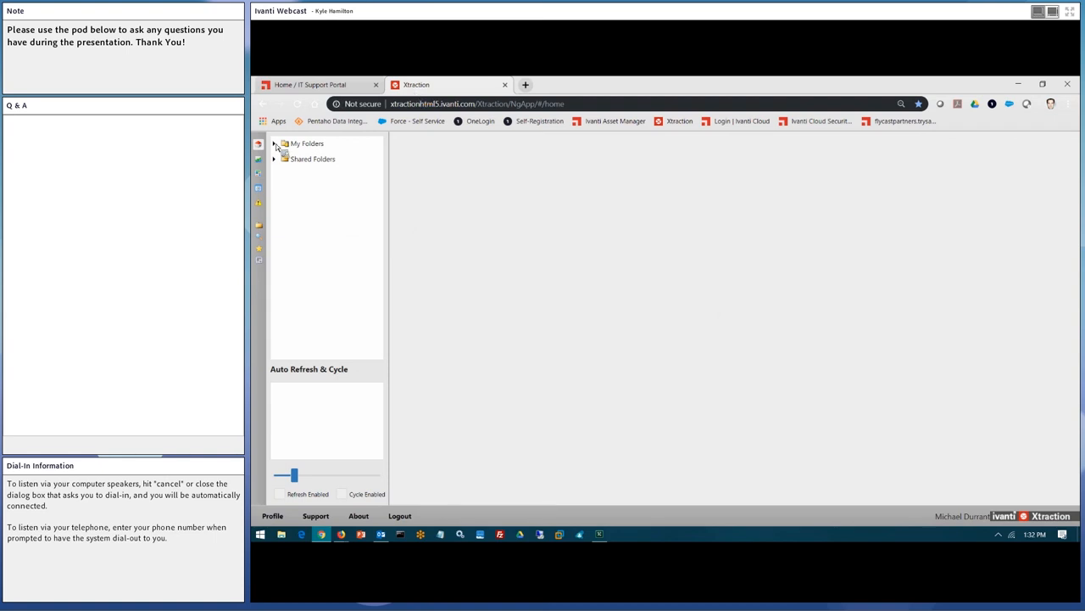
pyautogui.click(274, 158)
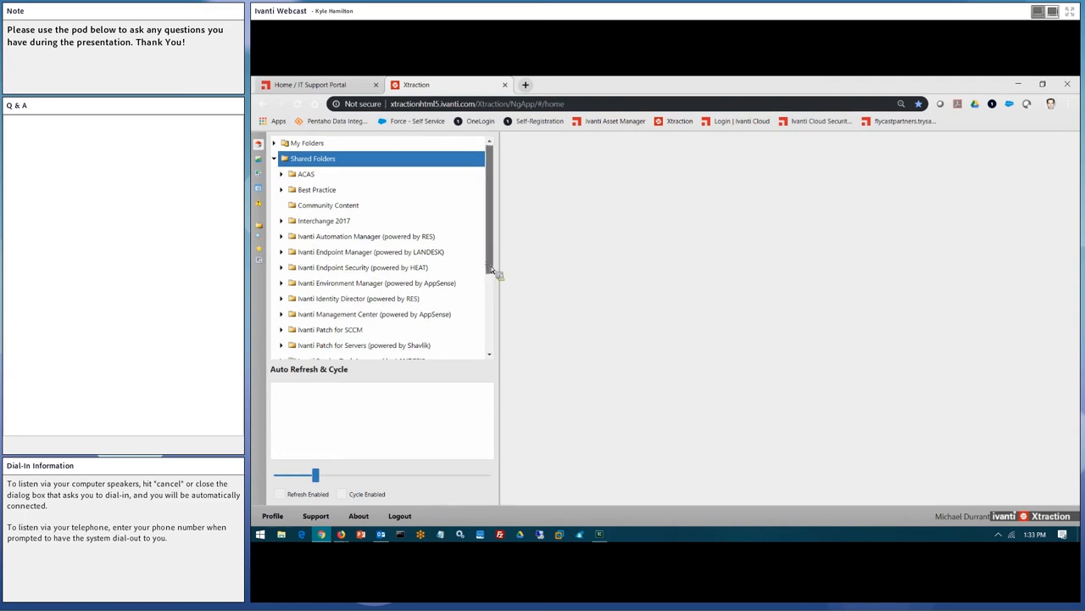
pyautogui.scroll(-3)
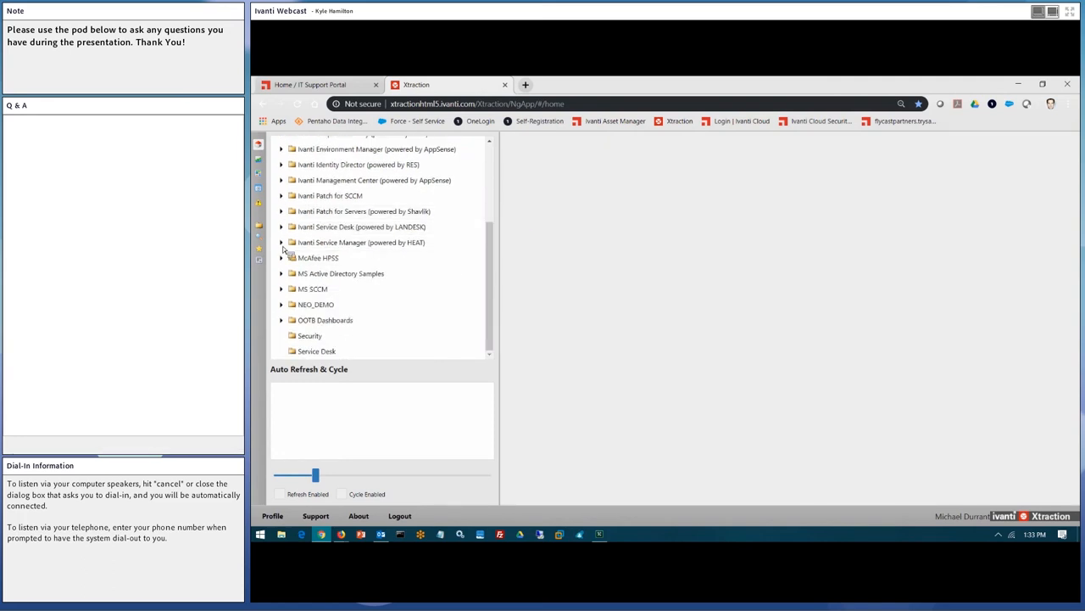
pyautogui.click(283, 242)
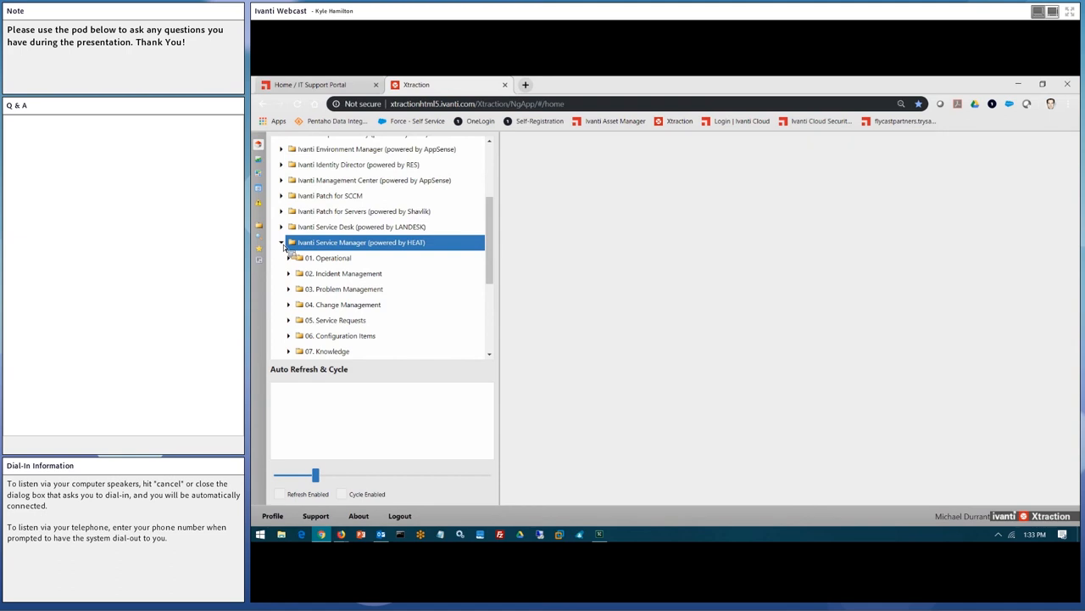
pyautogui.moveTo(291, 280)
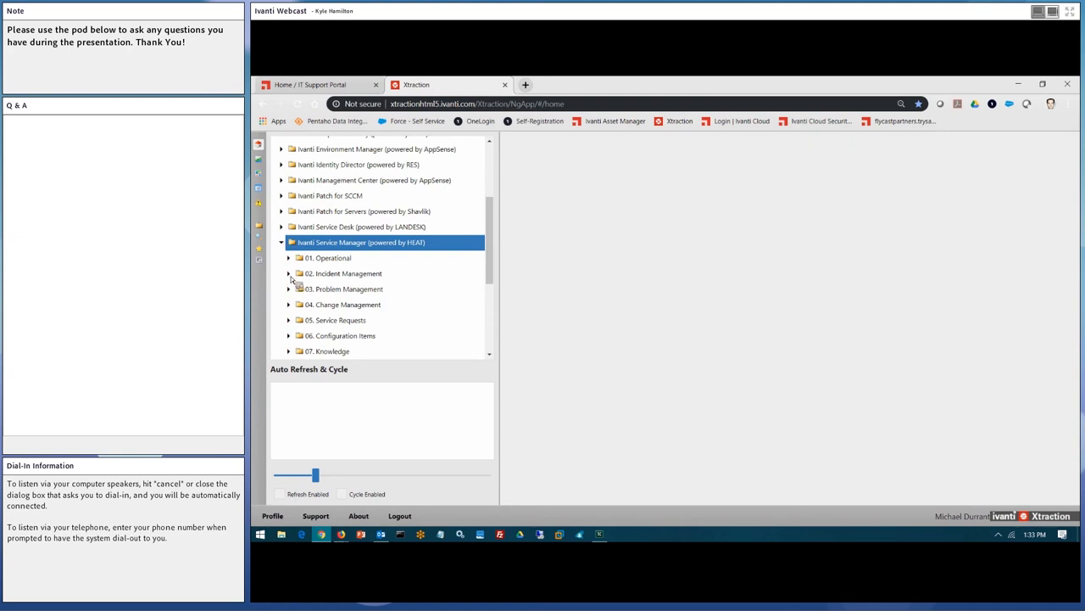
# Expand 02. Incident Management and select the Last 7 Days, then Last 30 Days trend reports.
pyautogui.click(288, 273)
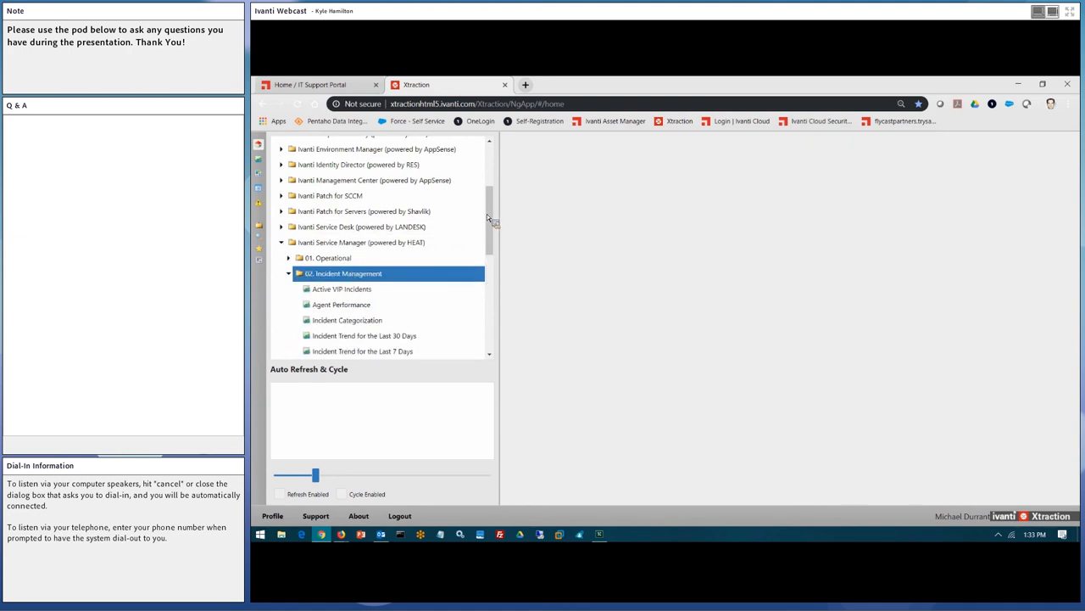
pyautogui.scroll(-3)
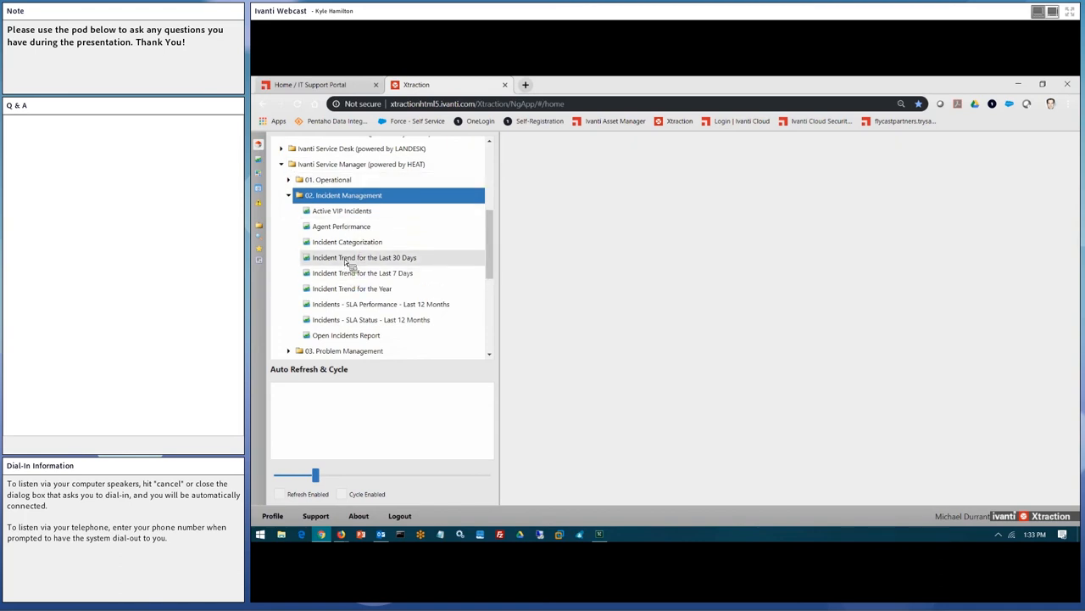
pyautogui.click(363, 273)
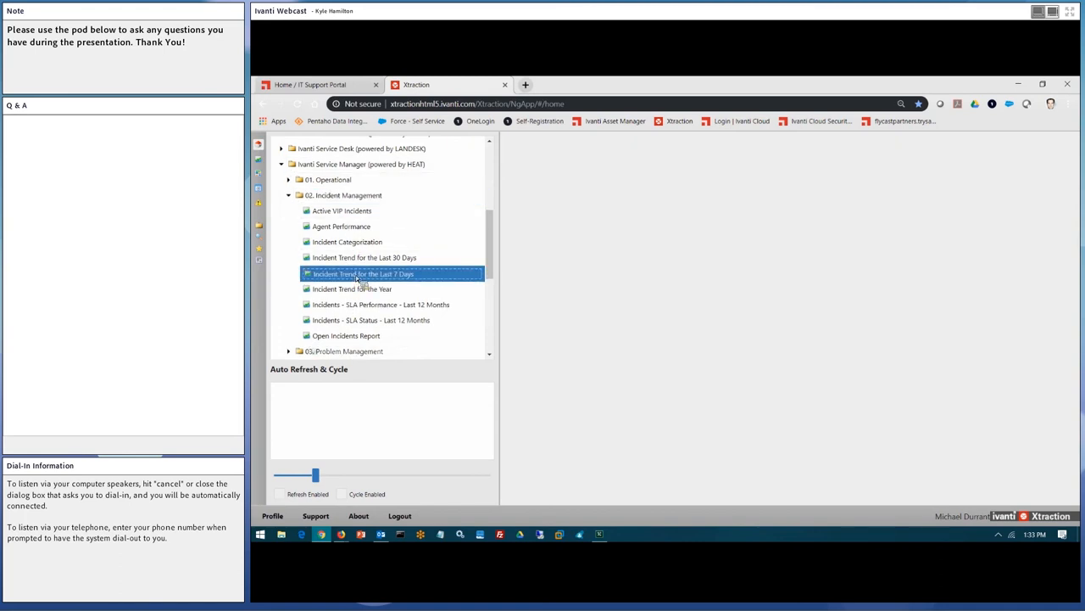
pyautogui.click(364, 257)
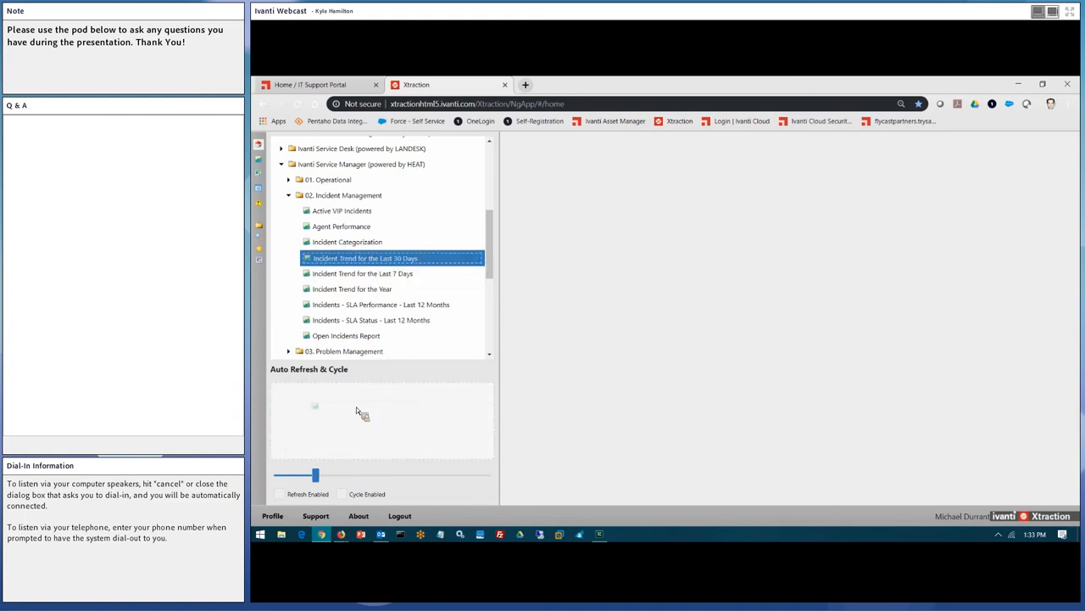
# Add the 30-day incident trend to the cycle, show Service Desk Metrics, and collapse the folders.
pyautogui.click(364, 258)
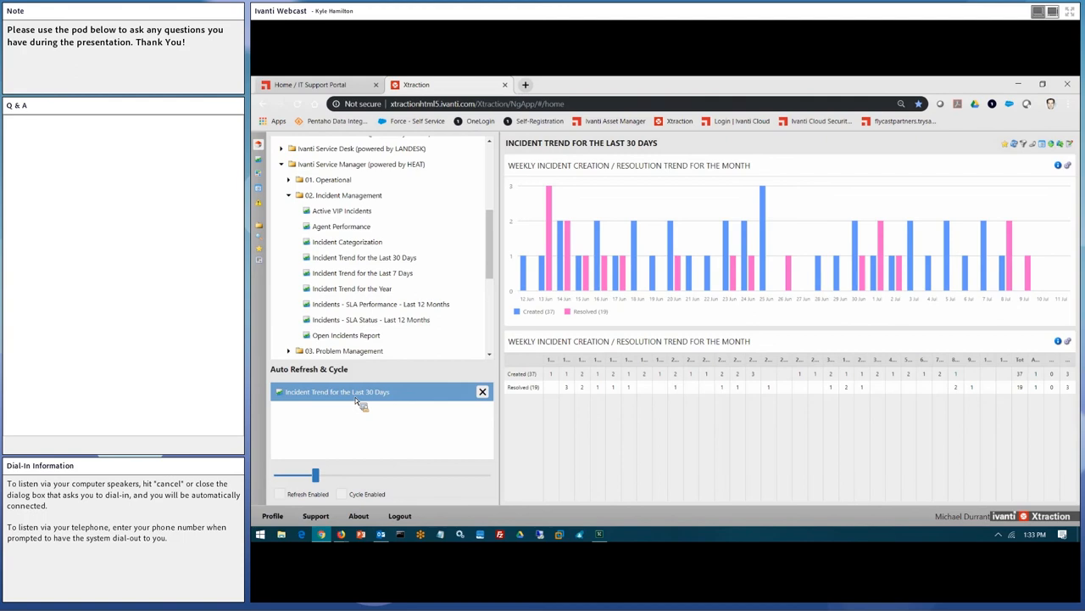
pyautogui.moveTo(420, 379)
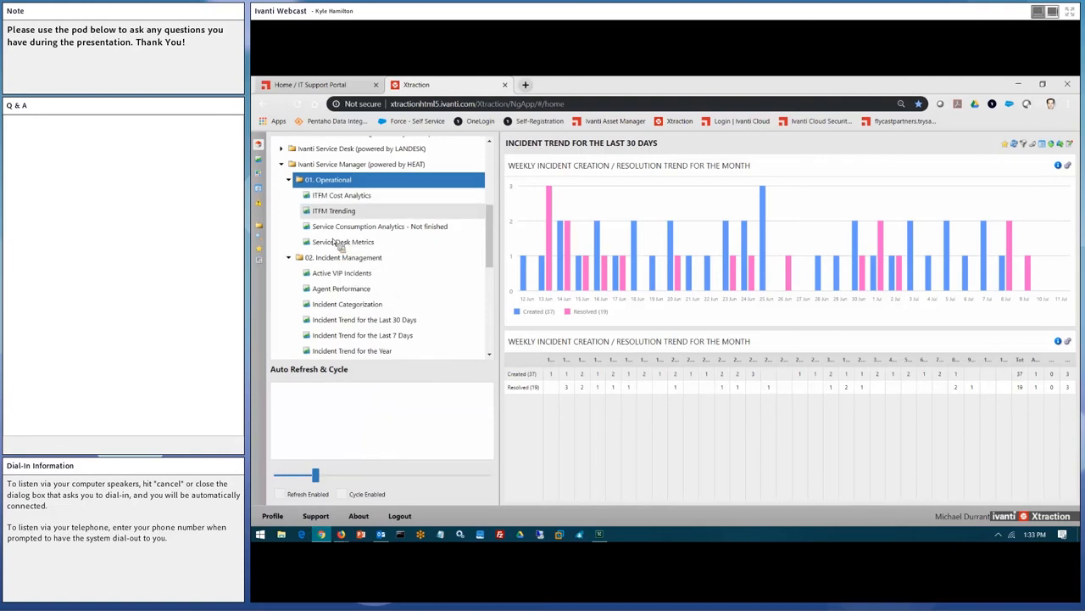
pyautogui.click(342, 242)
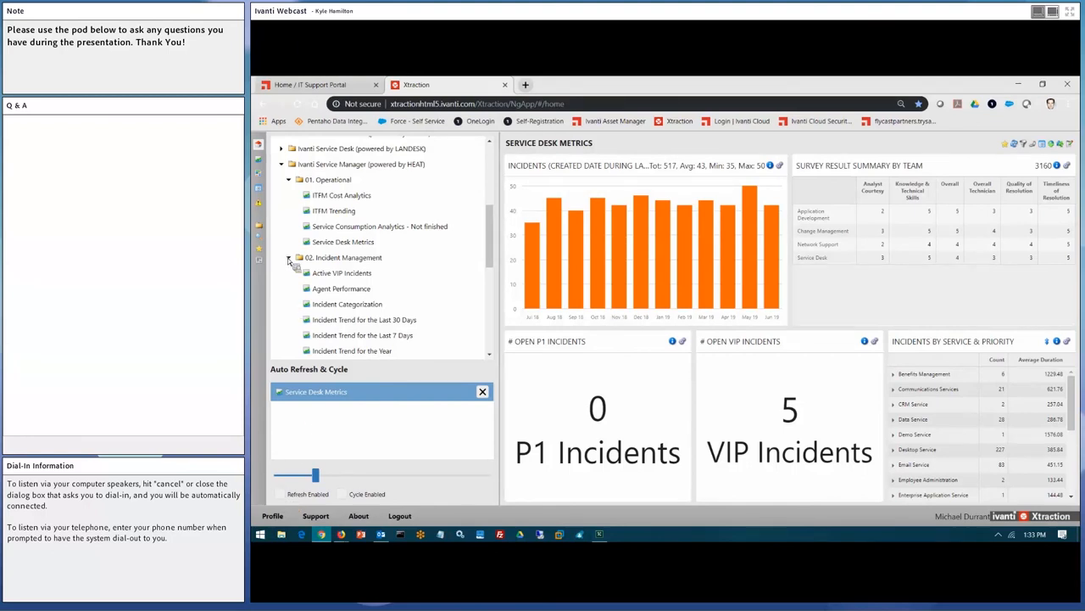
pyautogui.click(289, 257)
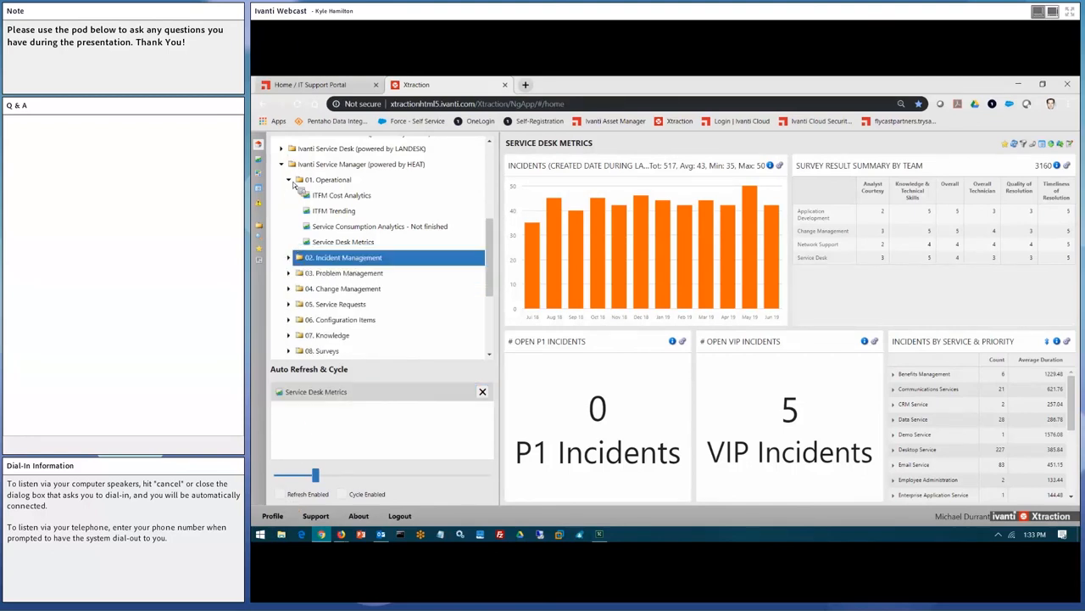
pyautogui.click(289, 179)
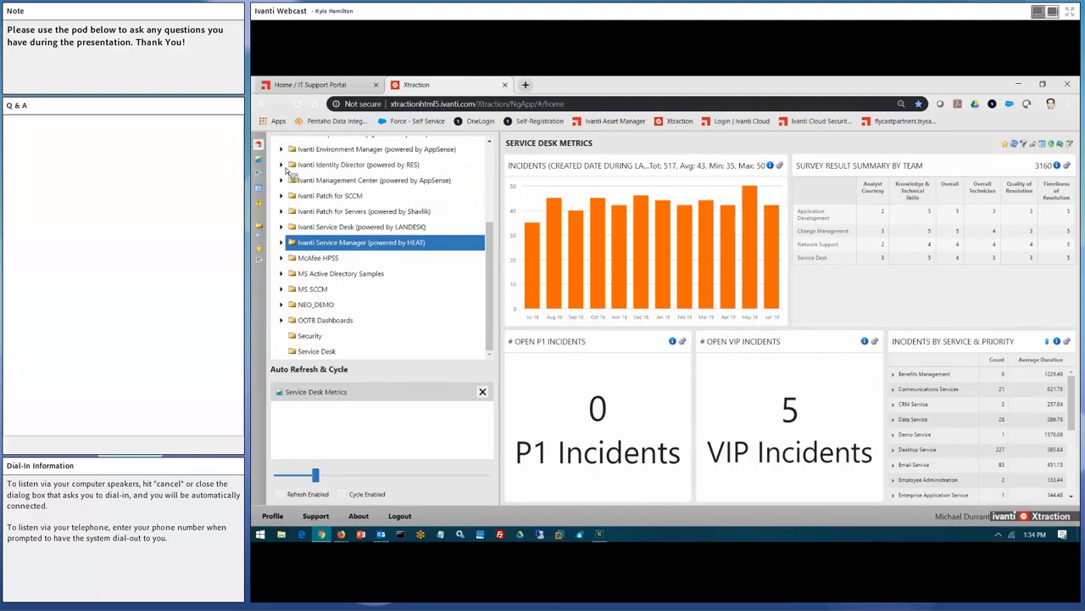
pyautogui.moveTo(286, 320)
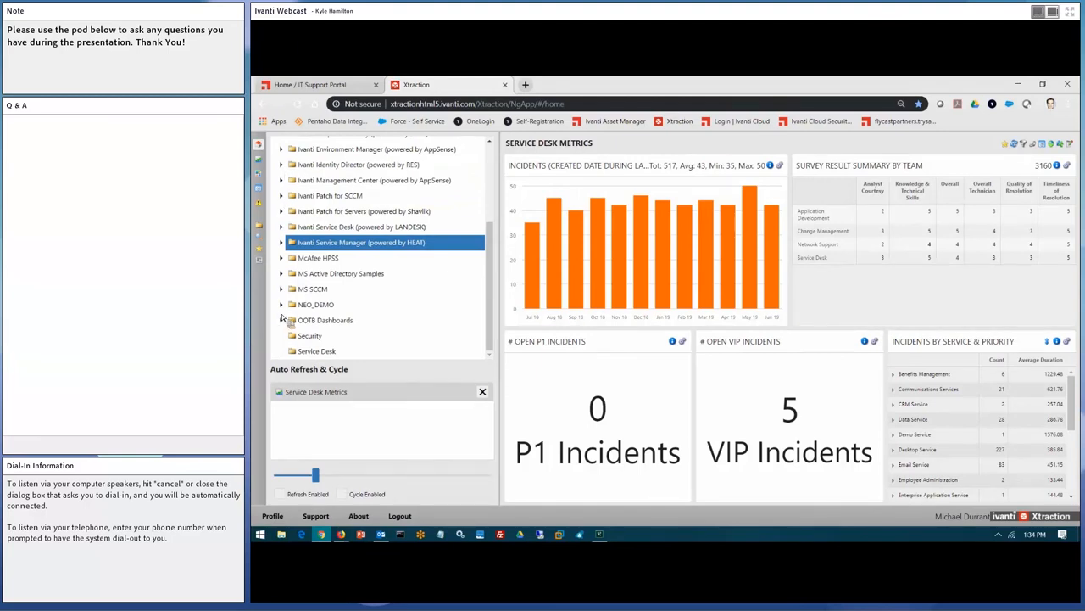
# Queue the NEO_DEMO Executive and Cyber dashboards, display the Cyber Dashboard, and tick Refresh Enabled.
pyautogui.click(283, 304)
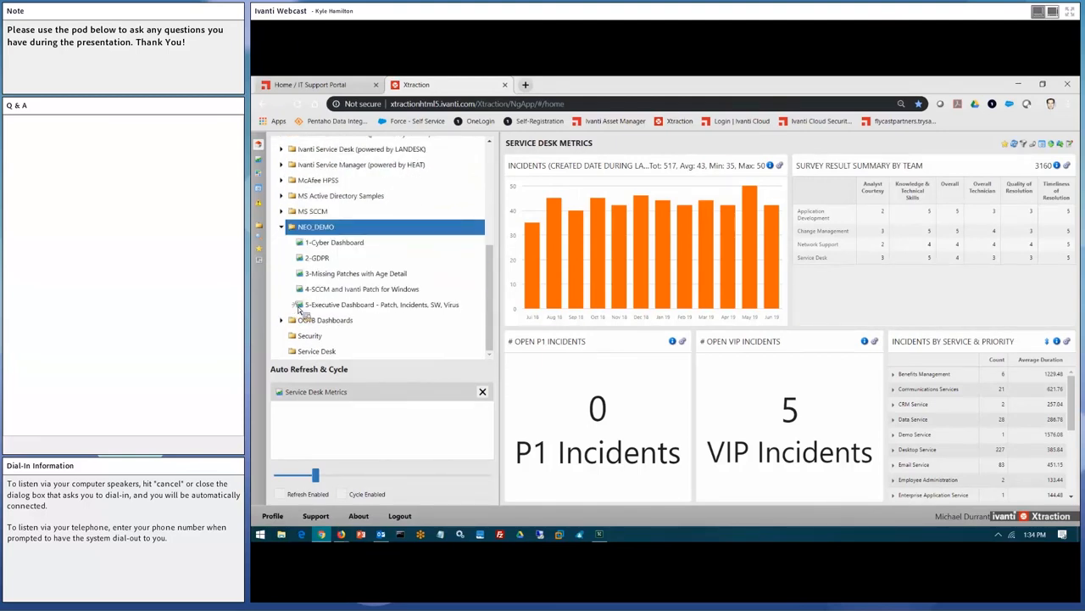
pyautogui.click(379, 303)
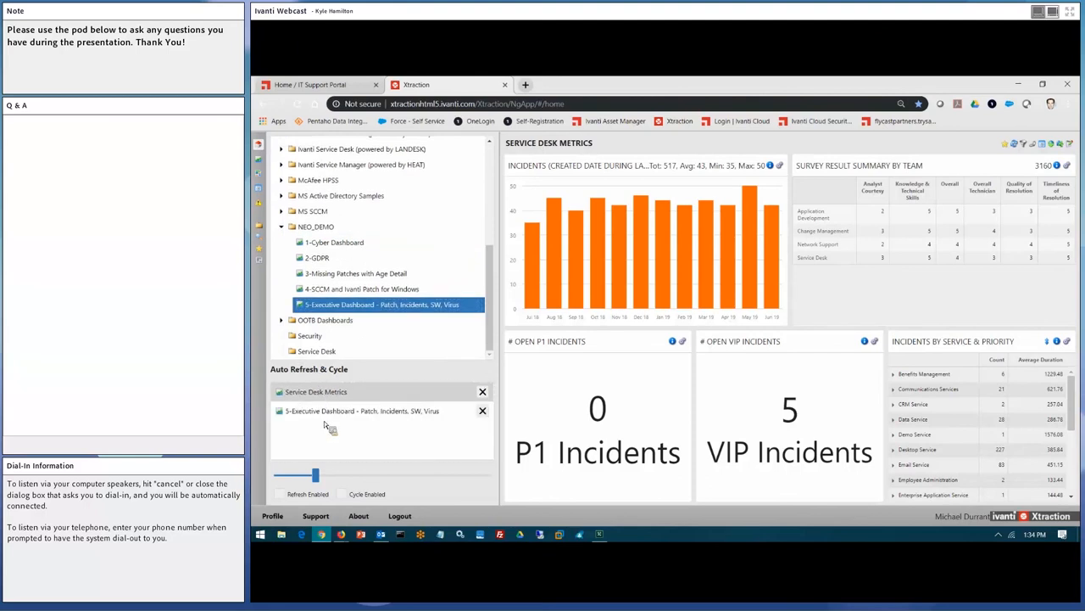
pyautogui.click(360, 411)
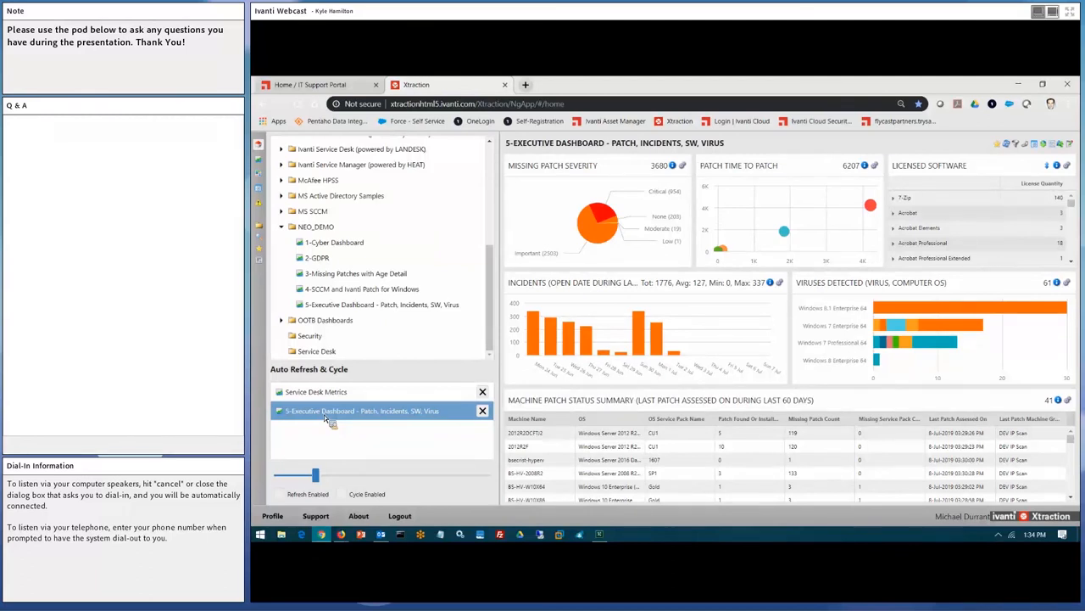
pyautogui.click(333, 242)
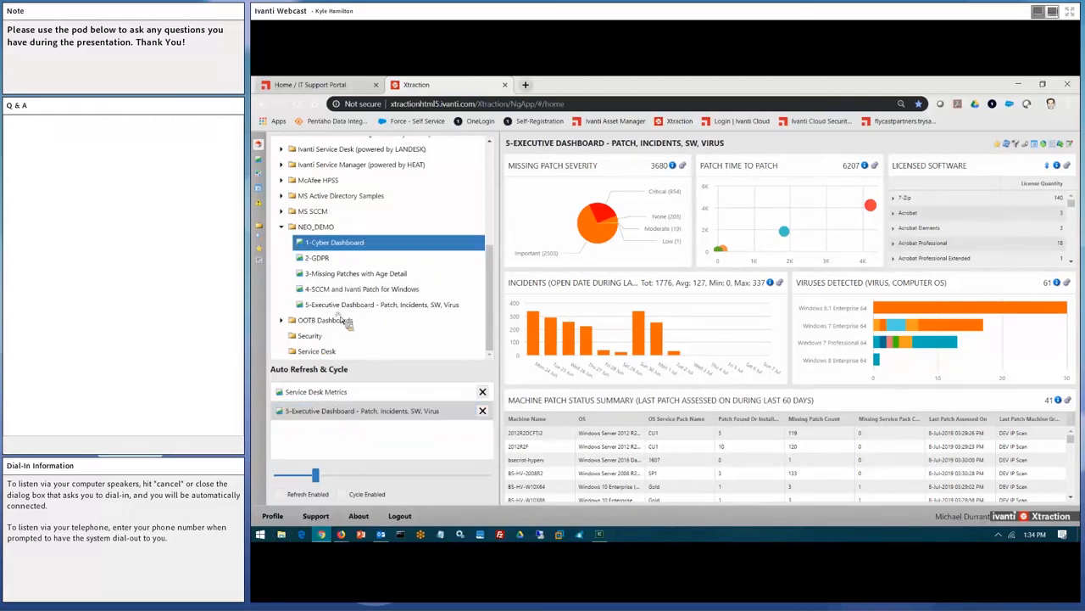
pyautogui.click(334, 241)
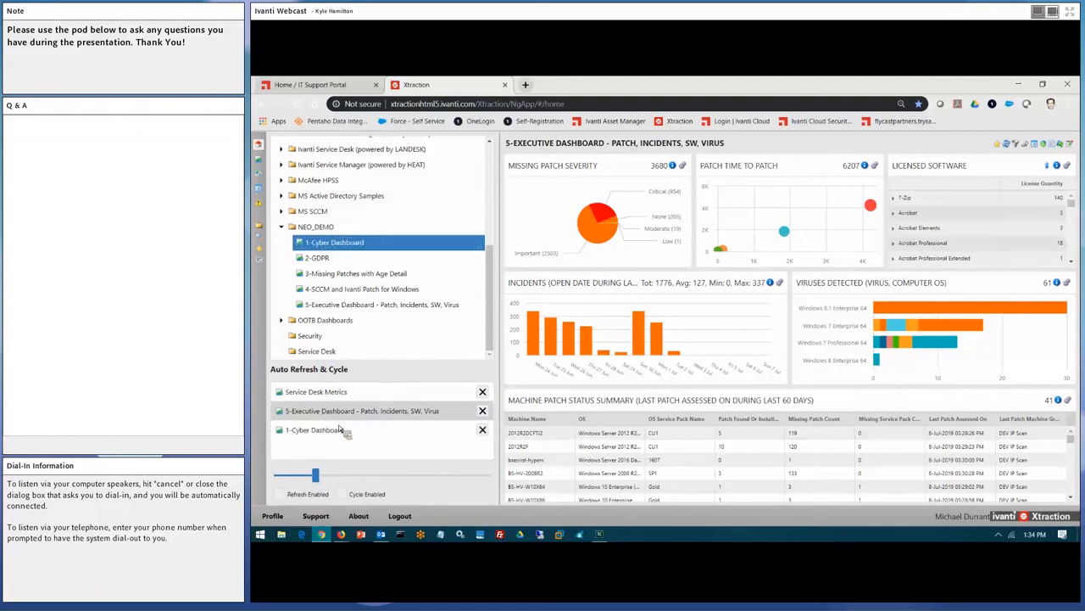
pyautogui.click(314, 429)
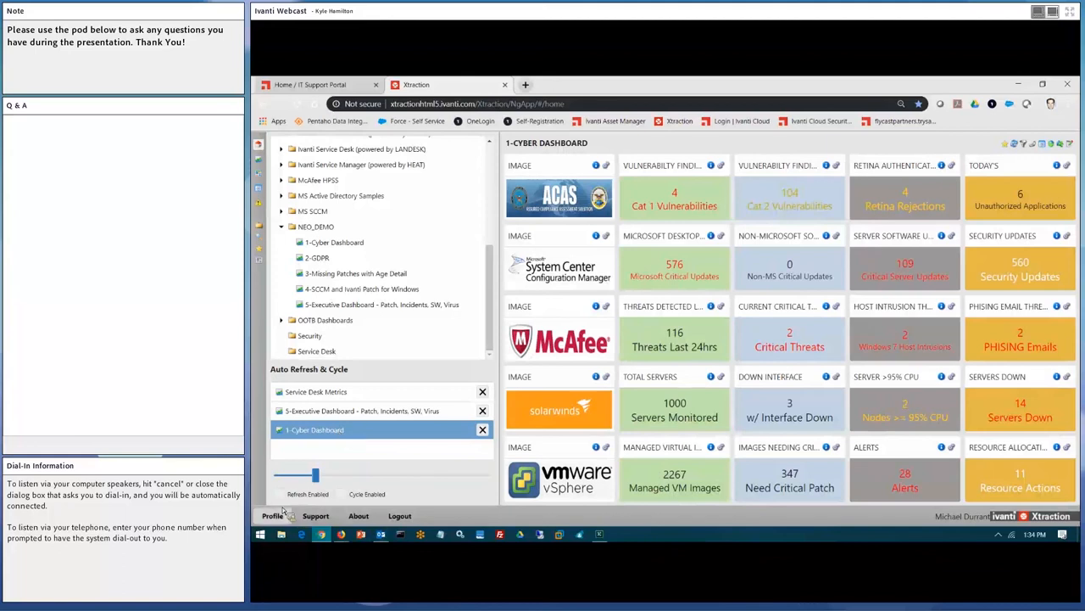
pyautogui.click(279, 494)
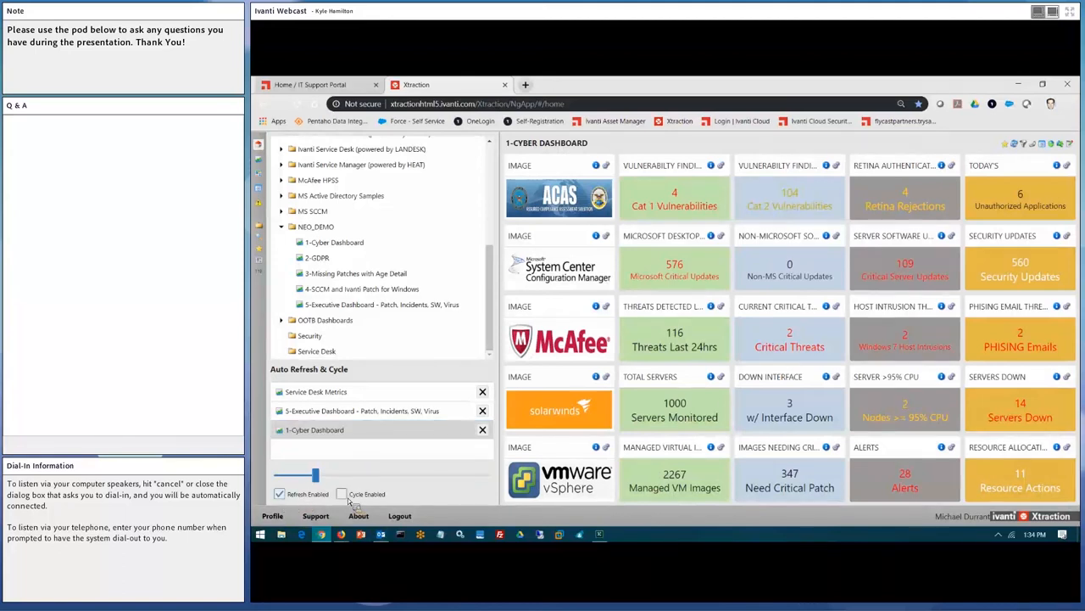
# Tick Cycle Enabled, set the cycle interval to its minimum, and use the Service Desk Metrics toolbar.
pyautogui.click(342, 494)
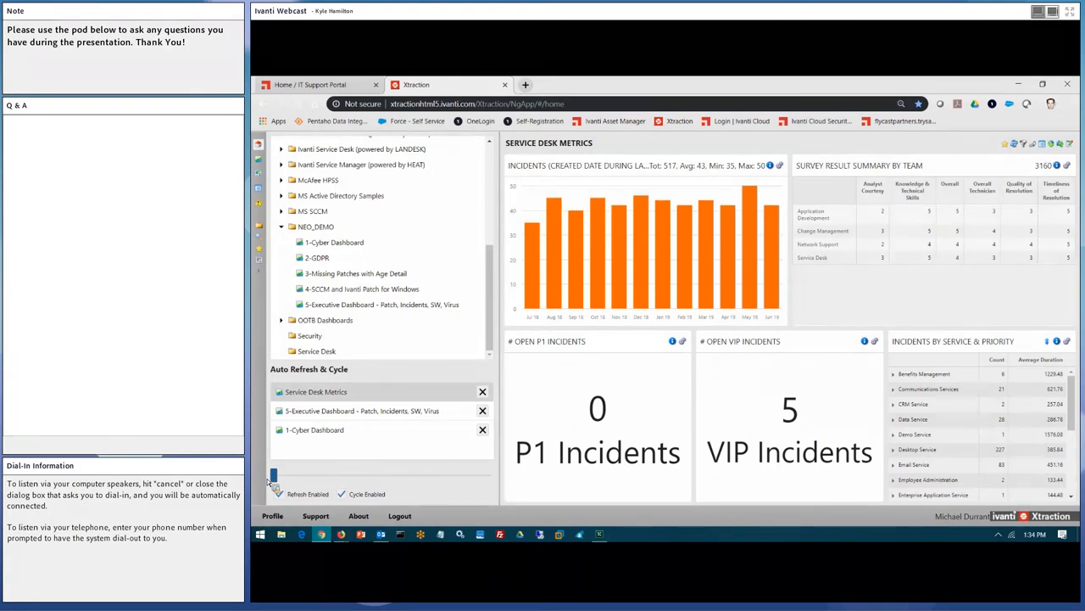
pyautogui.click(360, 410)
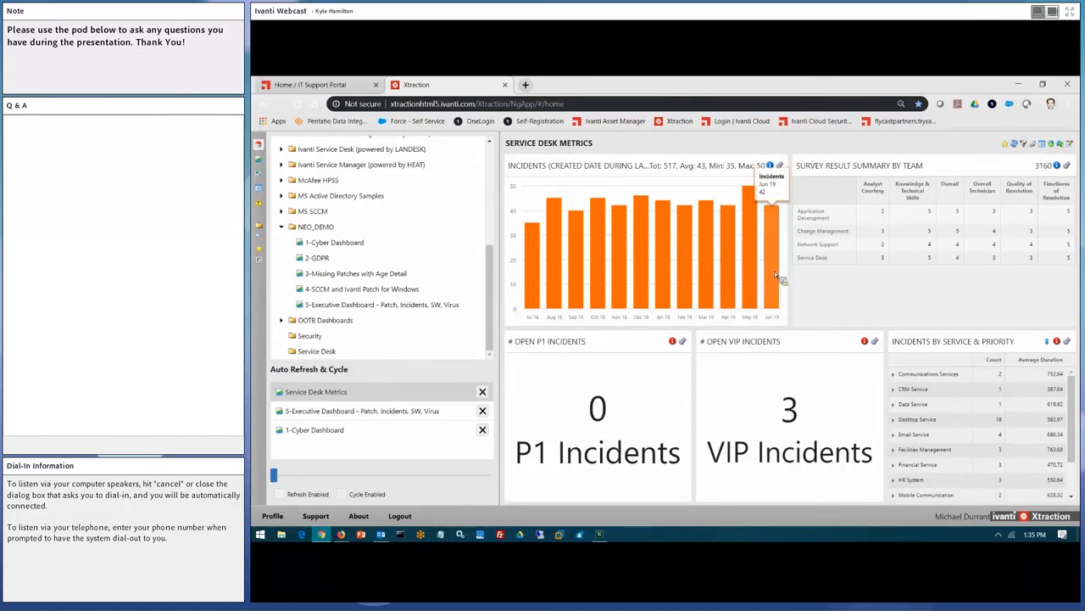
pyautogui.moveTo(777, 277)
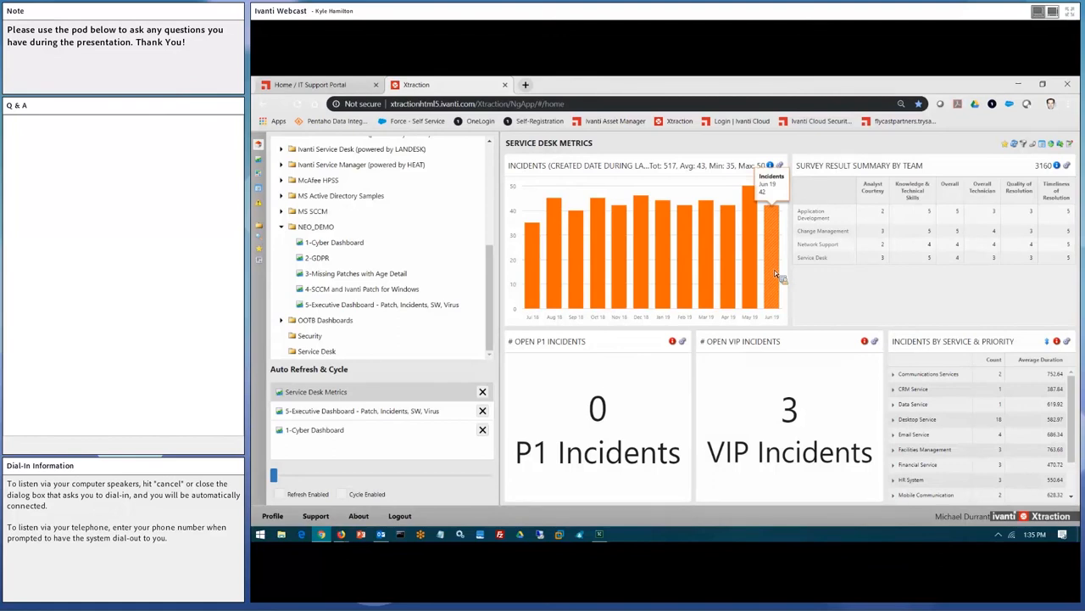
pyautogui.moveTo(804, 427)
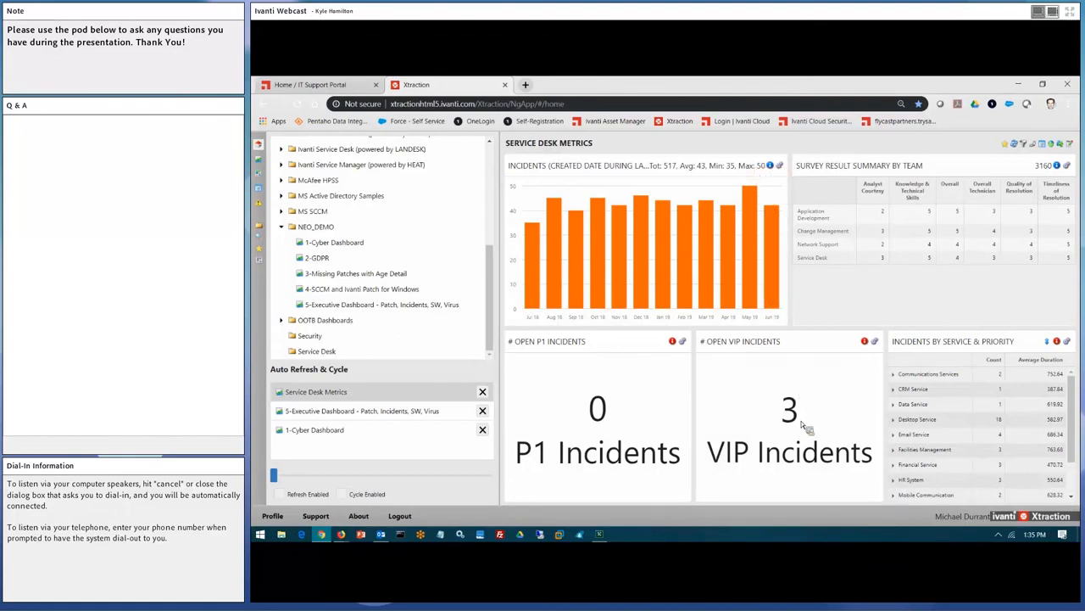
pyautogui.moveTo(797, 454)
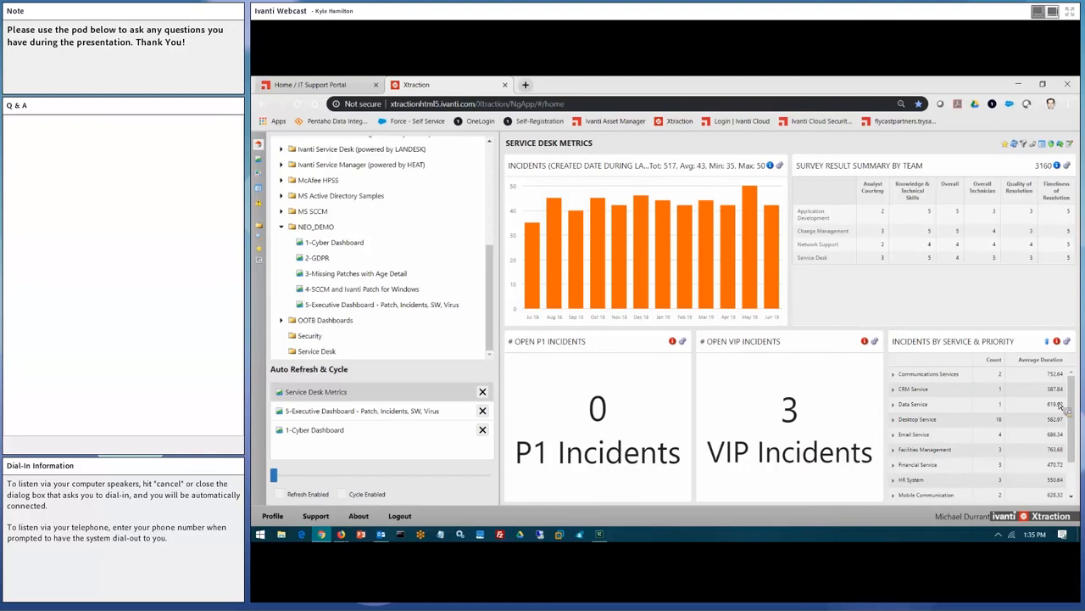
pyautogui.moveTo(962, 502)
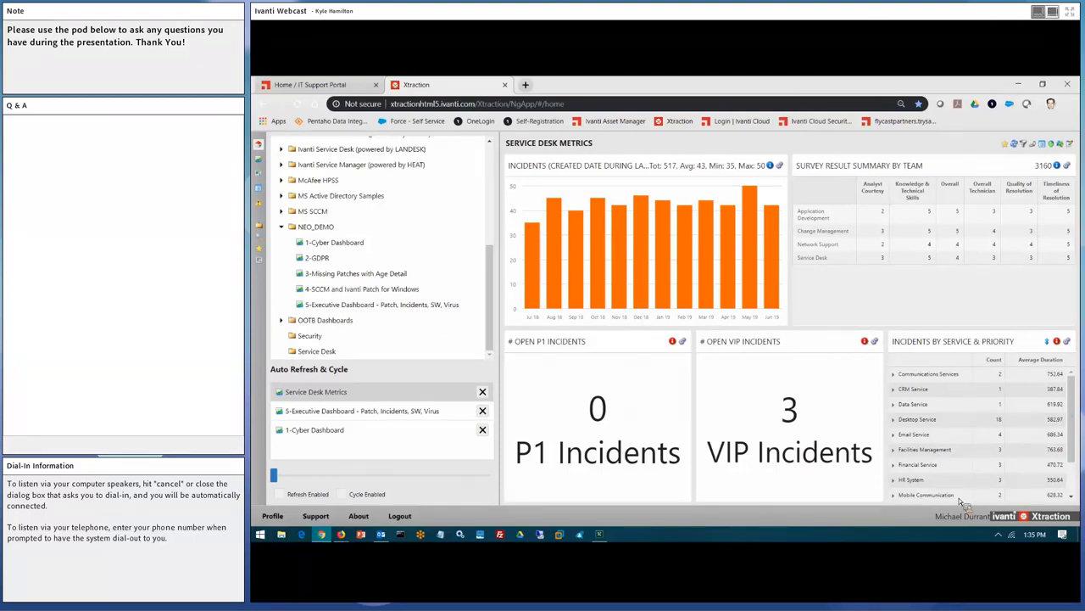
pyautogui.moveTo(1015, 471)
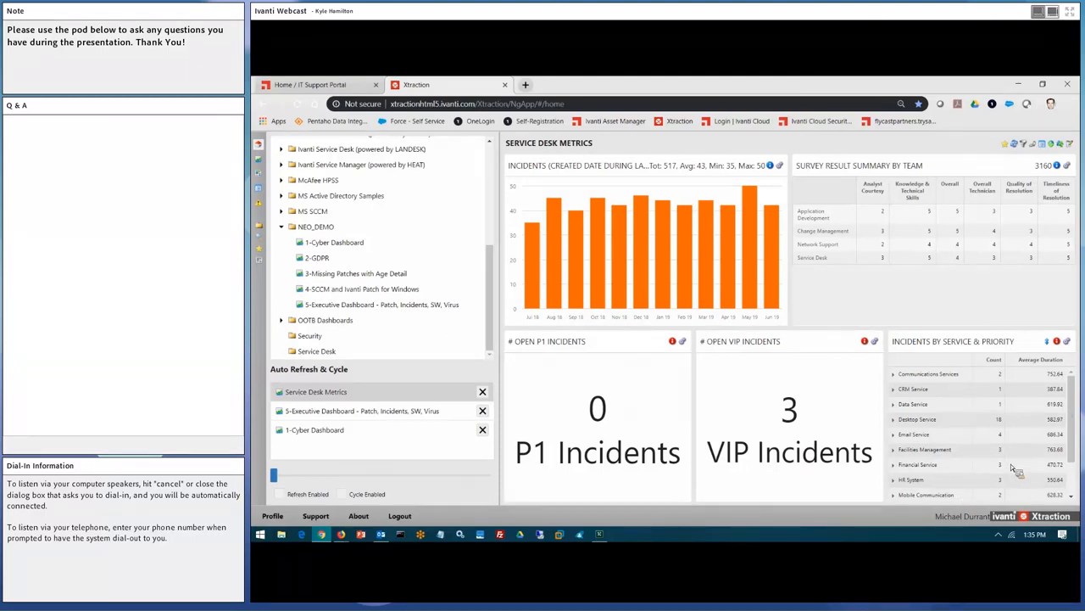
pyautogui.moveTo(753, 297)
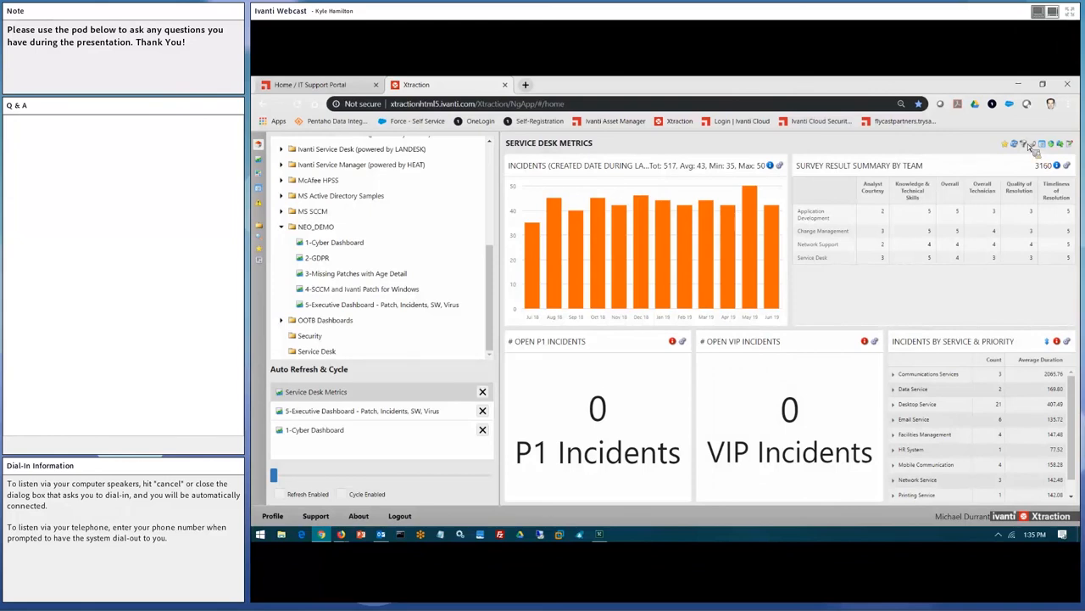
pyautogui.moveTo(1026, 146)
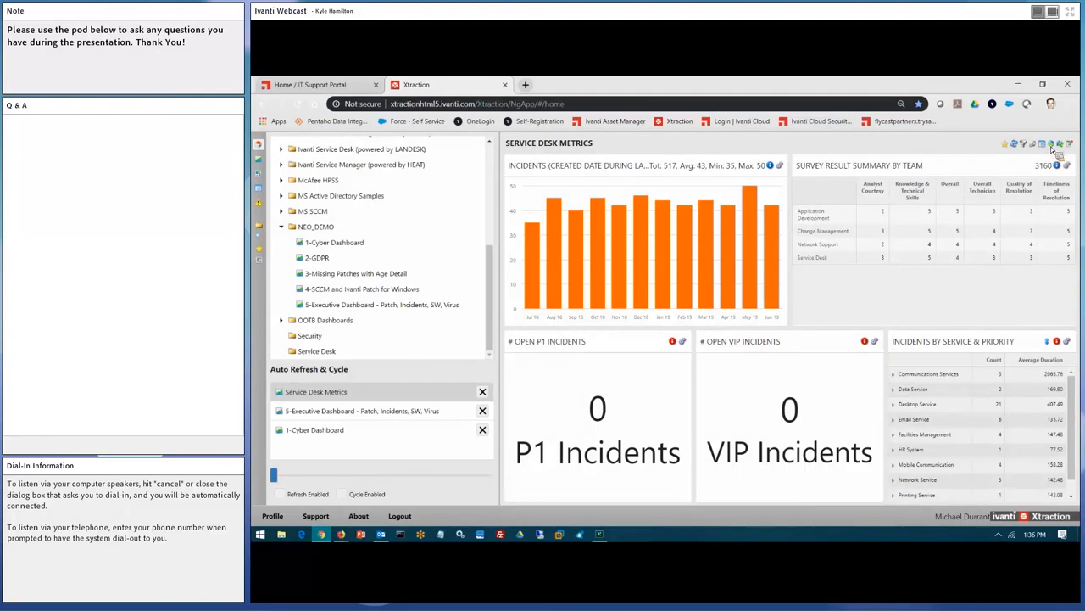
pyautogui.click(1052, 144)
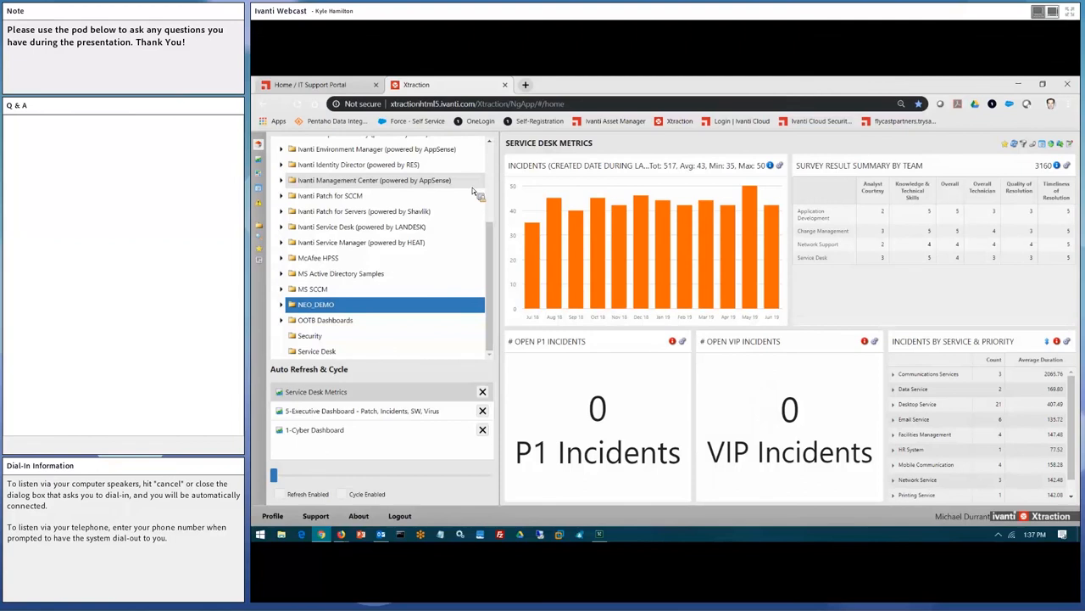
pyautogui.moveTo(343, 233)
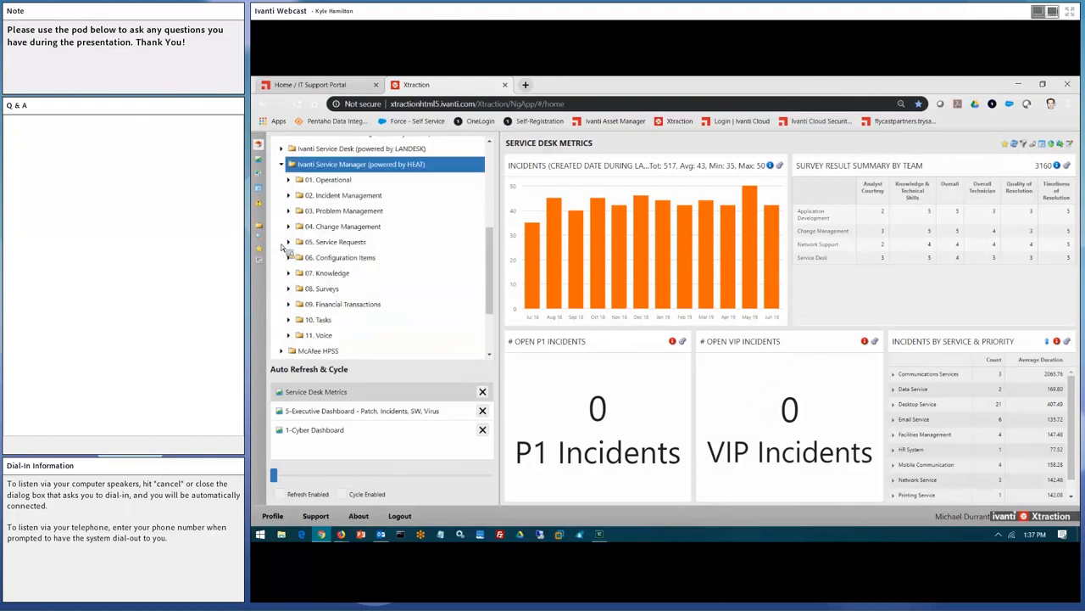
# Open Agent Summary from the Voice folder, then select the Agent Statistics dashboard.
pyautogui.click(318, 335)
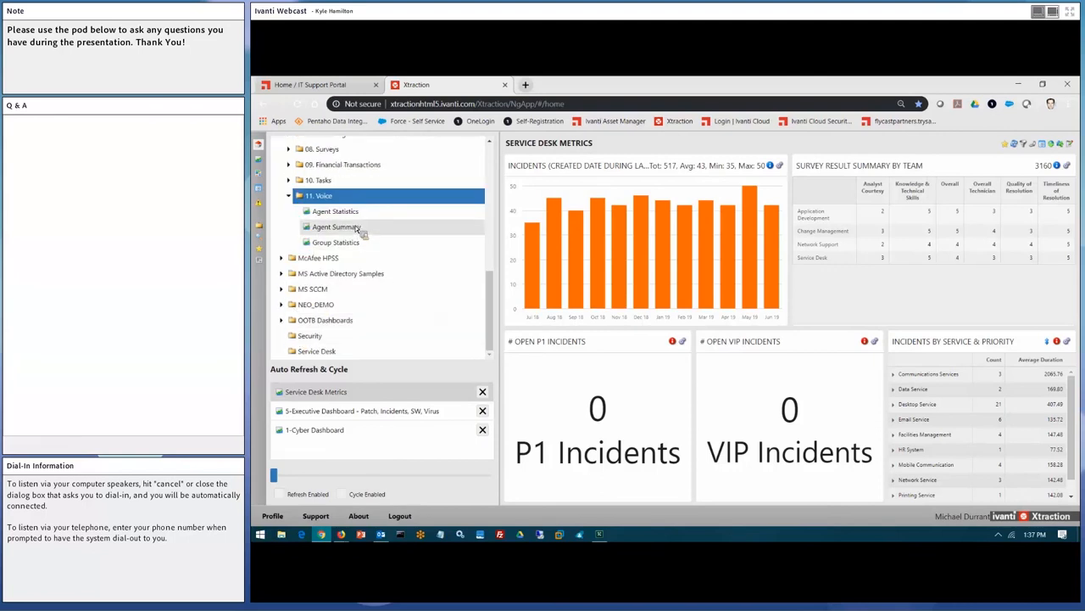
pyautogui.click(336, 227)
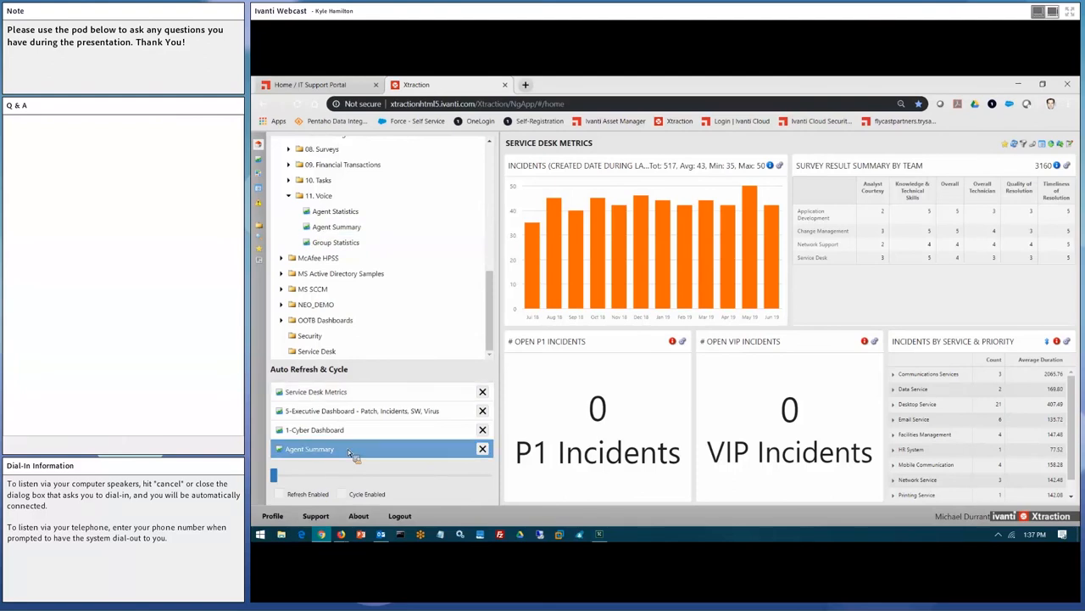
pyautogui.click(314, 447)
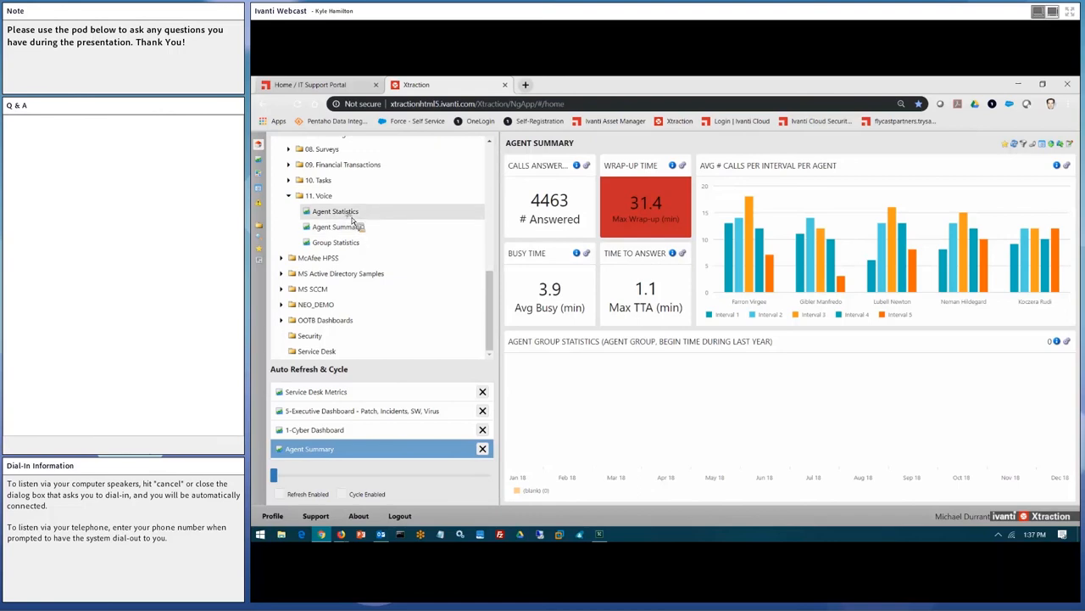
pyautogui.click(335, 210)
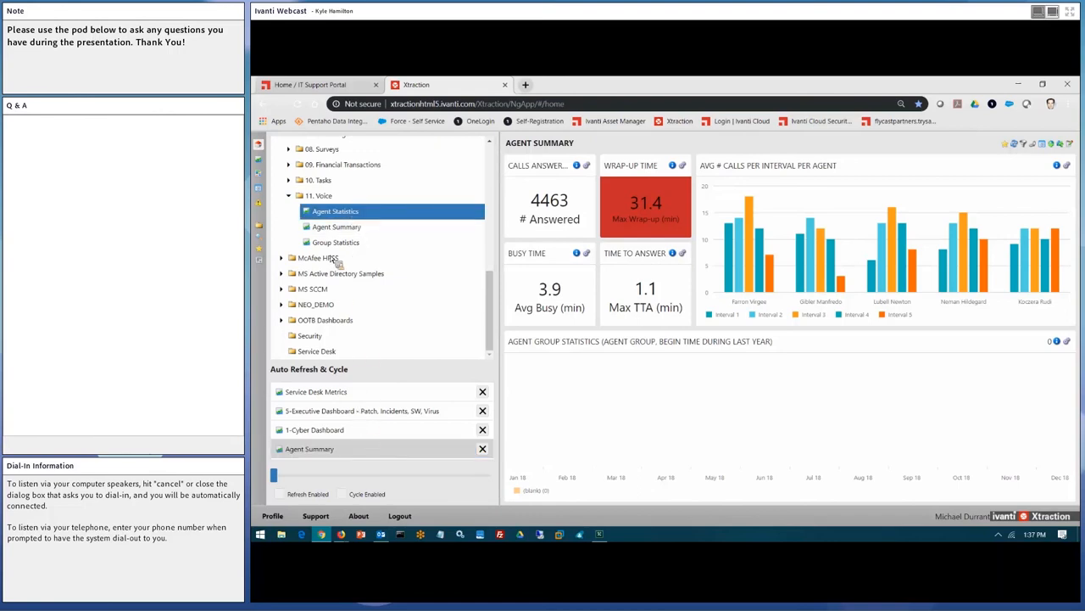
pyautogui.click(335, 211)
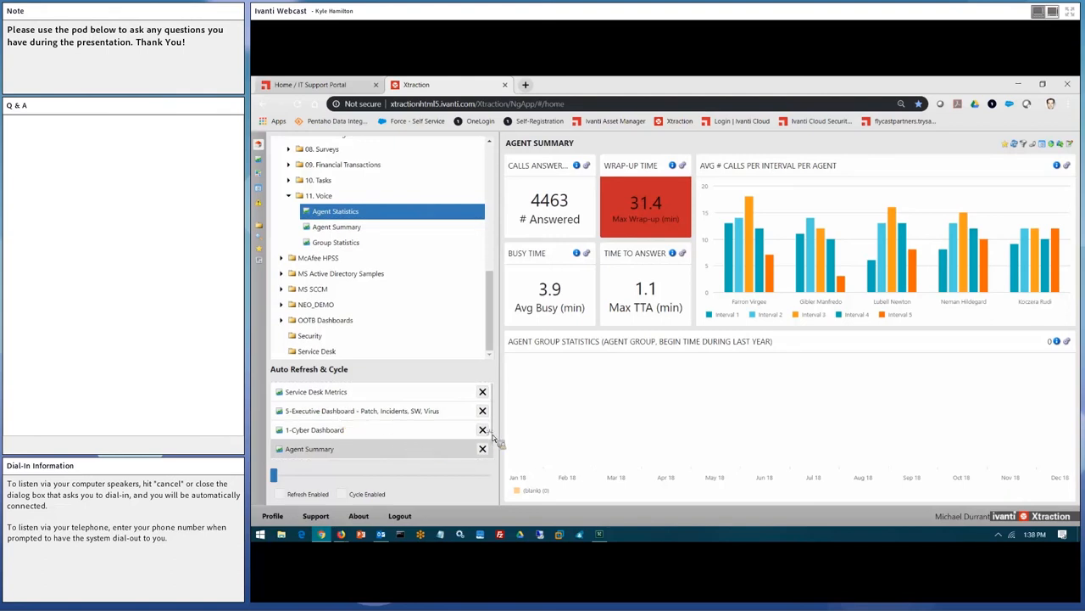
pyautogui.click(309, 449)
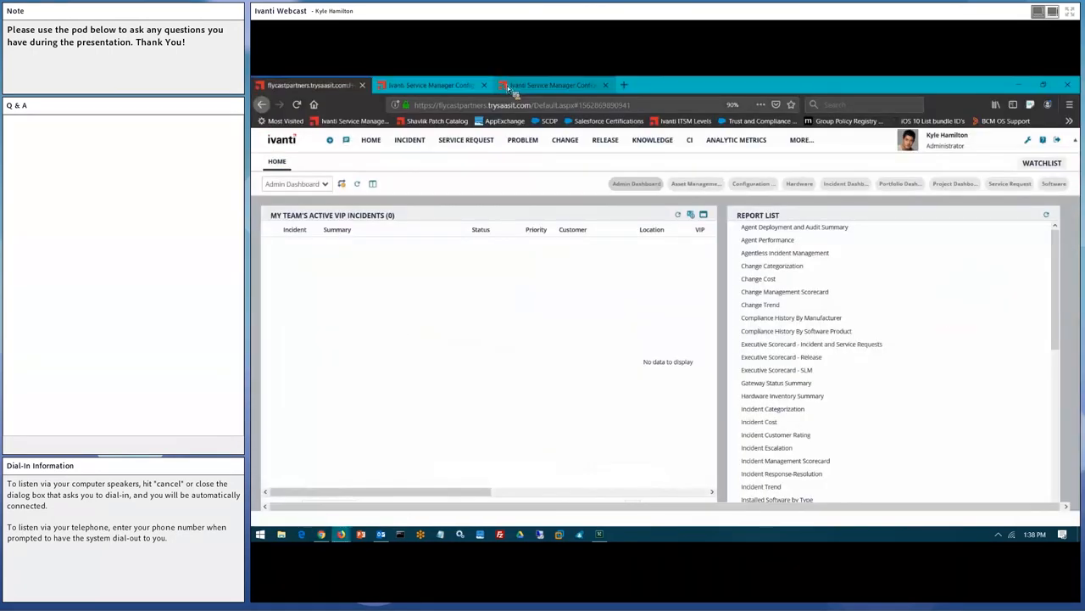
pyautogui.moveTo(552, 85)
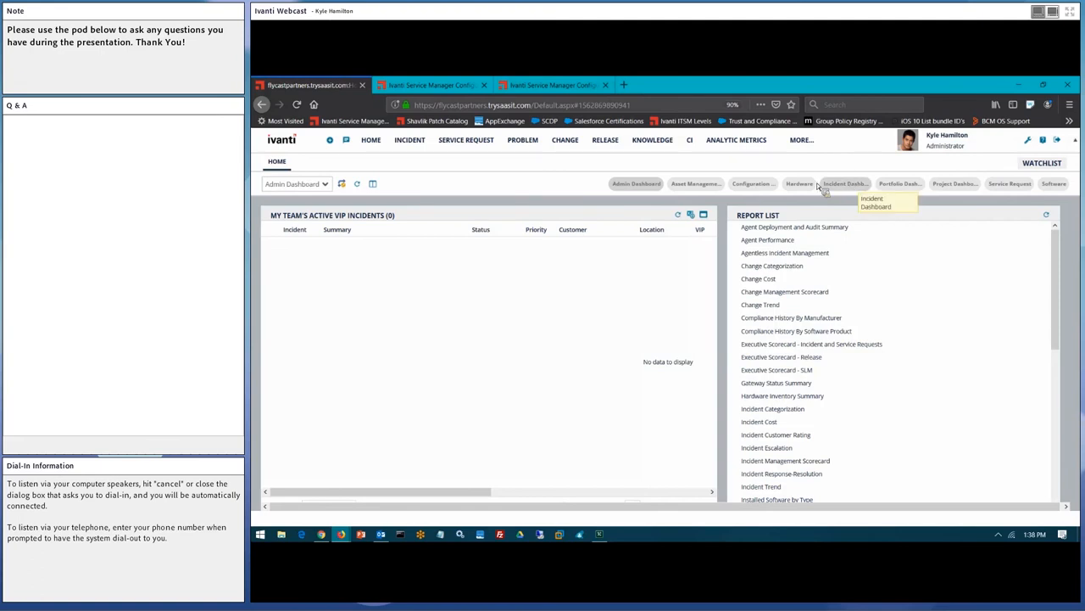
# Show the Incident Dashboard, then the Hardware dashboard charts on the Home tab.
pyautogui.click(798, 184)
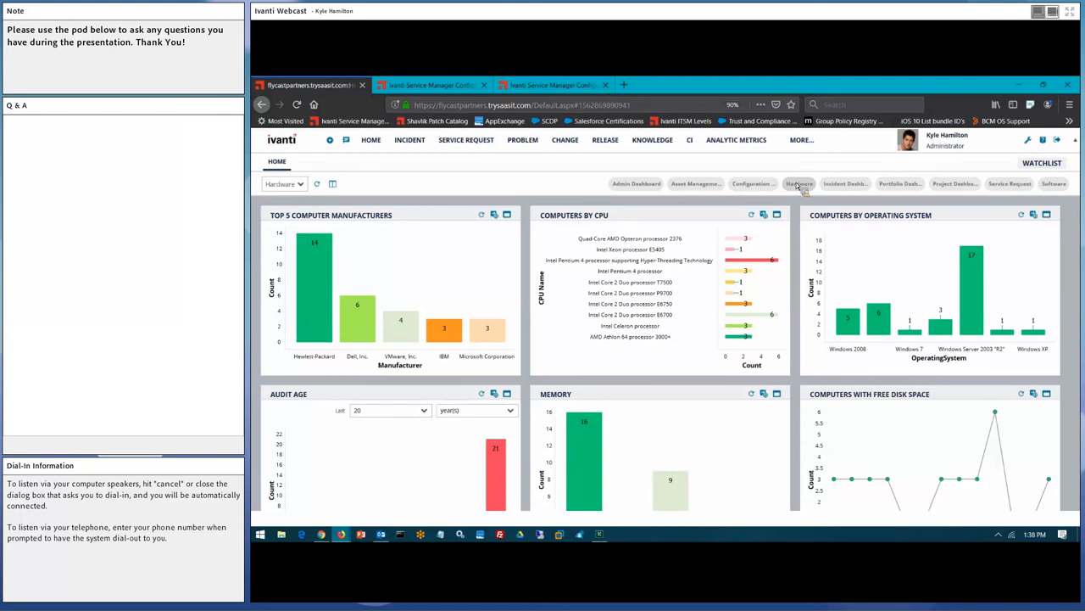
pyautogui.click(1054, 183)
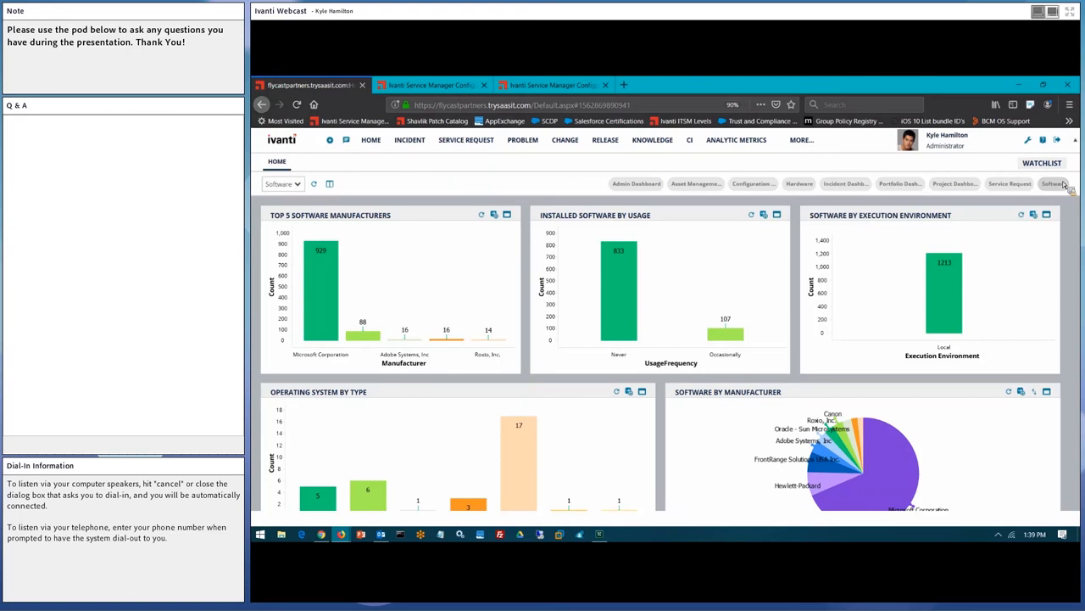
pyautogui.moveTo(409, 139)
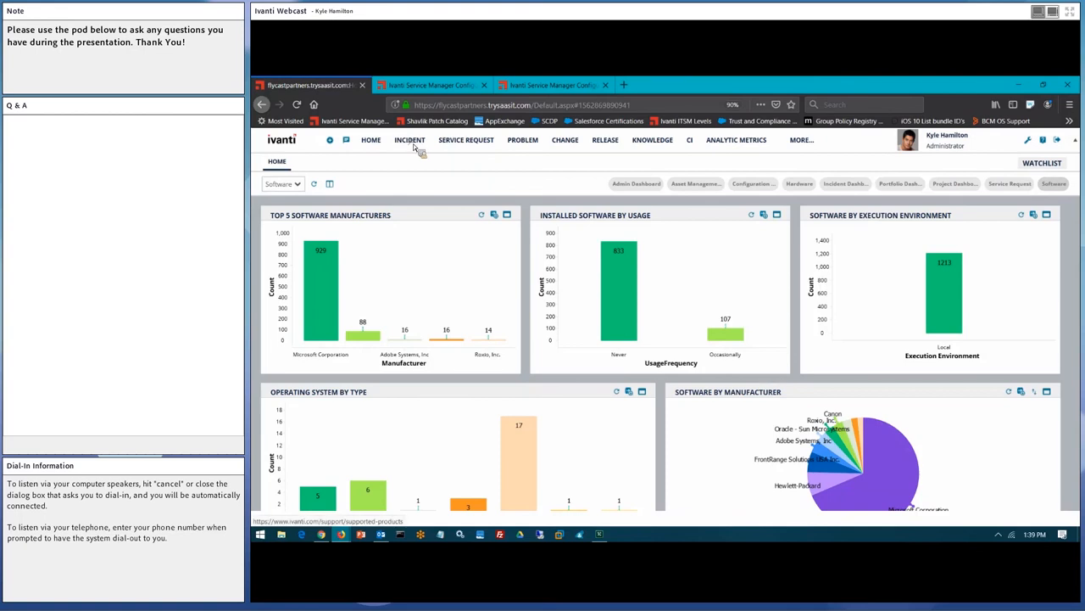
# Open incident 11387, link a computer asset, and open desk-ksh-1002's CI record.
pyautogui.click(409, 139)
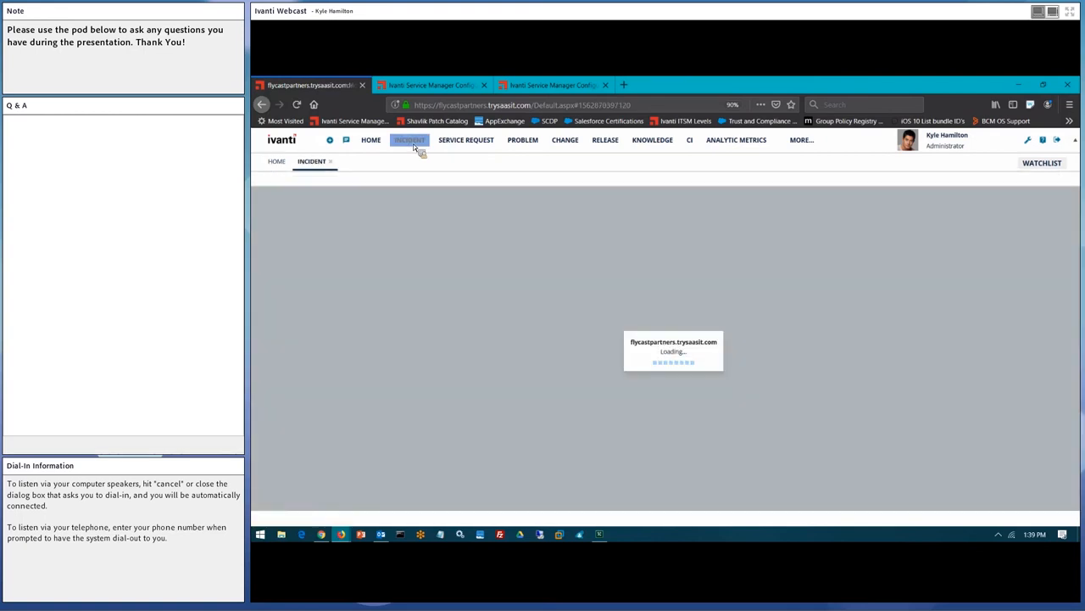
pyautogui.click(408, 140)
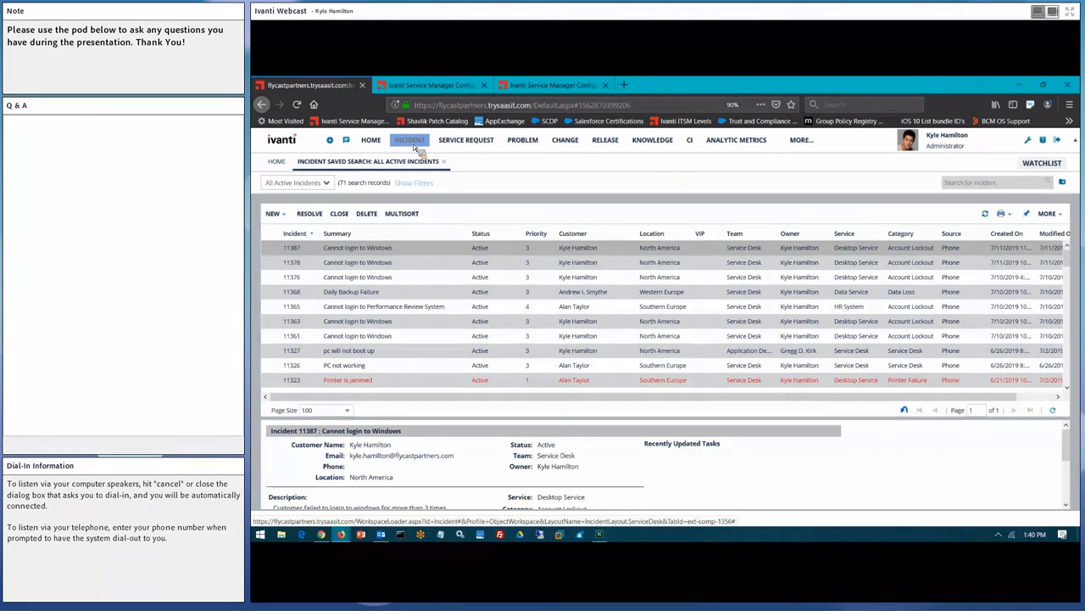
pyautogui.moveTo(356, 254)
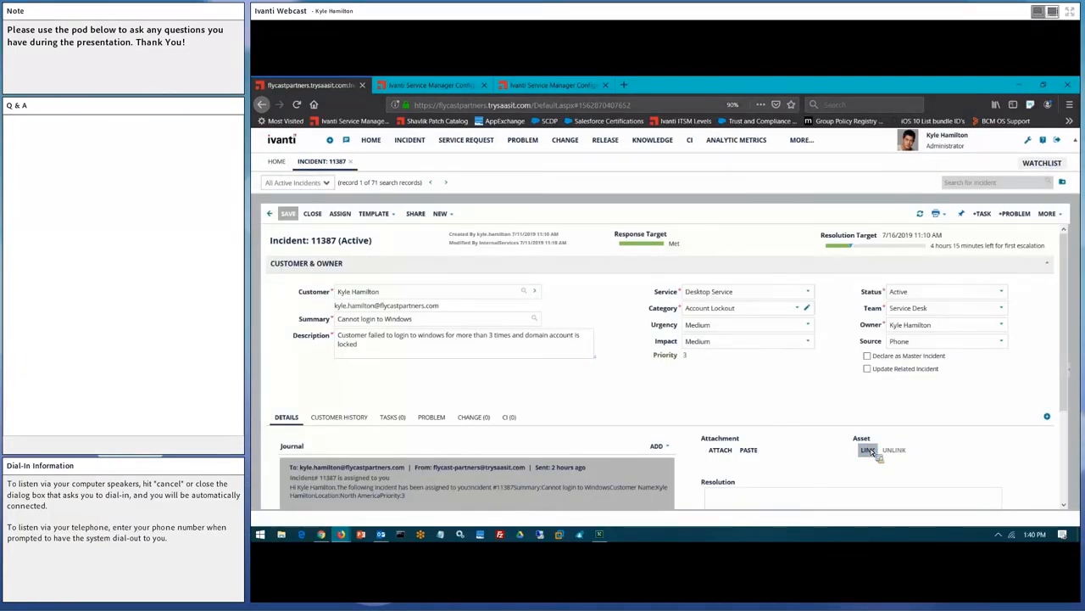
pyautogui.click(867, 450)
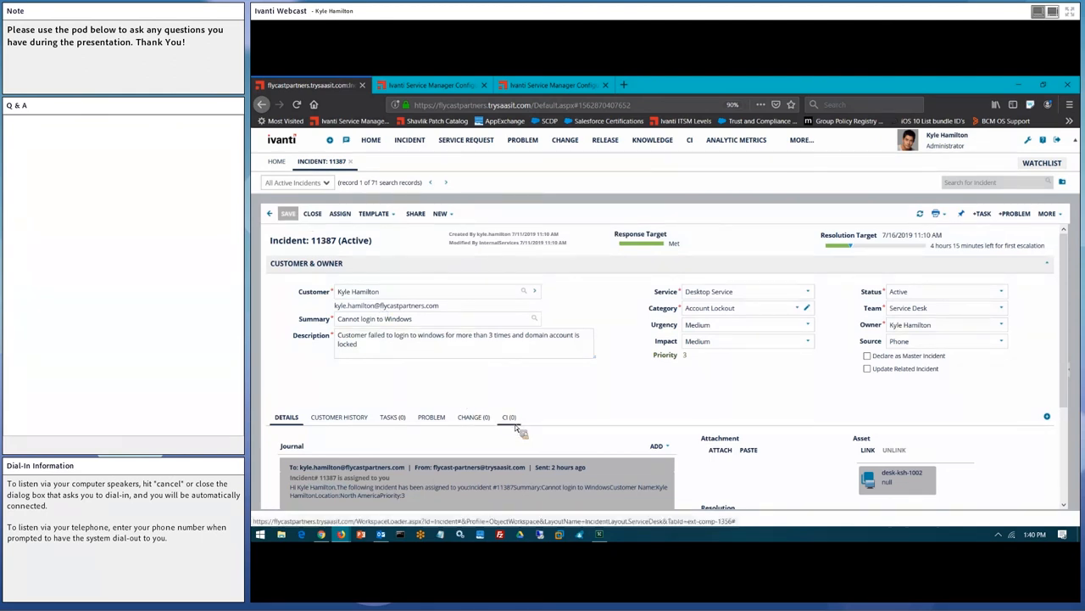
pyautogui.click(509, 416)
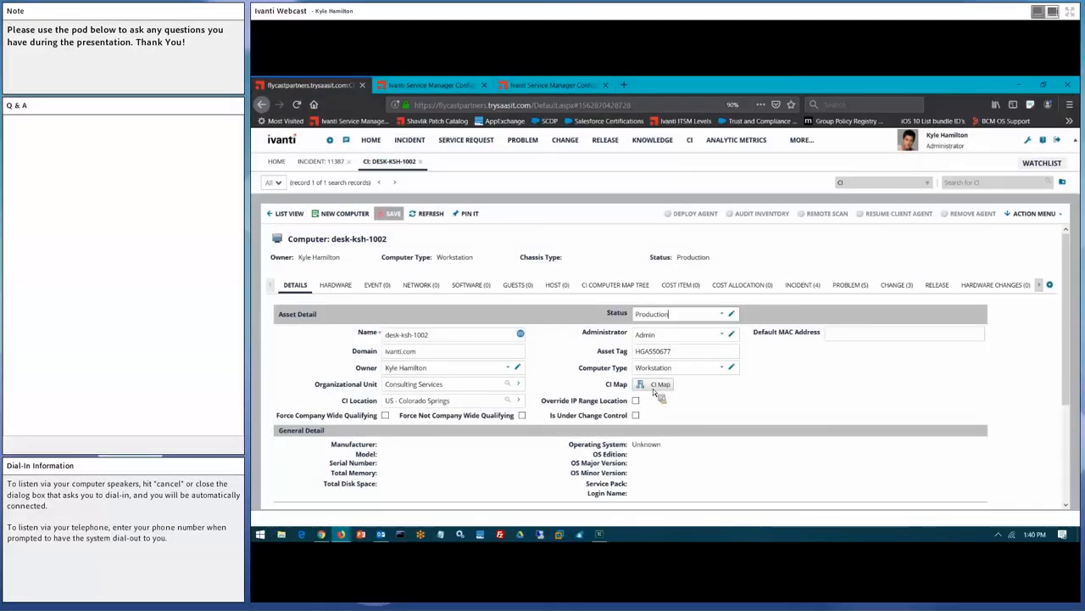
# View desk-ksh-1002's CI Map, then close the Associated objects panel.
pyautogui.click(661, 384)
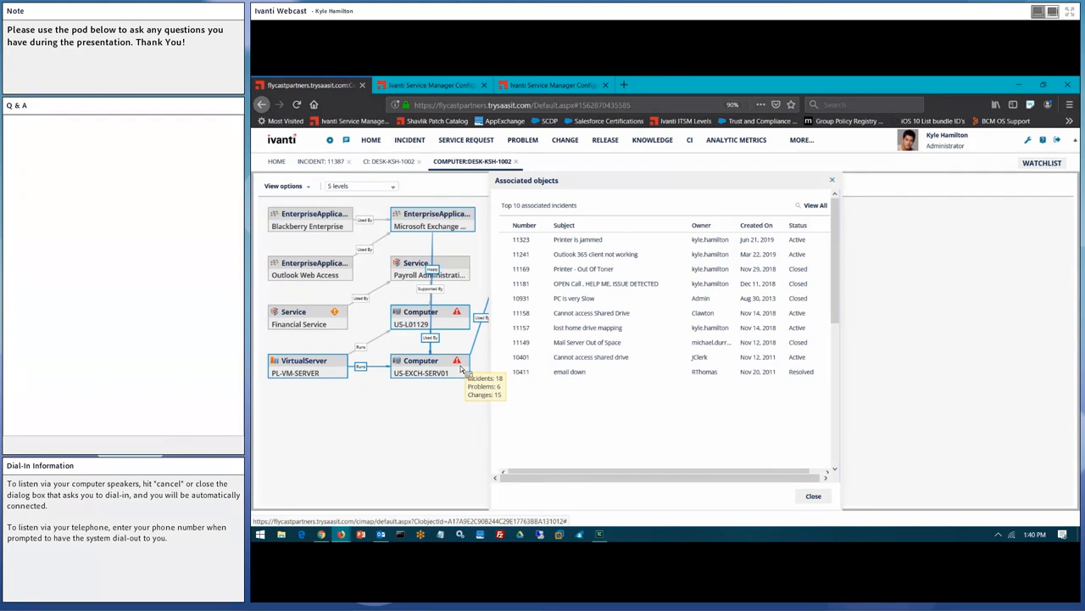
pyautogui.moveTo(465, 373)
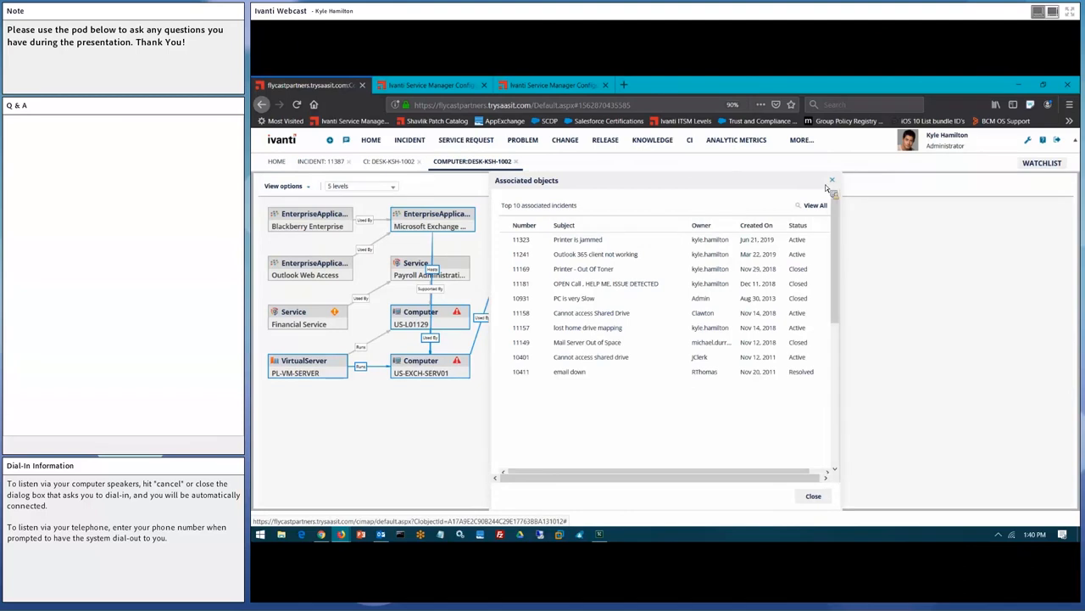
pyautogui.click(832, 180)
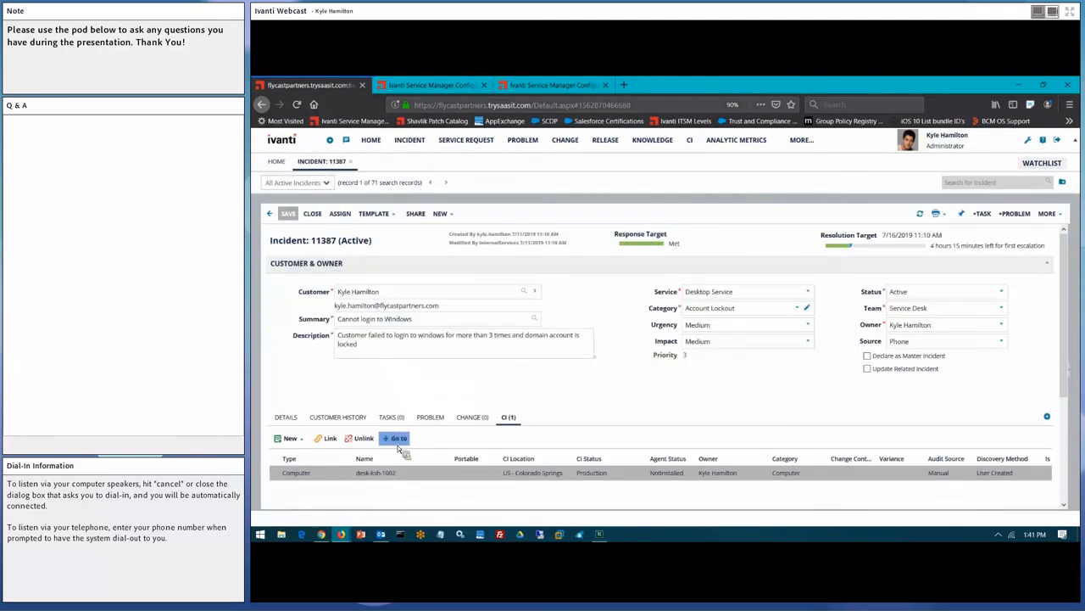
# Go to desk-ksh-1002 from the incident's CI tab and open its Action Menu.
pyautogui.click(396, 438)
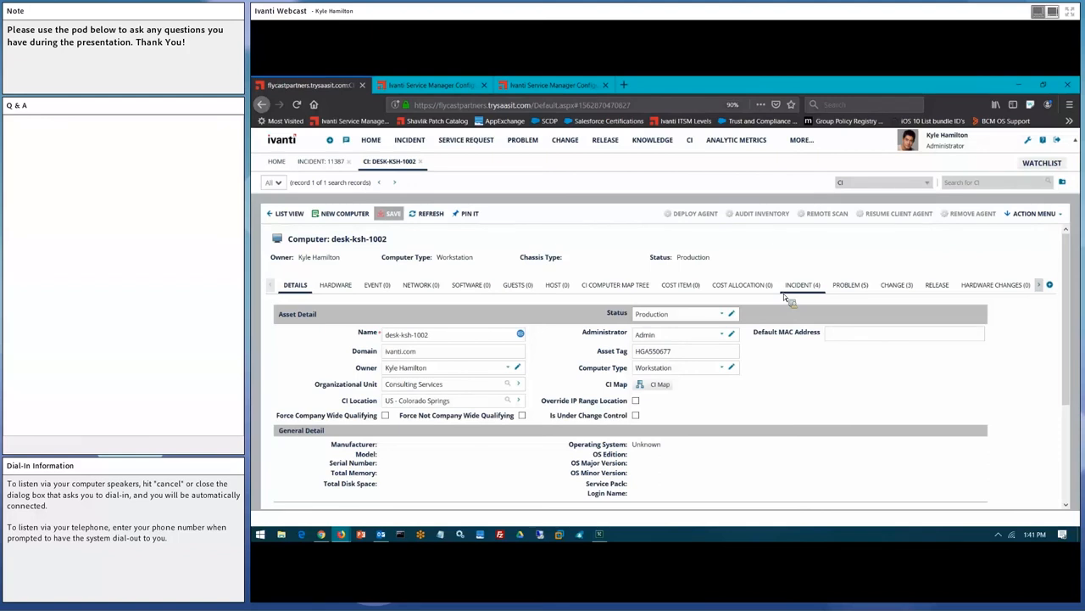
pyautogui.moveTo(786, 298)
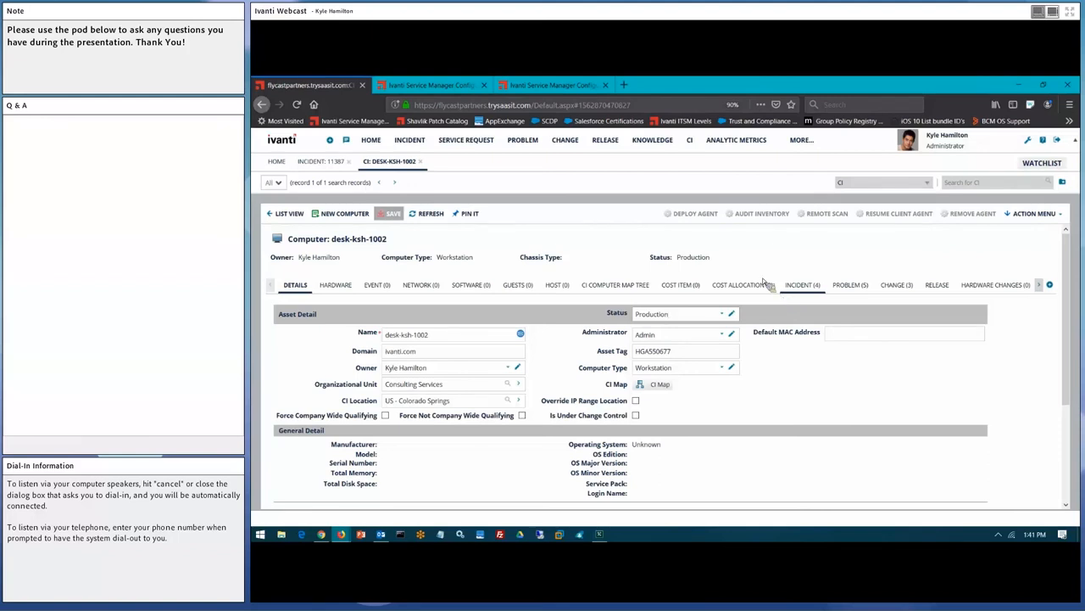
pyautogui.moveTo(763, 219)
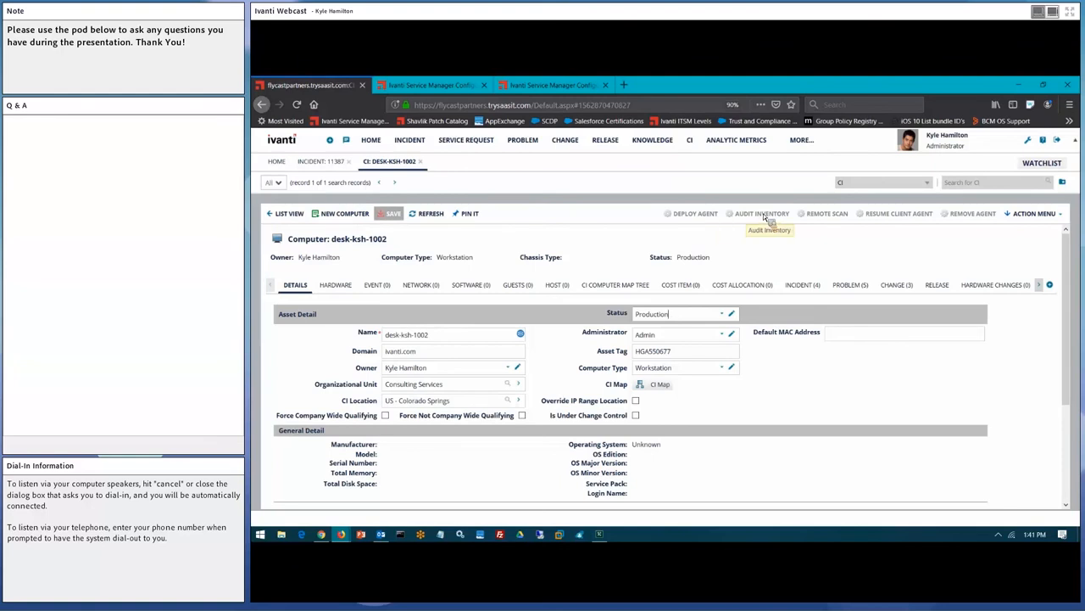
pyautogui.moveTo(767, 218)
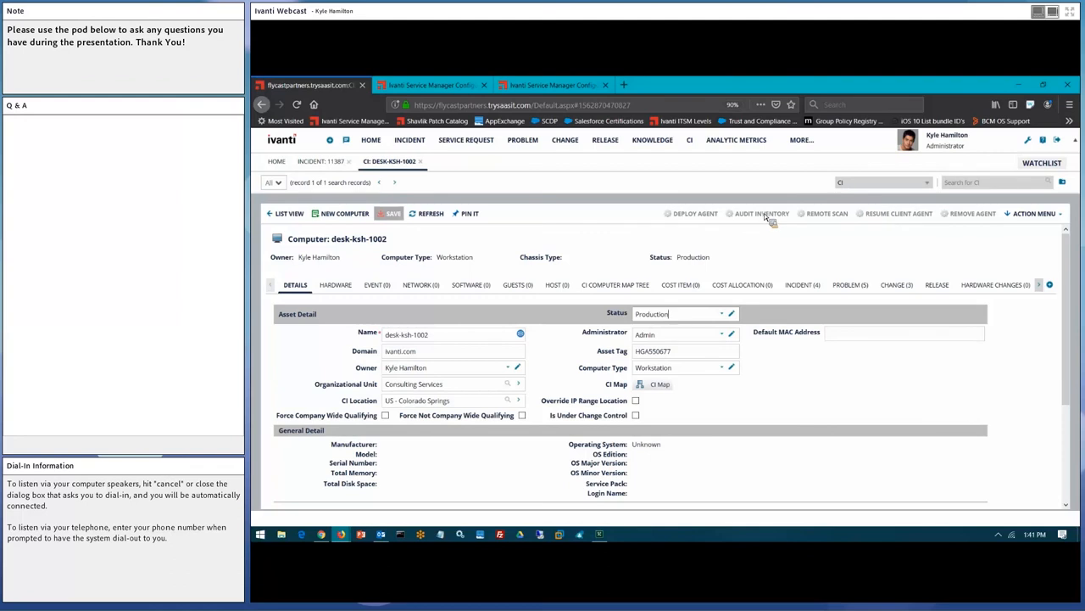
pyautogui.moveTo(824, 213)
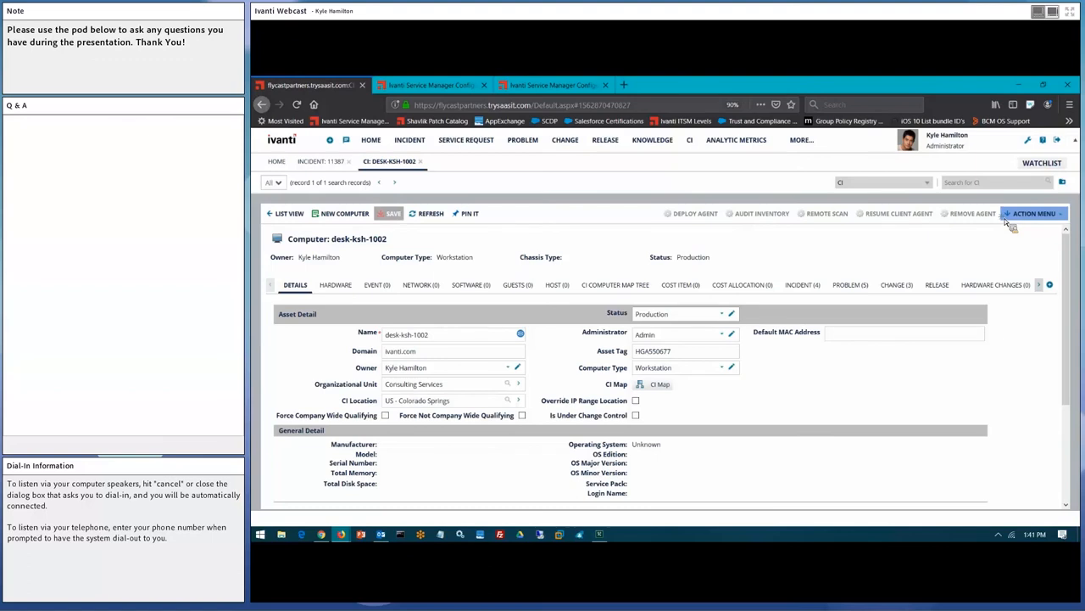
pyautogui.click(1033, 212)
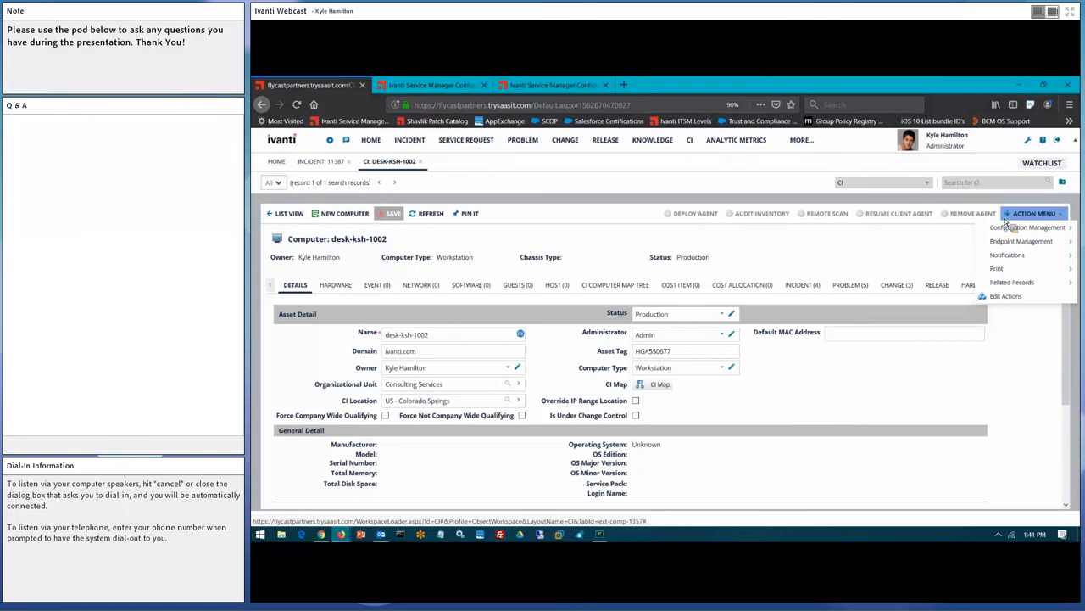
pyautogui.moveTo(1011, 225)
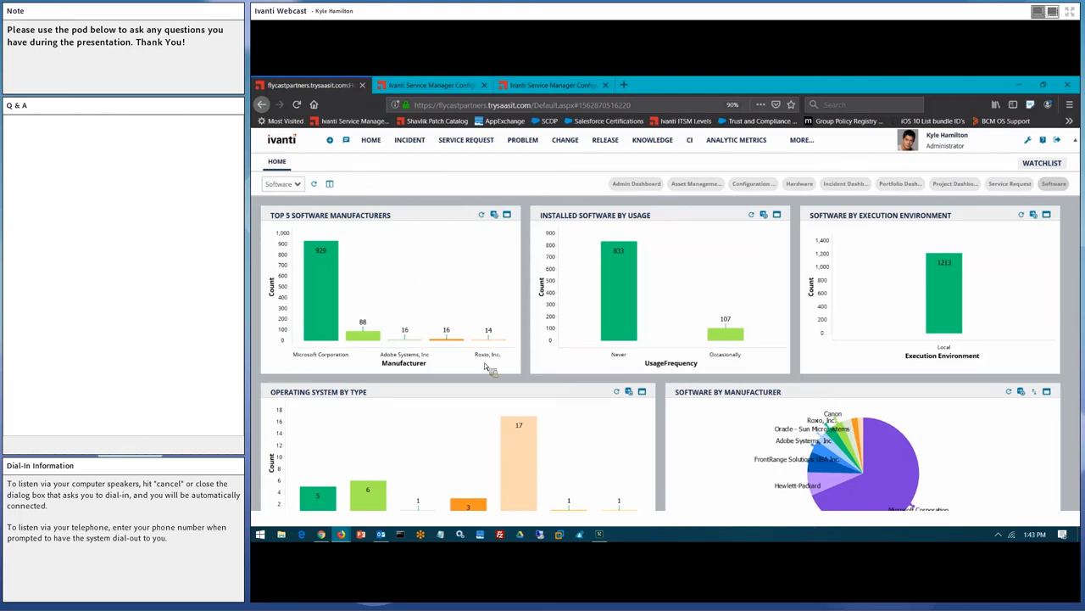
pyautogui.moveTo(598, 533)
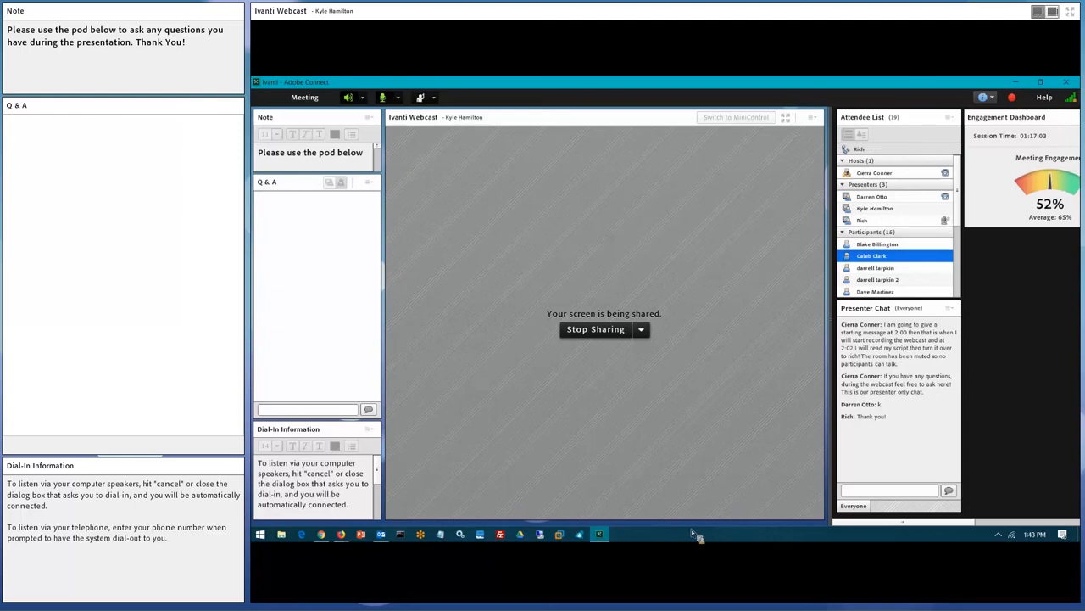
pyautogui.moveTo(321, 533)
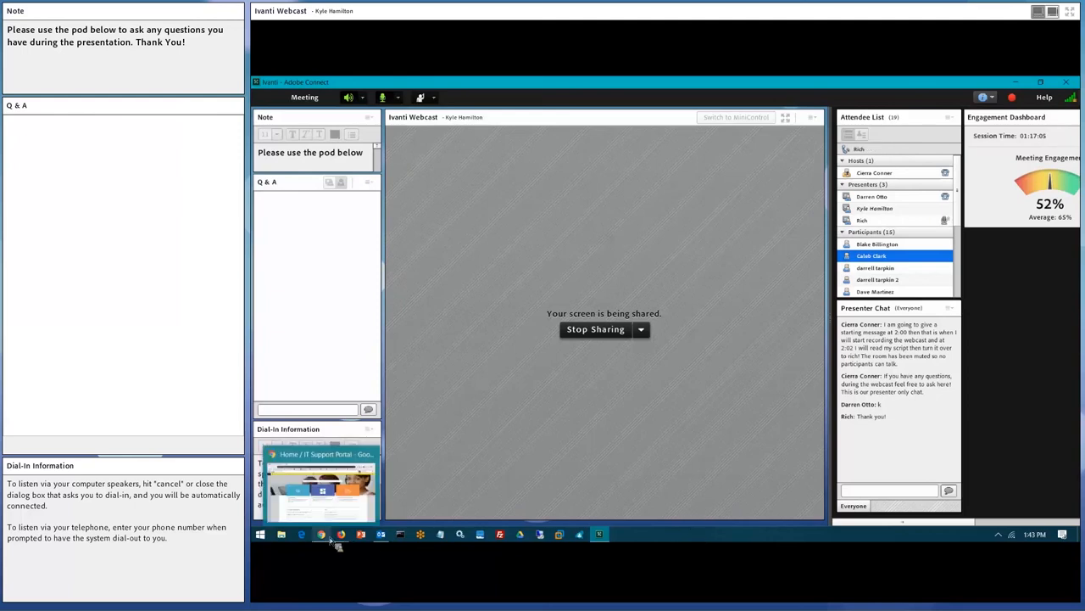
# Restore the IT Support Portal Chrome window from the Windows taskbar.
pyautogui.click(320, 534)
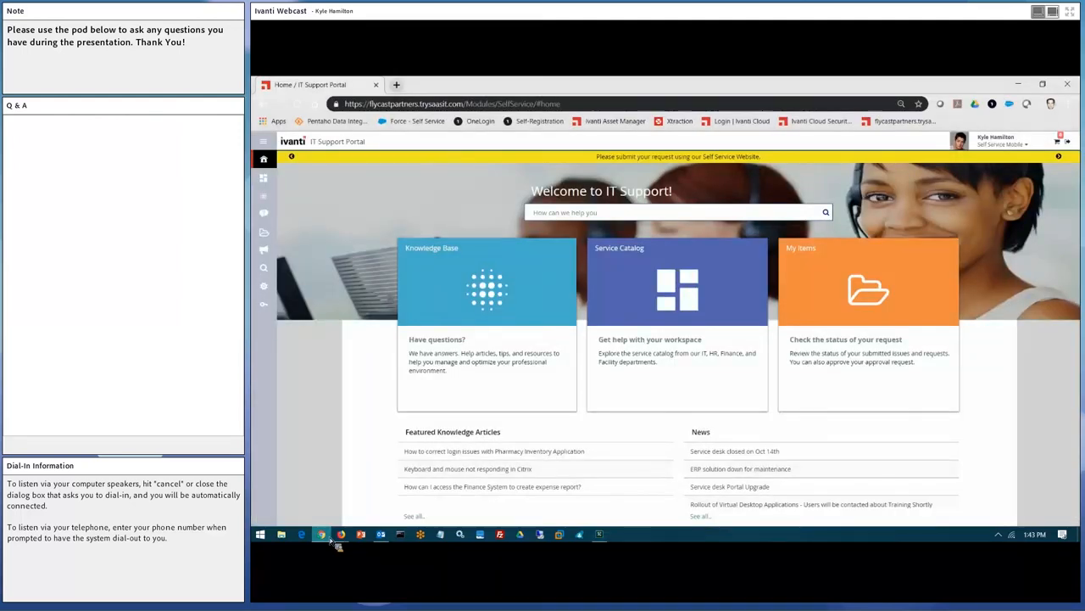